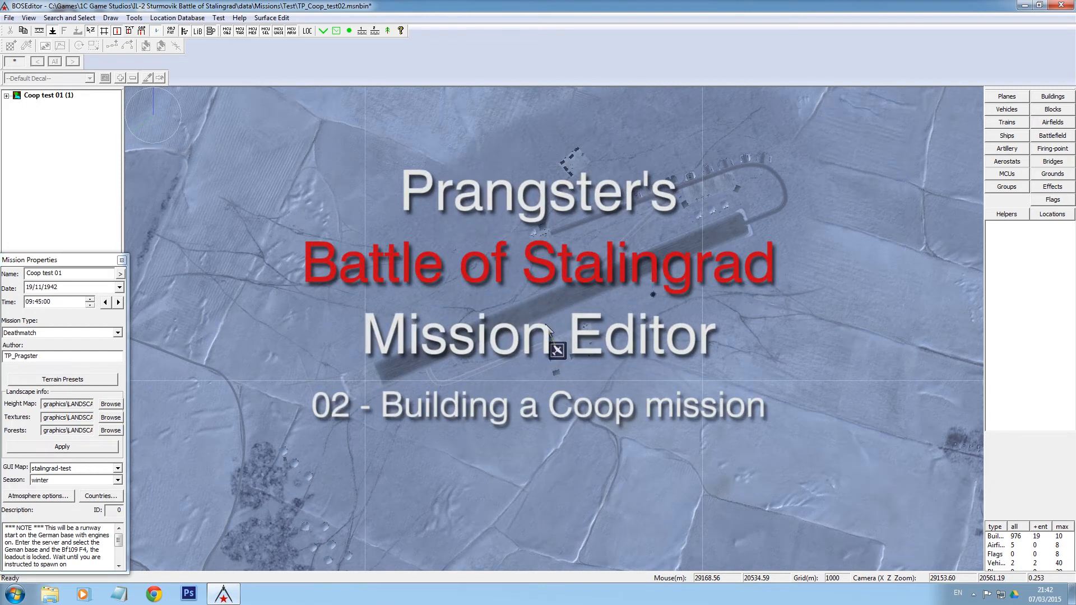
{"action": "mouse_move", "coordinate": [556, 316]}
{"action": "type", "text": "2"}
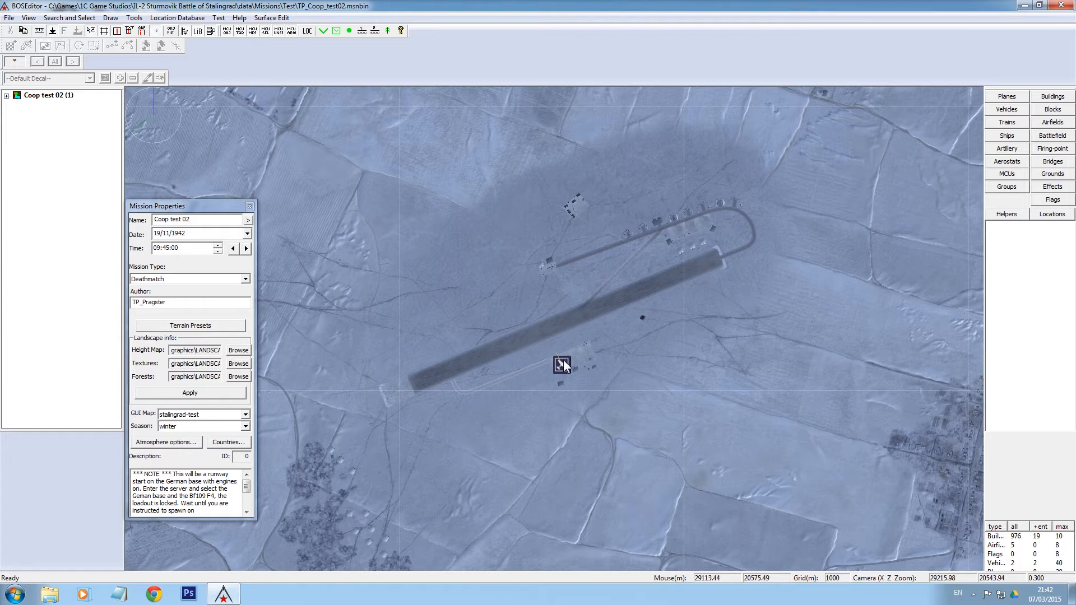
Open the Von Toms lair airfield's properties, create a linked entity, then delete it
{"action": "left_click", "coordinate": [561, 364]}
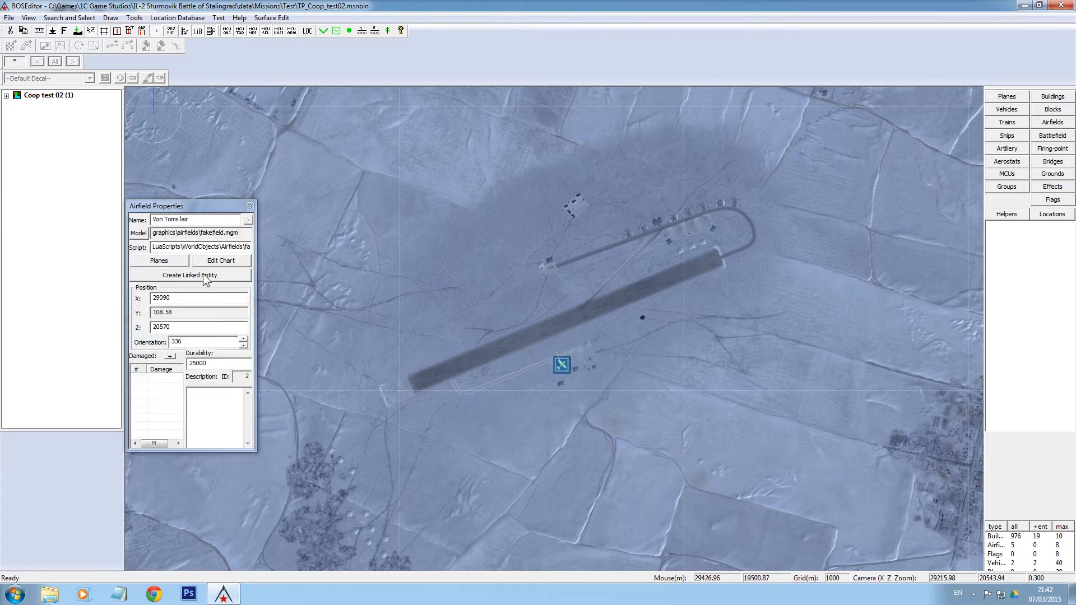
{"action": "mouse_move", "coordinate": [185, 281]}
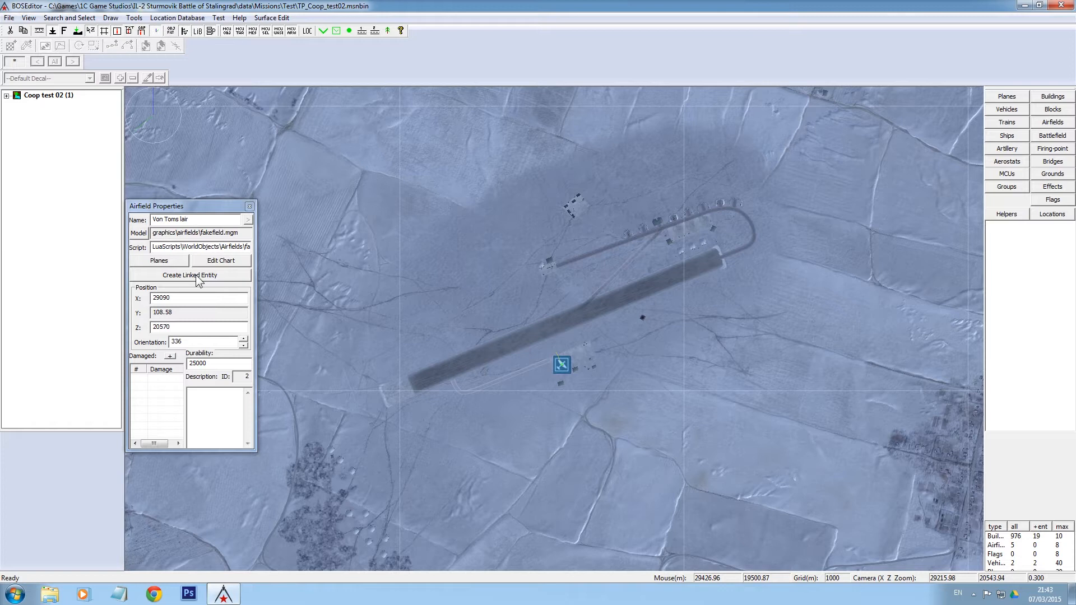
{"action": "left_click", "coordinate": [190, 274]}
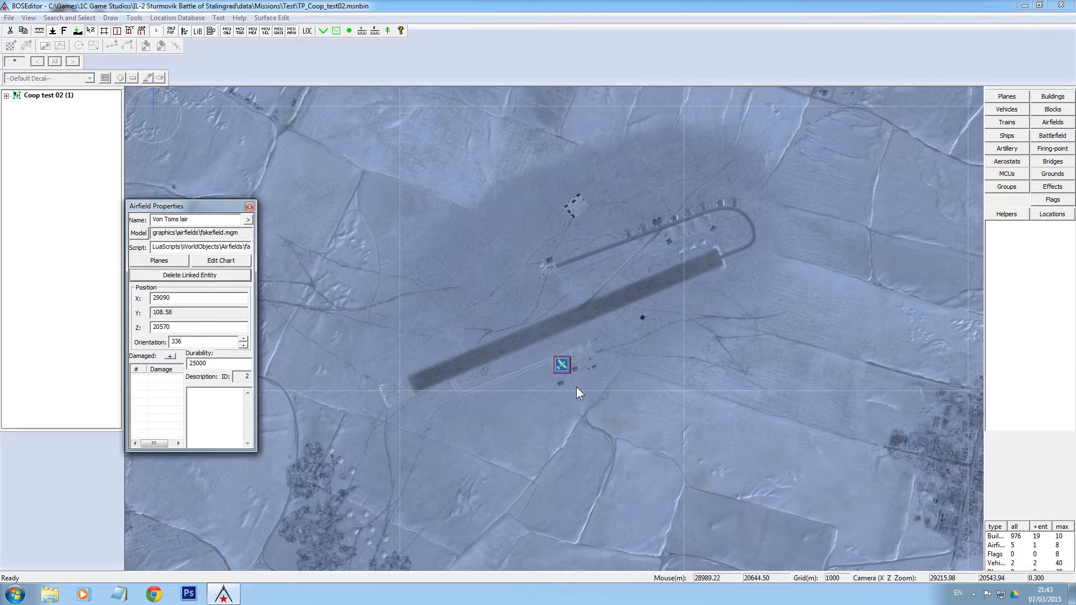
{"action": "left_click", "coordinate": [190, 275]}
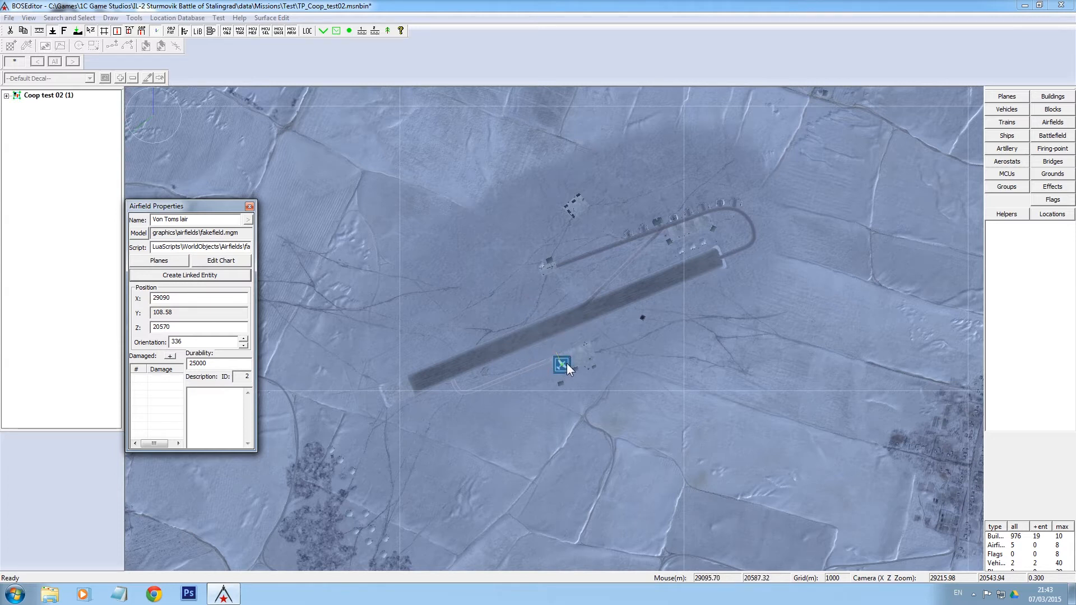
{"action": "mouse_move", "coordinate": [191, 263]}
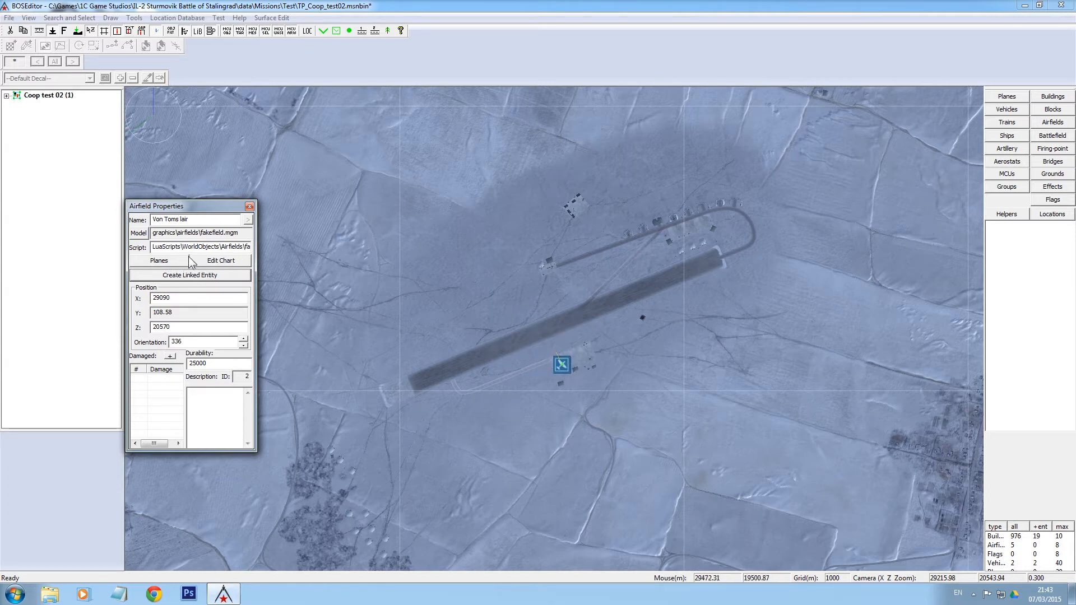
{"action": "left_click", "coordinate": [159, 260]}
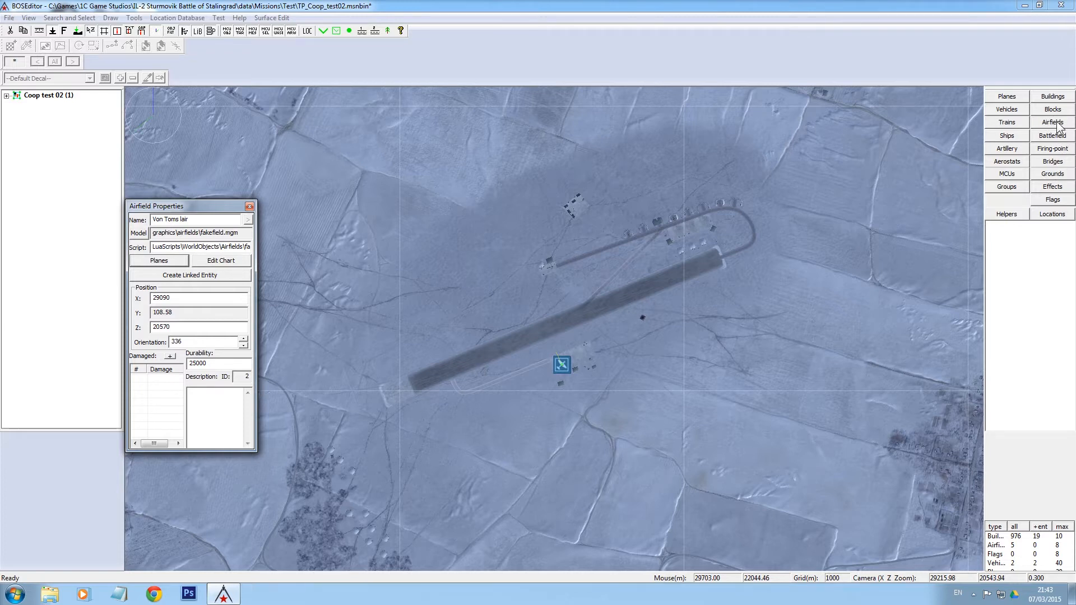
Place a fakefield_rnwspawn airfield on the runway and rotate it to 67
{"action": "left_click", "coordinate": [1051, 122]}
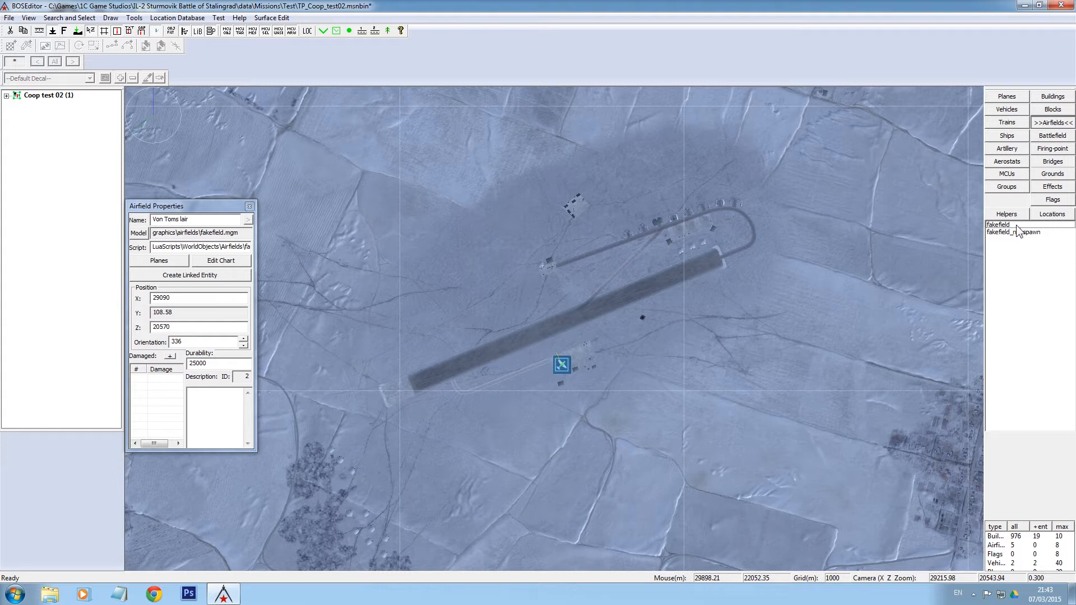
{"action": "left_click", "coordinate": [1014, 232]}
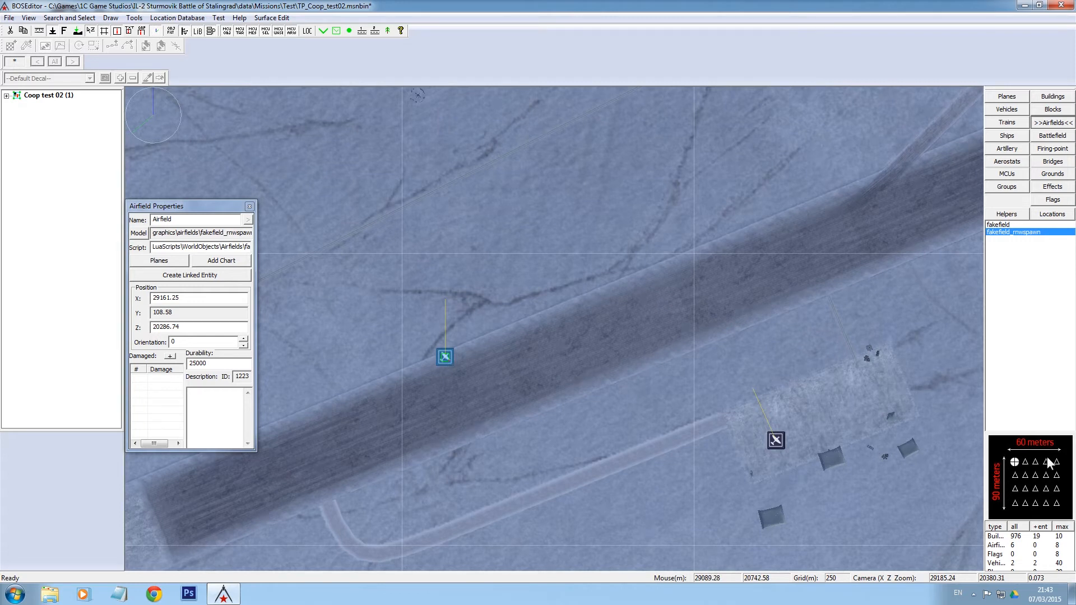
{"action": "mouse_move", "coordinate": [1068, 495]}
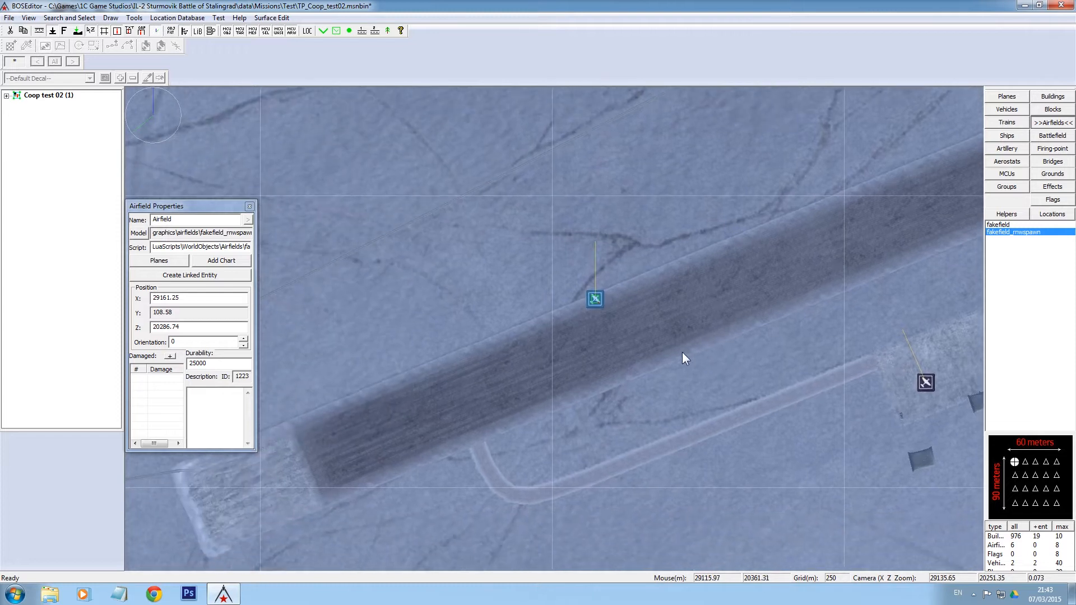
{"action": "left_click_drag", "start_coordinate": [594, 299], "coordinate": [598, 302]}
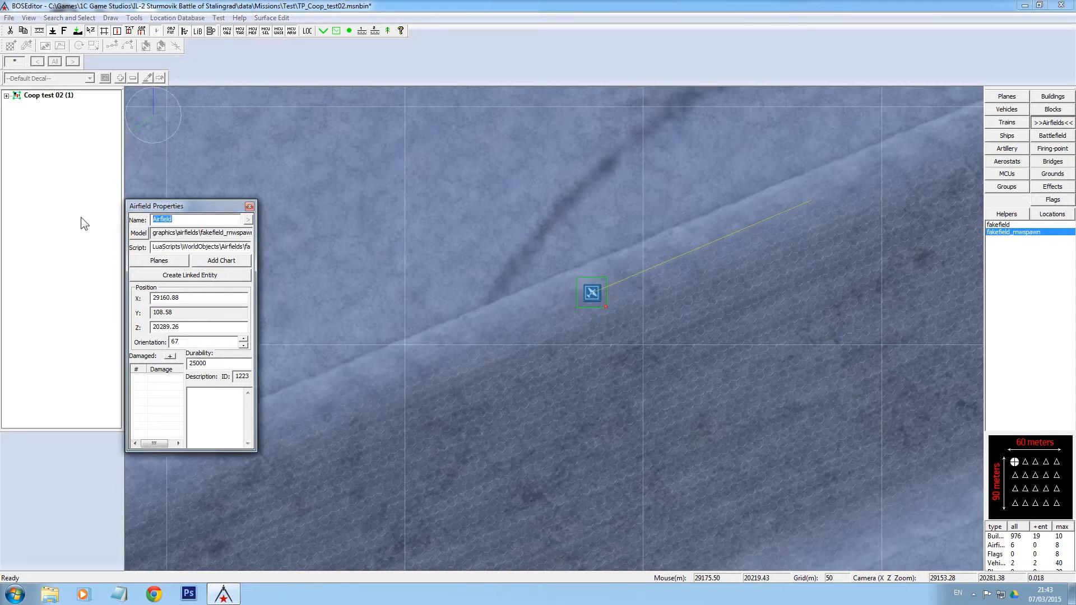
Name the runway-spawn airfield '109 spawn' and bring up its plane list
{"action": "type", "text": "1"}
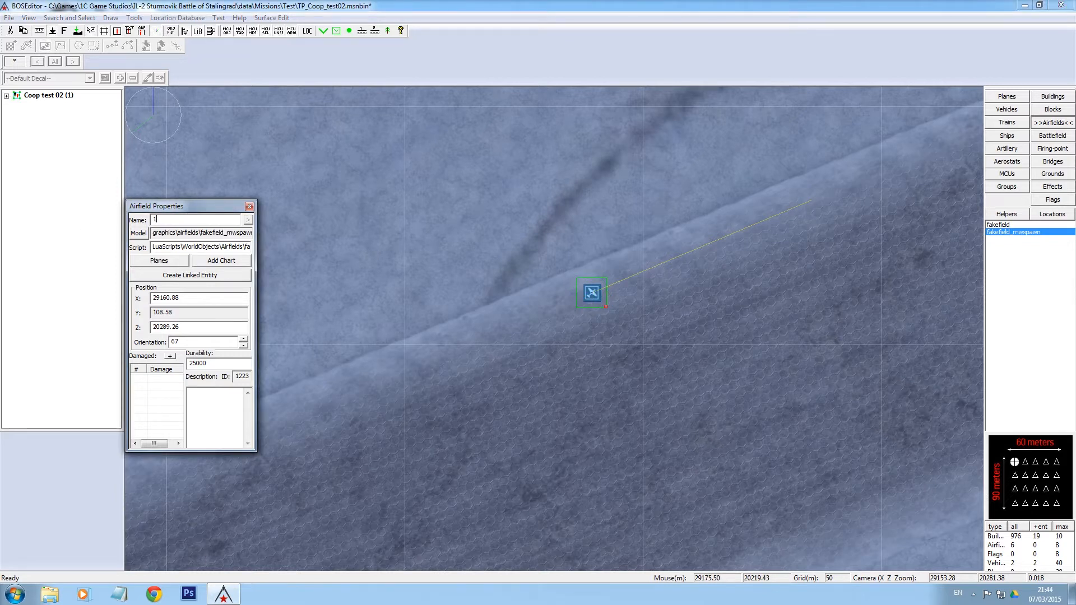
{"action": "type", "text": "109 s"}
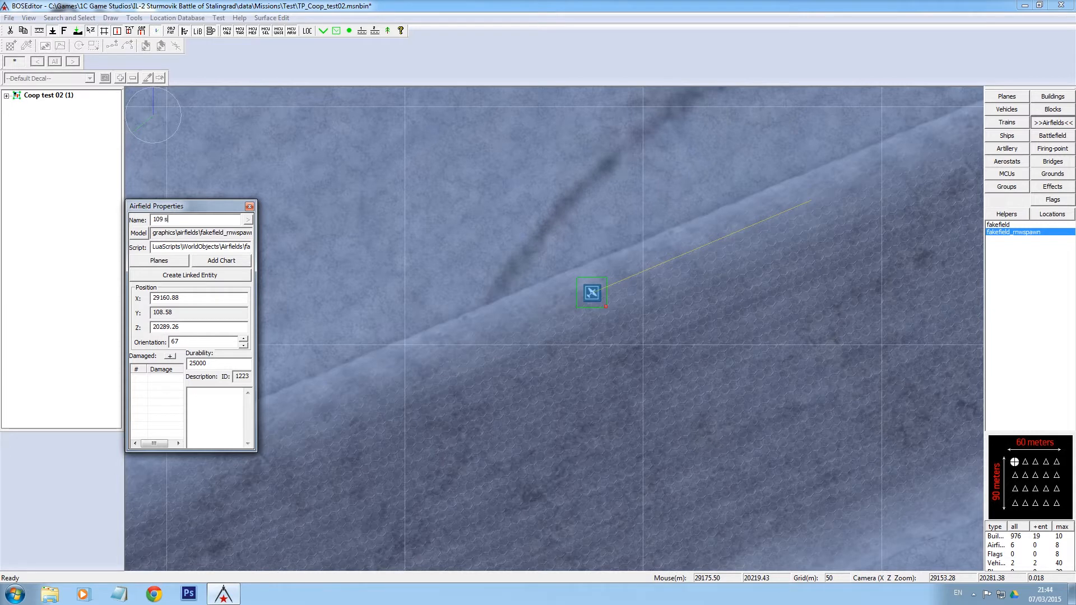
{"action": "type", "text": "pawn"}
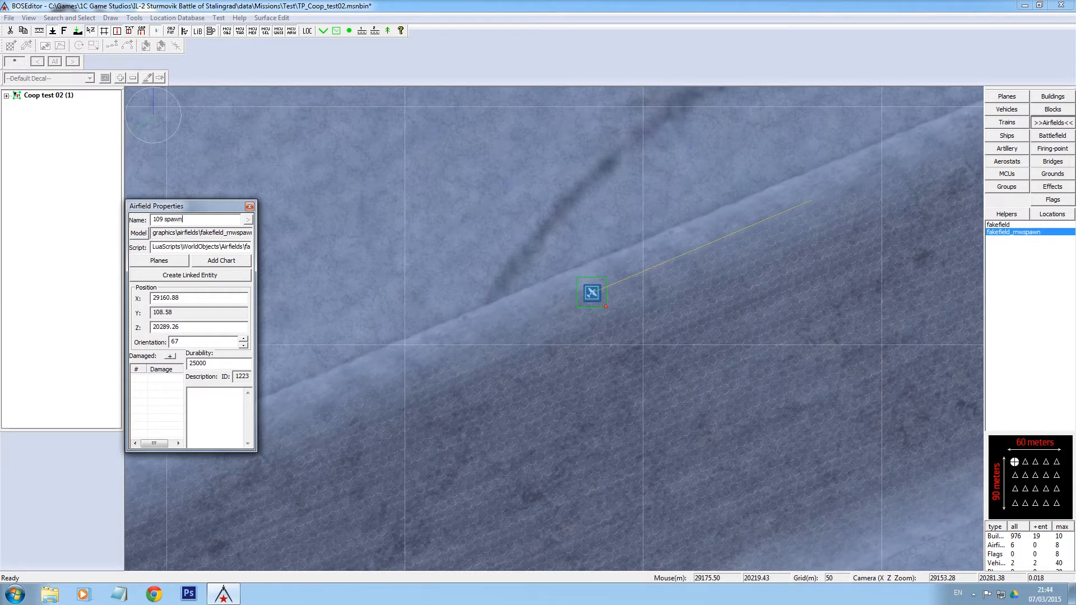
{"action": "left_click", "coordinate": [159, 260]}
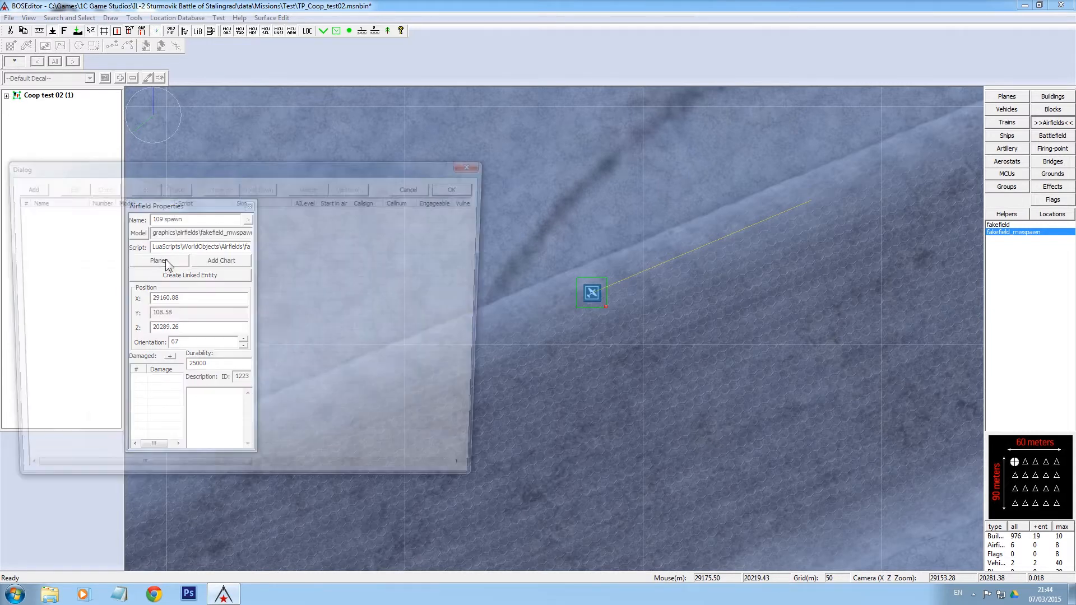
Add an unlimited bf109f4 starting on parking to the airfield and confirm both dialogs
{"action": "left_click", "coordinate": [158, 260]}
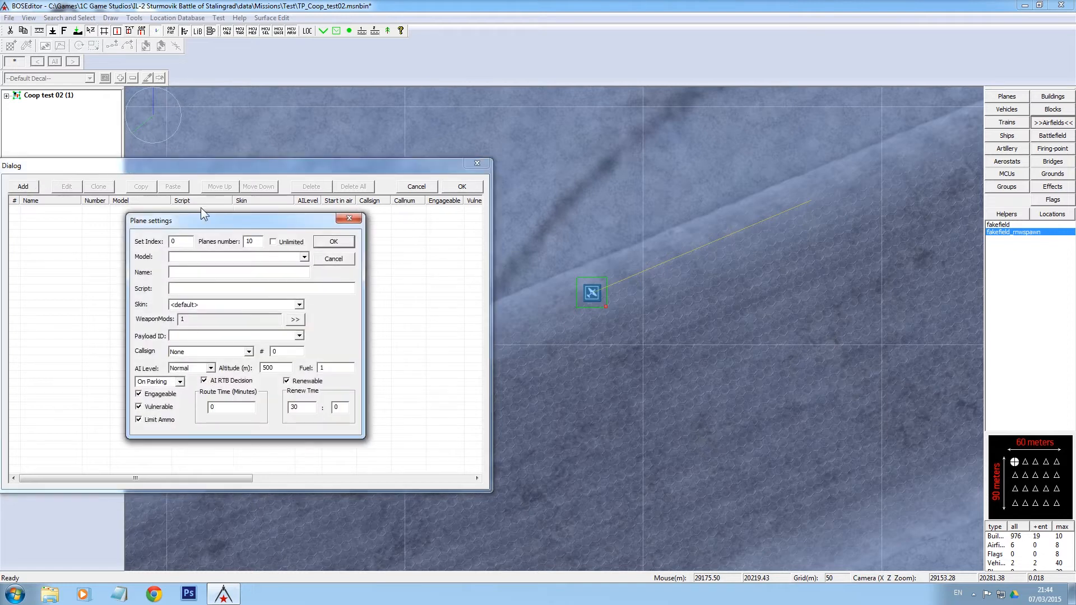
{"action": "left_click", "coordinate": [303, 257]}
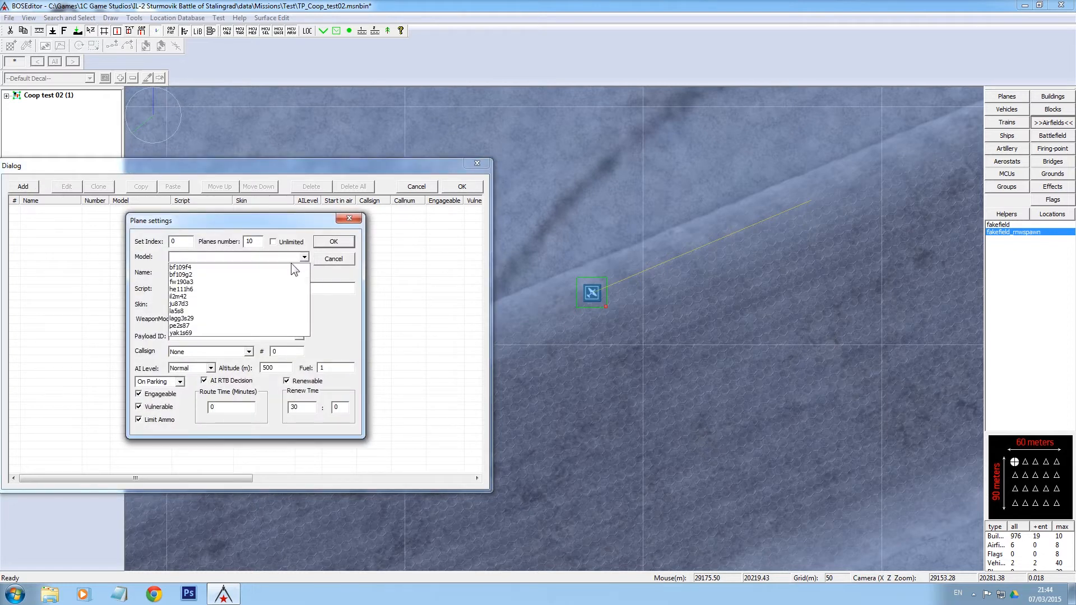
{"action": "left_click", "coordinate": [181, 267]}
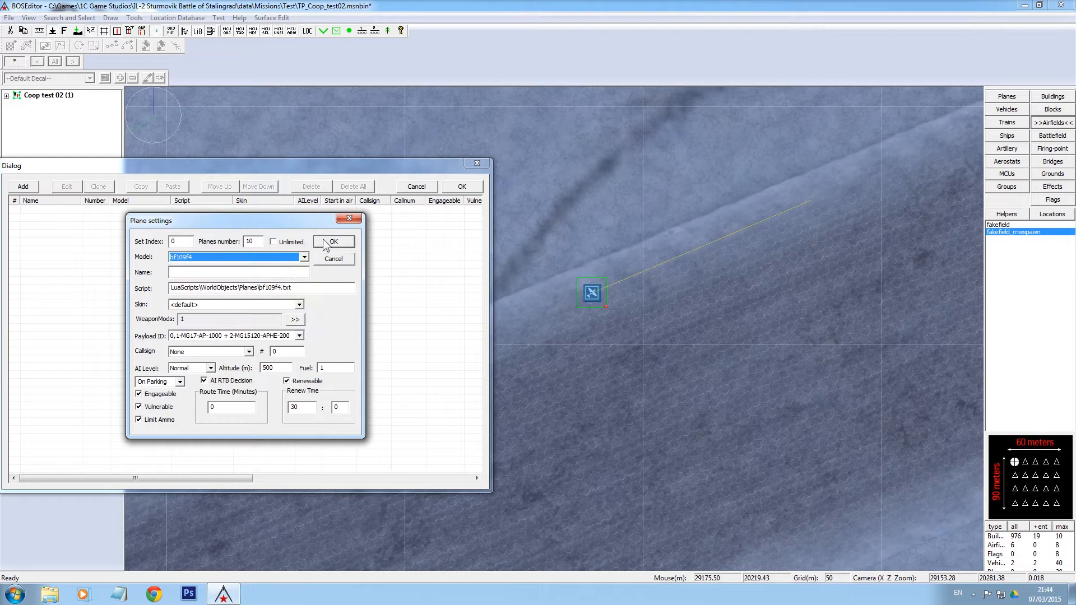
{"action": "left_click", "coordinate": [273, 241]}
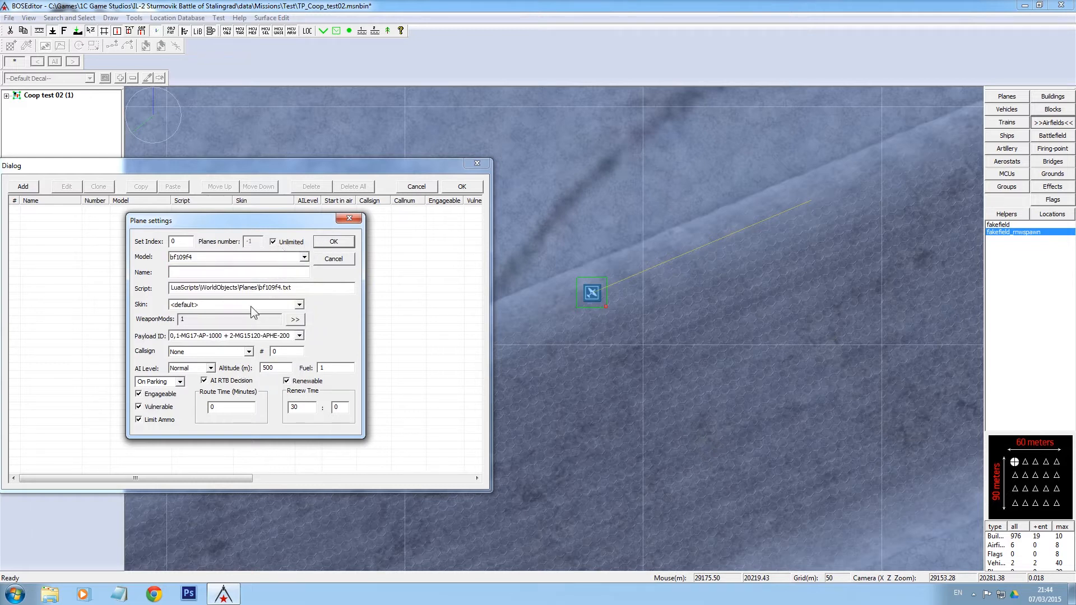
{"action": "left_click", "coordinate": [156, 382]}
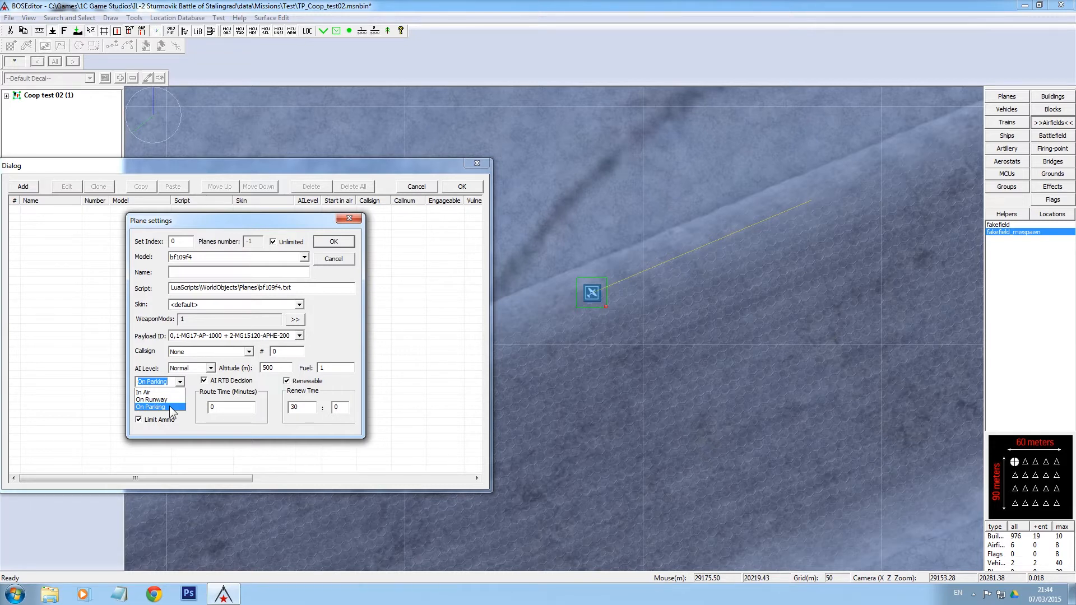
{"action": "left_click", "coordinate": [150, 406]}
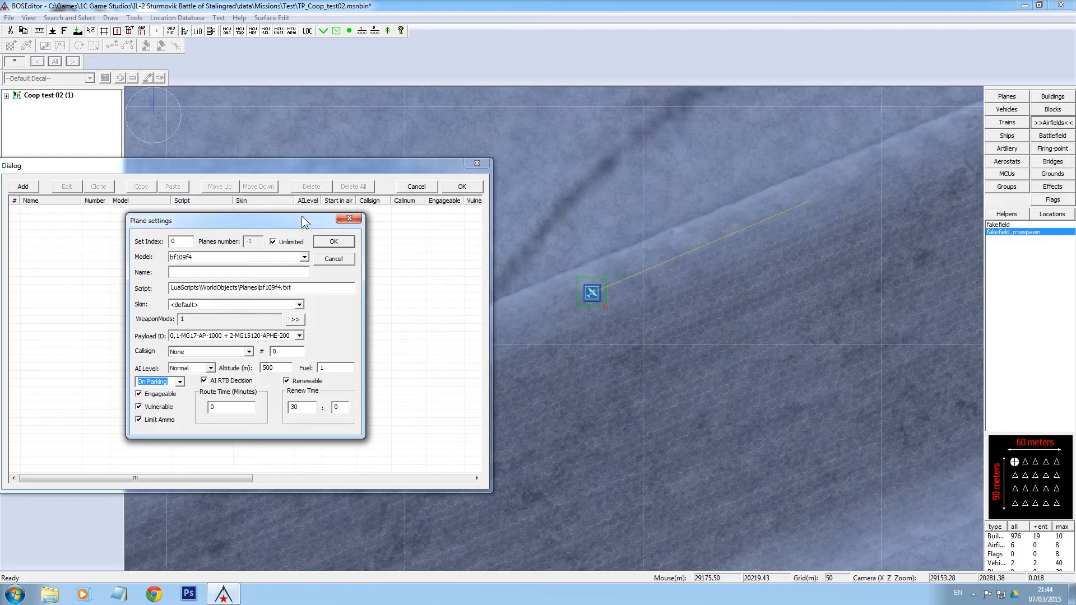
{"action": "left_click", "coordinate": [333, 241]}
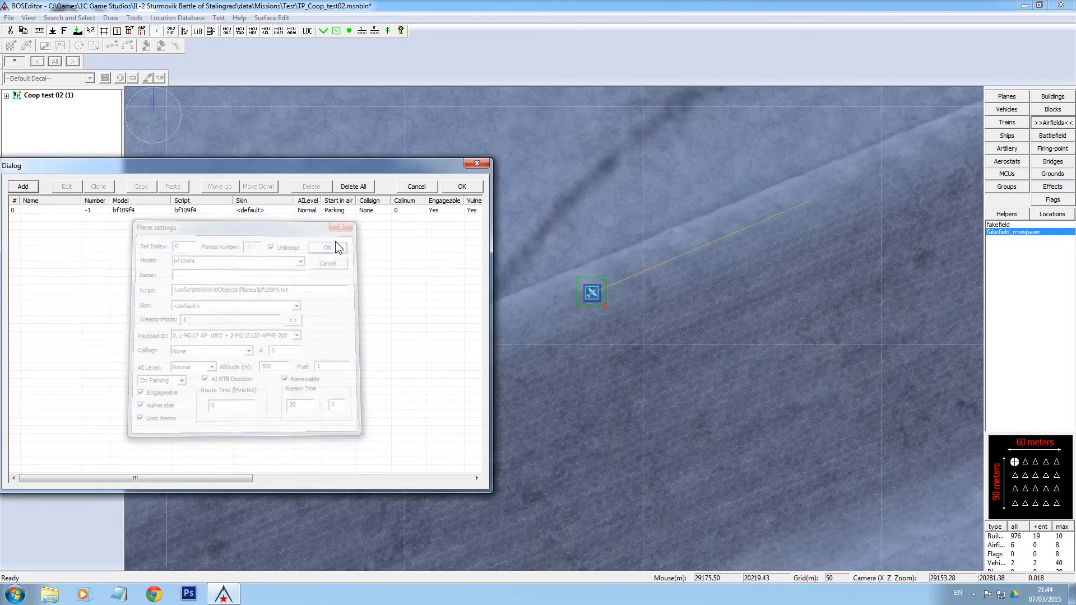
{"action": "left_click", "coordinate": [327, 247]}
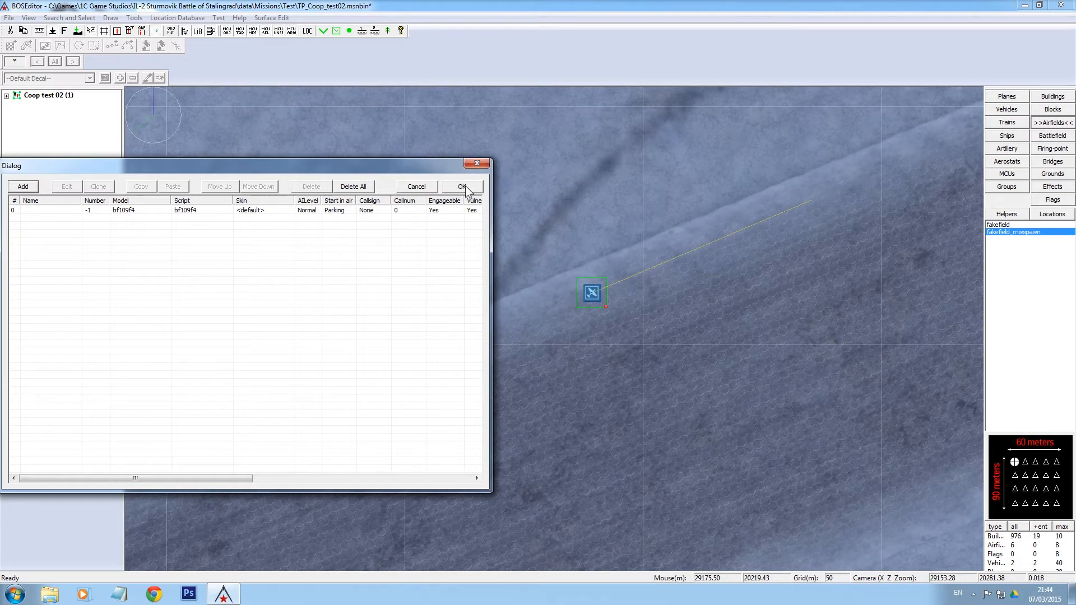
{"action": "left_click", "coordinate": [461, 187]}
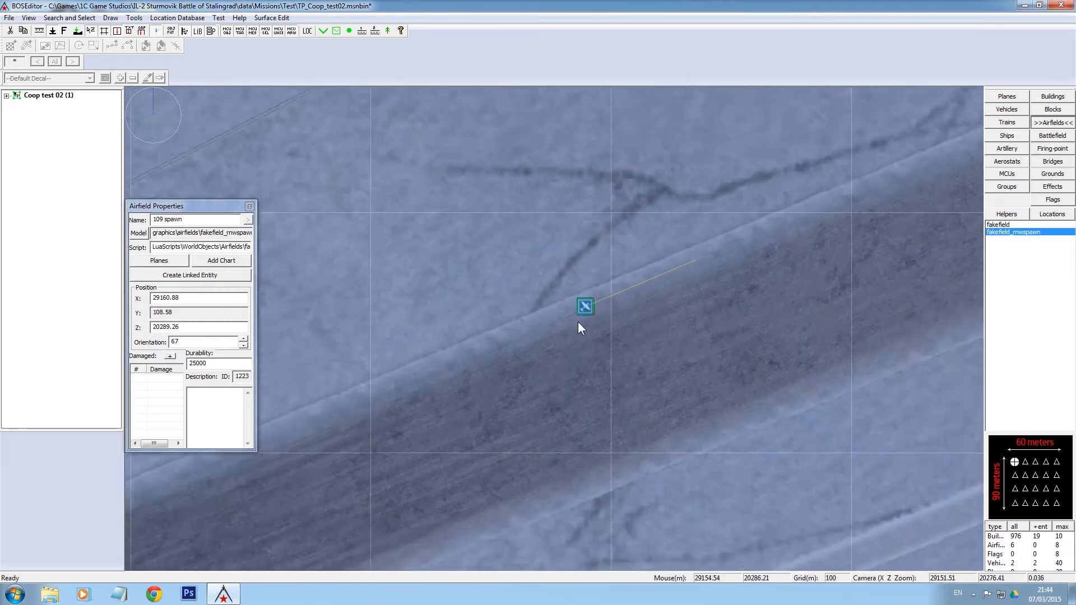
Zoom out and pan to the road area, then show the MCU logic list
{"action": "scroll", "scroll_direction": "down", "scroll_amount": 3}
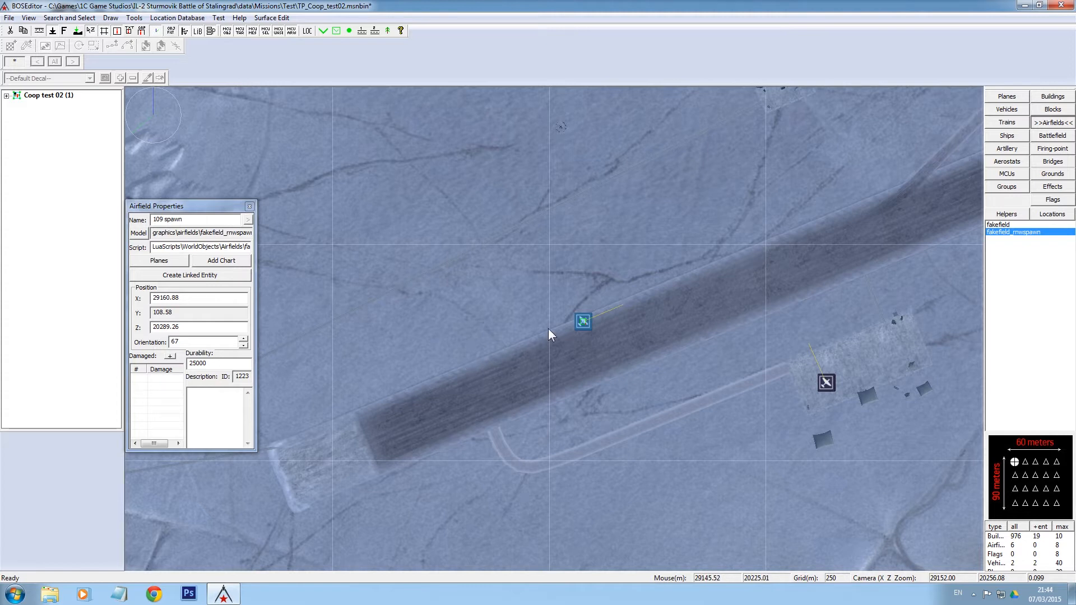
{"action": "mouse_move", "coordinate": [472, 372]}
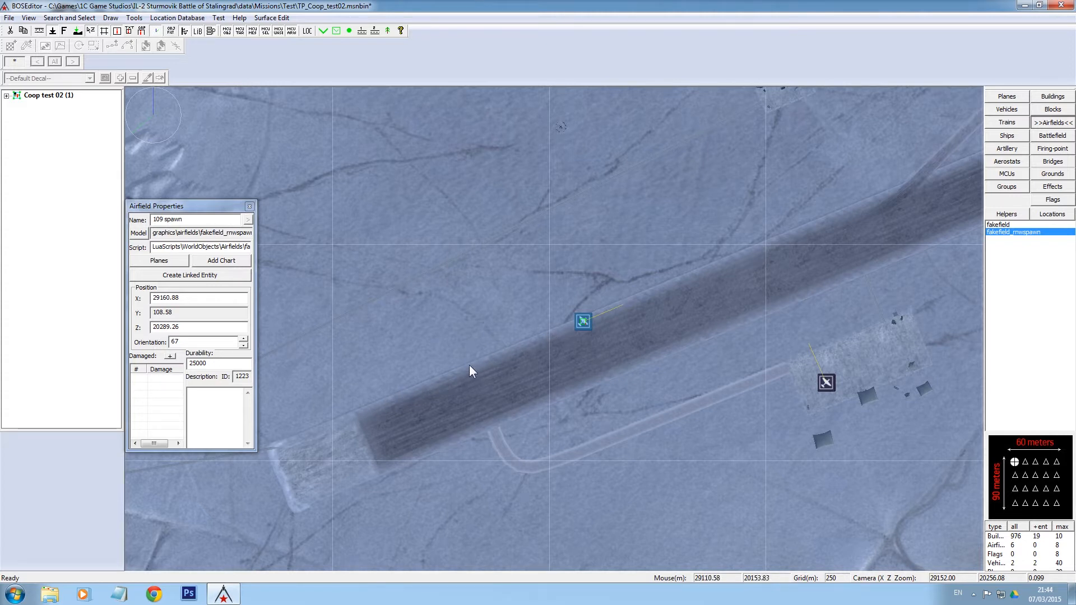
{"action": "mouse_move", "coordinate": [497, 324]}
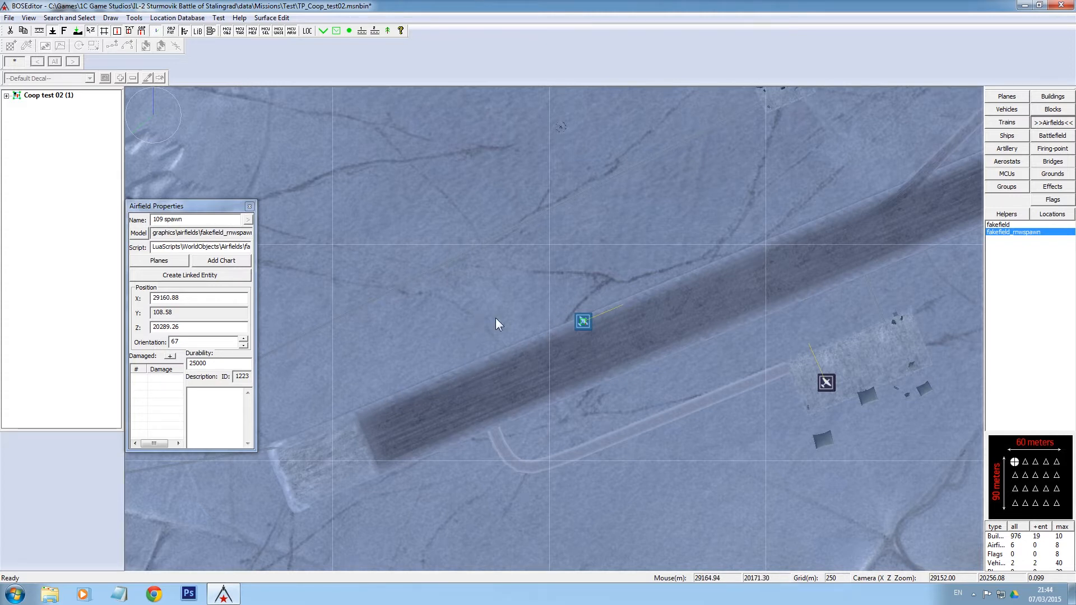
{"action": "scroll", "scroll_direction": "down", "scroll_amount": 3}
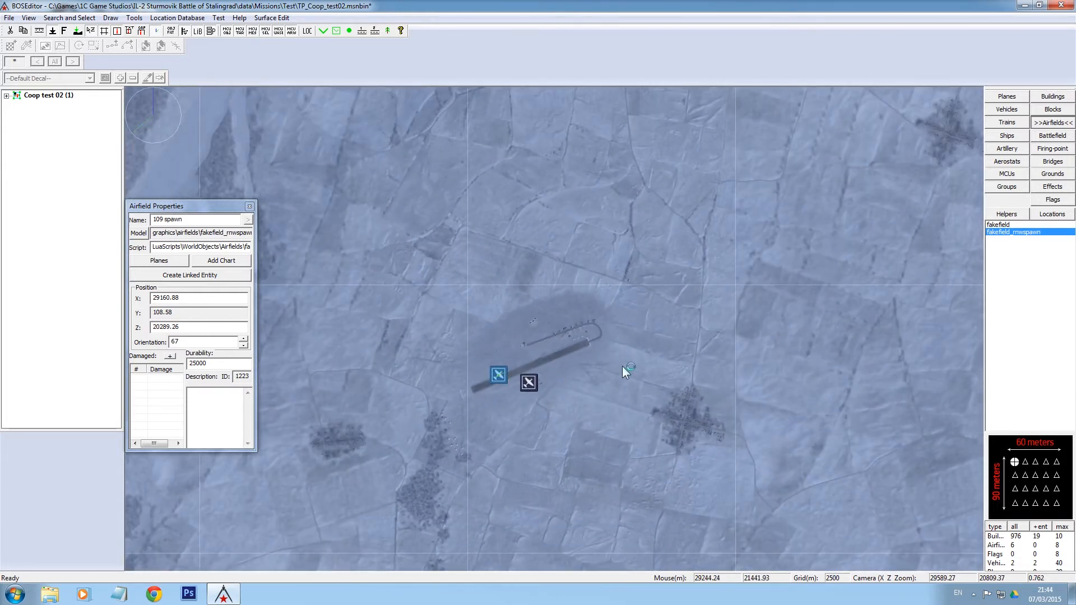
{"action": "left_click_drag", "start_coordinate": [624, 370], "coordinate": [697, 296]}
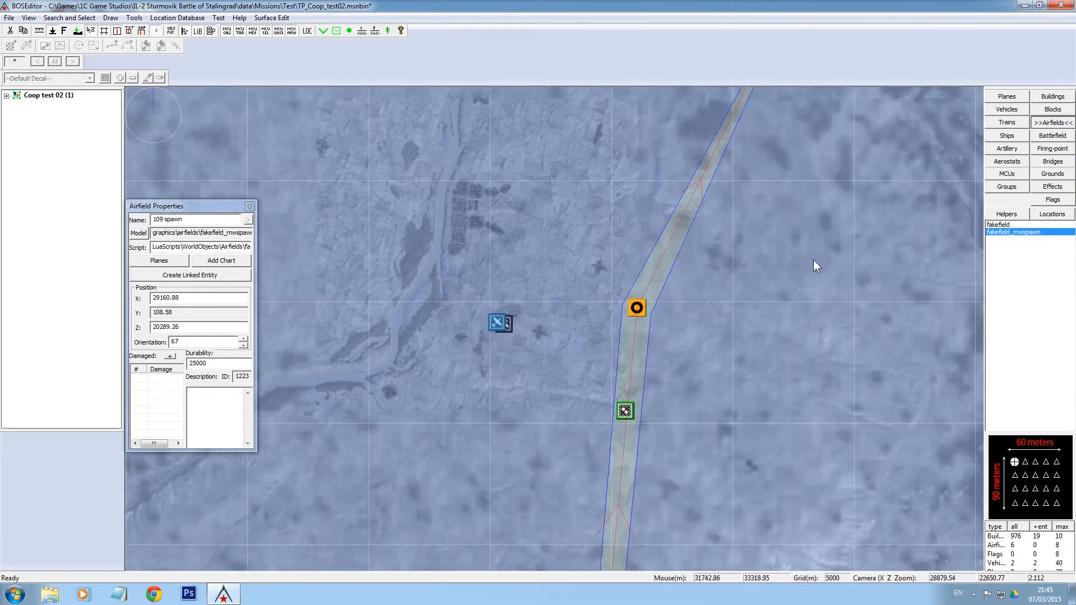
{"action": "left_click", "coordinate": [1006, 173]}
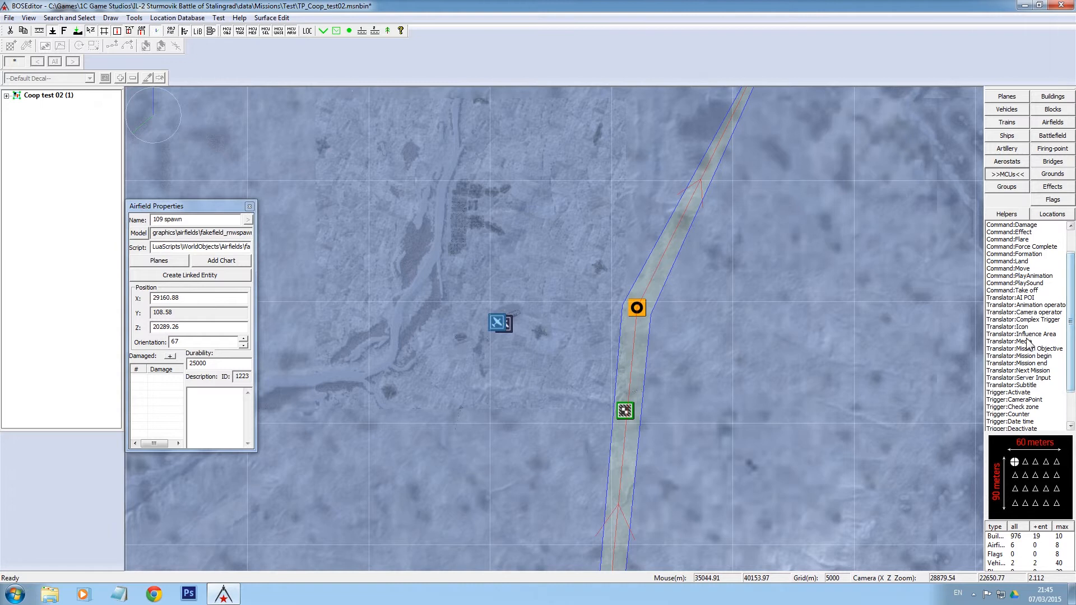
Place a Translator Icon by the airfield as a Take off marker, Allies False
{"action": "left_click", "coordinate": [1016, 327]}
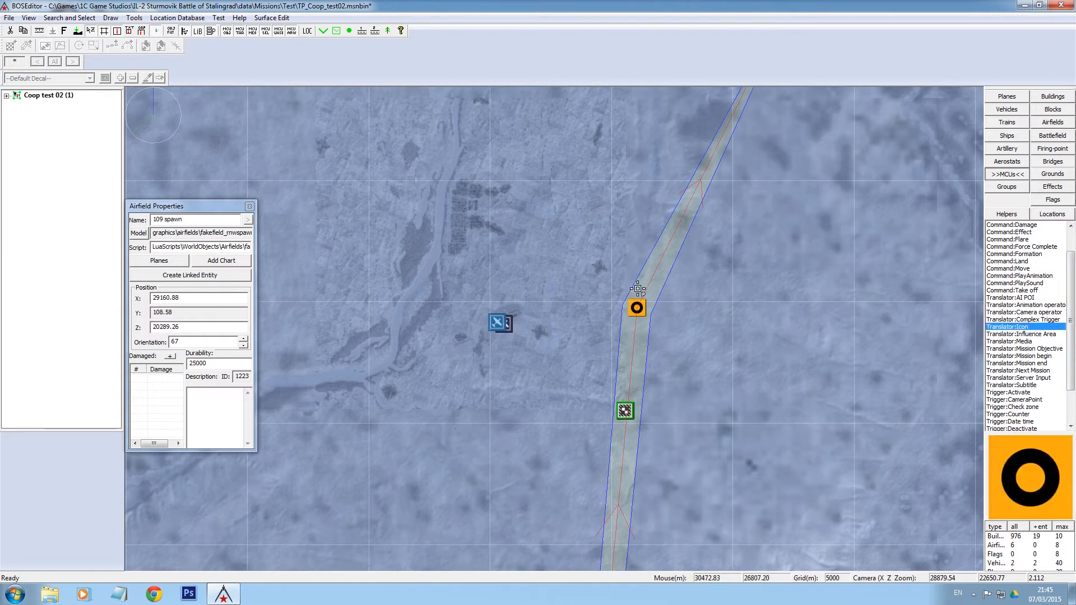
{"action": "left_click", "coordinate": [522, 313]}
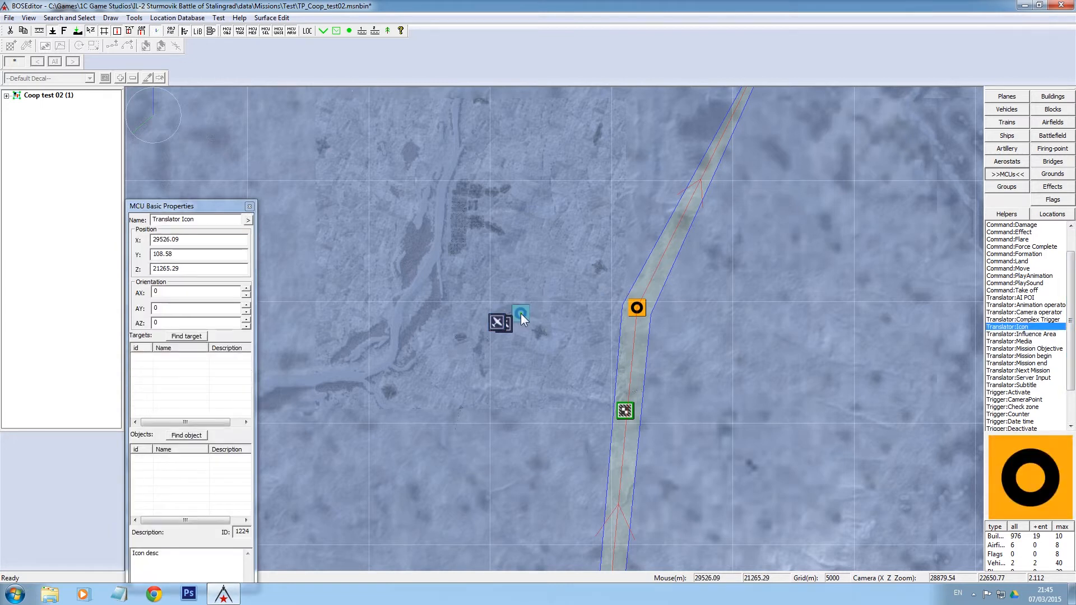
{"action": "double_click", "coordinate": [501, 323]}
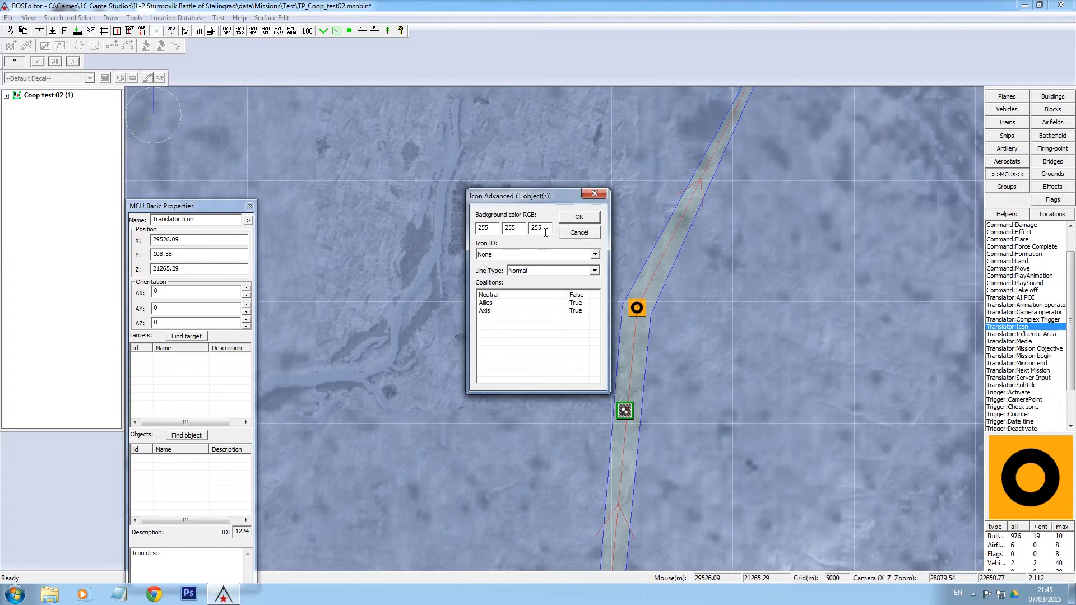
{"action": "left_click", "coordinate": [594, 255]}
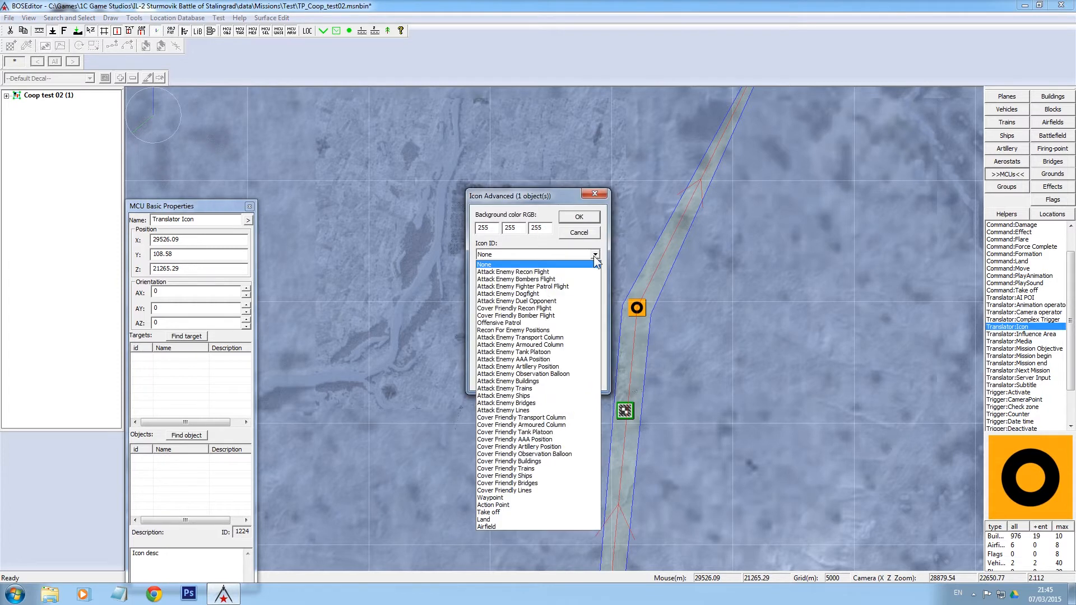
{"action": "left_click", "coordinate": [488, 512]}
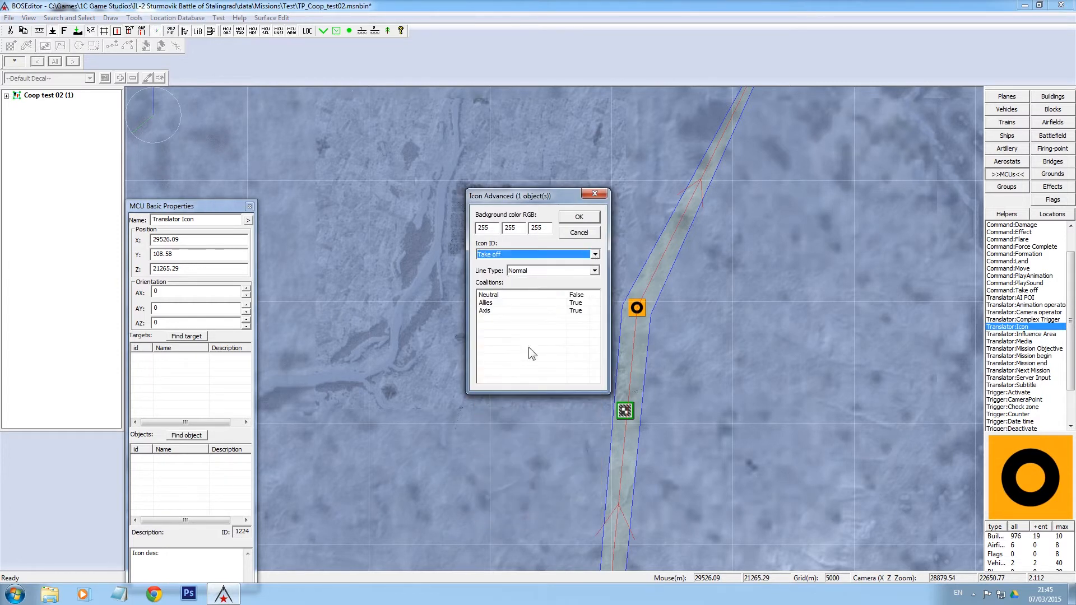
{"action": "left_click", "coordinate": [514, 303]}
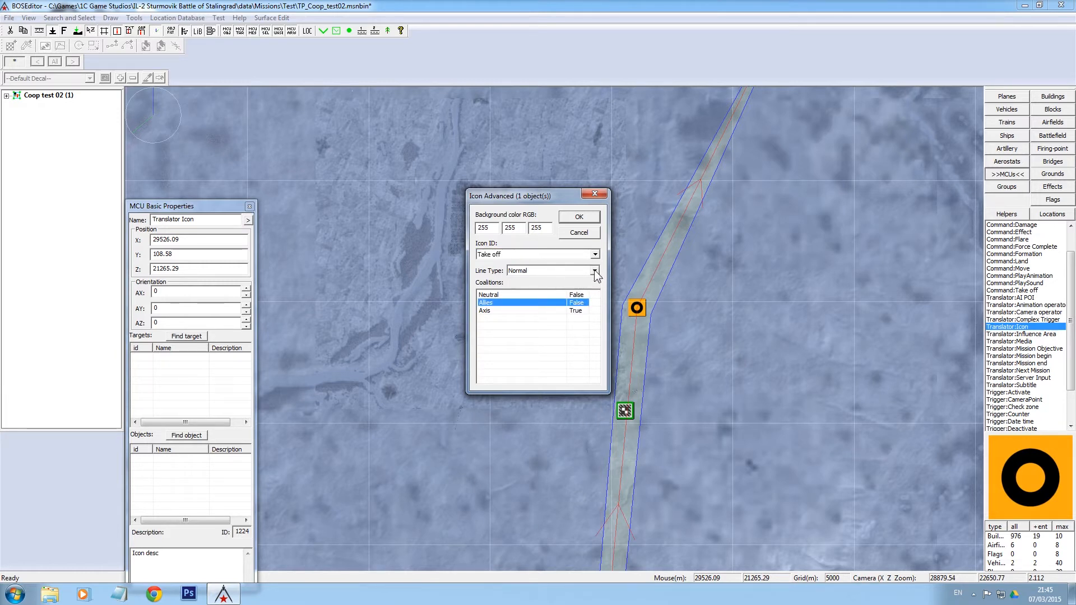
Keep the normal line style and set the icon's background colour to 0,0,200
{"action": "left_click", "coordinate": [594, 269]}
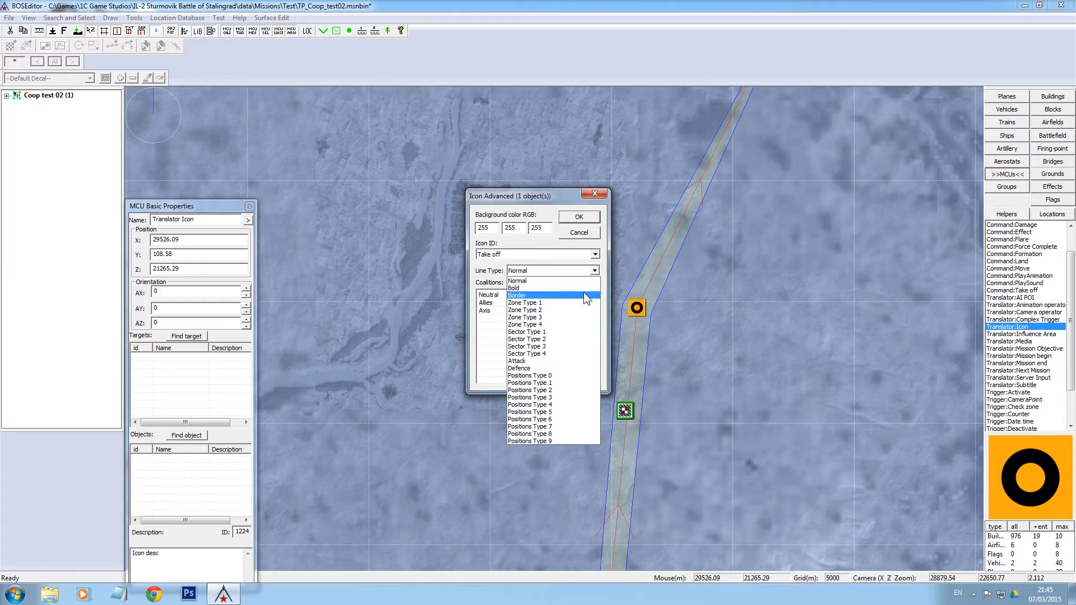
{"action": "left_click", "coordinate": [516, 281]}
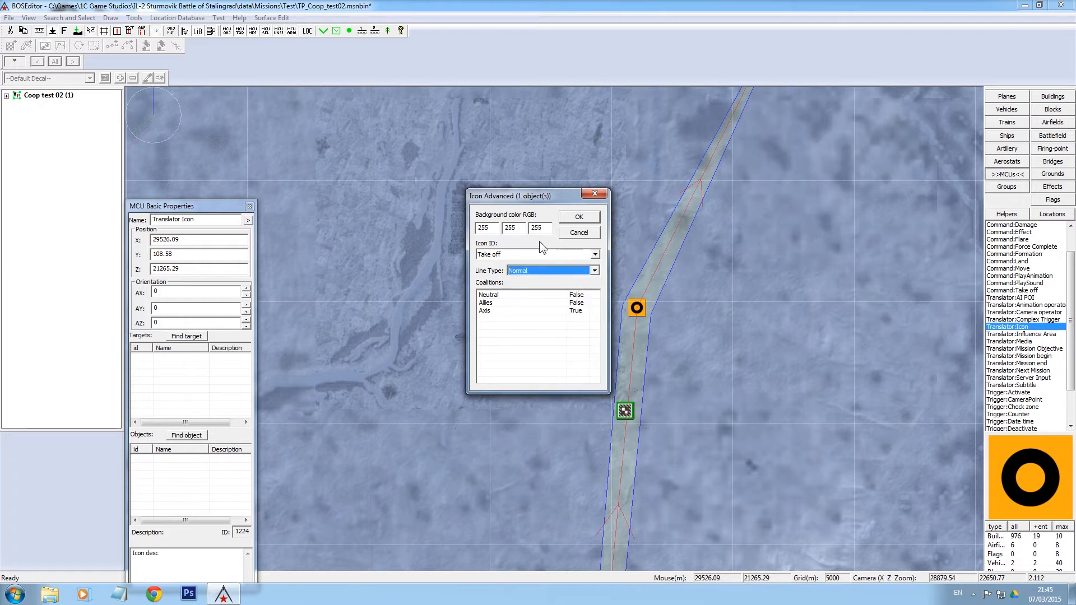
{"action": "left_click", "coordinate": [483, 227]}
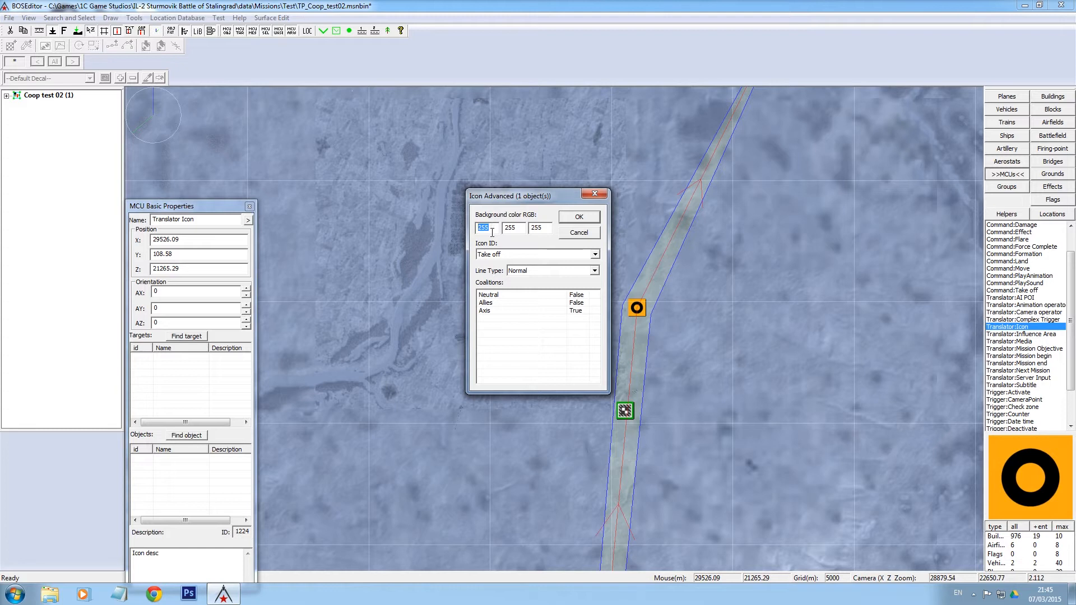
{"action": "type", "text": "0"}
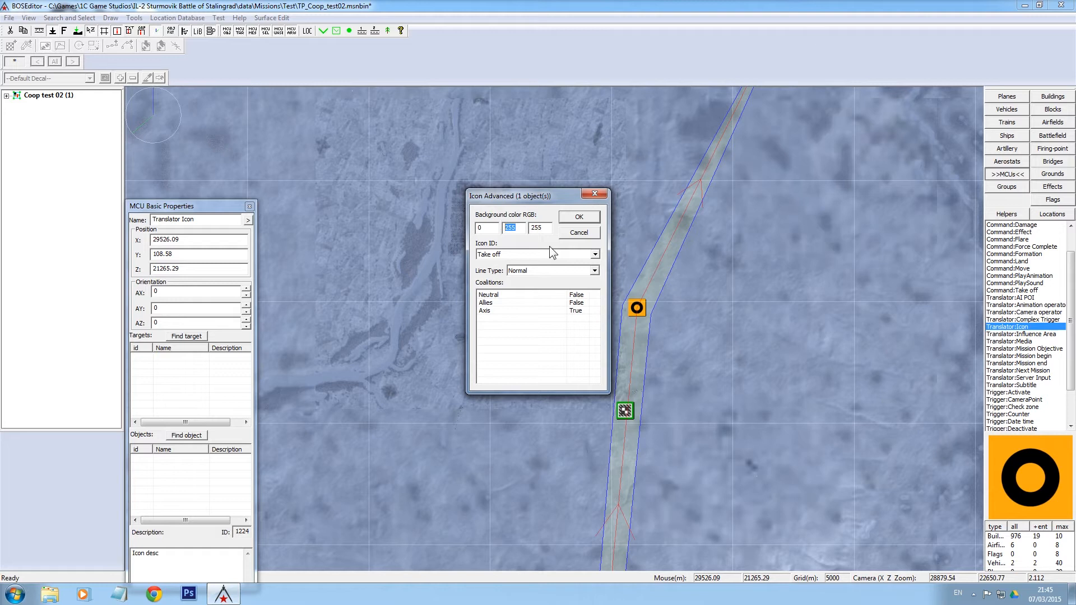
{"action": "type", "text": "0"}
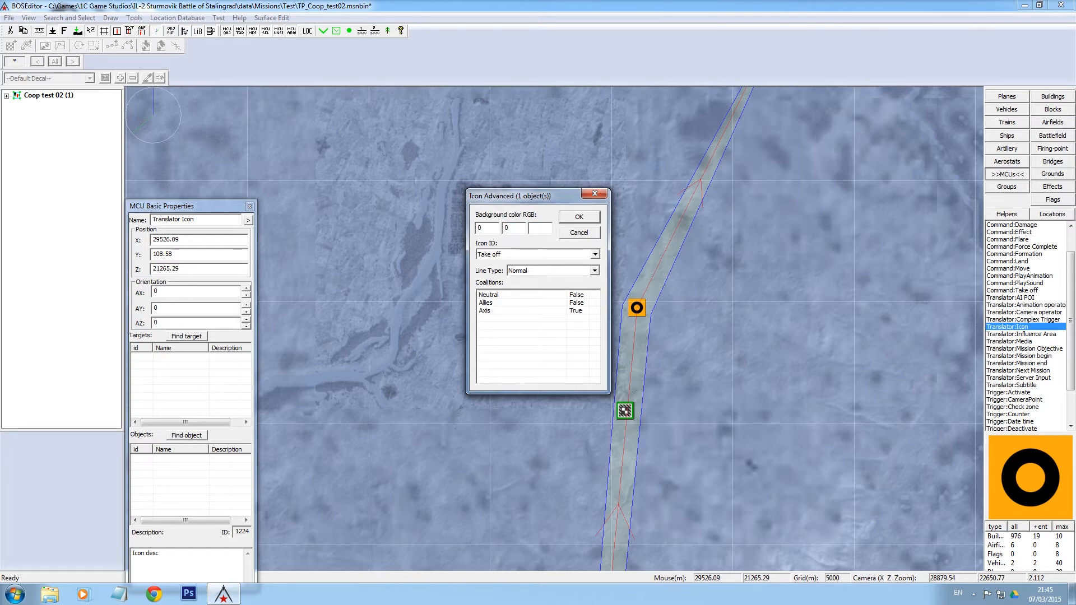
{"action": "type", "text": "200"}
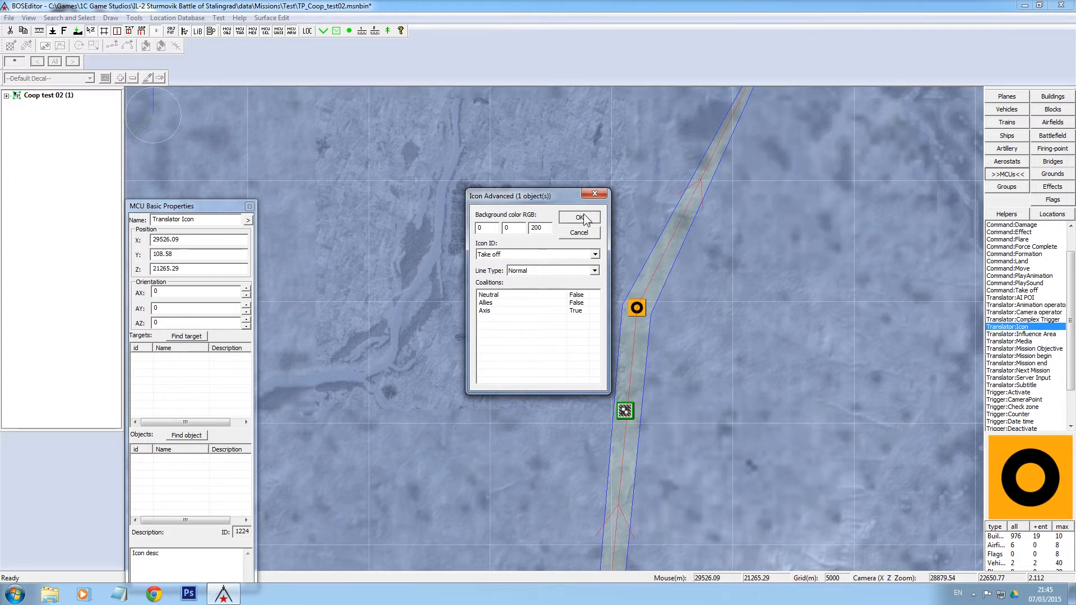
{"action": "left_click", "coordinate": [578, 218]}
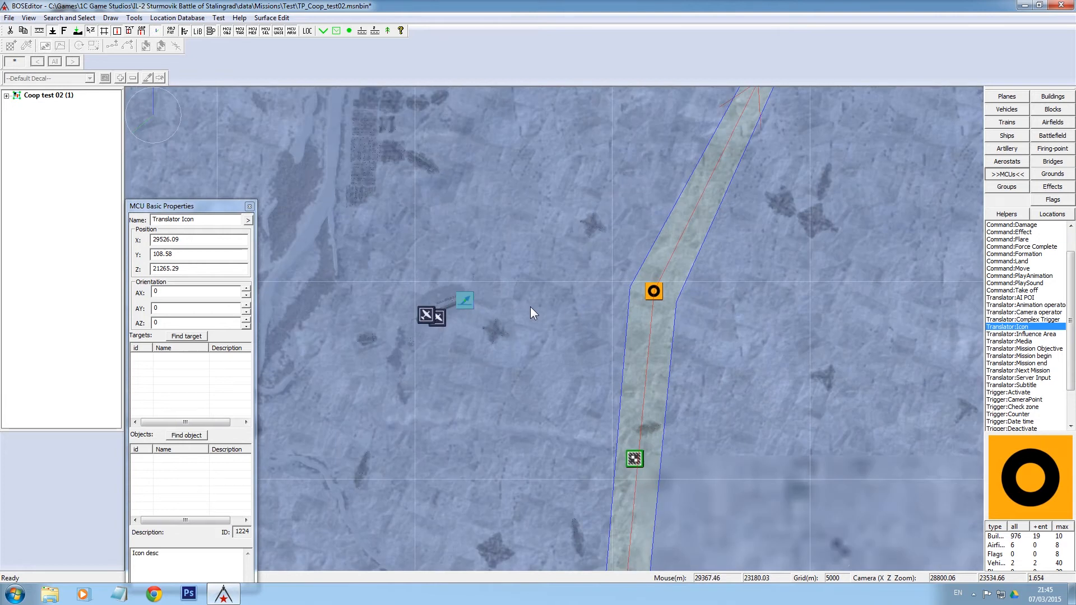
{"action": "mouse_move", "coordinate": [472, 303]}
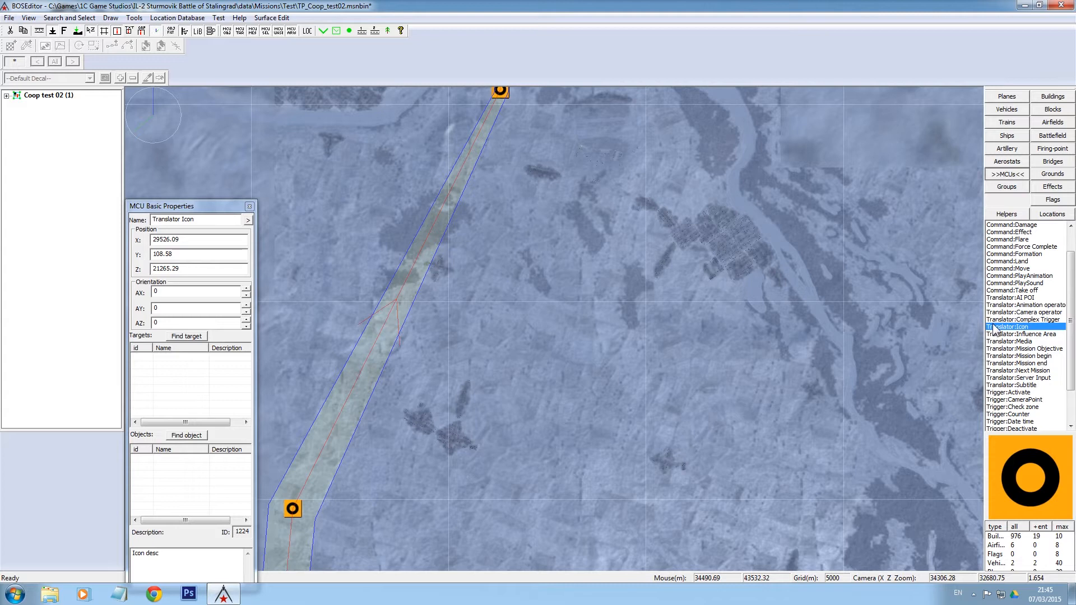
Place a map icon on the town named 'Intercept' with background RGB 0,0,200
{"action": "left_click", "coordinate": [733, 248]}
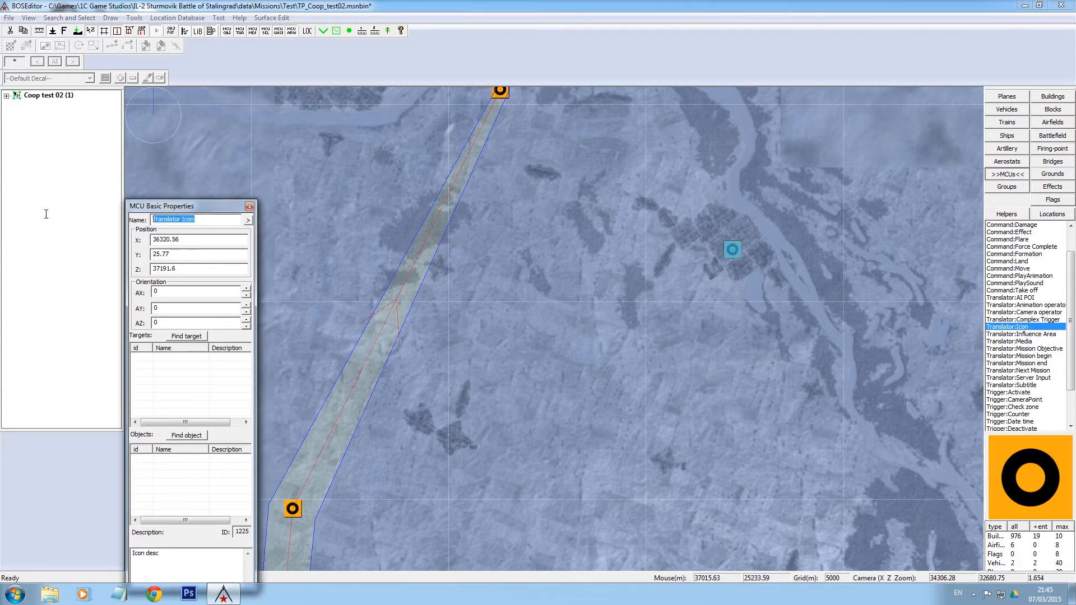
{"action": "type", "text": "i"}
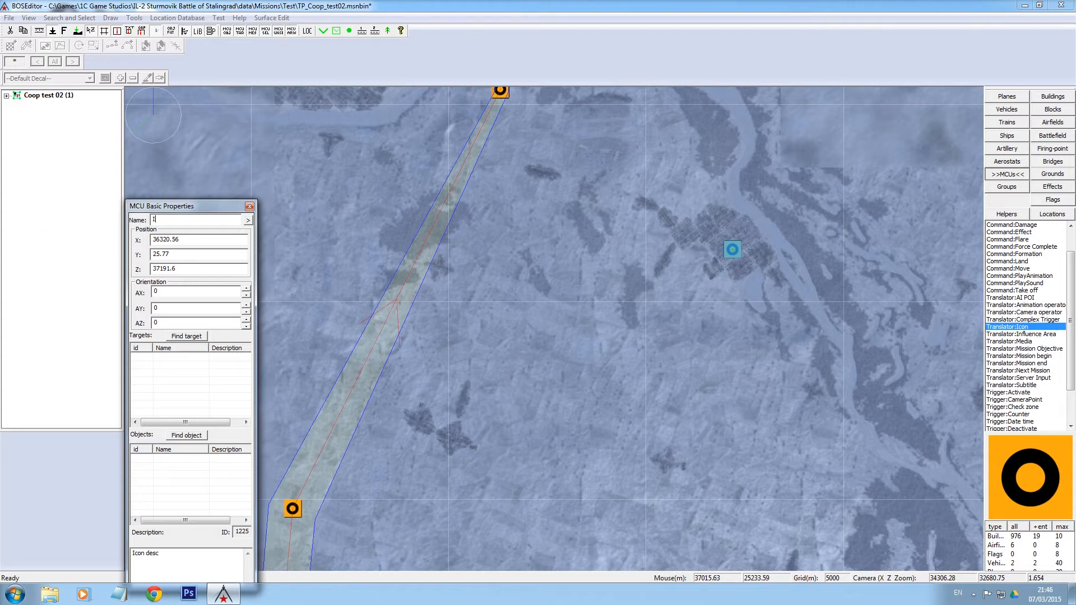
{"action": "type", "text": "Intercept"}
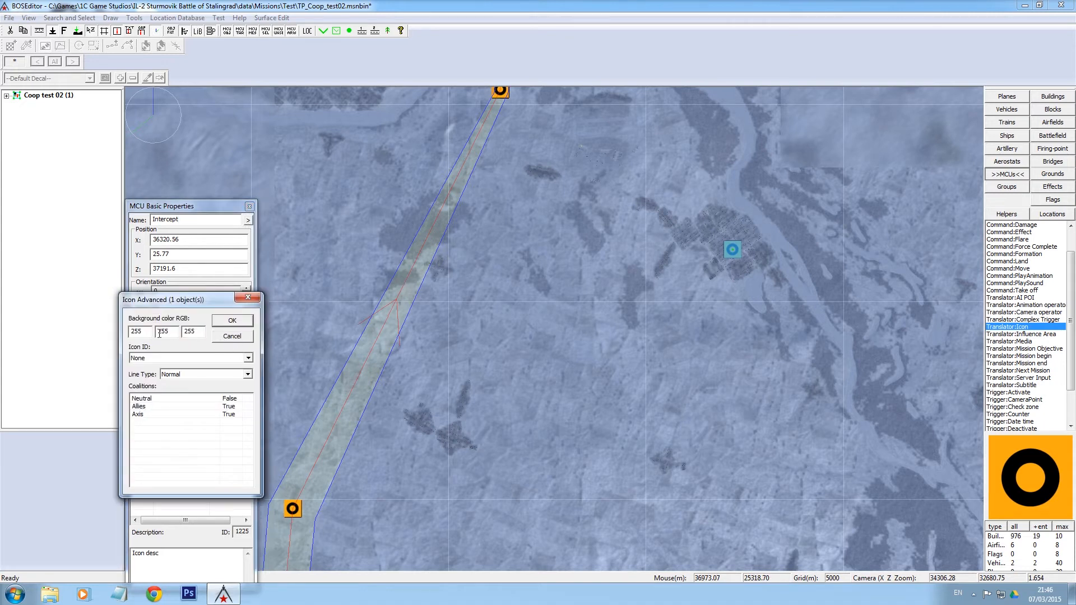
{"action": "type", "text": "0"}
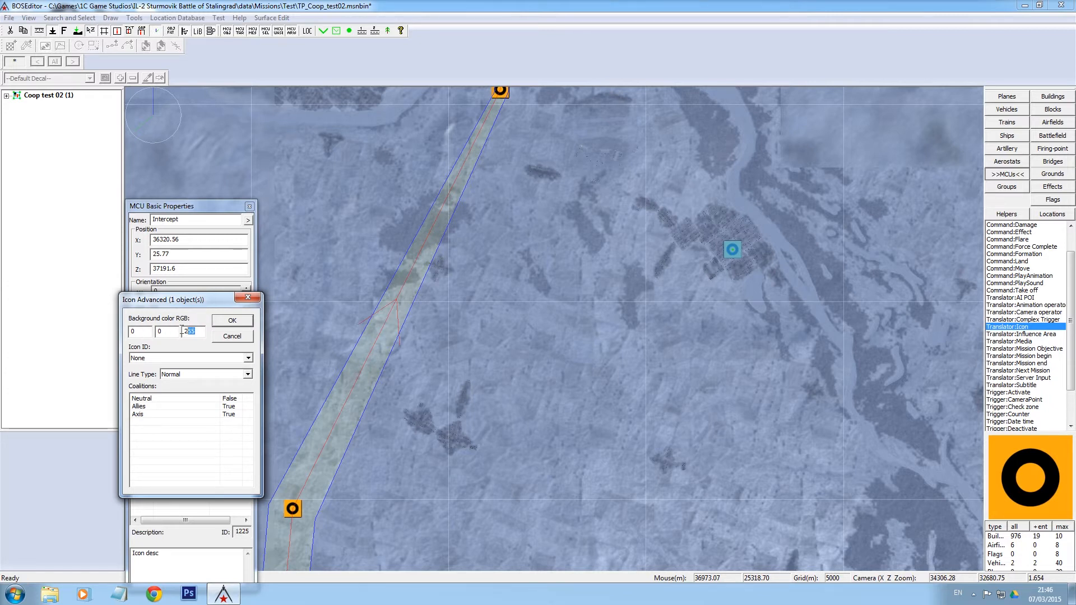
{"action": "type", "text": "200"}
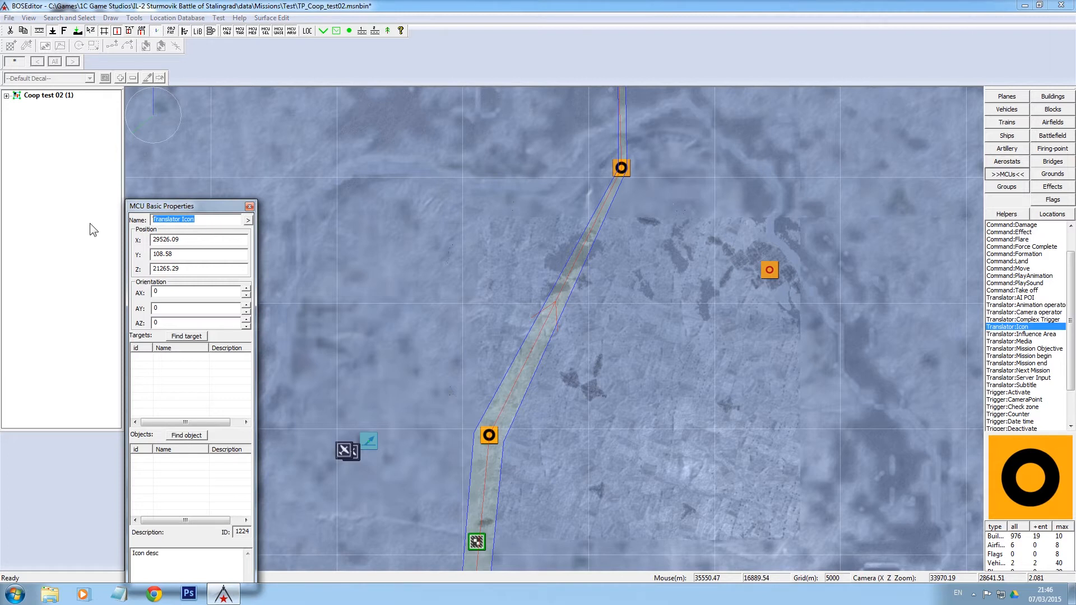
Rename the first map icon 'Take off' and target it at the Intercept icon
{"action": "type", "text": "Take off"}
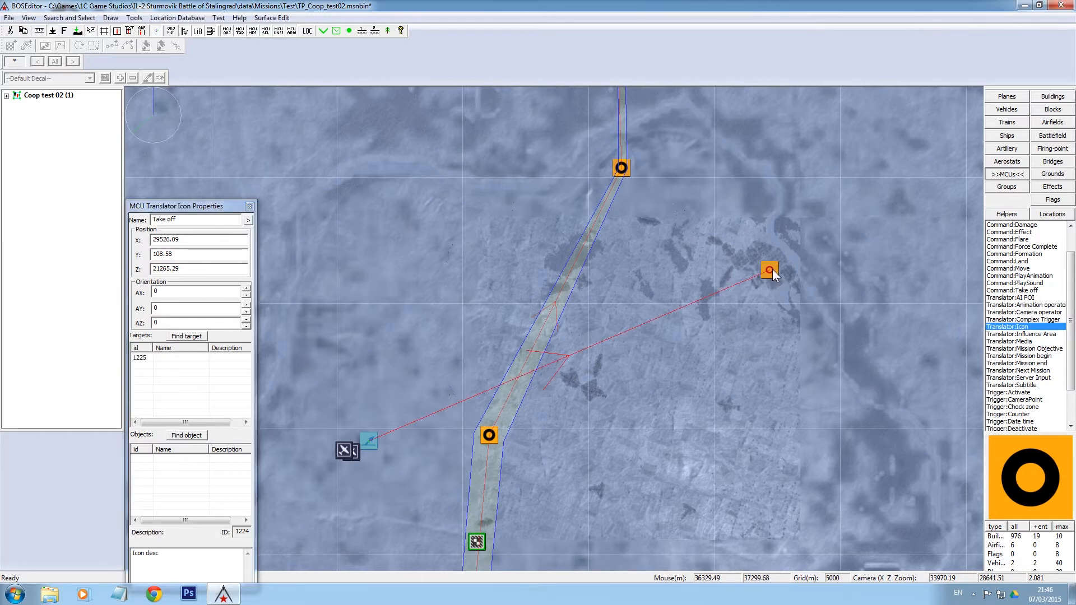
{"action": "mouse_move", "coordinate": [736, 272]}
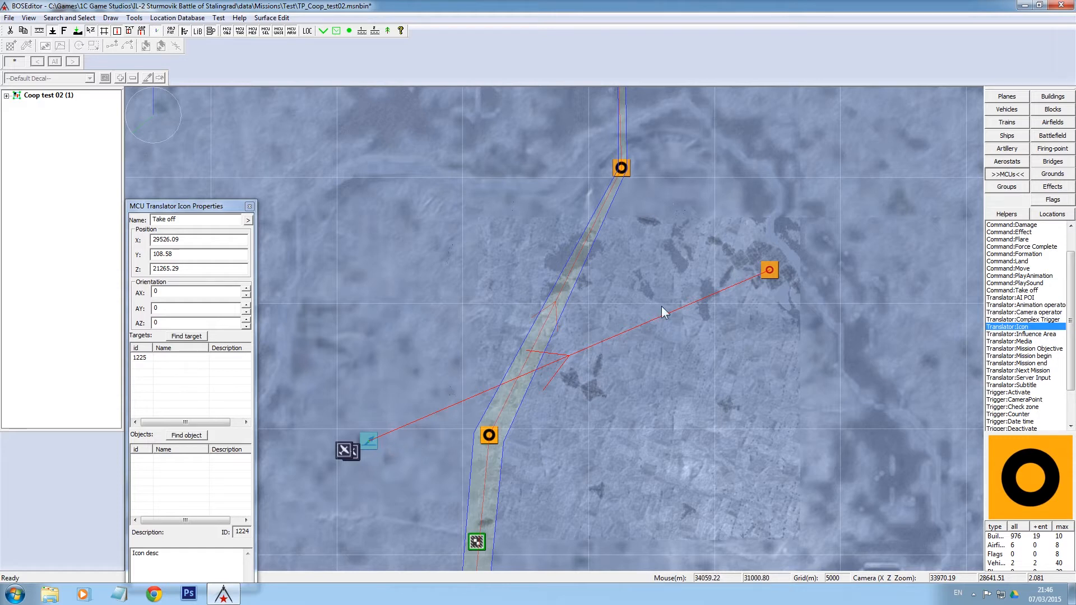
{"action": "mouse_move", "coordinate": [767, 274]}
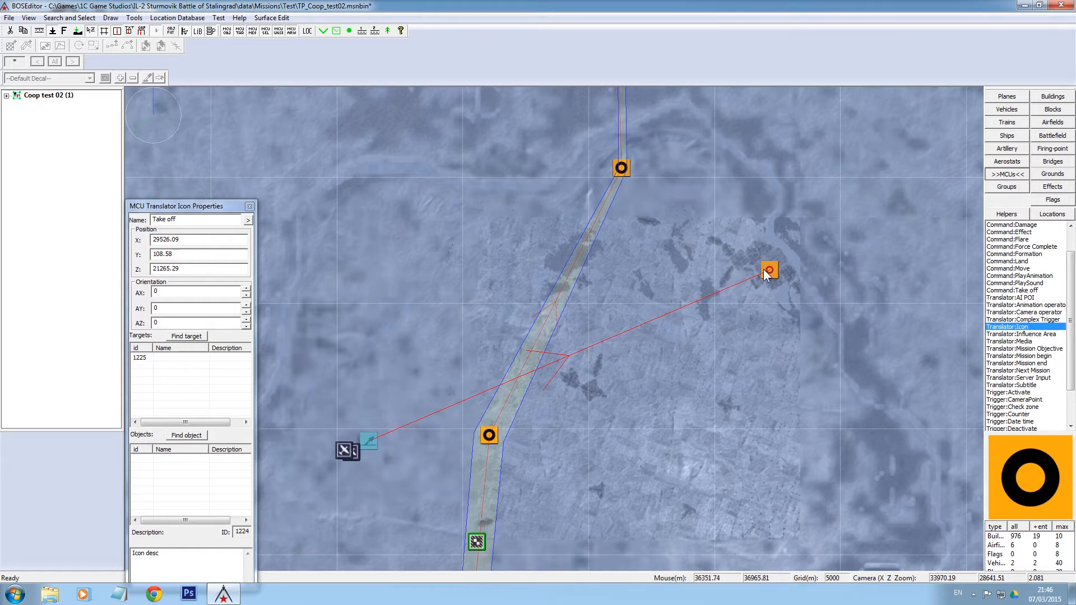
{"action": "mouse_move", "coordinate": [727, 309]}
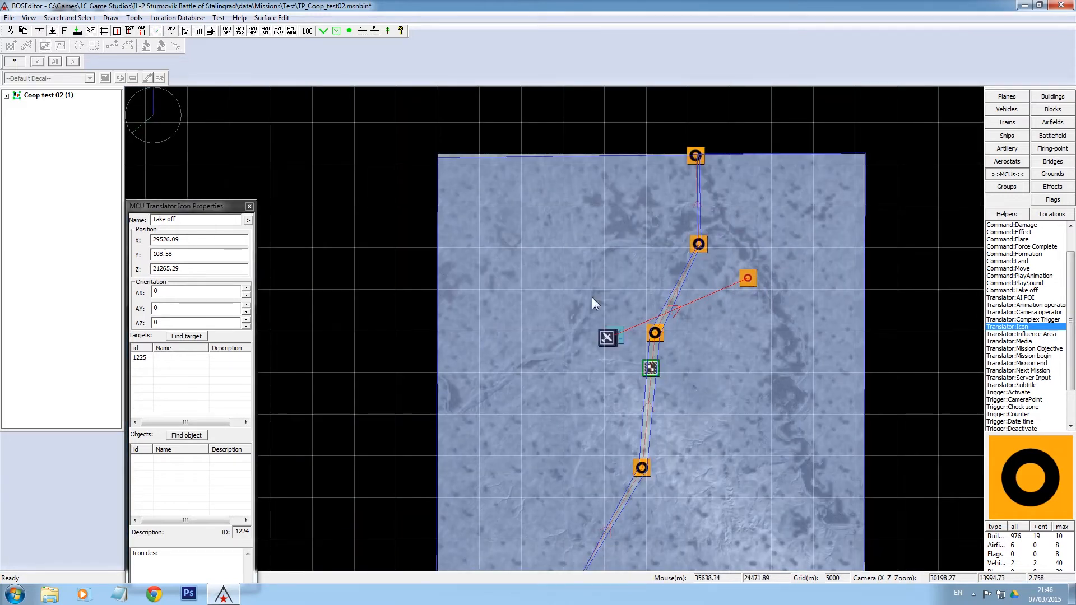
{"action": "mouse_move", "coordinate": [746, 278]}
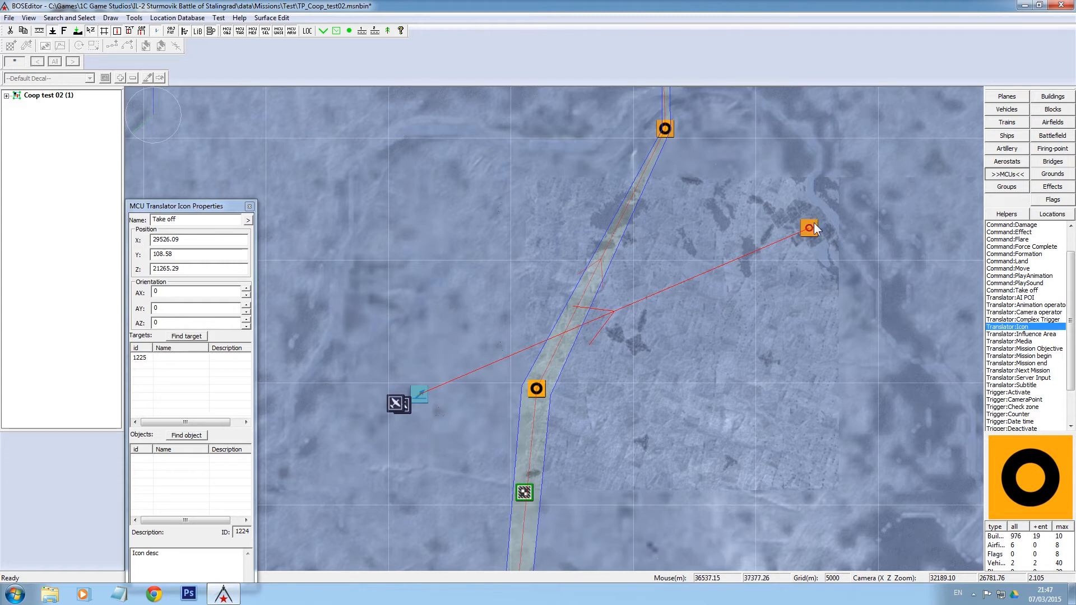
{"action": "mouse_move", "coordinate": [798, 241]}
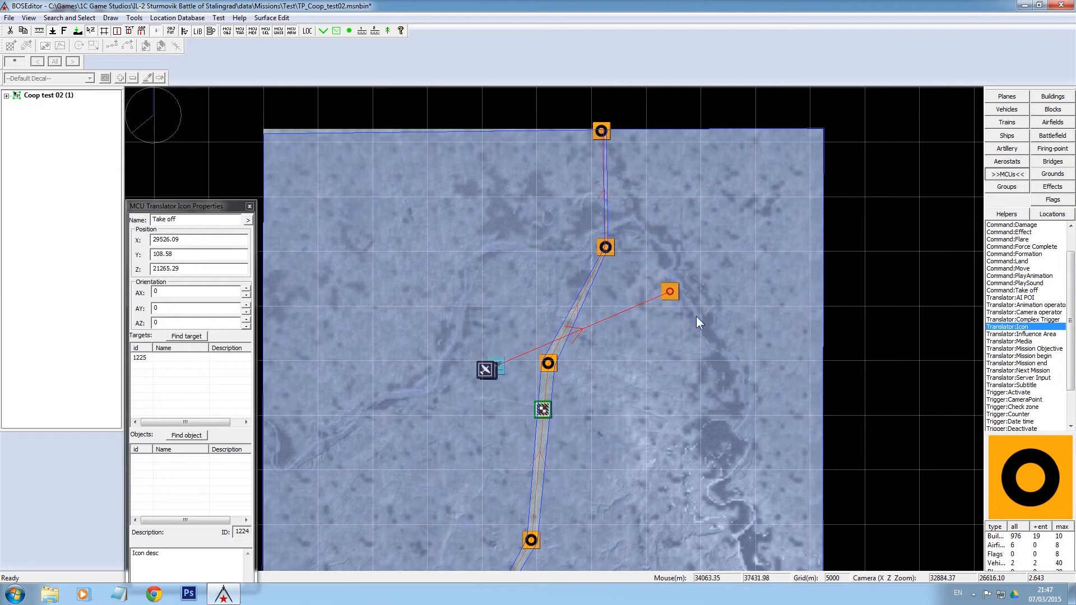
{"action": "mouse_move", "coordinate": [798, 270]}
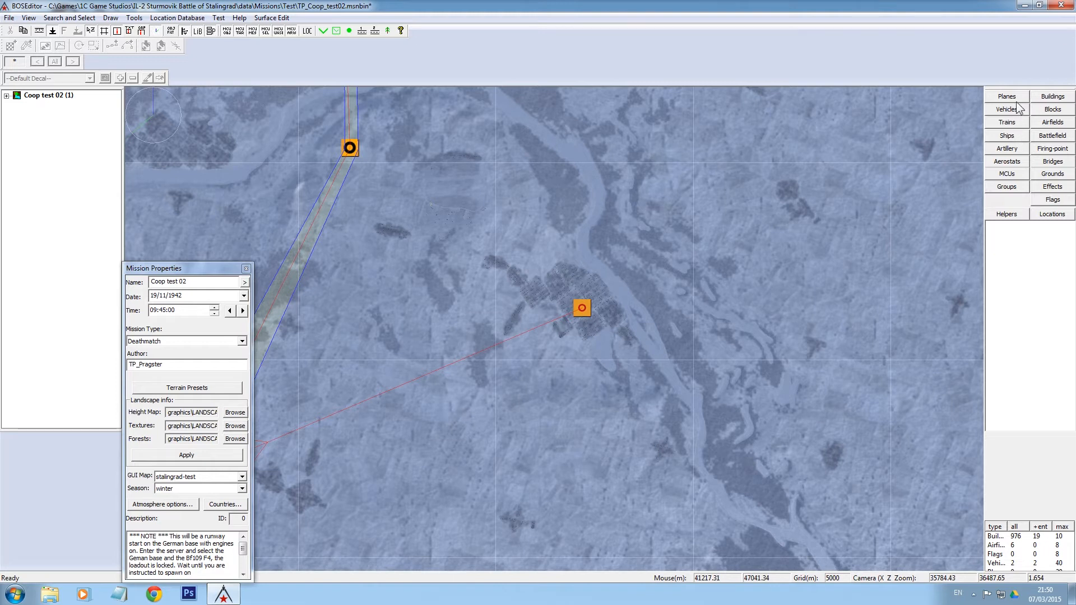
Place a pe2s87 plane northeast of the Intercept town and create its linked entity
{"action": "left_click", "coordinate": [1006, 96]}
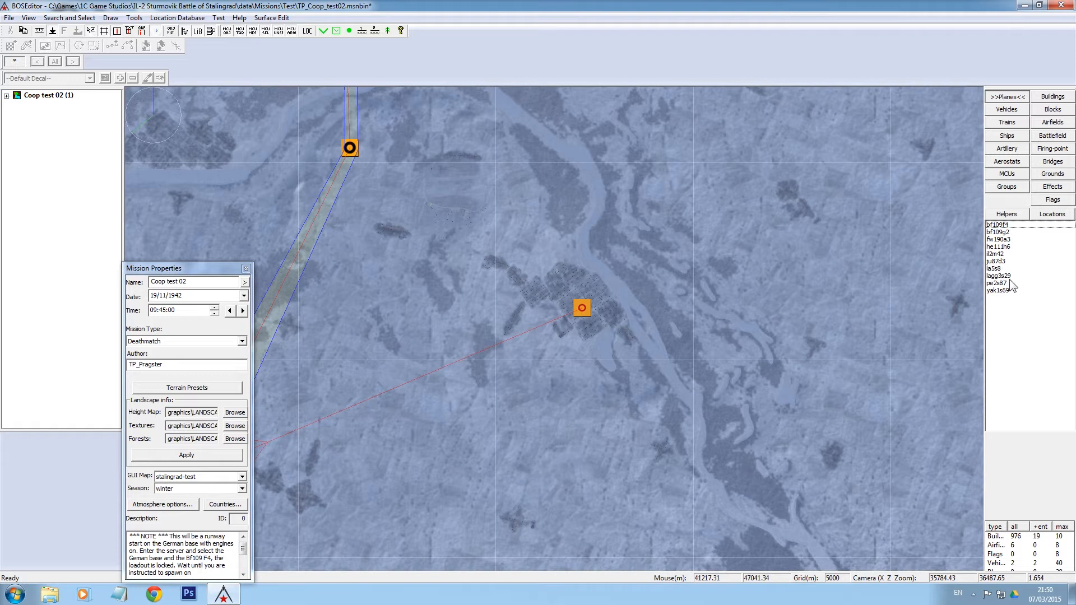
{"action": "left_click", "coordinate": [997, 283]}
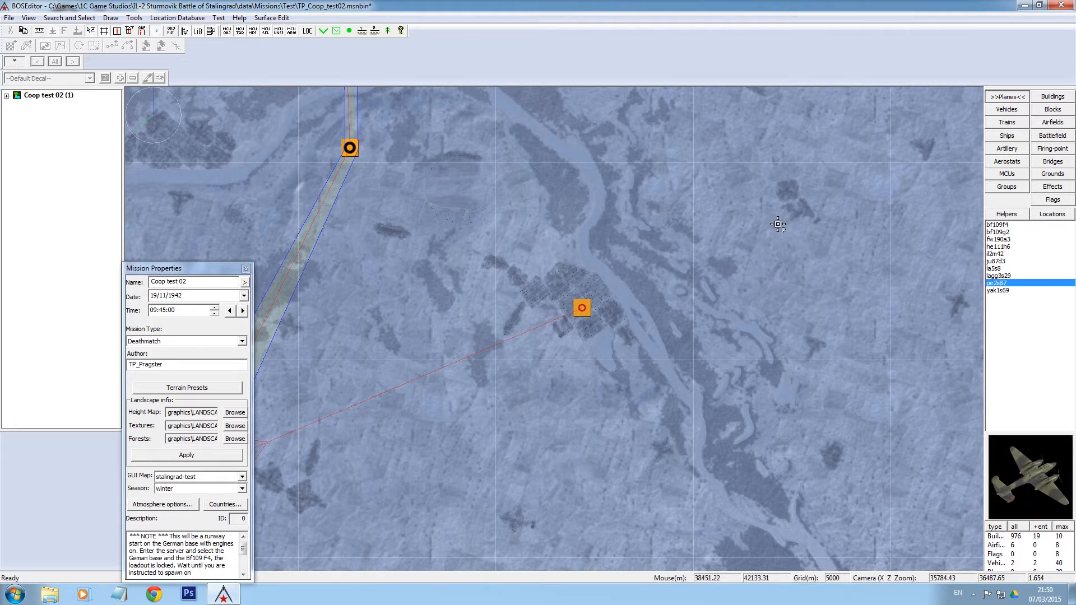
{"action": "left_click", "coordinate": [777, 224]}
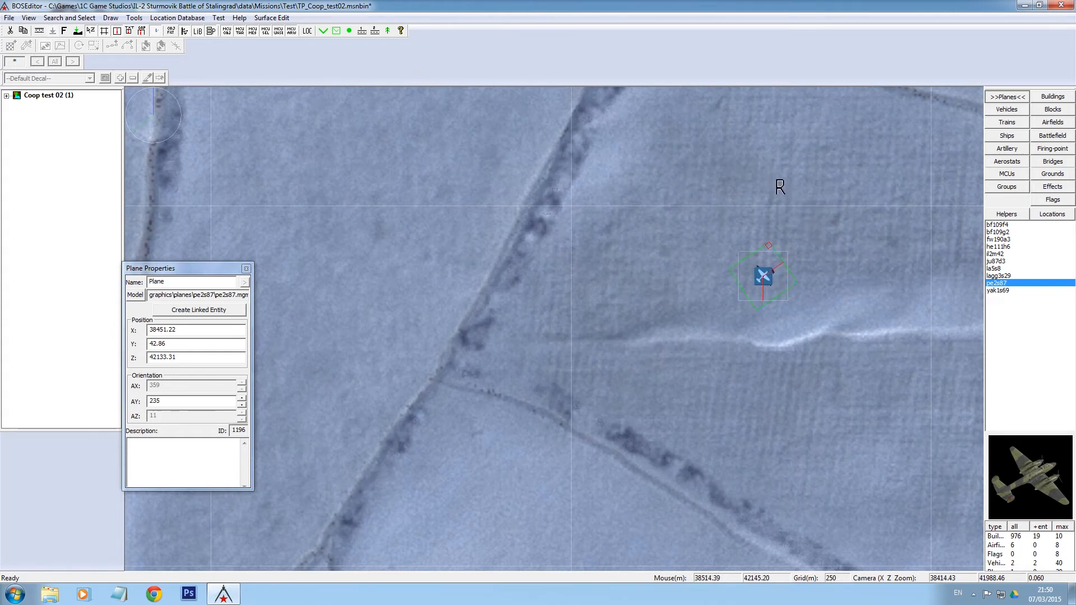
{"action": "scroll", "scroll_direction": "down", "scroll_amount": 3}
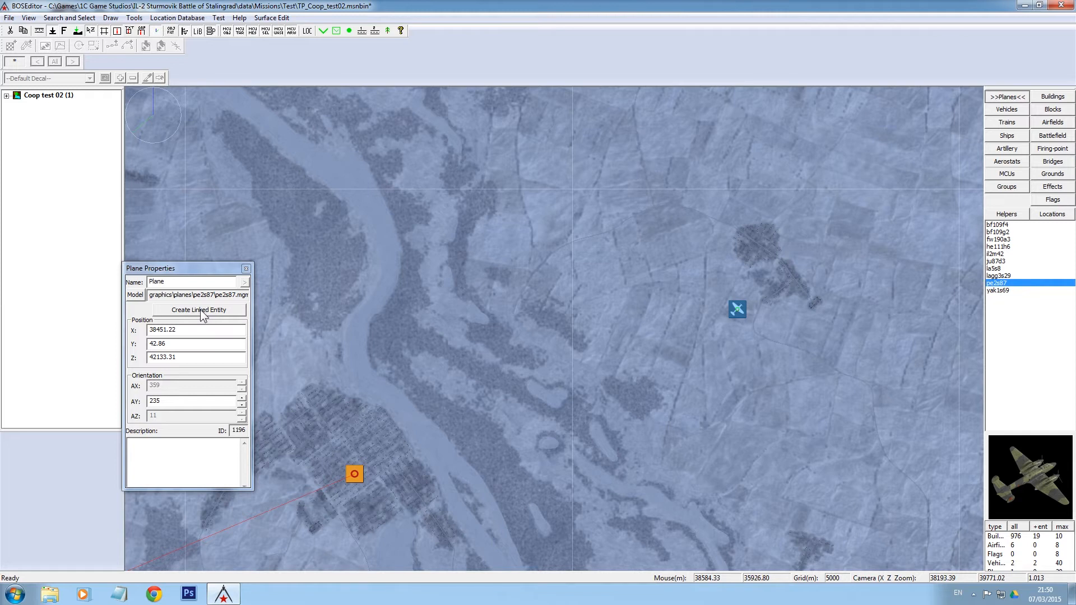
{"action": "left_click", "coordinate": [199, 309]}
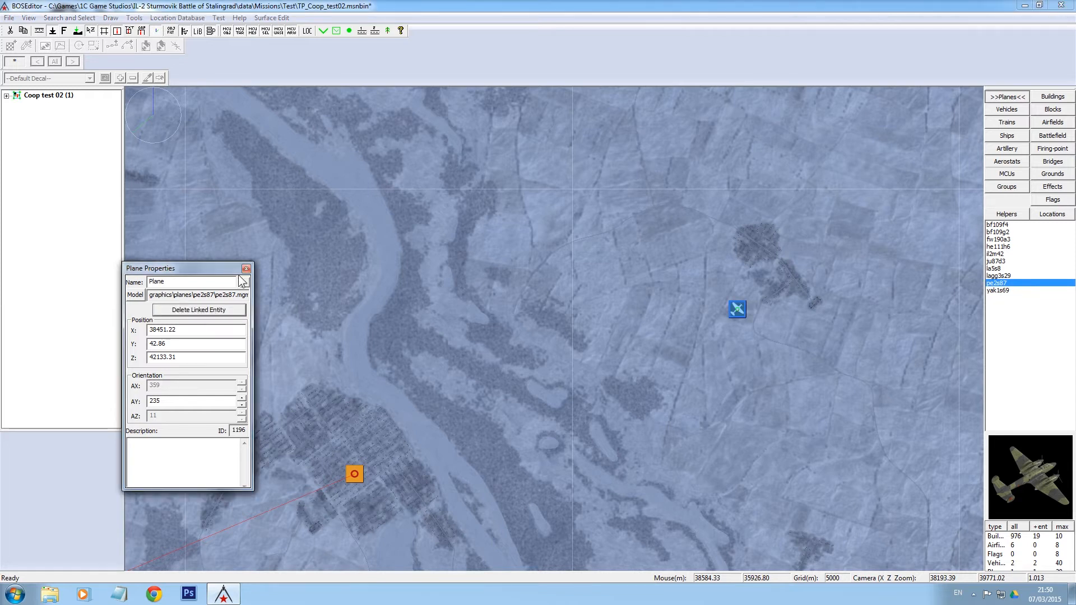
{"action": "mouse_move", "coordinate": [244, 285]}
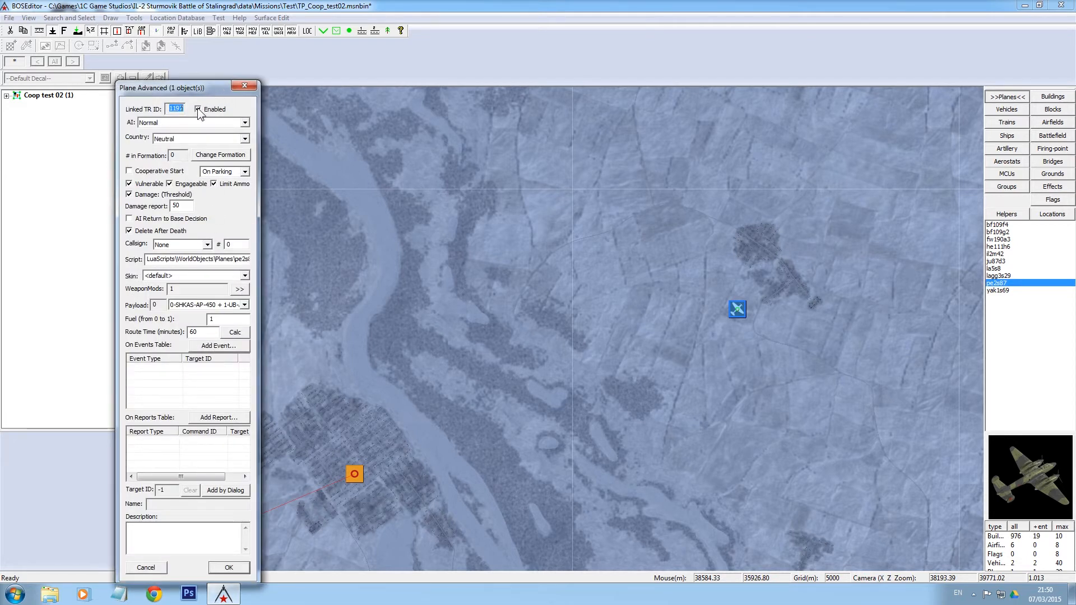
Disable the Pe-2's linked entity; set Low AI, Russia, skin pe2s87_skin_02, payload 2
{"action": "left_click", "coordinate": [199, 109]}
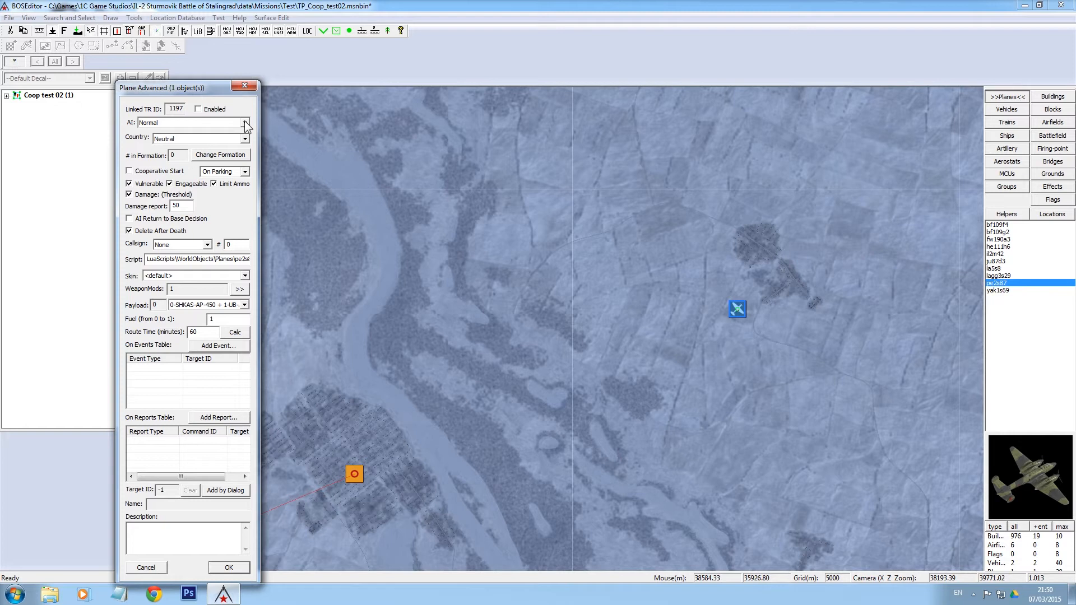
{"action": "left_click", "coordinate": [245, 122]}
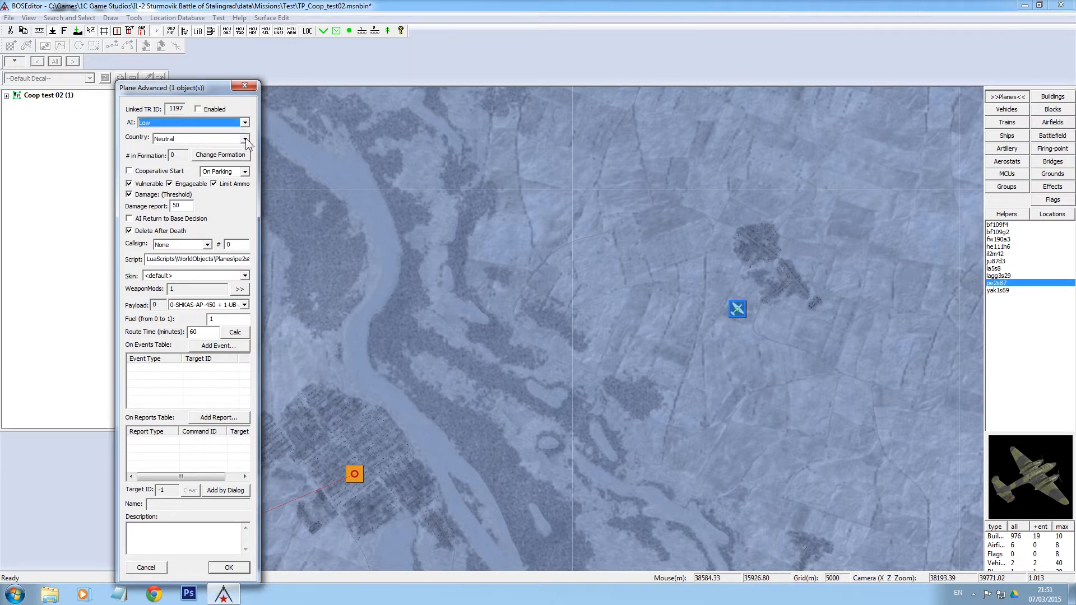
{"action": "left_click", "coordinate": [244, 138]}
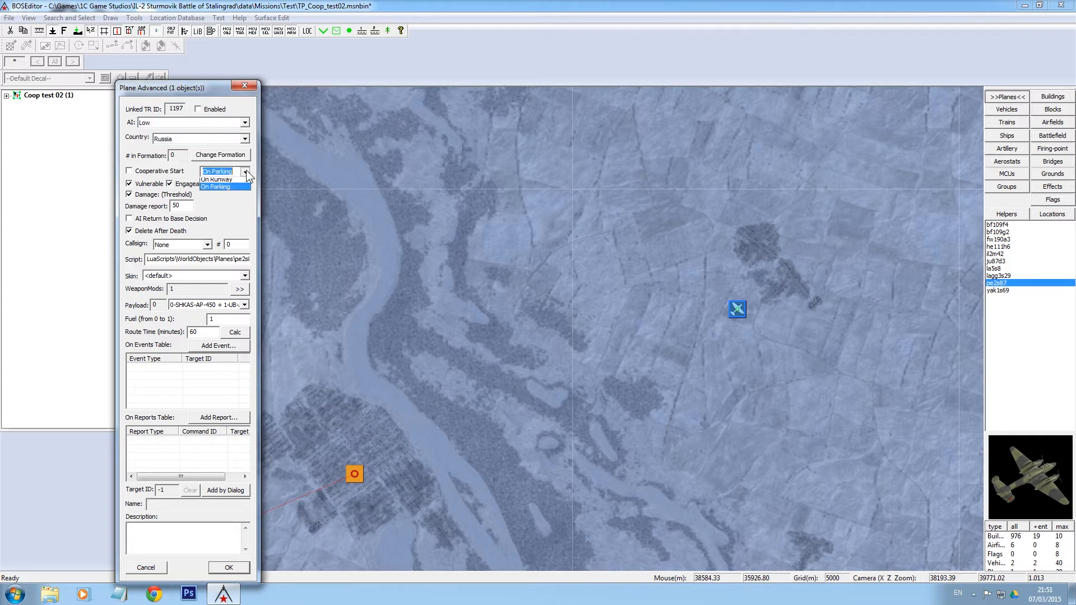
{"action": "left_click", "coordinate": [212, 172]}
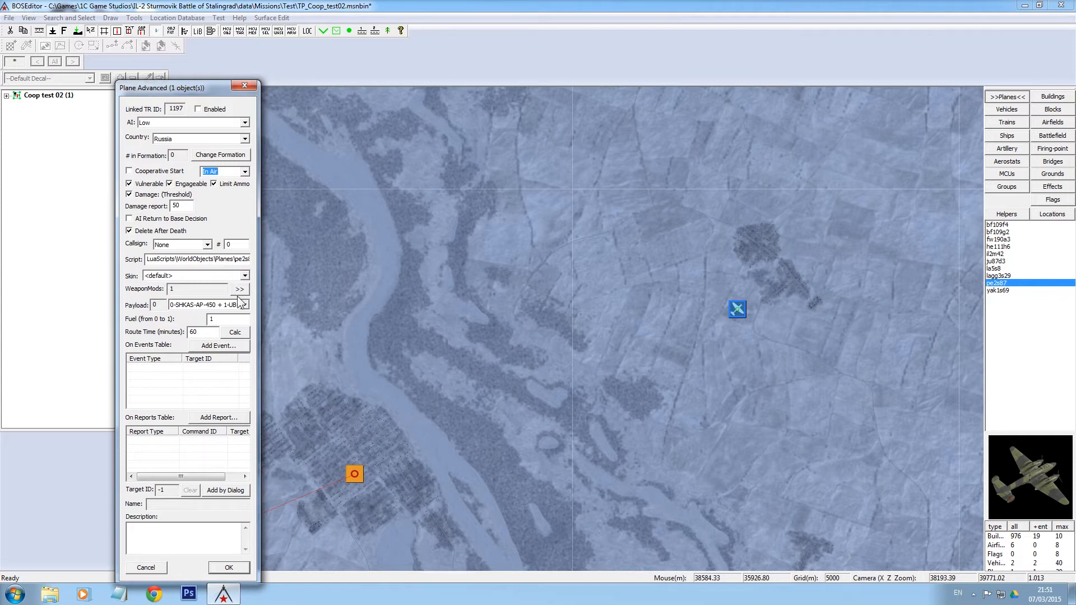
{"action": "left_click", "coordinate": [245, 275]}
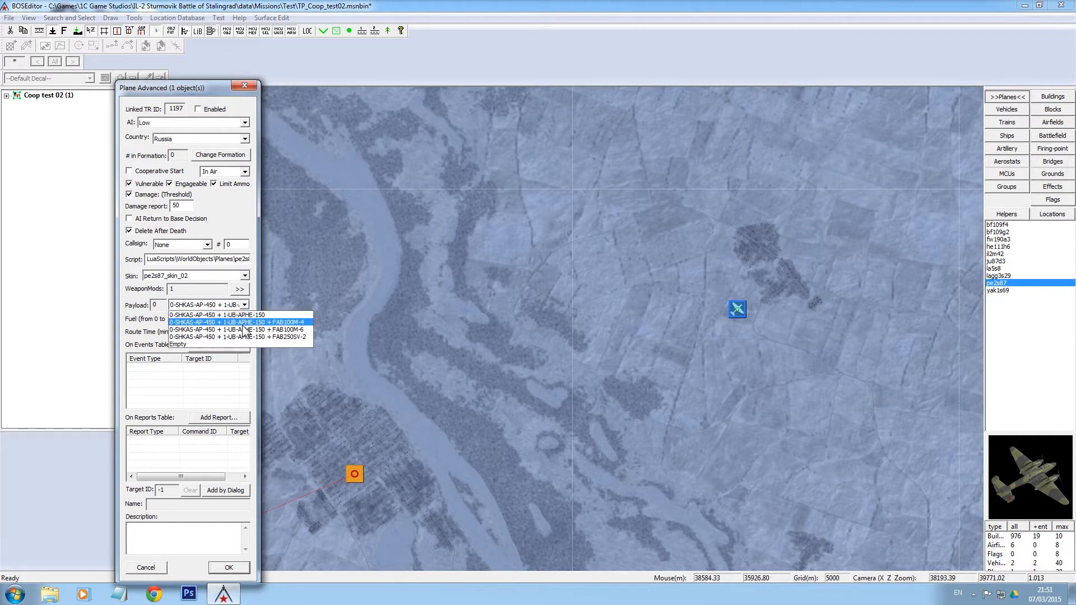
{"action": "left_click", "coordinate": [207, 315]}
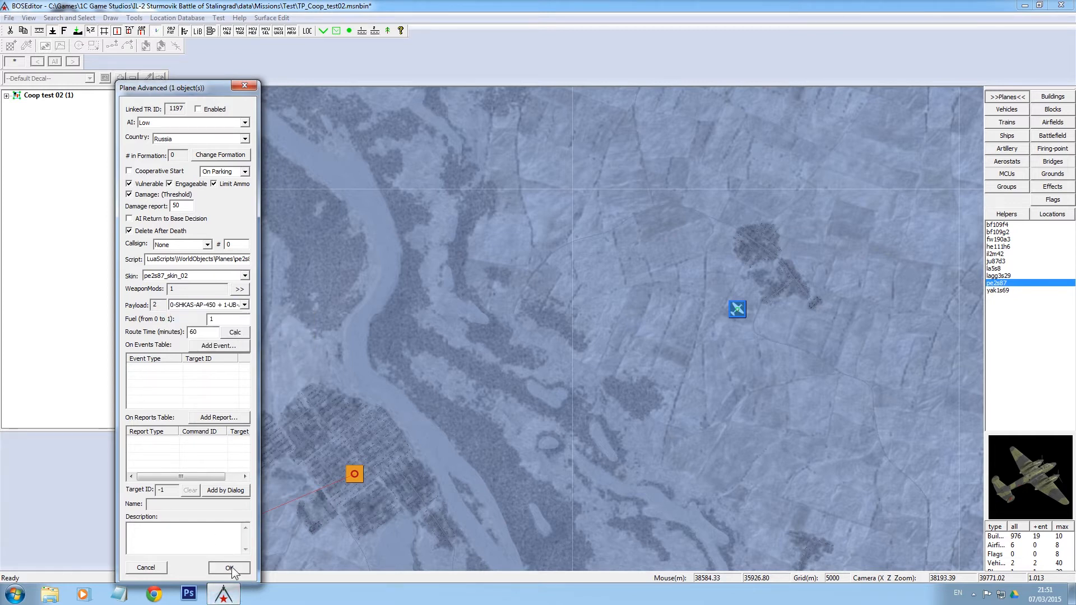
{"action": "left_click", "coordinate": [229, 568]}
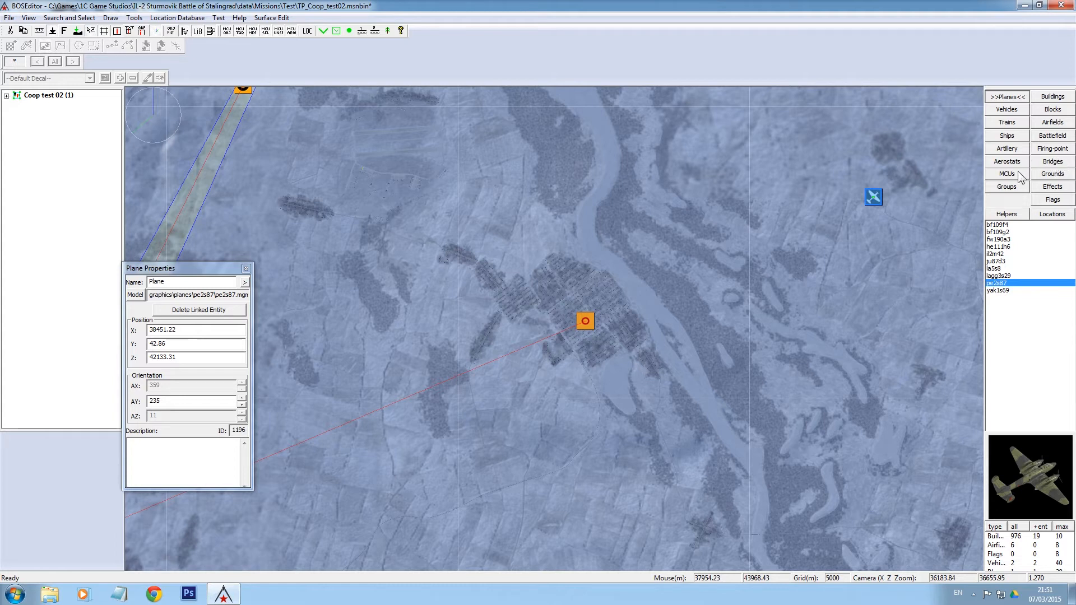
Place a Translator: Complex Trigger beside the Pe-2 and open its advanced settings
{"action": "left_click", "coordinate": [1005, 174]}
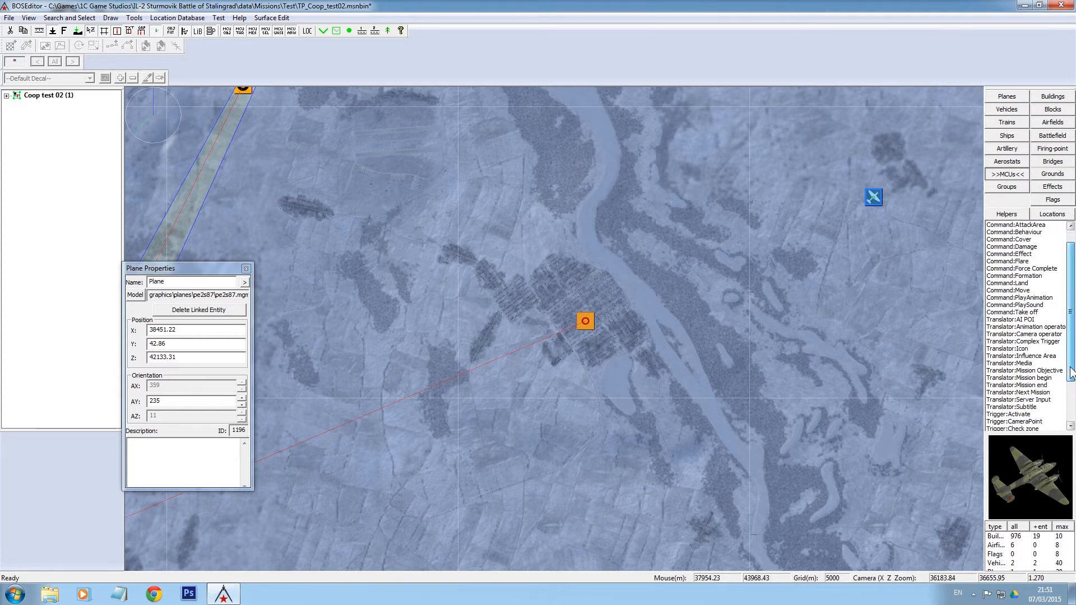
{"action": "scroll", "scroll_direction": "down", "scroll_amount": 3}
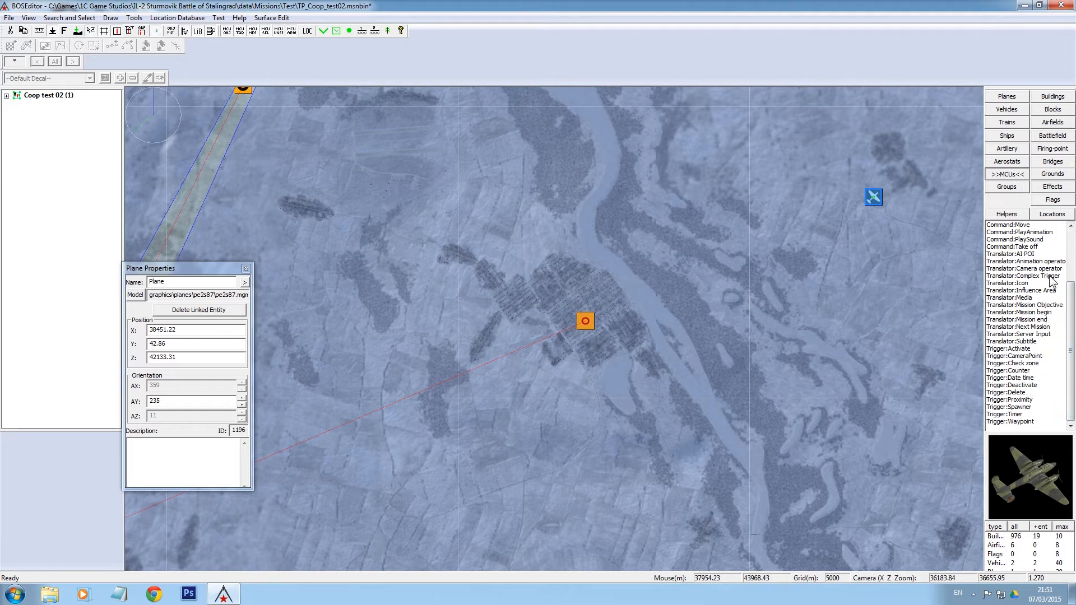
{"action": "left_click", "coordinate": [1023, 276]}
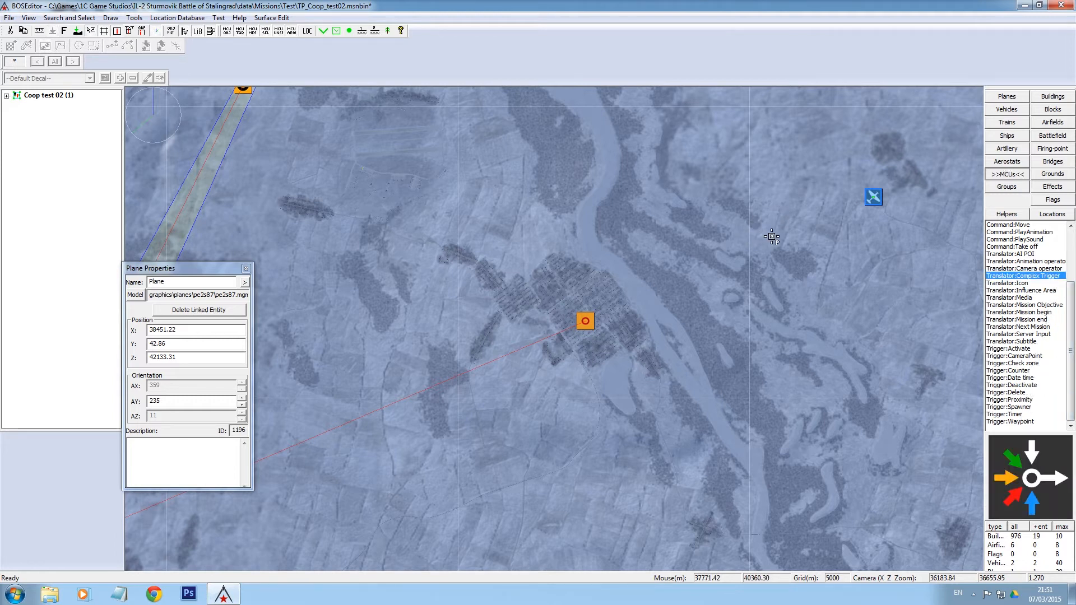
{"action": "left_click", "coordinate": [824, 220]}
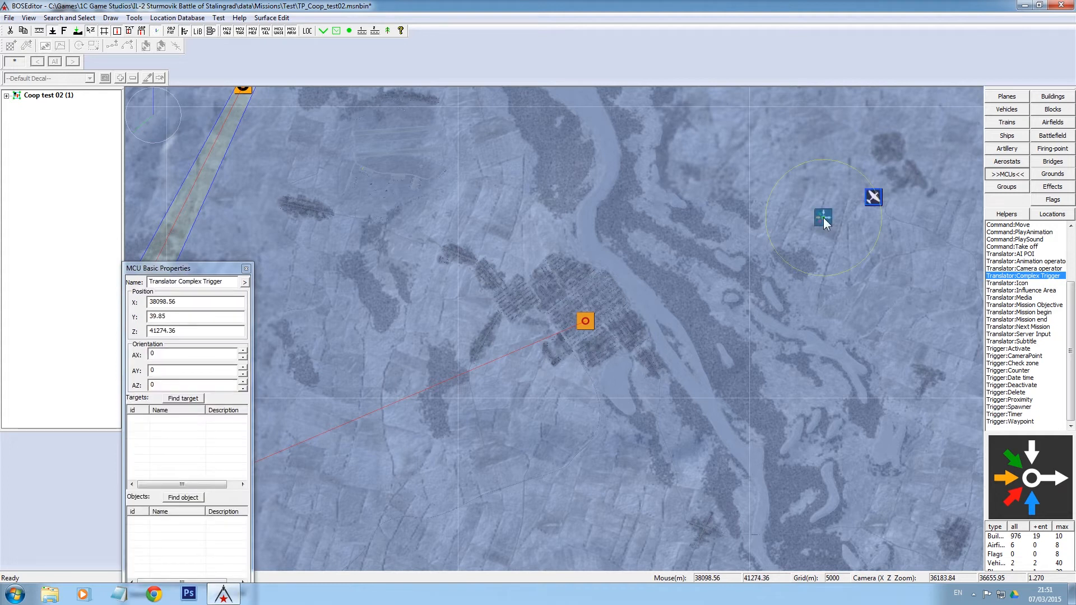
{"action": "double_click", "coordinate": [823, 218]}
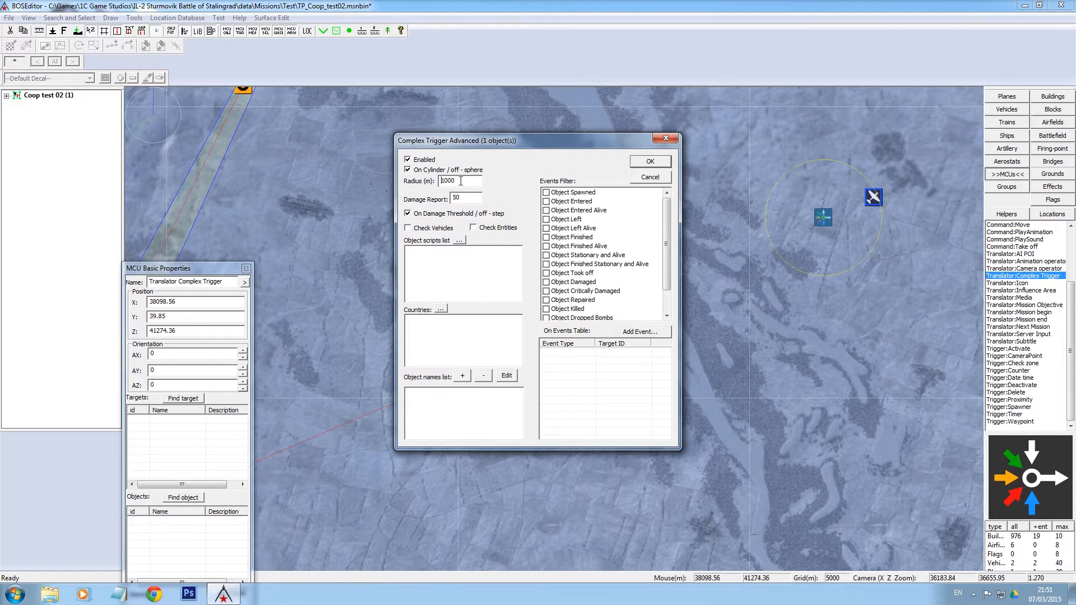
Set the Complex Trigger radius to 7000 and add the bf109f4 object script
{"action": "type", "text": "7000"}
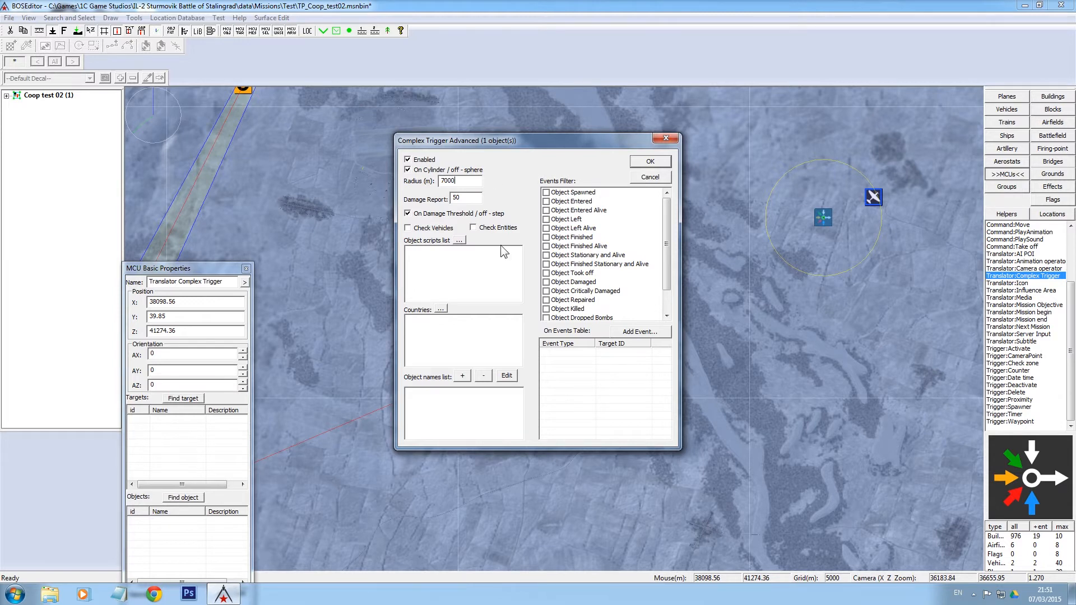
{"action": "left_click", "coordinate": [458, 241]}
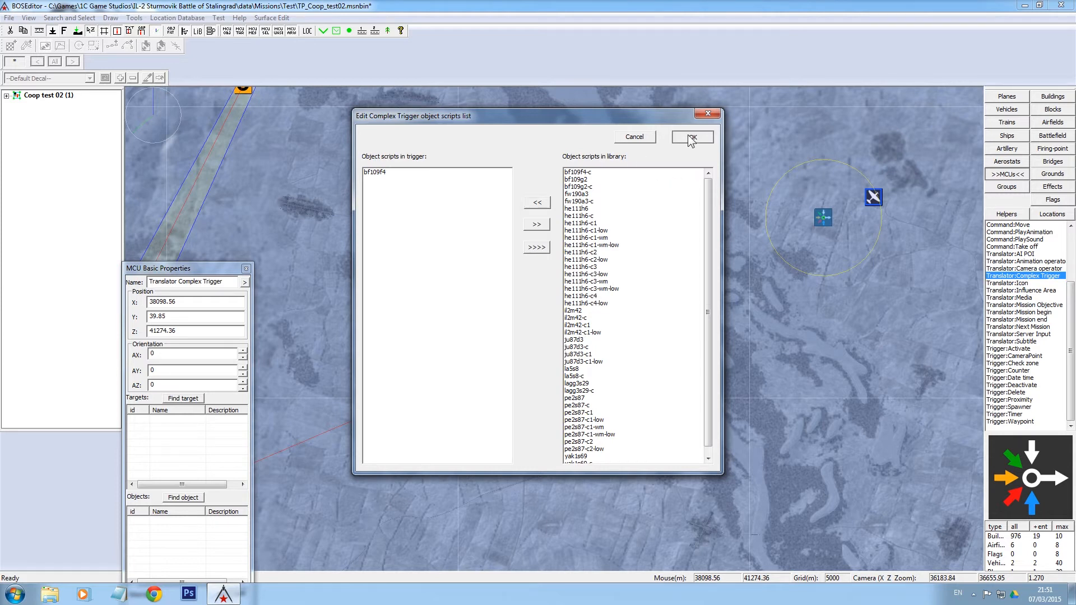
{"action": "left_click", "coordinate": [692, 137]}
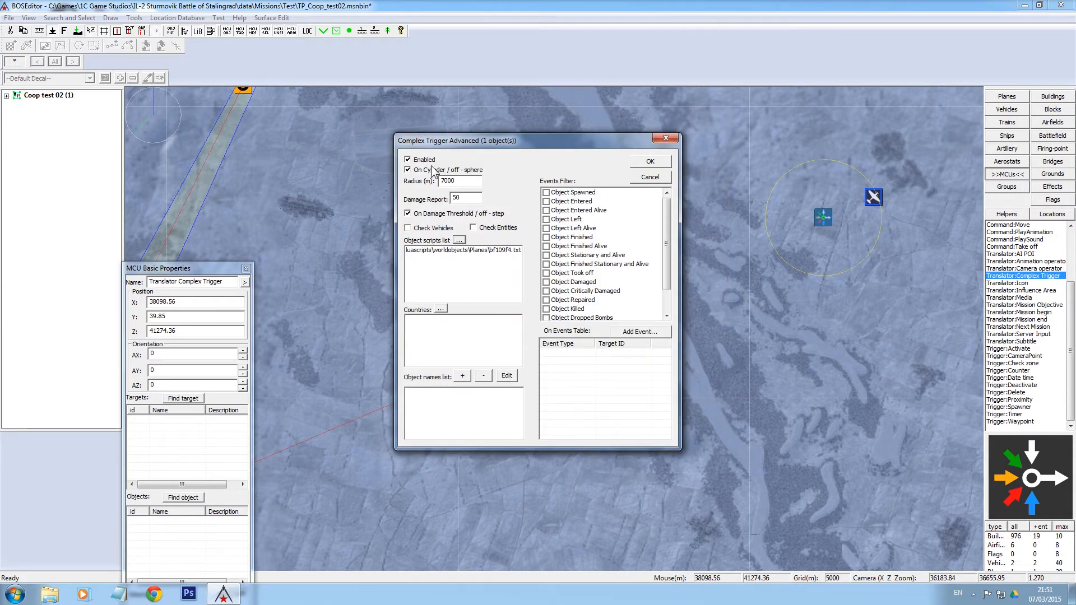
{"action": "mouse_move", "coordinate": [658, 215]}
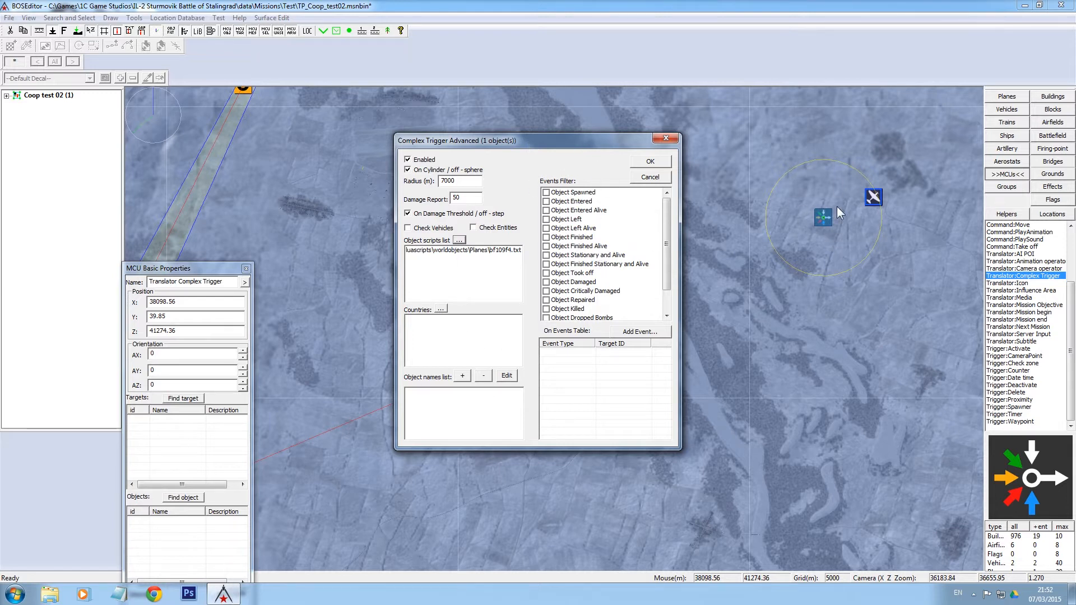
{"action": "mouse_move", "coordinate": [480, 276]}
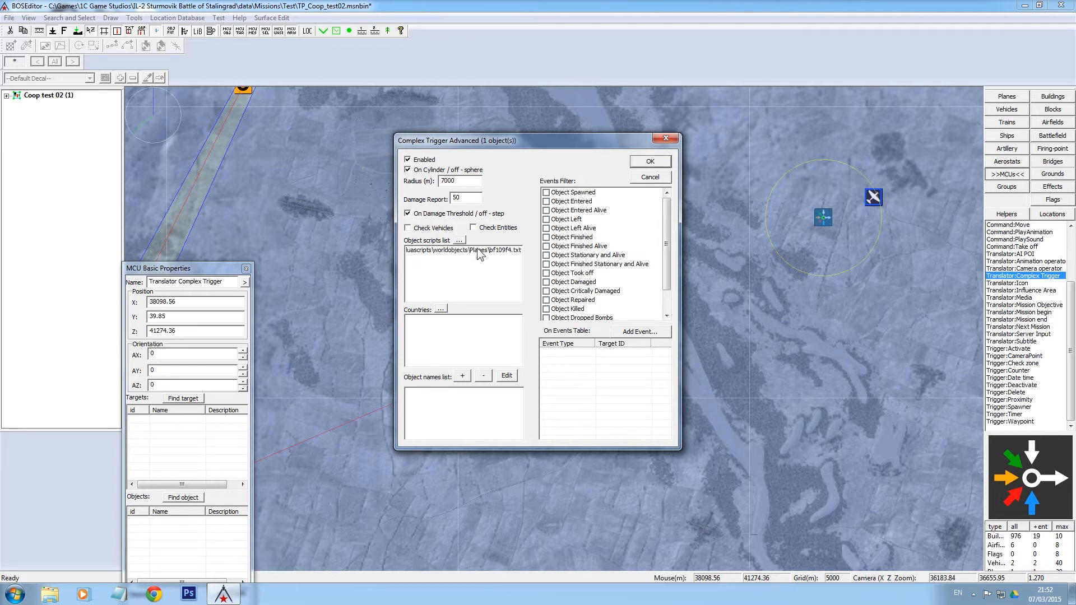
{"action": "mouse_move", "coordinate": [730, 244]}
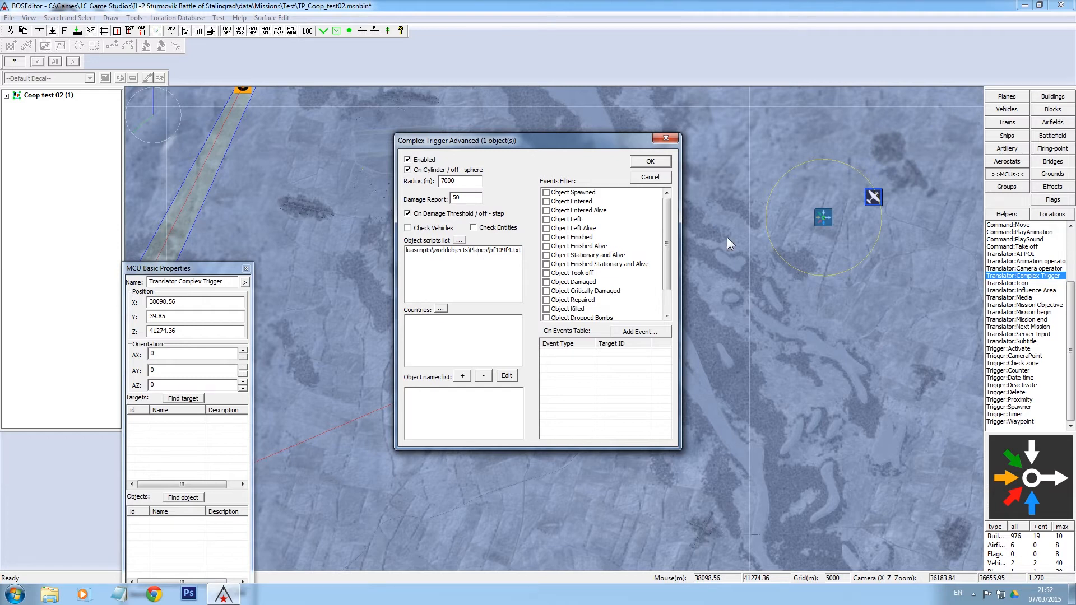
{"action": "mouse_move", "coordinate": [863, 202]}
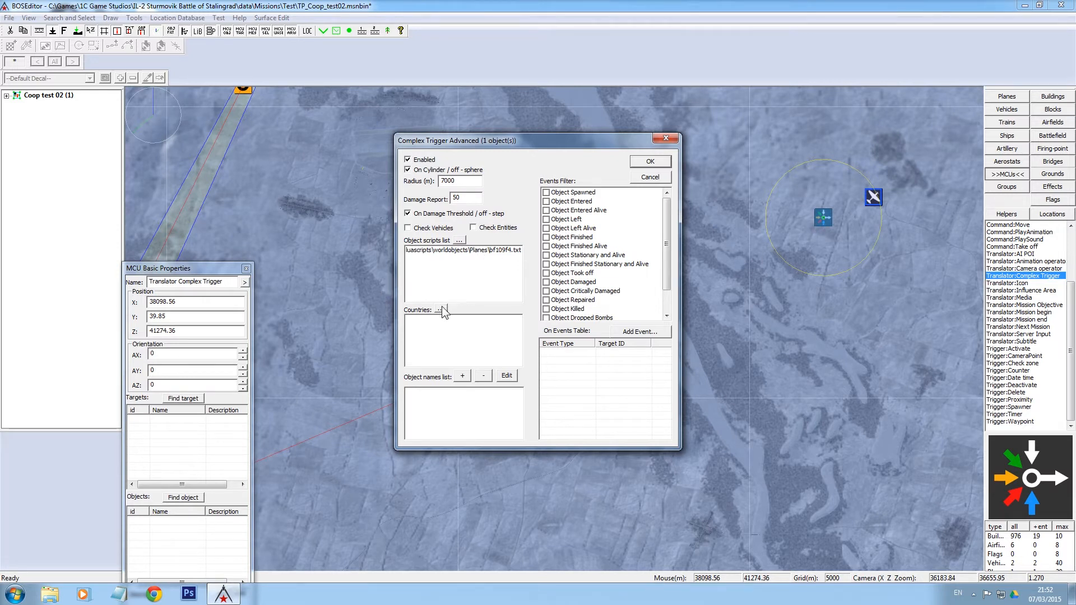
{"action": "mouse_move", "coordinate": [417, 309]}
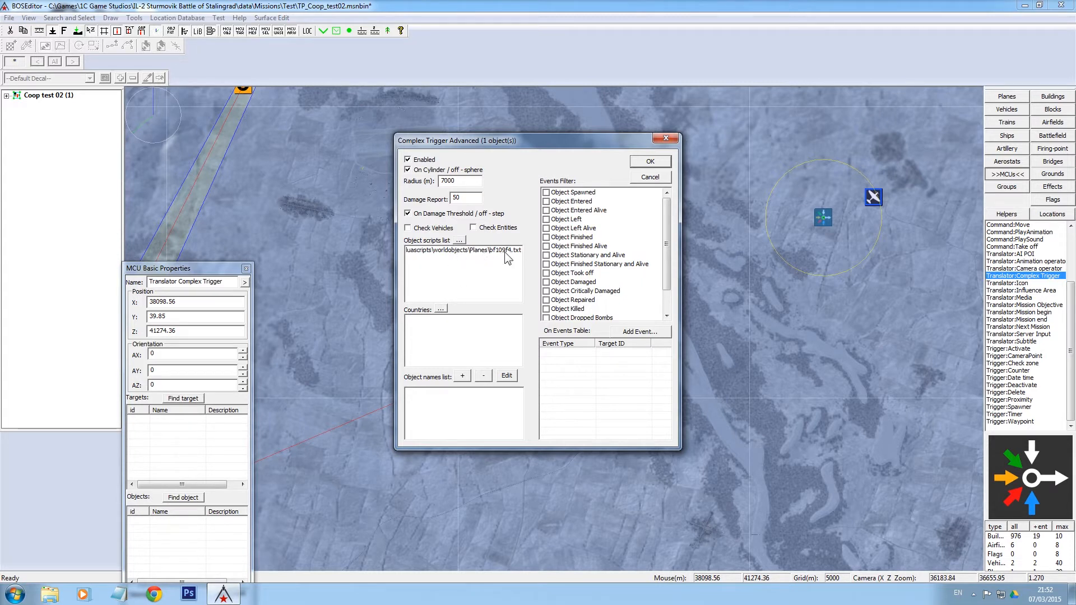
{"action": "mouse_move", "coordinate": [440, 314]}
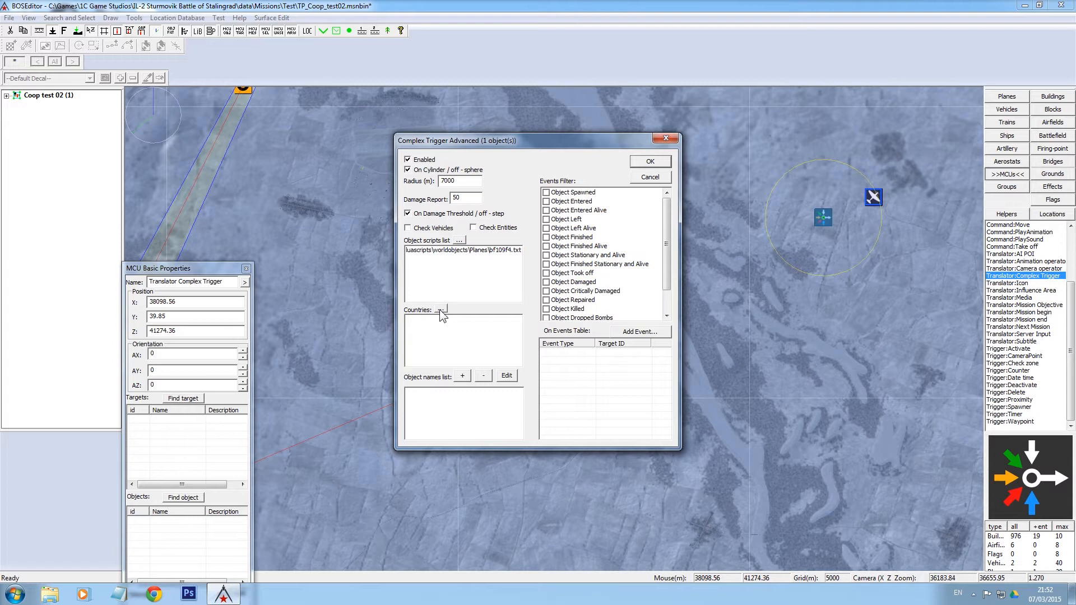
{"action": "left_click", "coordinate": [441, 309]}
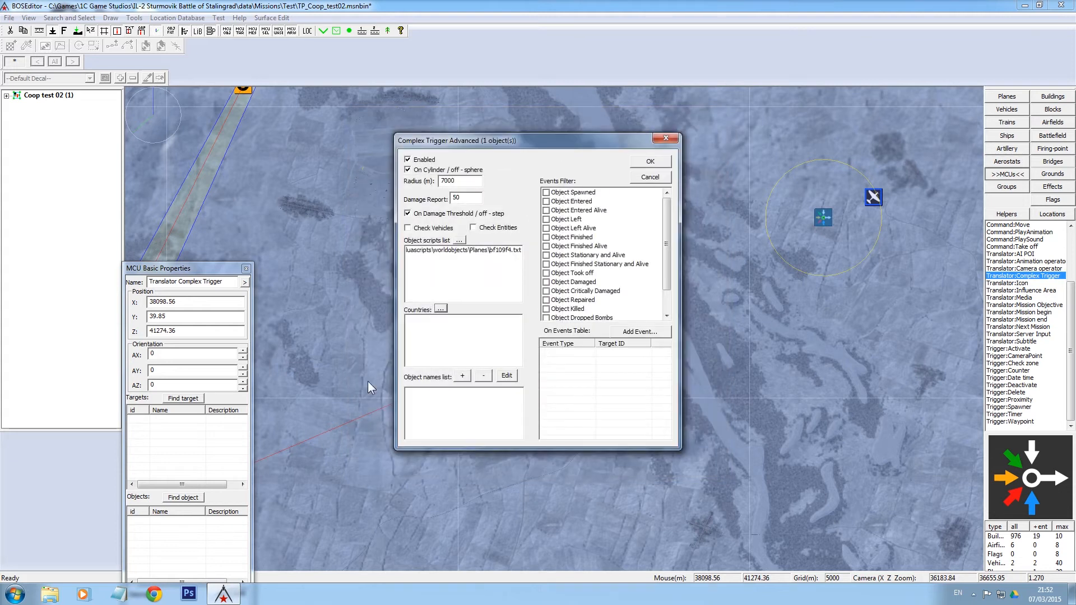
{"action": "mouse_move", "coordinate": [434, 390]}
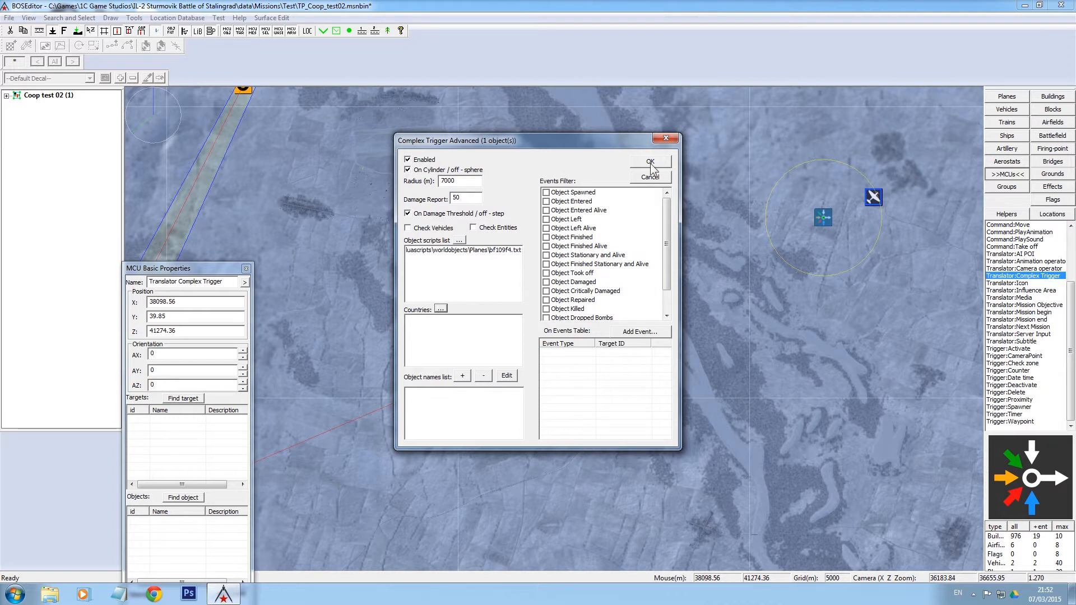
{"action": "left_click", "coordinate": [648, 162]}
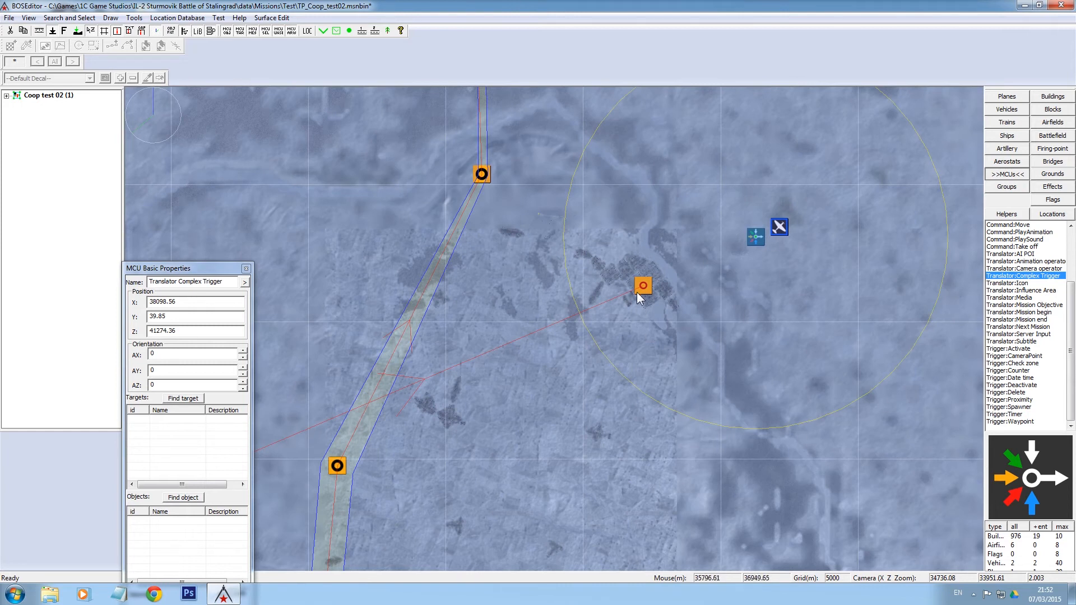
{"action": "mouse_move", "coordinate": [587, 319]}
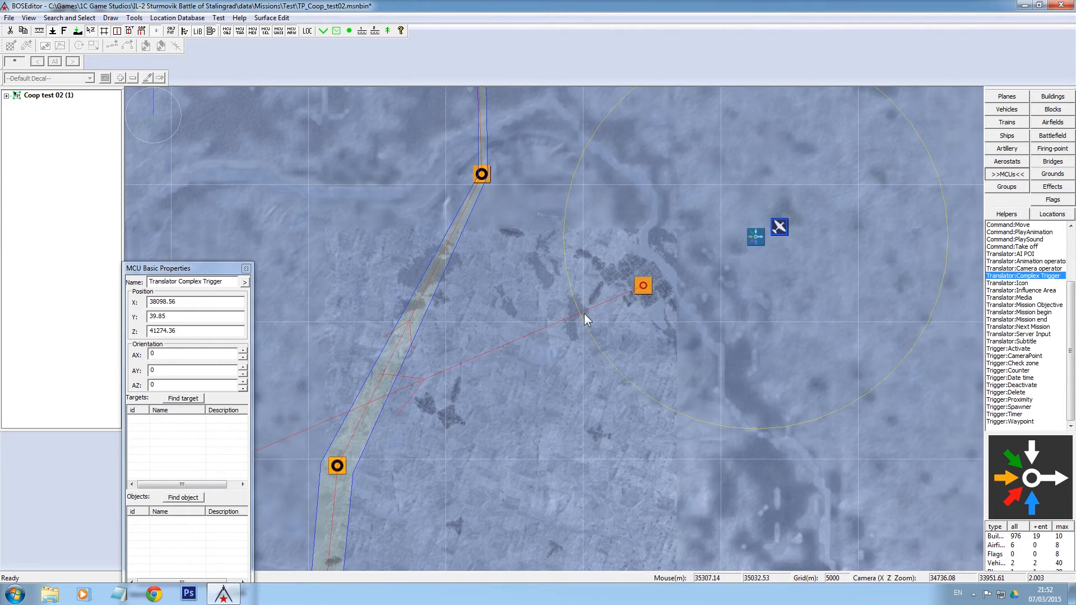
{"action": "mouse_move", "coordinate": [585, 324]}
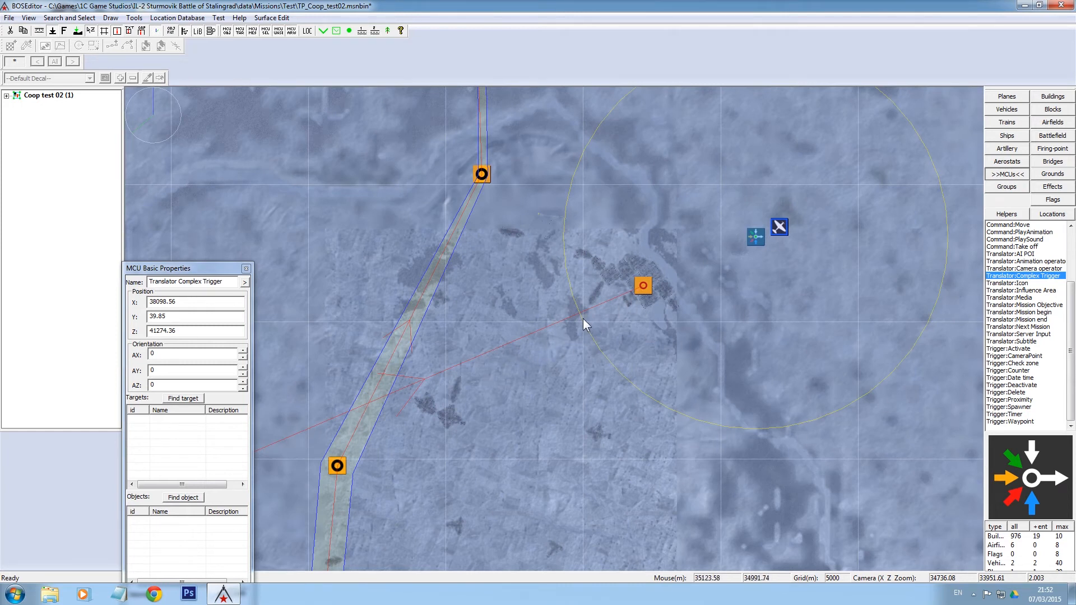
{"action": "mouse_move", "coordinate": [765, 244]}
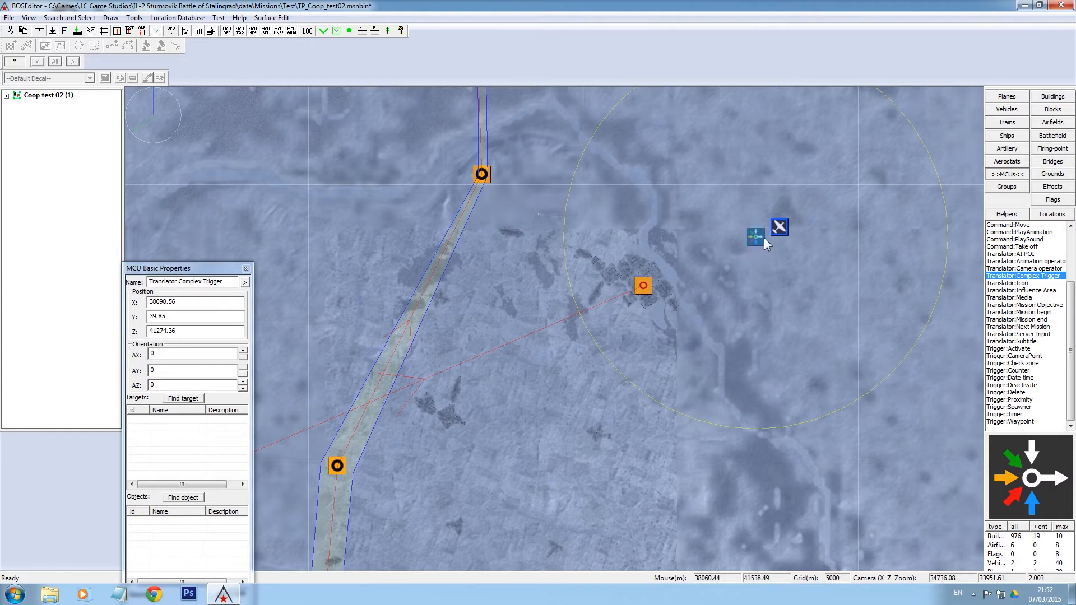
{"action": "mouse_move", "coordinate": [760, 319]}
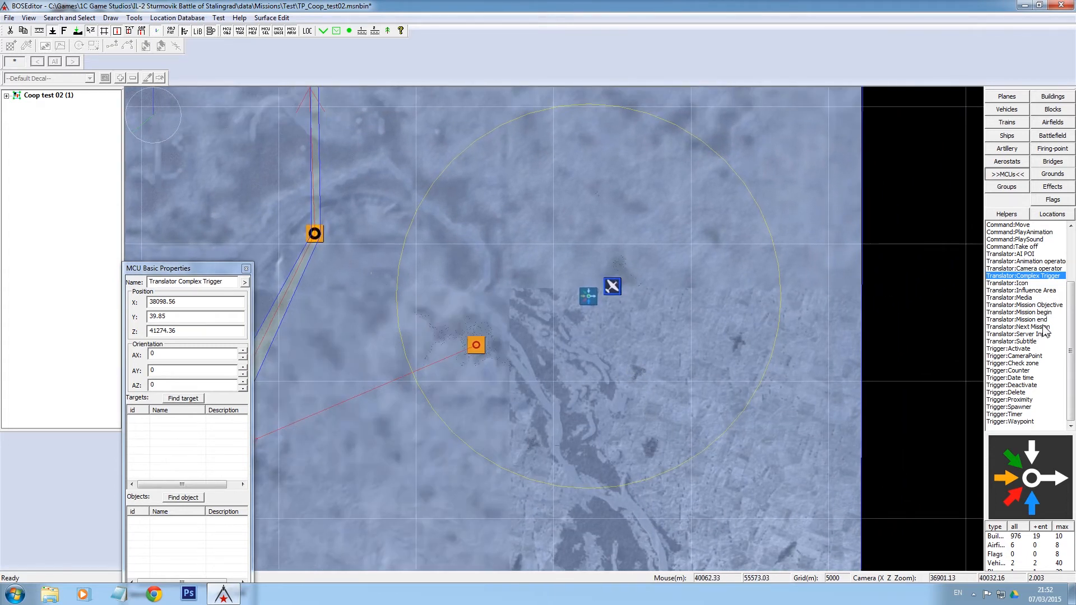
Place a Translator: Mission Begin east of the Pe-2
{"action": "left_click", "coordinate": [1021, 312]}
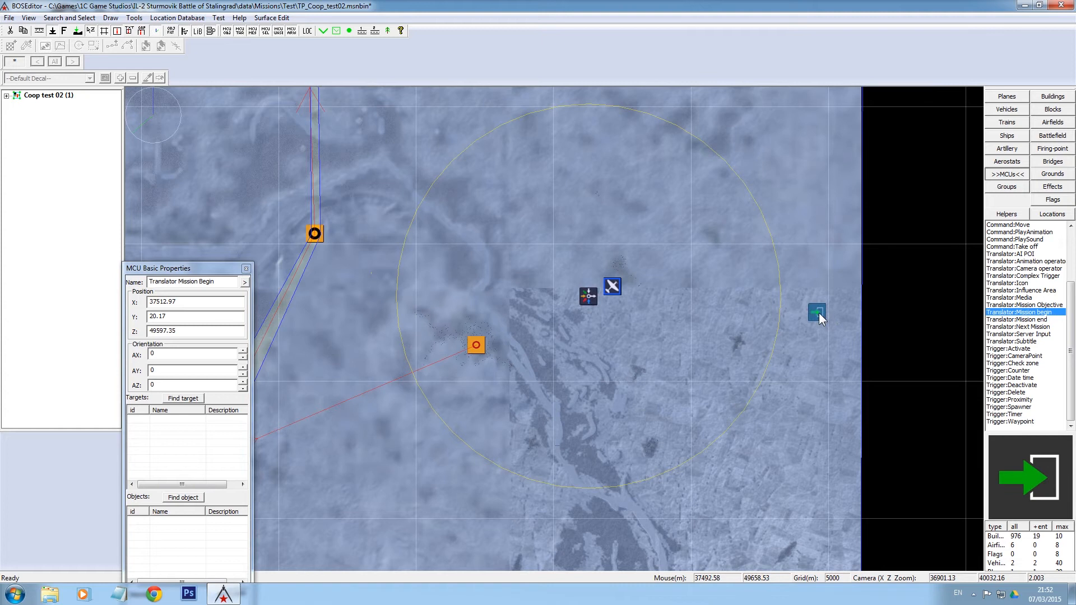
{"action": "mouse_move", "coordinate": [822, 206]}
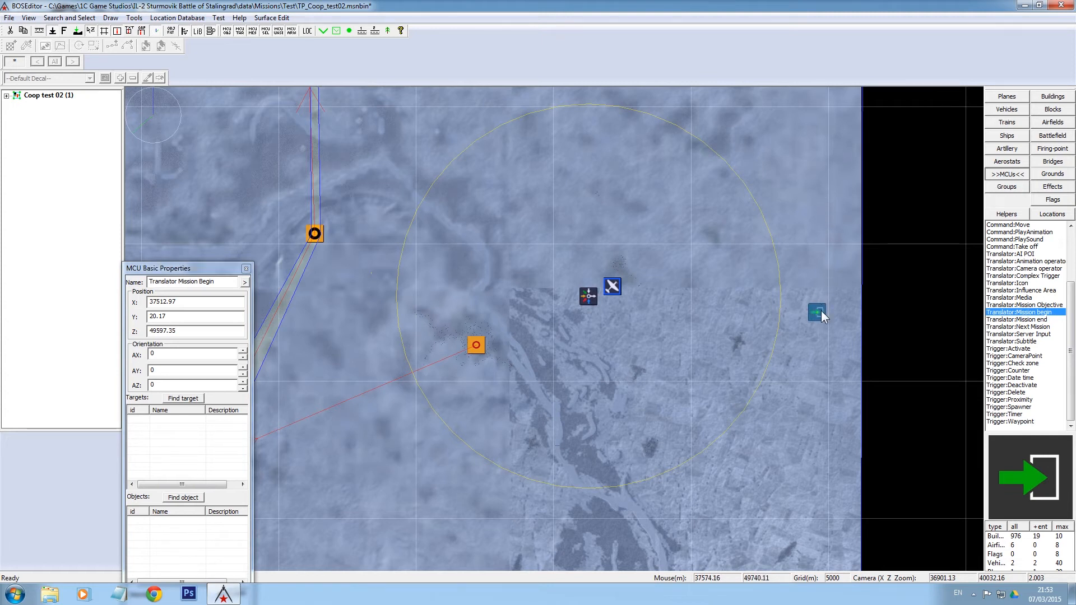
{"action": "mouse_move", "coordinate": [760, 321]}
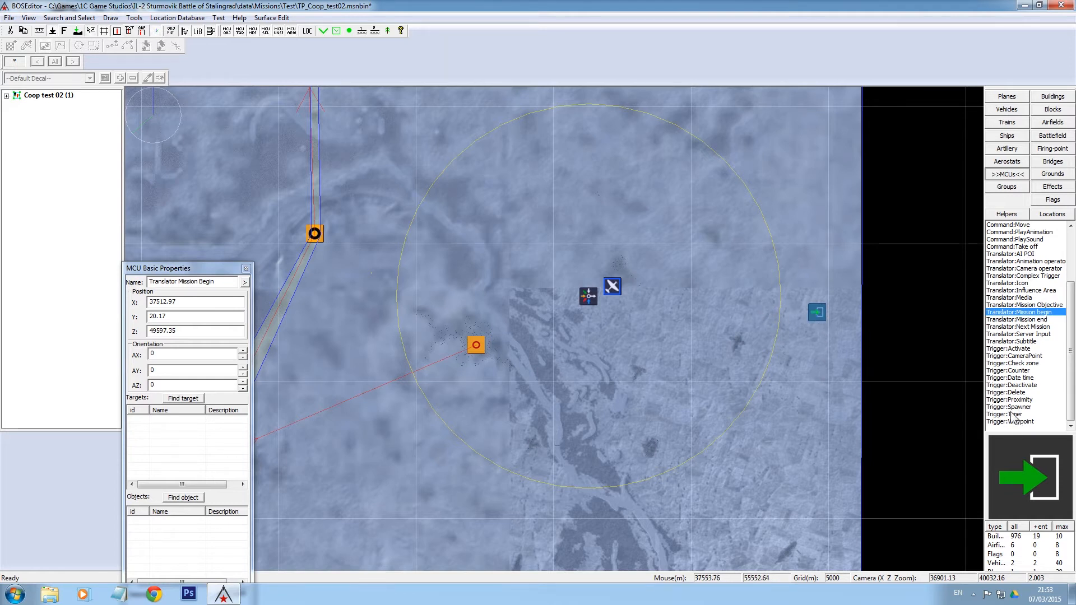
Add a 5-second Trigger Timer fired by Mission Begin, then select the Complex Trigger for linking
{"action": "left_click", "coordinate": [1009, 414]}
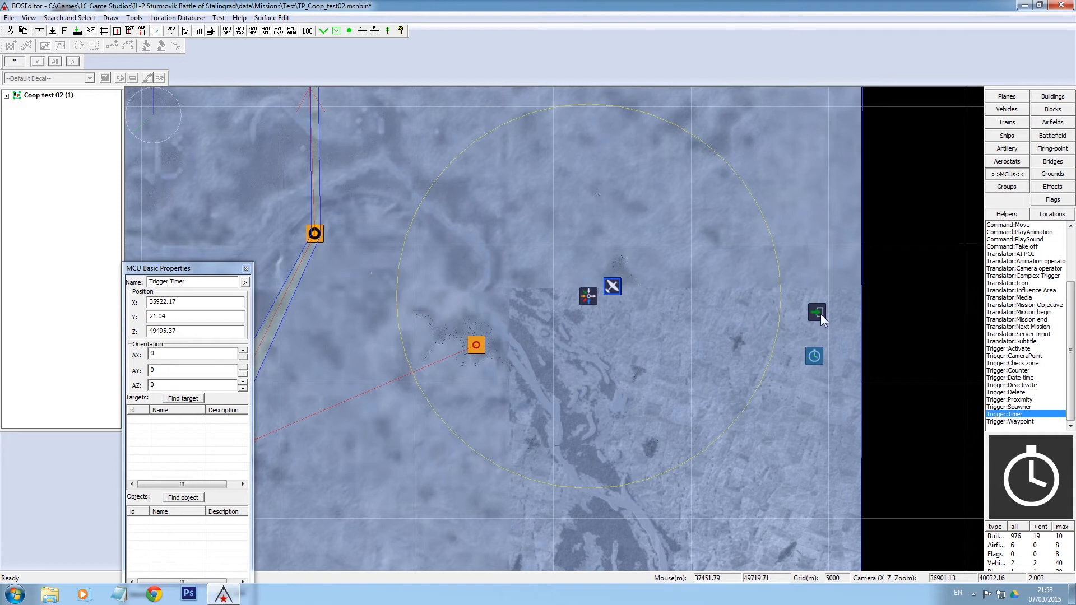
{"action": "left_click", "coordinate": [816, 312]}
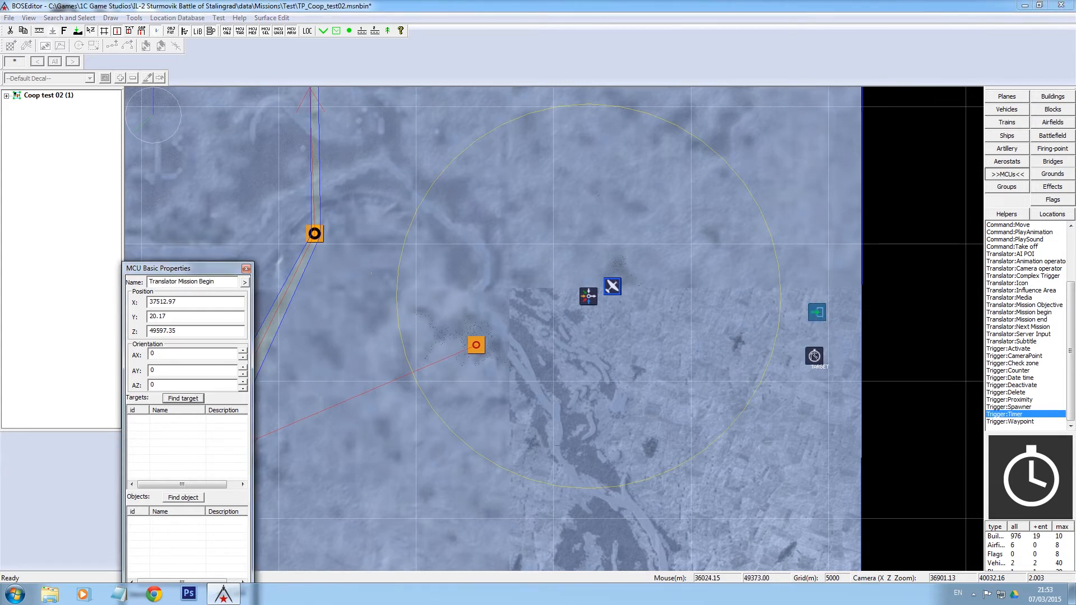
{"action": "left_click", "coordinate": [814, 356]}
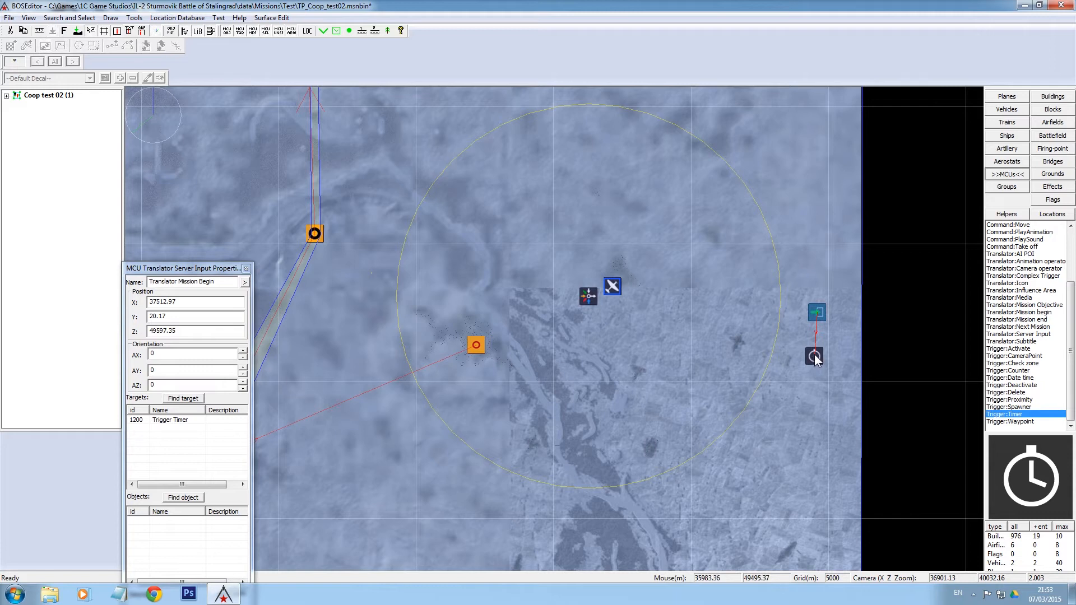
{"action": "double_click", "coordinate": [814, 356]}
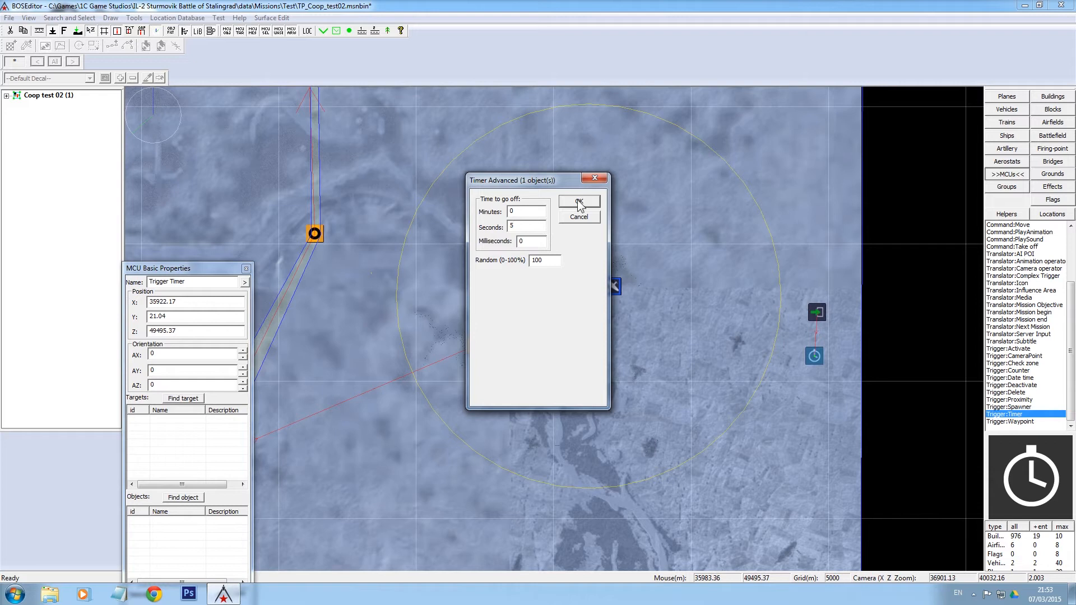
{"action": "left_click", "coordinate": [578, 201]}
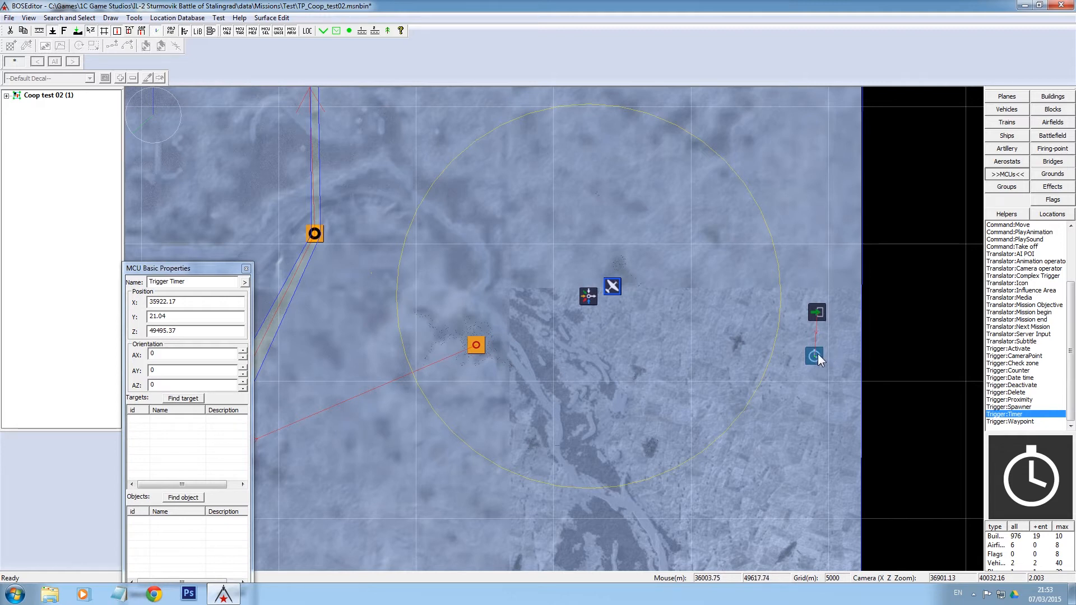
{"action": "mouse_move", "coordinate": [182, 404]}
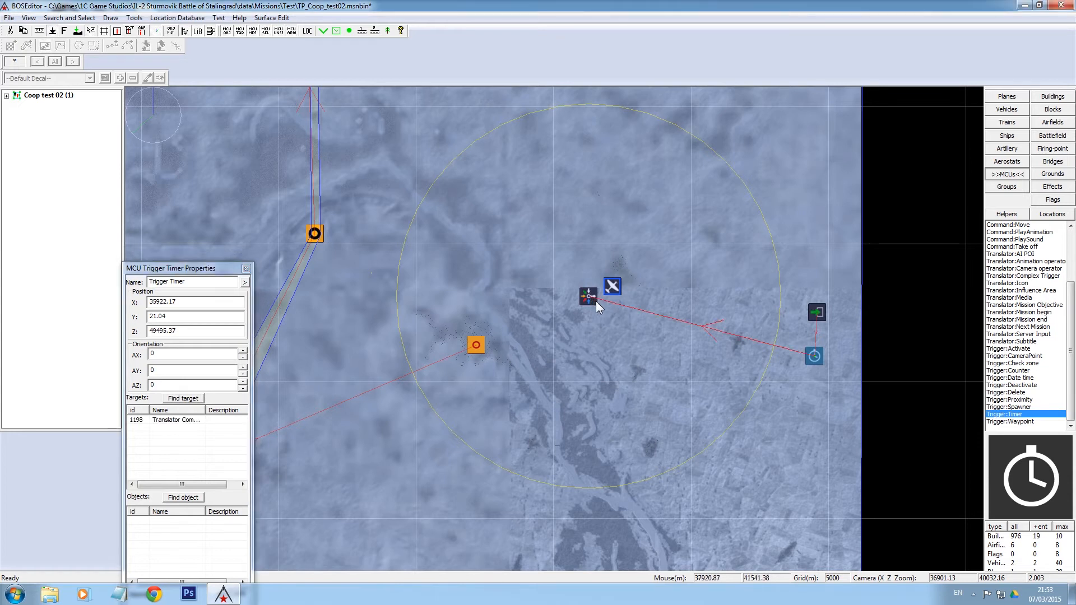
{"action": "left_click", "coordinate": [589, 296]}
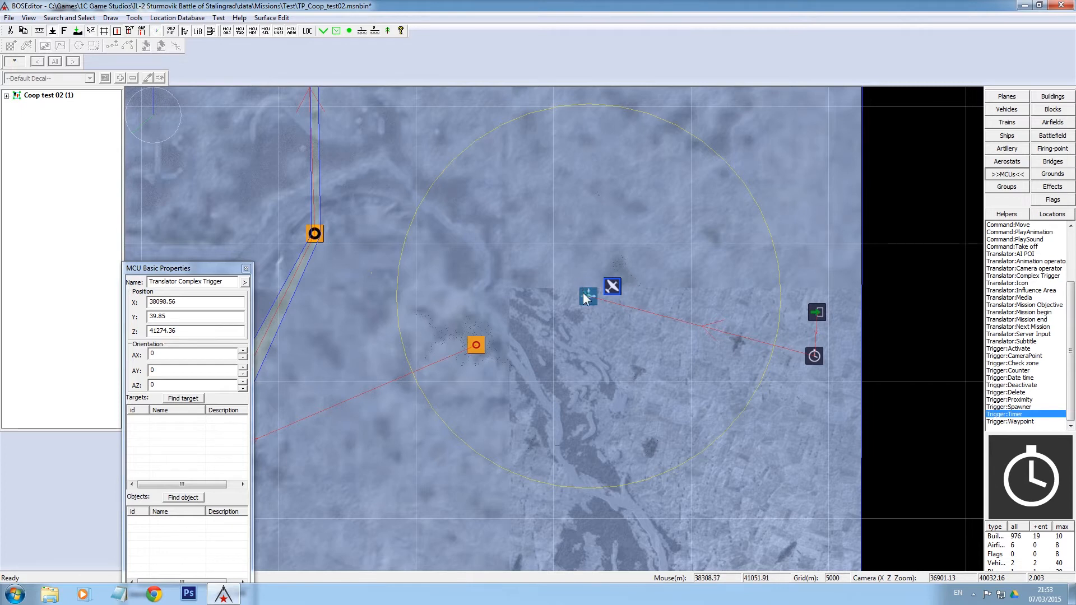
{"action": "mouse_move", "coordinate": [587, 302]}
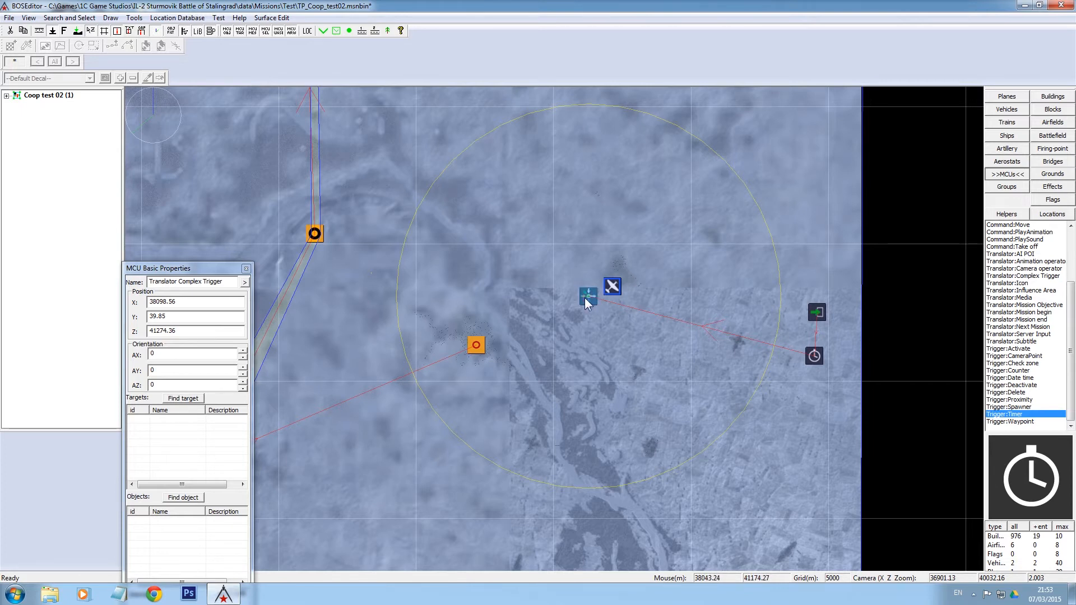
{"action": "mouse_move", "coordinate": [558, 278]}
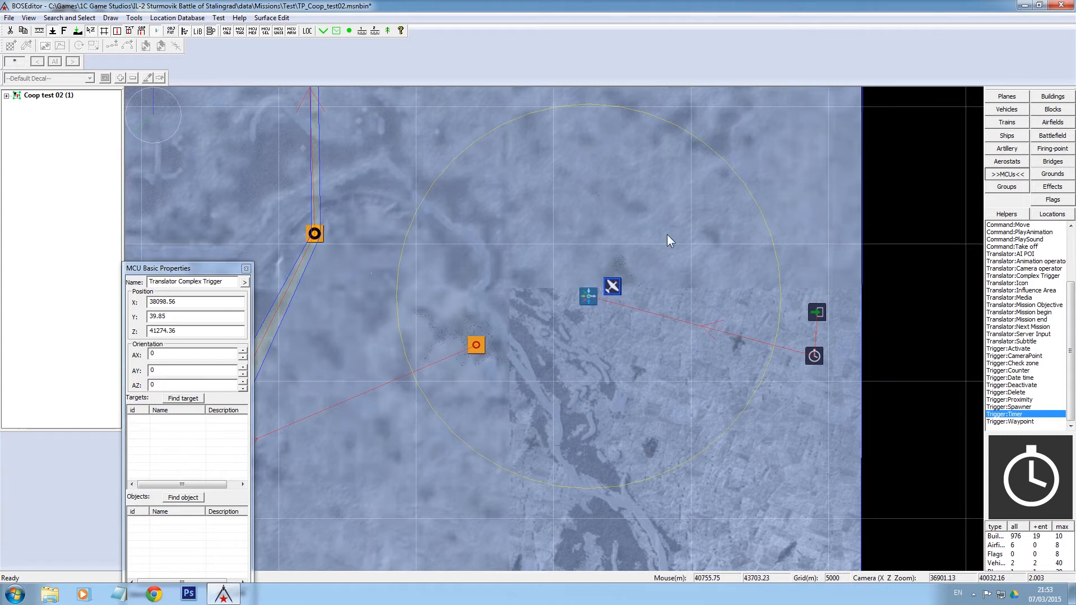
{"action": "mouse_move", "coordinate": [597, 386]}
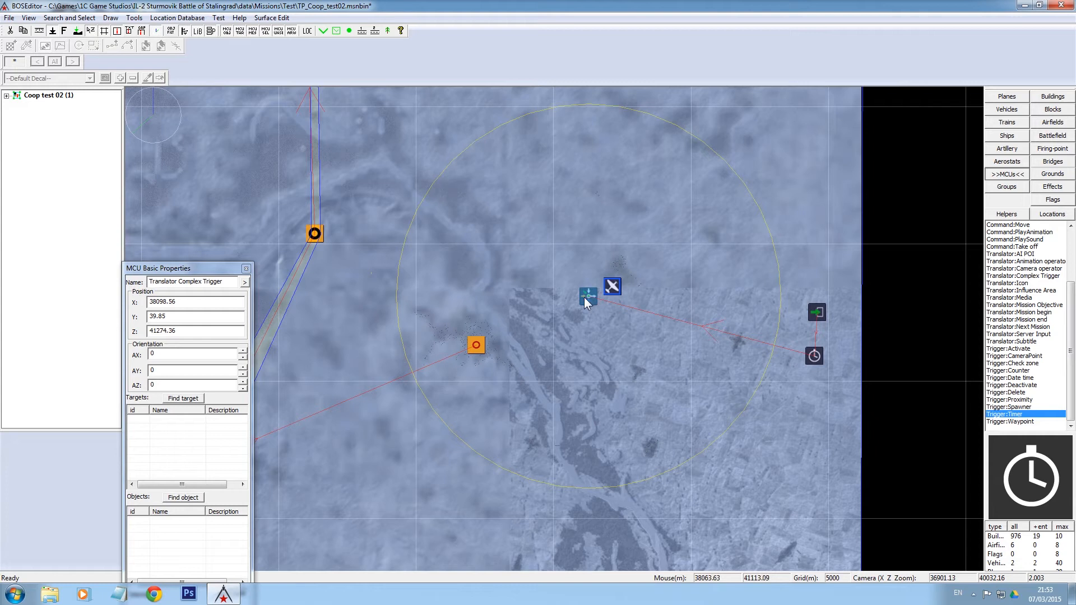
Nudge the Complex Trigger, set the new timer to 2 seconds, and make the trigger target it
{"action": "left_click_drag", "start_coordinate": [588, 296], "coordinate": [580, 305]}
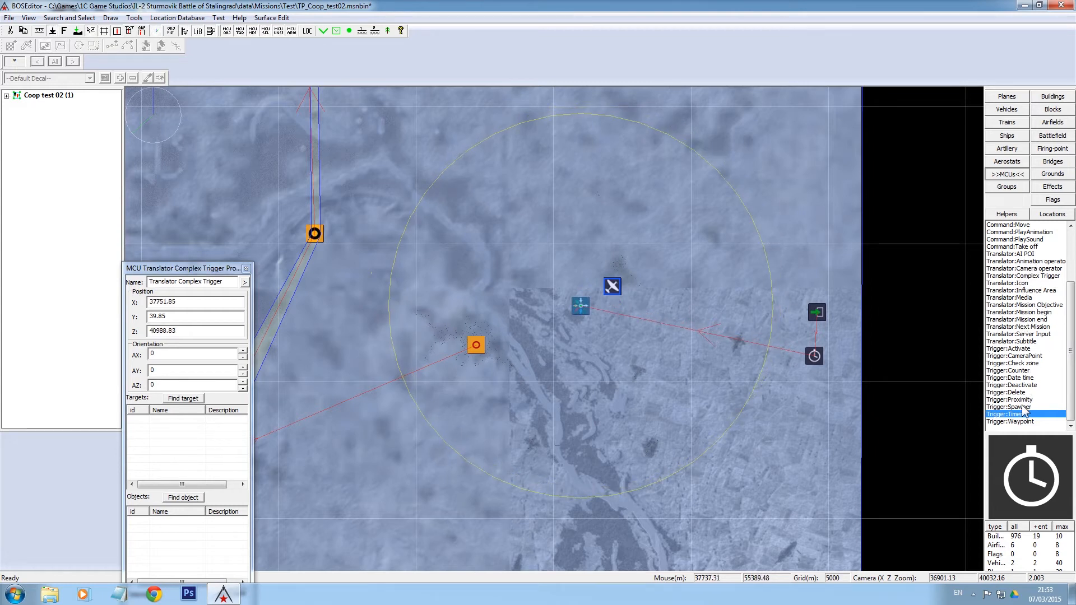
{"action": "mouse_move", "coordinate": [600, 339]}
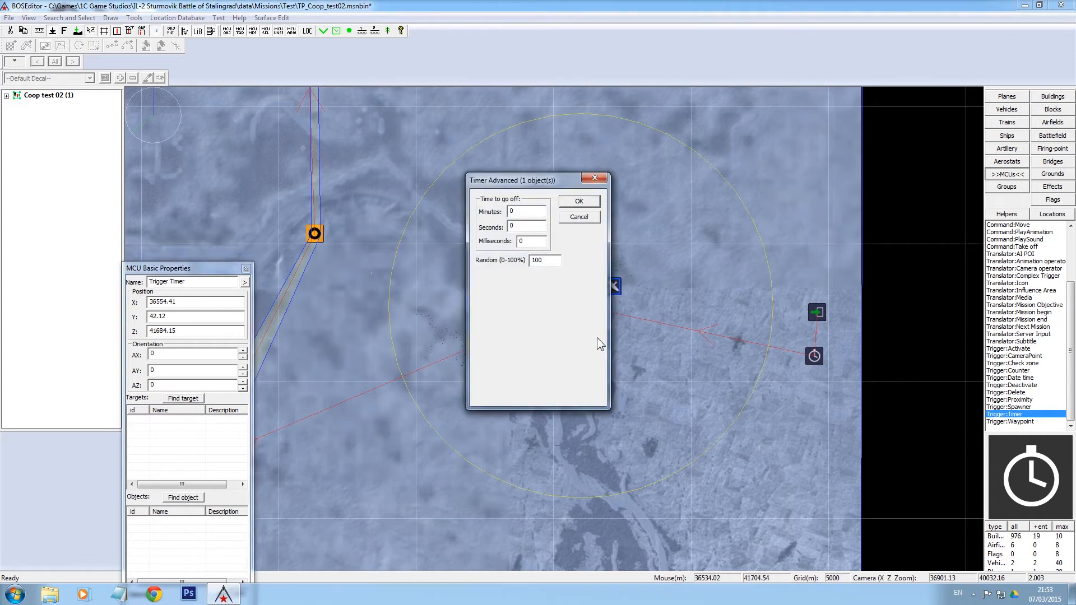
{"action": "left_click", "coordinate": [529, 227]}
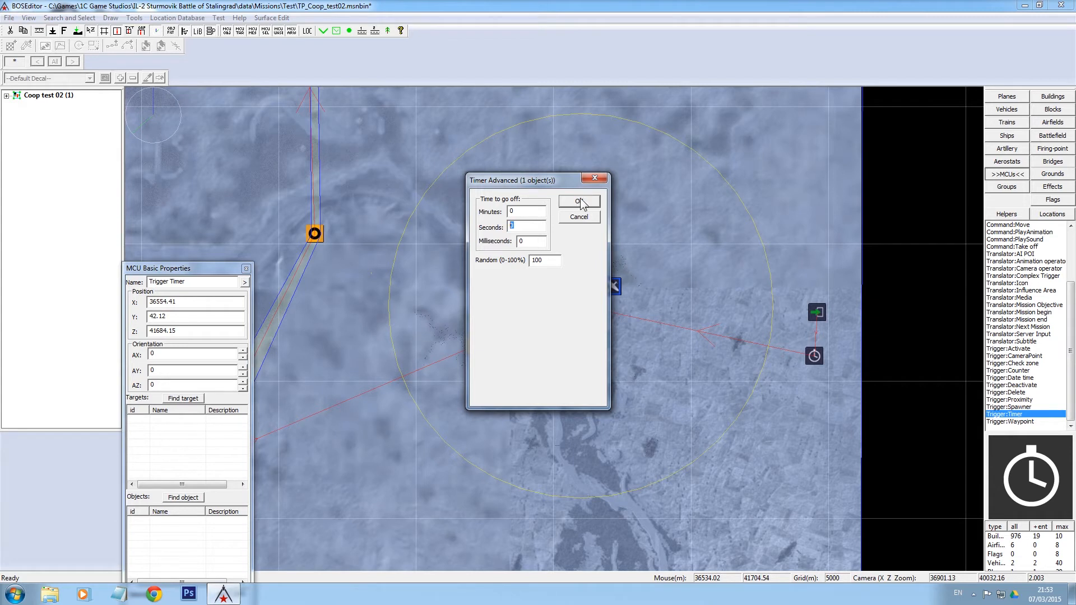
{"action": "type", "text": "2"}
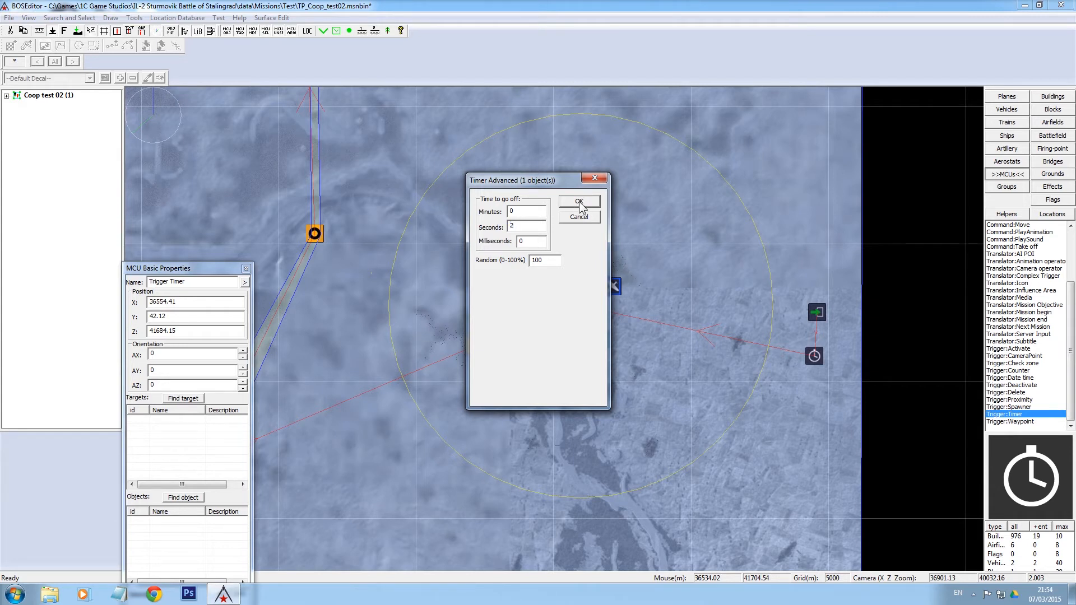
{"action": "left_click", "coordinate": [579, 201]}
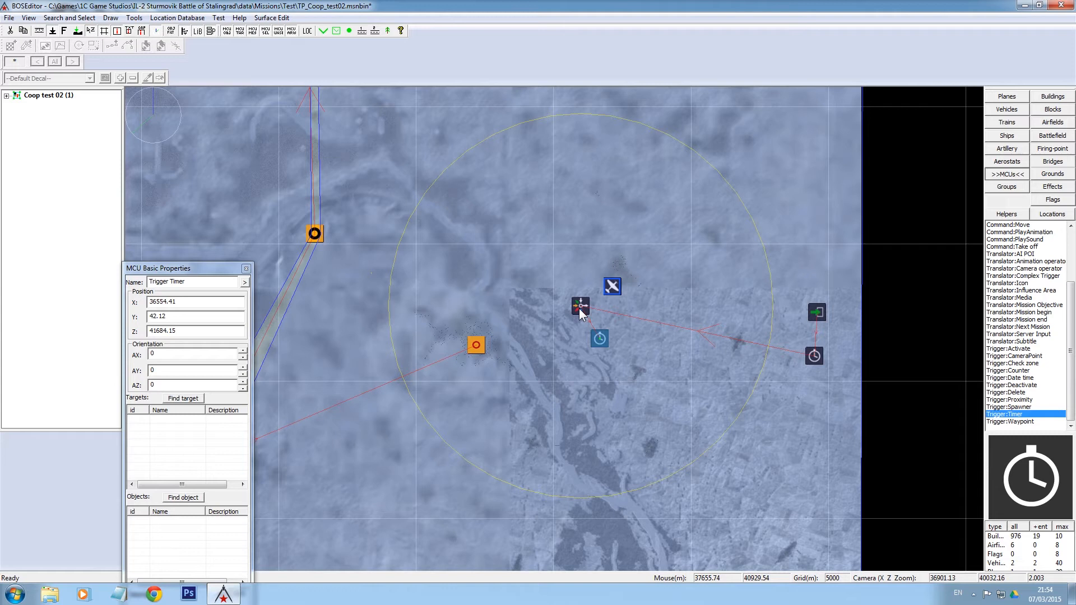
{"action": "mouse_move", "coordinate": [635, 300]}
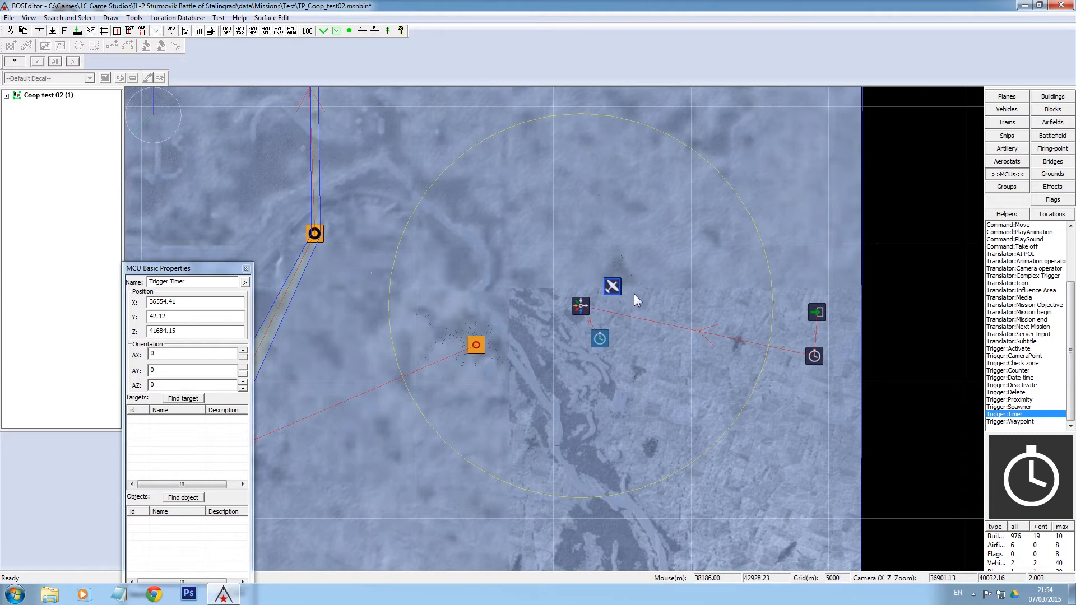
{"action": "mouse_move", "coordinate": [582, 309]}
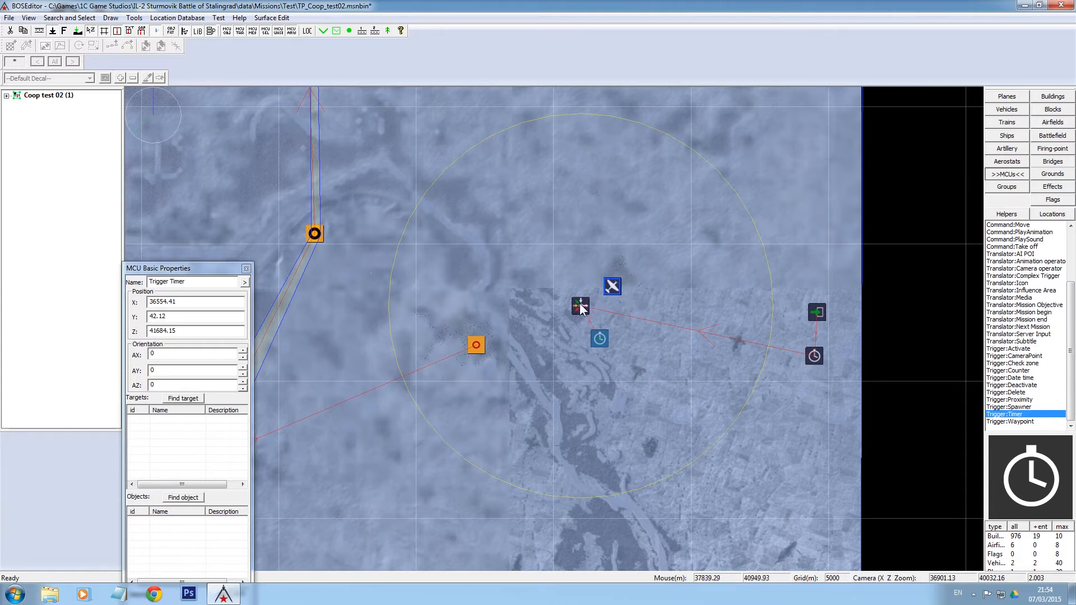
{"action": "left_click", "coordinate": [580, 305]}
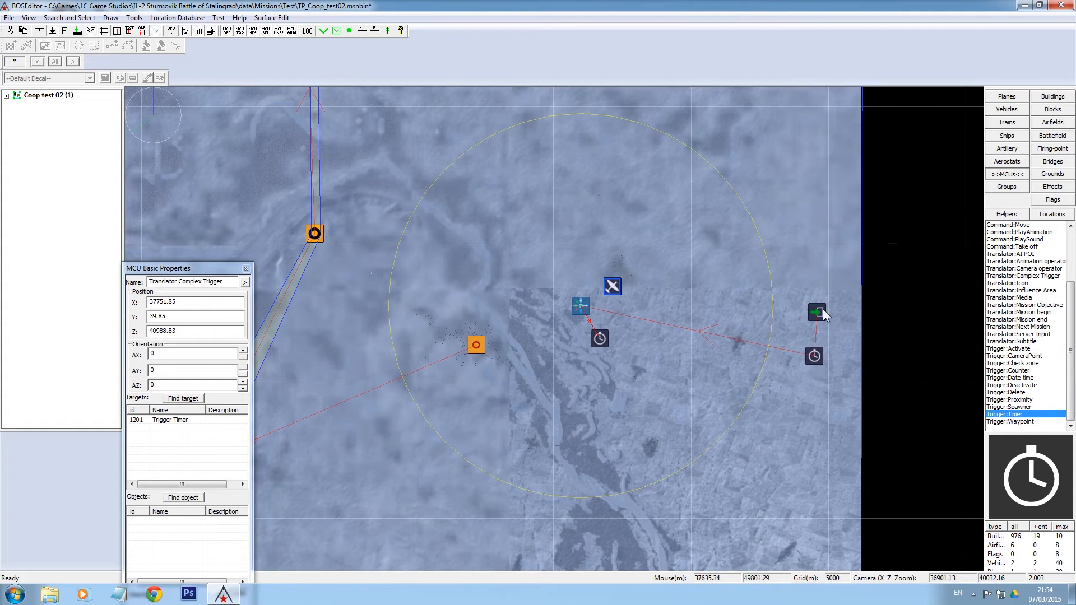
{"action": "mouse_move", "coordinate": [725, 314]}
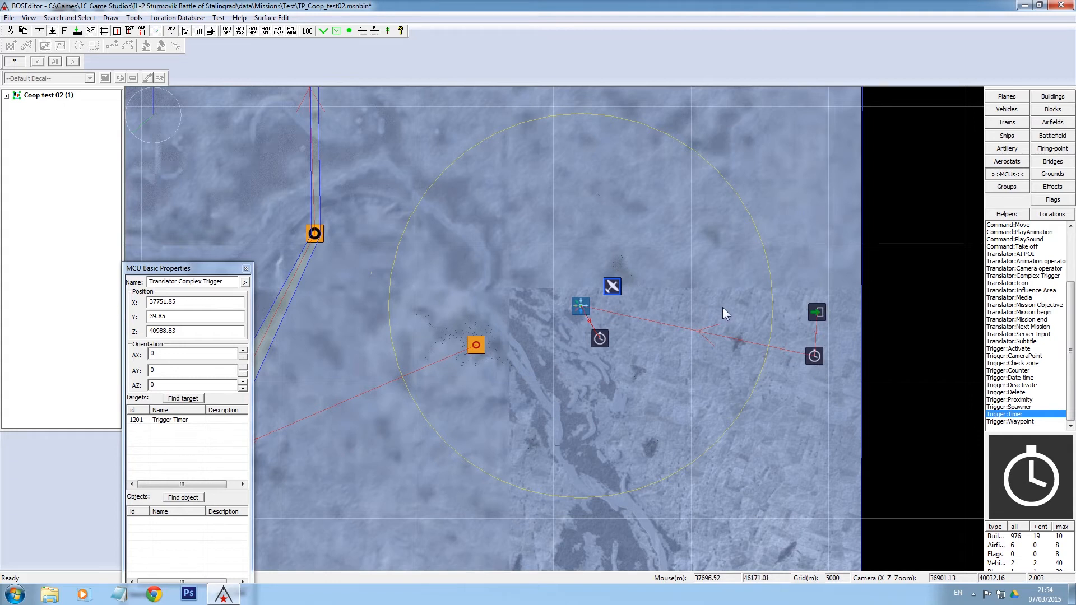
{"action": "mouse_move", "coordinate": [582, 312]}
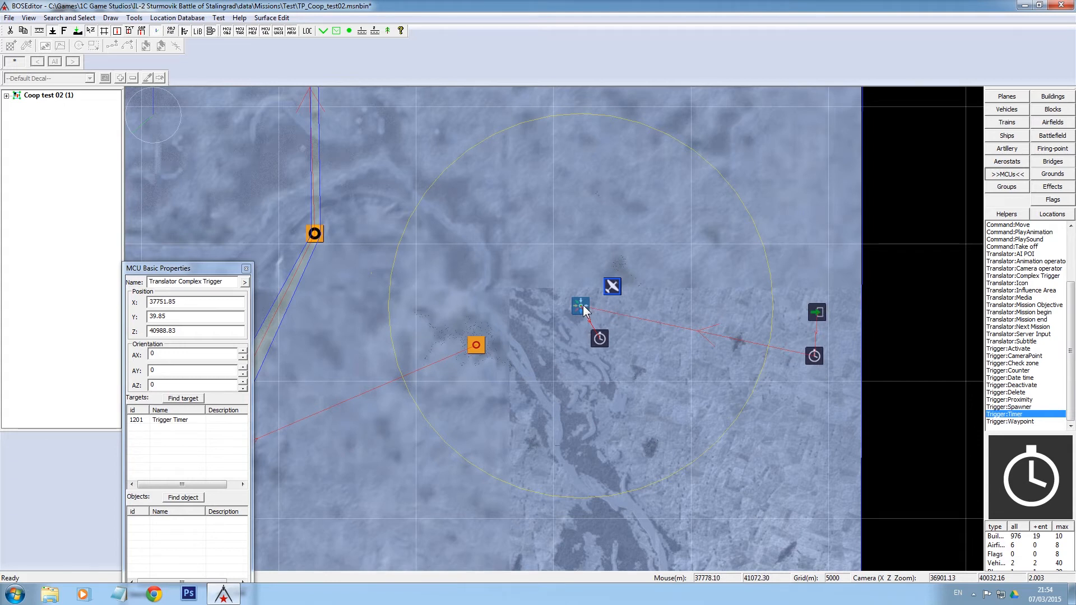
{"action": "mouse_move", "coordinate": [593, 314]}
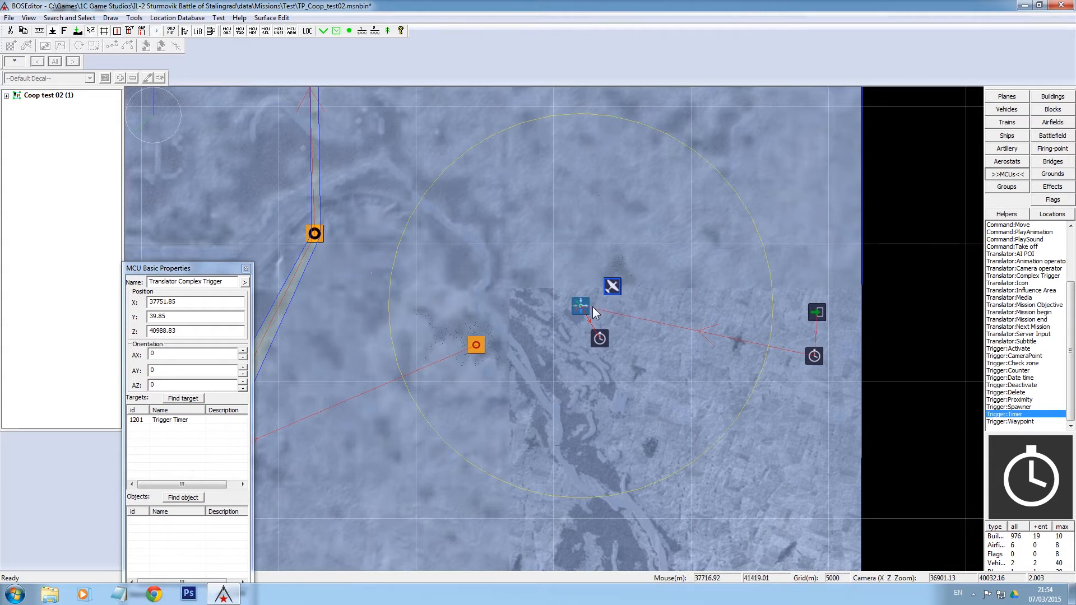
{"action": "mouse_move", "coordinate": [602, 342]}
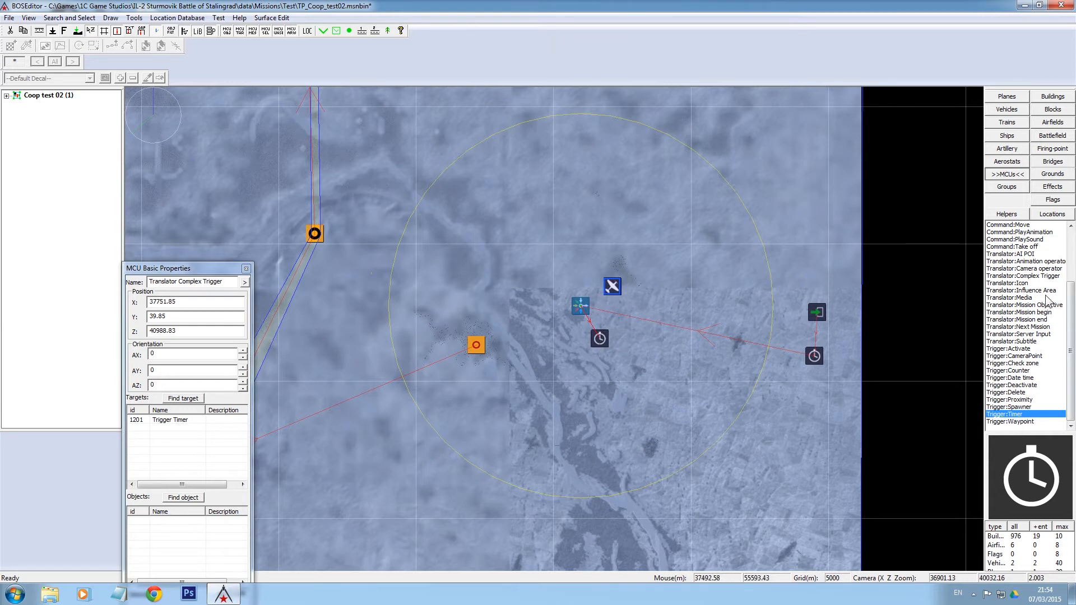
Place a Trigger Activate fired by the 2-second timer, attach Plane 1197, and move it beside the Pe-2
{"action": "left_click", "coordinate": [1012, 348]}
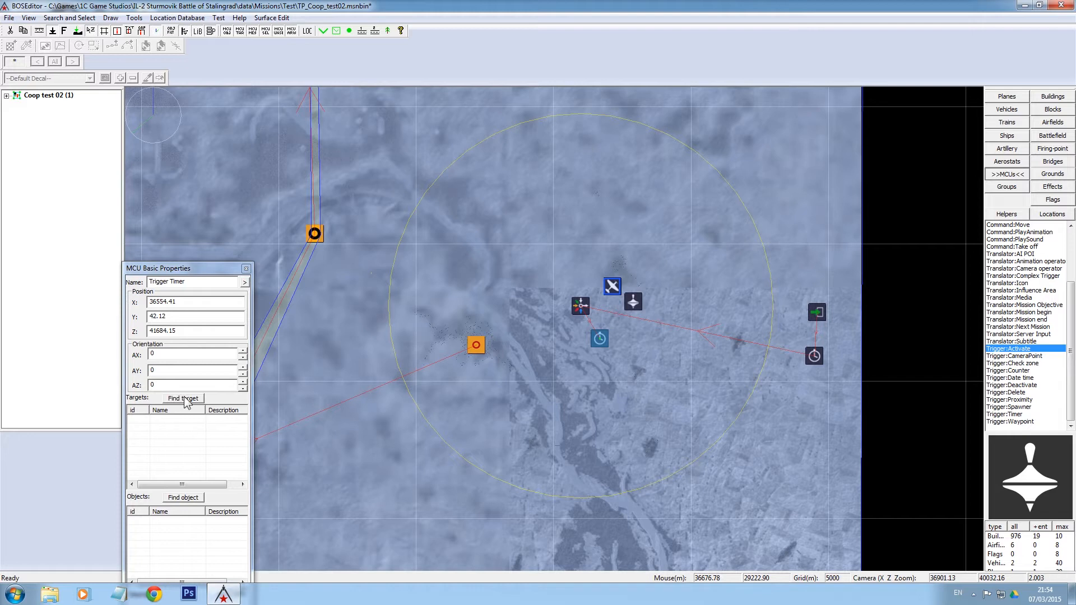
{"action": "left_click", "coordinate": [631, 302]}
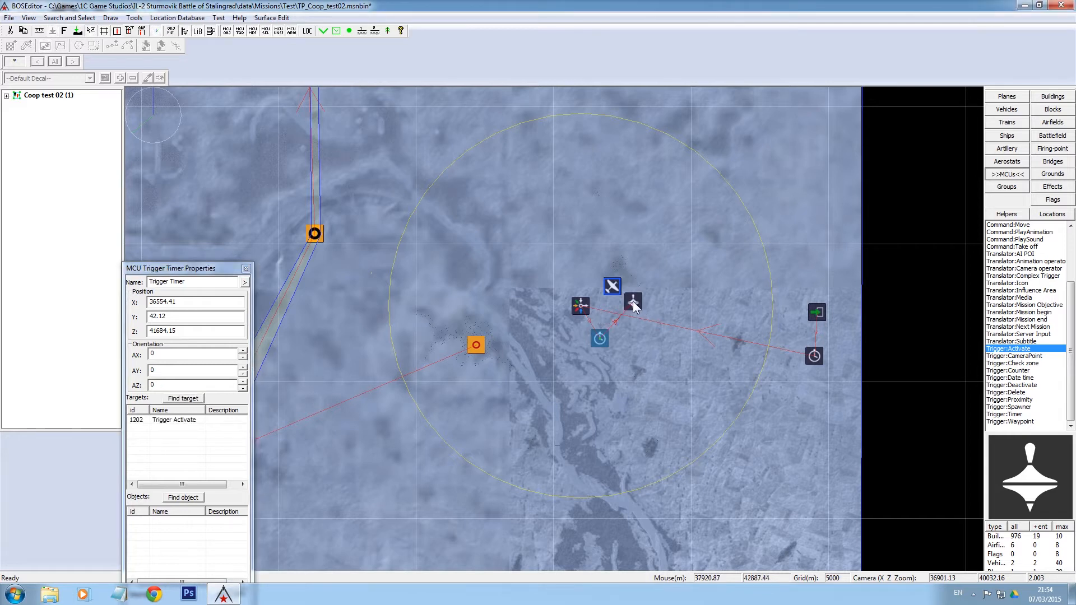
{"action": "left_click", "coordinate": [631, 302]}
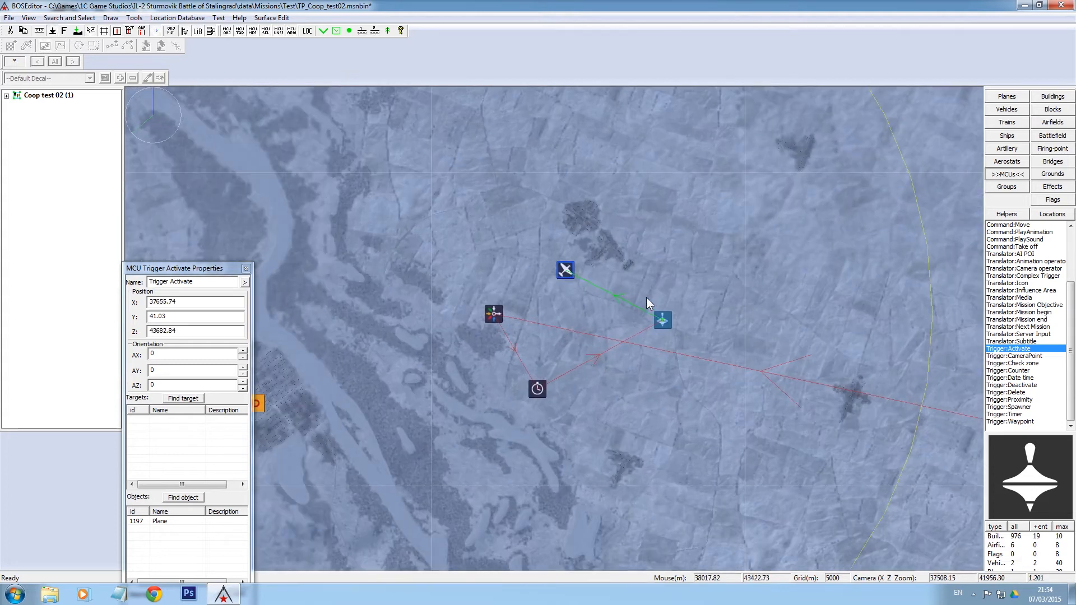
{"action": "left_click_drag", "start_coordinate": [662, 319], "coordinate": [615, 312]}
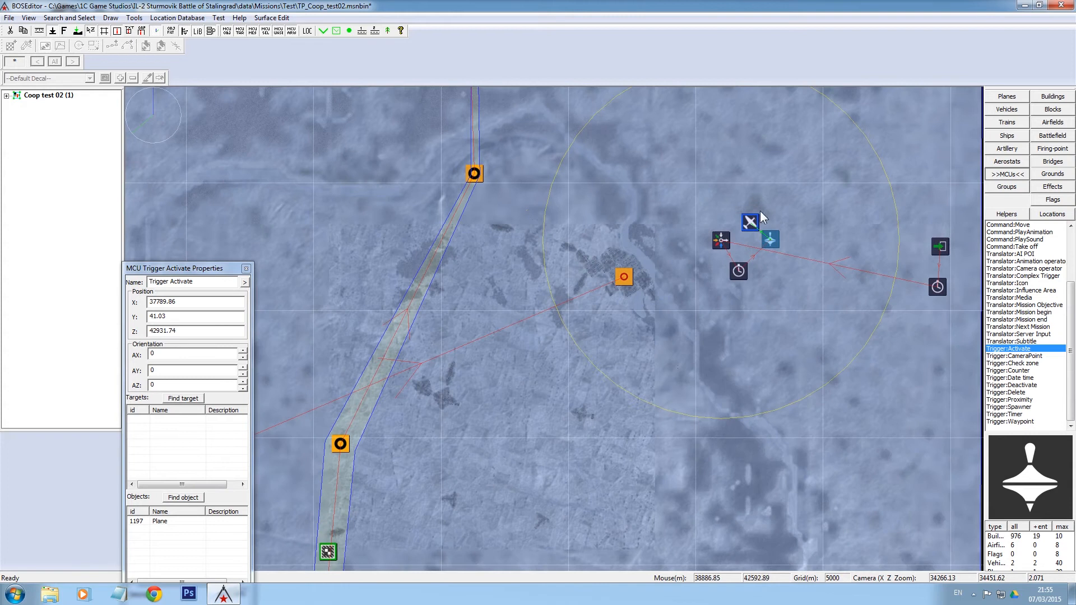
{"action": "mouse_move", "coordinate": [726, 280]}
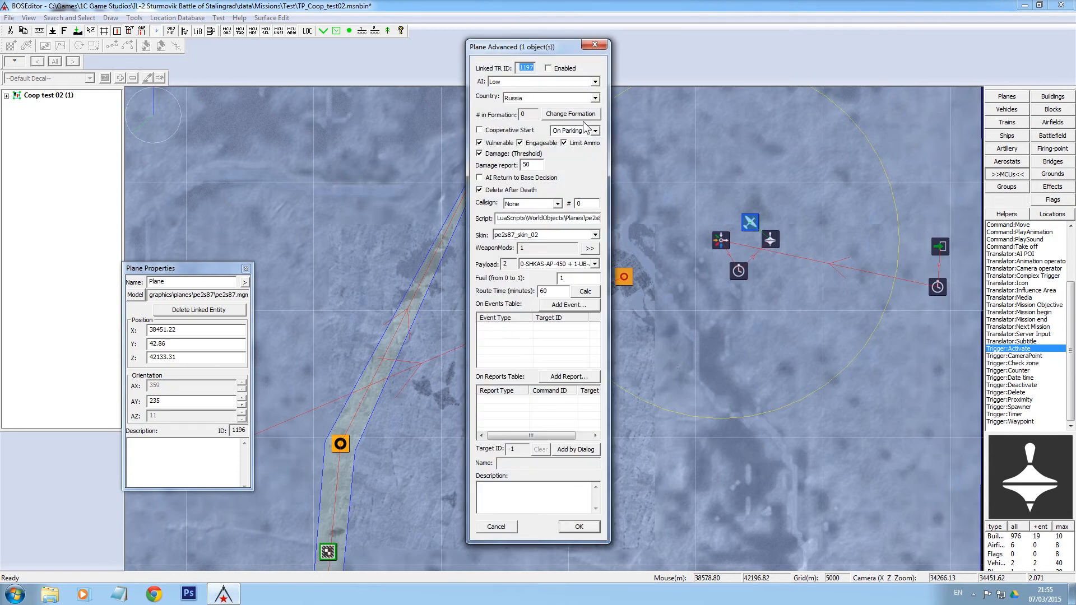
Set the Pe-2 to start In Air and raise its Y altitude to 1000
{"action": "left_click", "coordinate": [572, 131]}
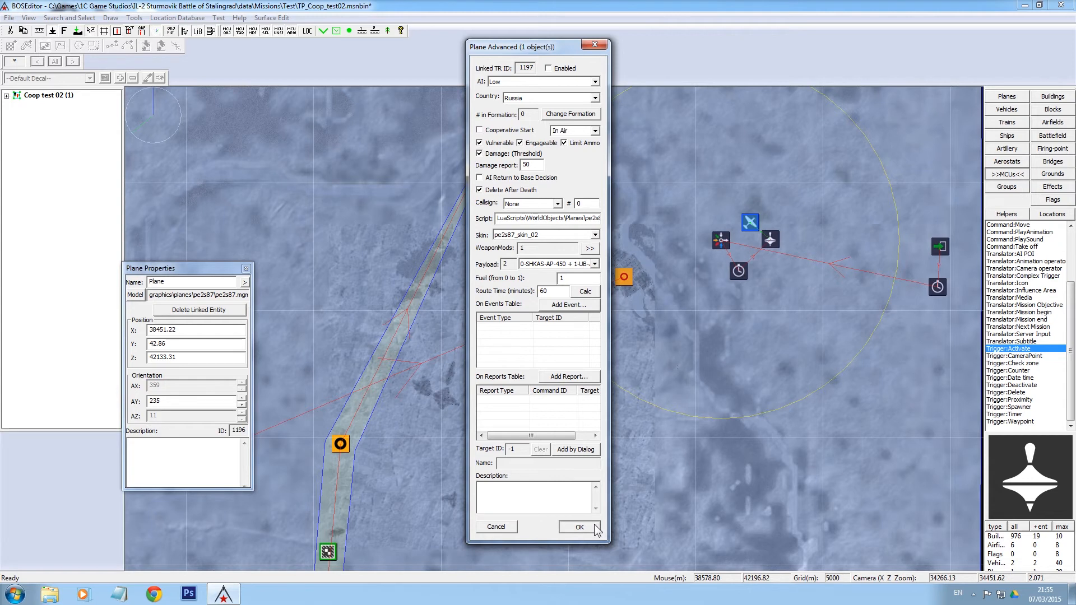
{"action": "left_click", "coordinate": [578, 527]}
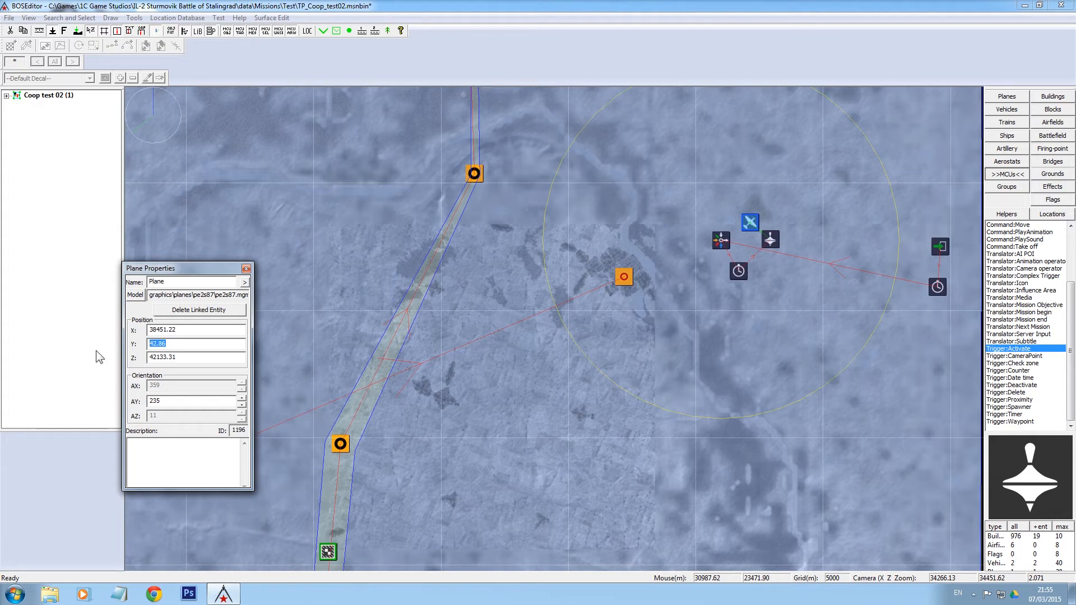
{"action": "type", "text": "1000"}
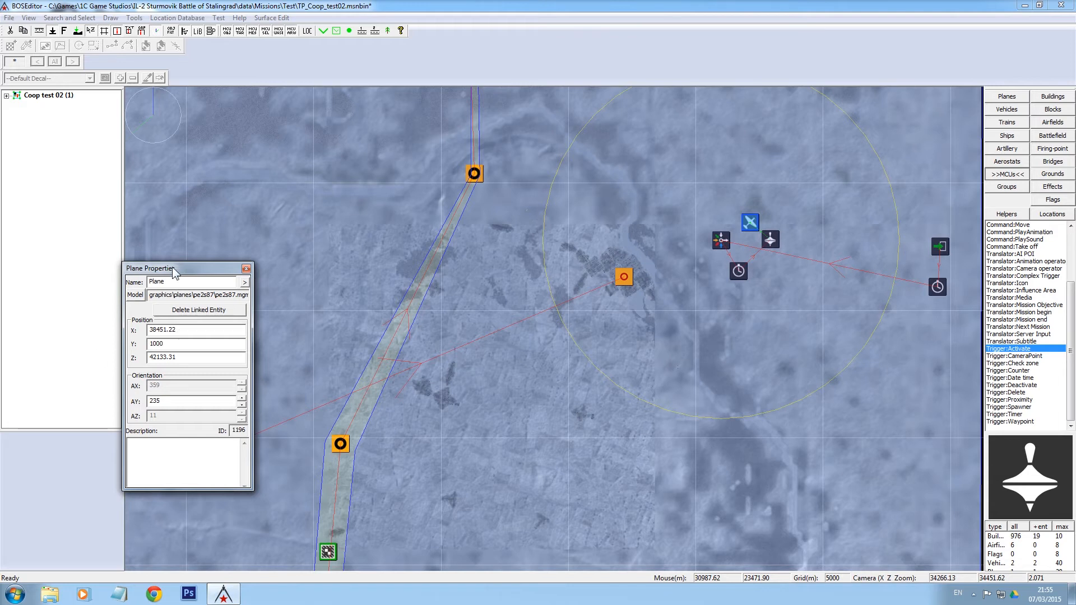
{"action": "left_click", "coordinate": [172, 343]}
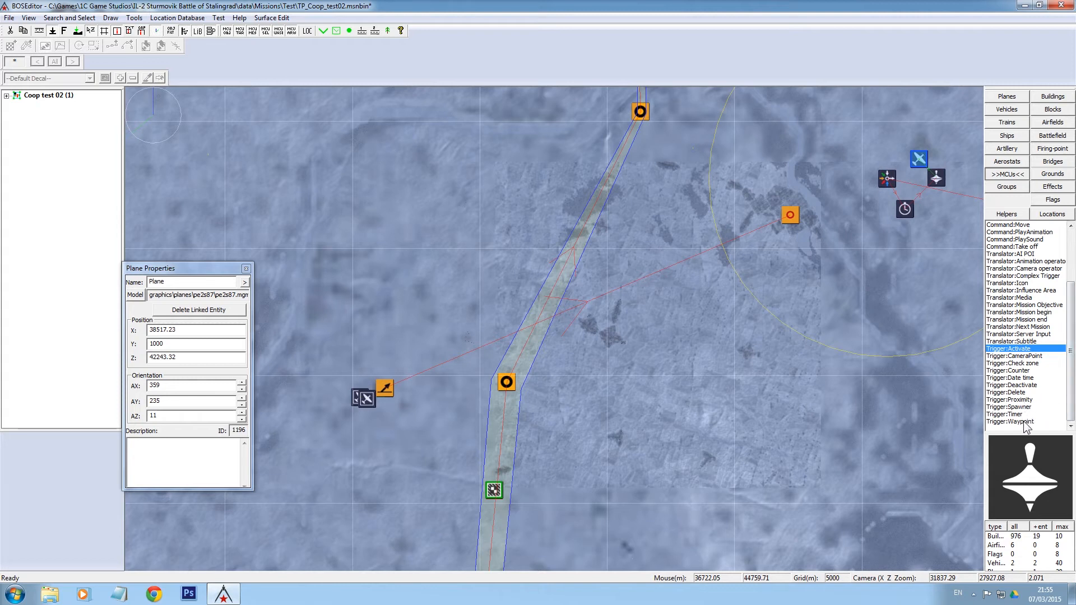
Place a Trigger Waypoint beside the take-off icon at Y 1000, linked to Plane 1197
{"action": "left_click", "coordinate": [1012, 422]}
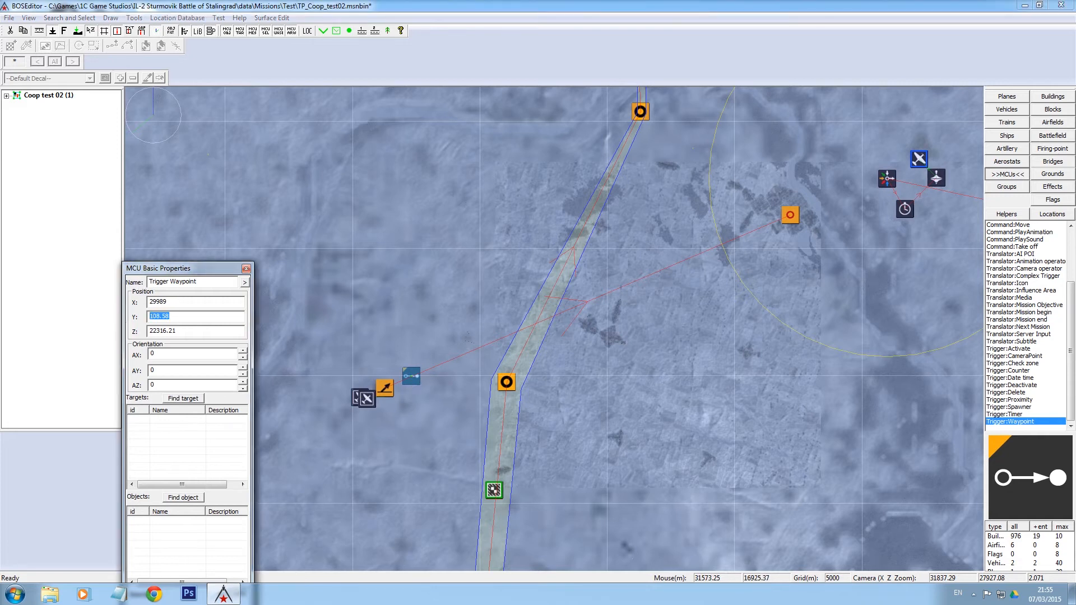
{"action": "type", "text": "1000"}
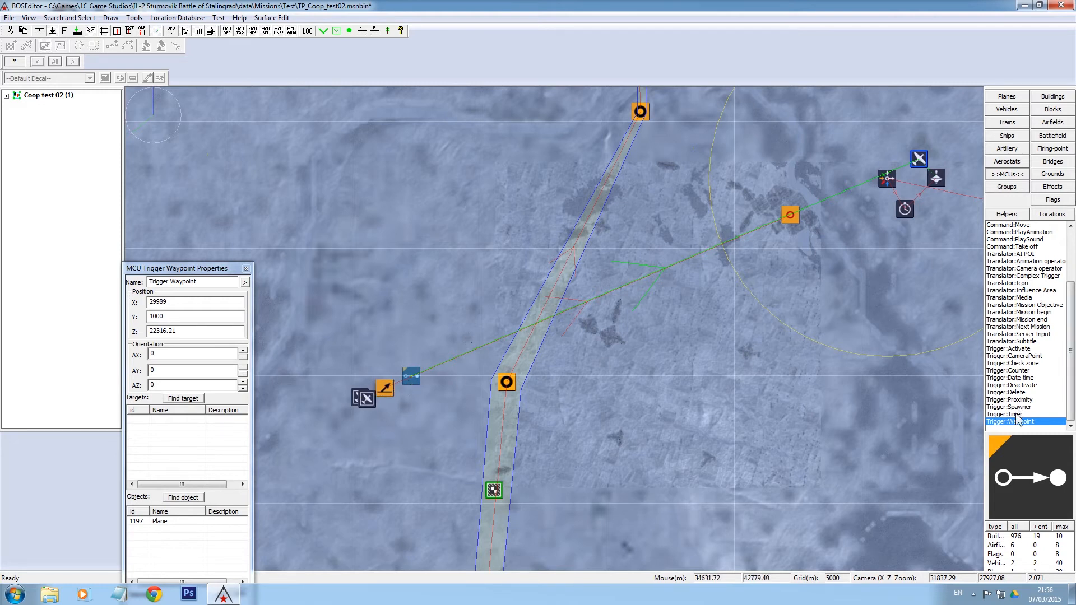
Place a 2-second Trigger Timer beside the waypoint, targeting Trigger Waypoint 1203
{"action": "left_click", "coordinate": [1009, 414]}
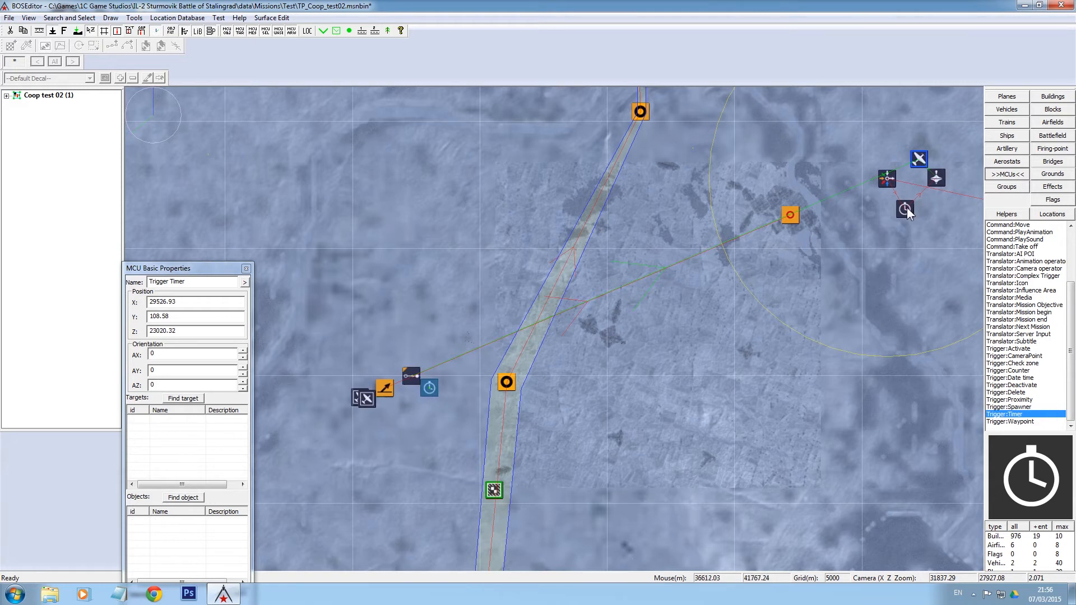
{"action": "left_click", "coordinate": [905, 209]}
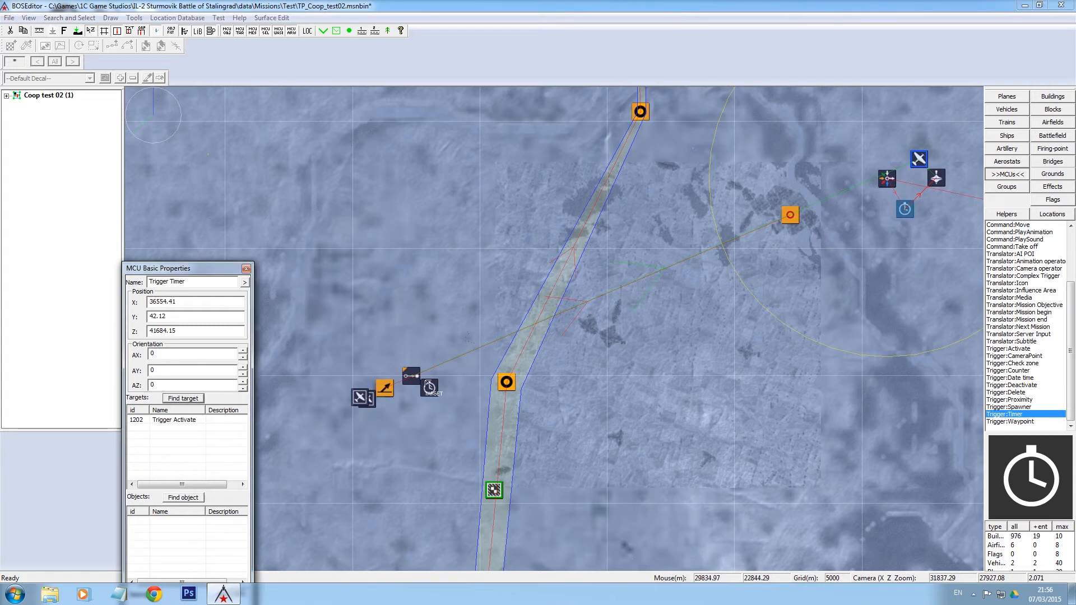
{"action": "double_click", "coordinate": [430, 388]}
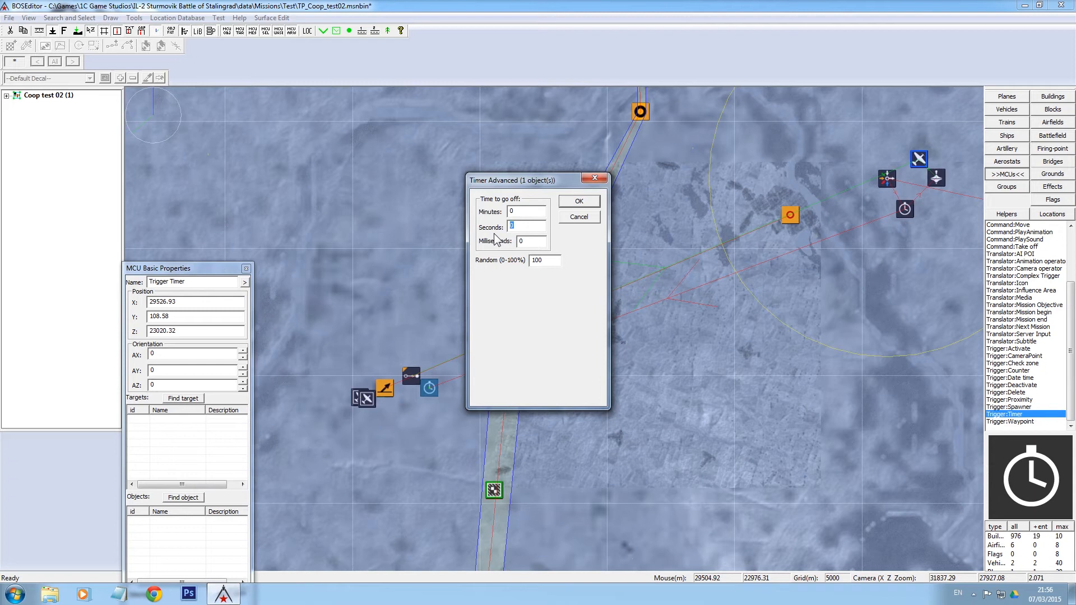
{"action": "type", "text": "2"}
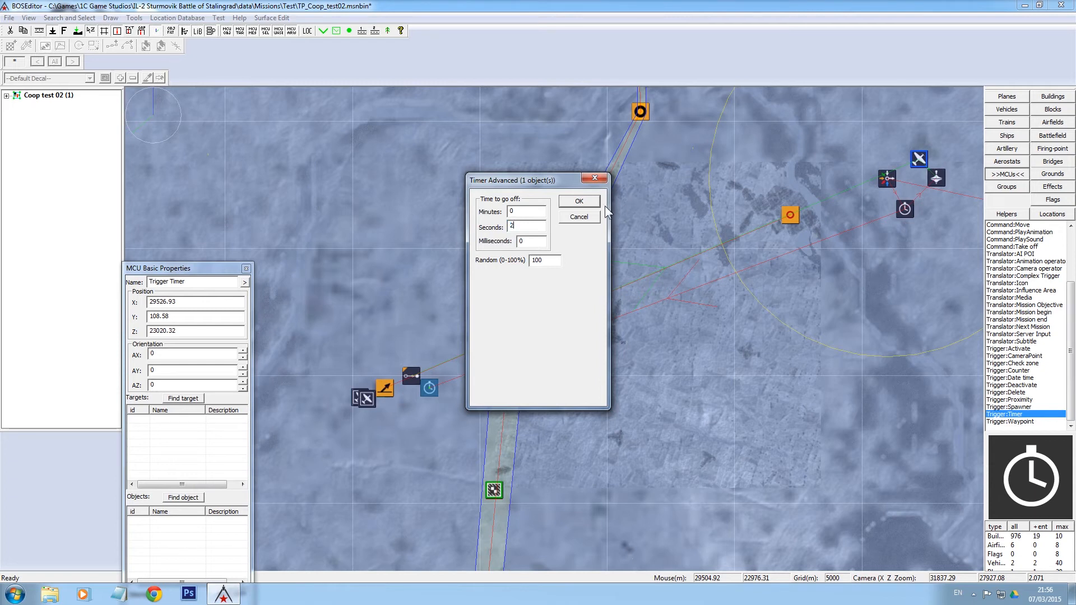
{"action": "left_click", "coordinate": [577, 201]}
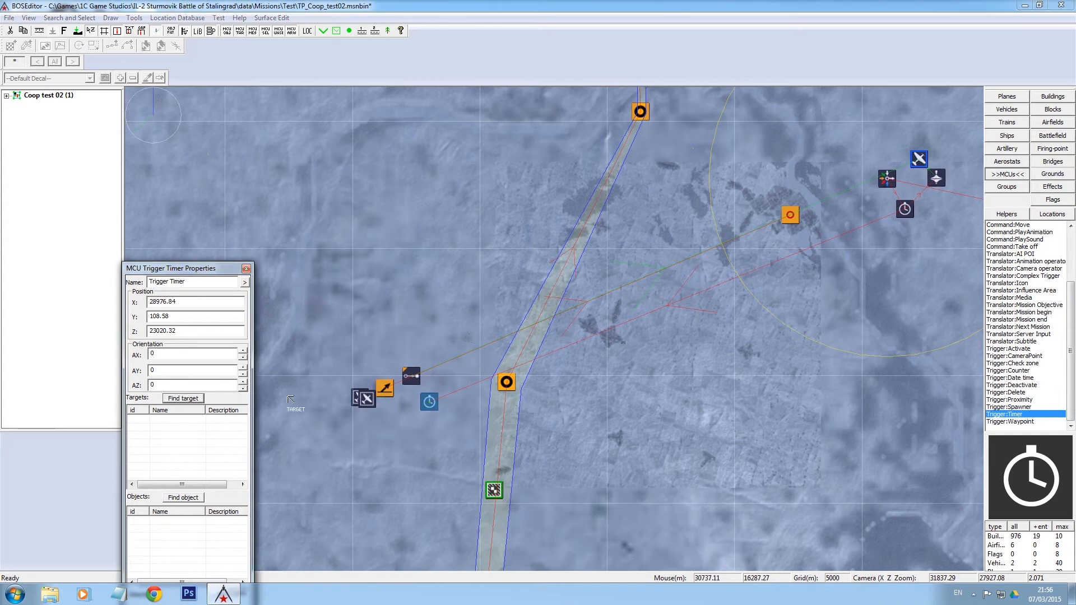
{"action": "left_click", "coordinate": [410, 375]}
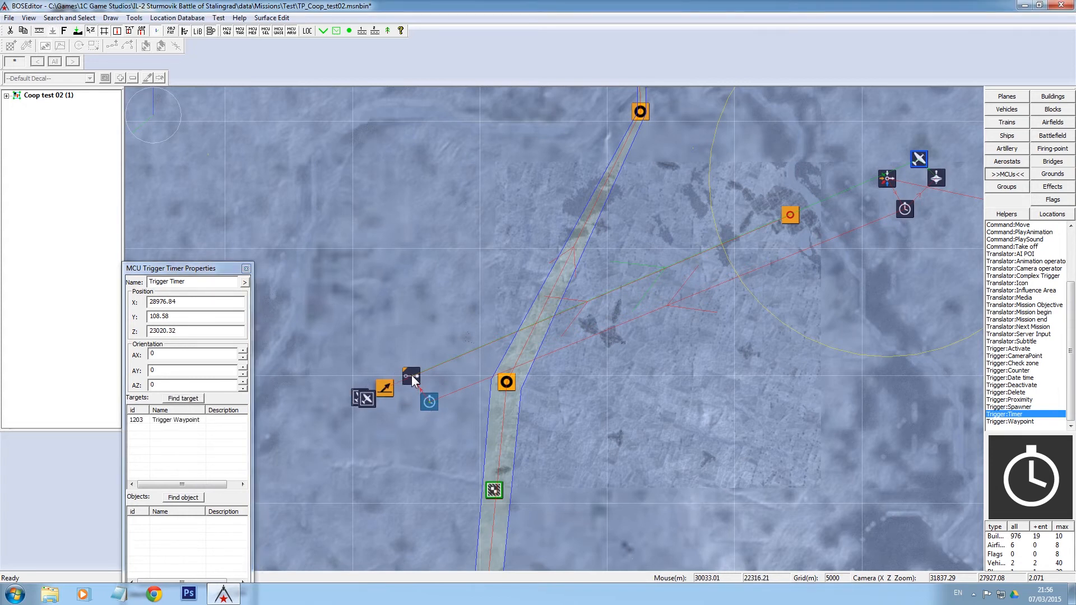
{"action": "left_click", "coordinate": [410, 376]}
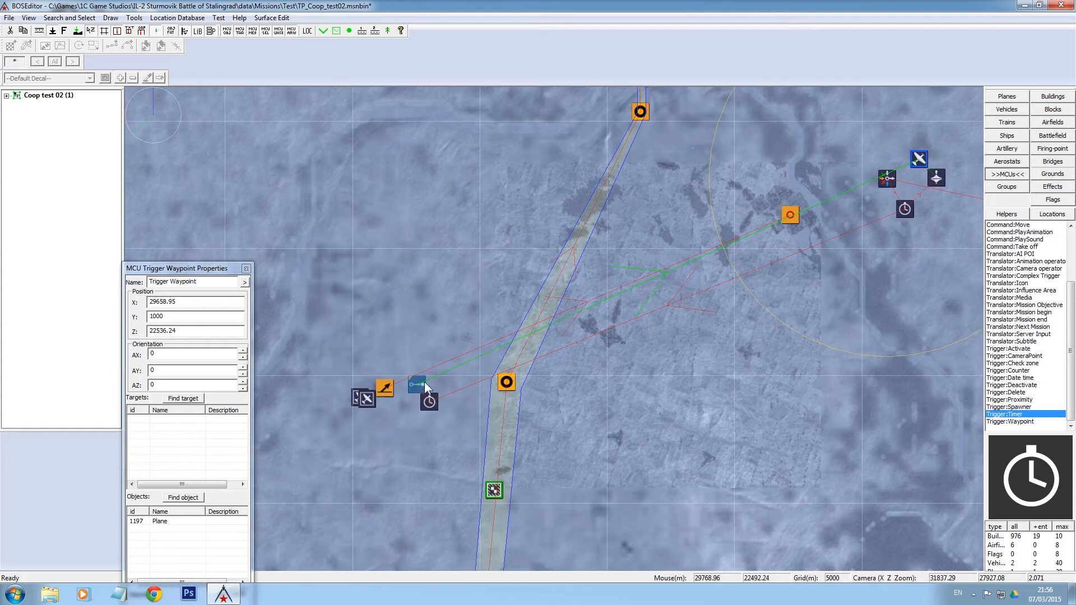
{"action": "mouse_move", "coordinate": [936, 148]}
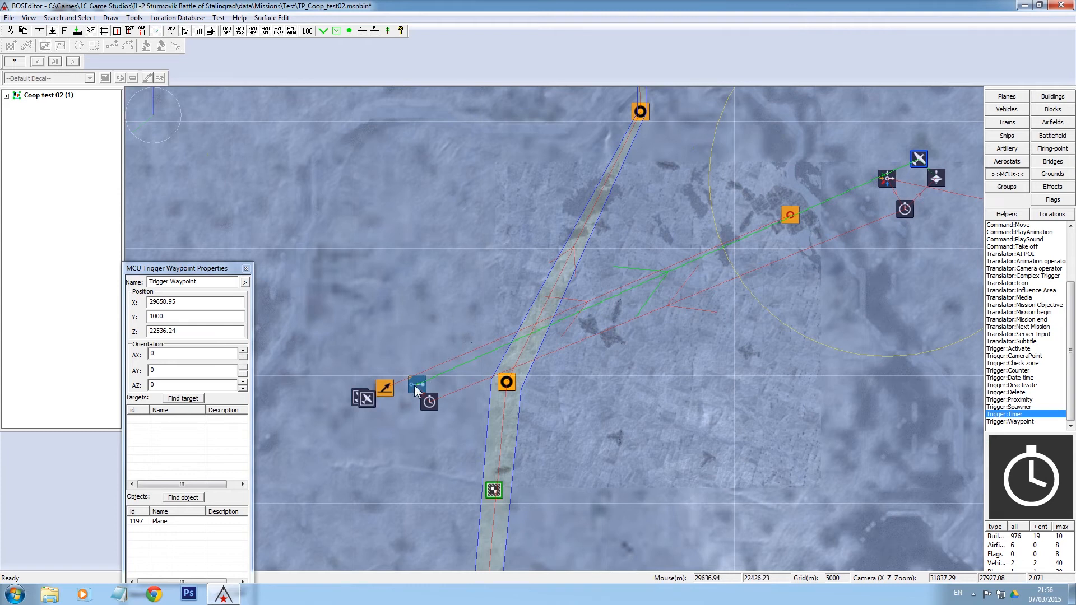
{"action": "mouse_move", "coordinate": [918, 163]}
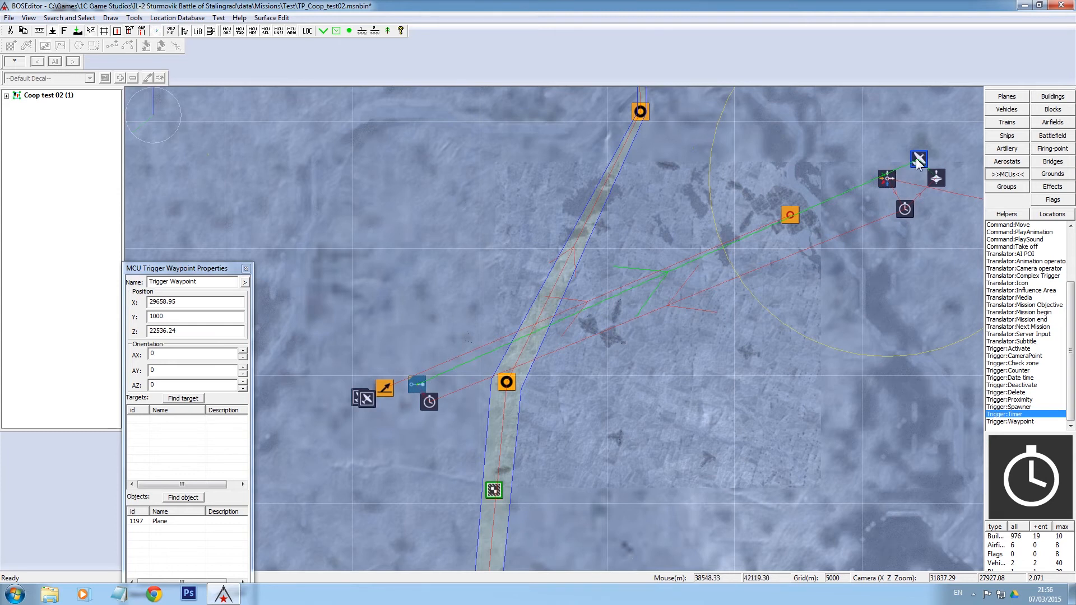
{"action": "mouse_move", "coordinate": [422, 414]}
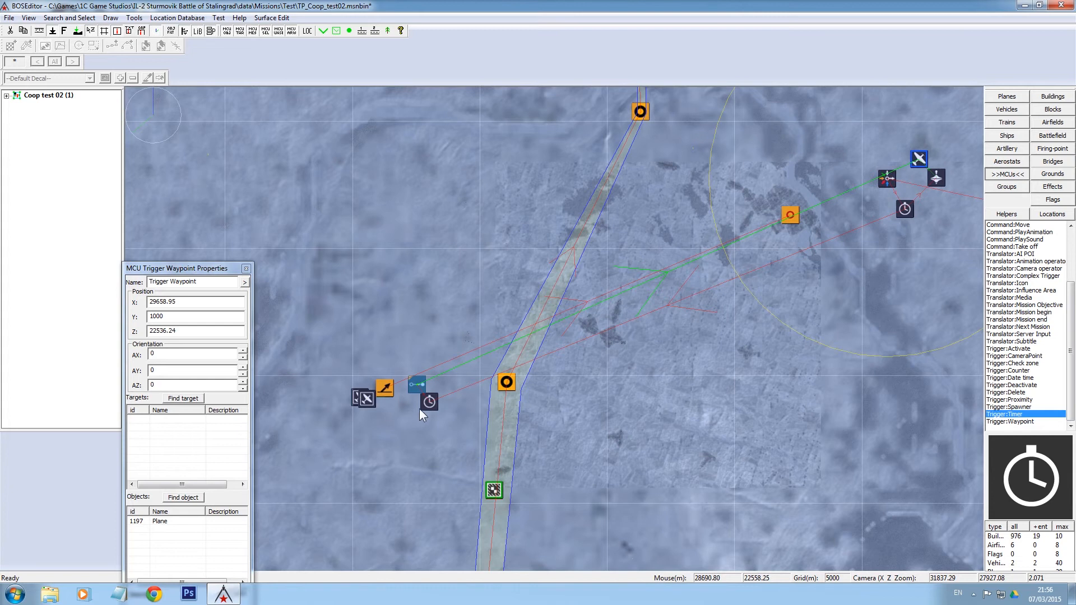
{"action": "mouse_move", "coordinate": [936, 145]}
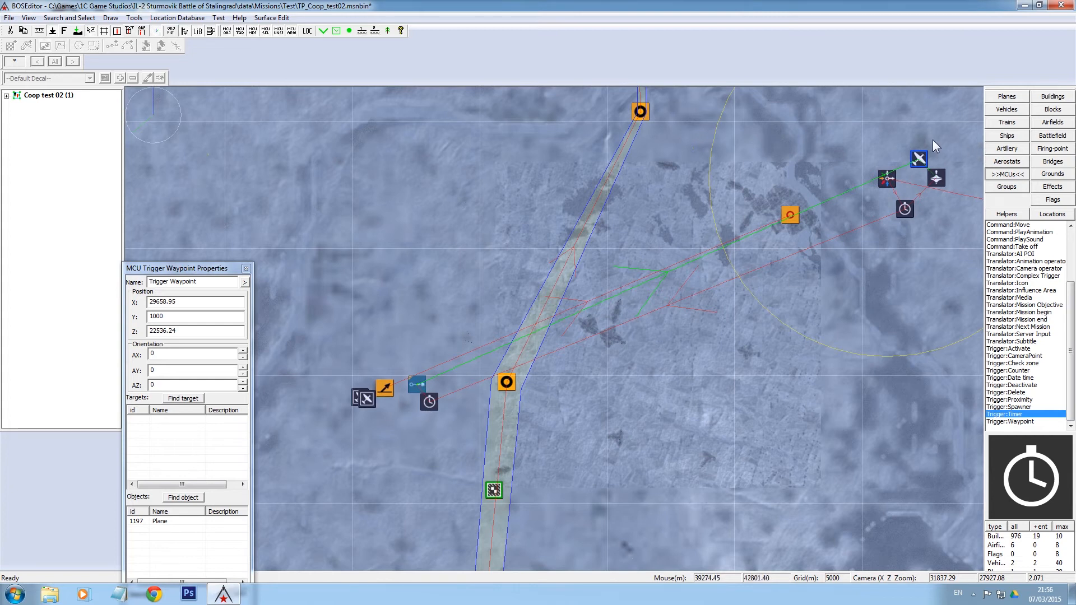
{"action": "mouse_move", "coordinate": [421, 390]}
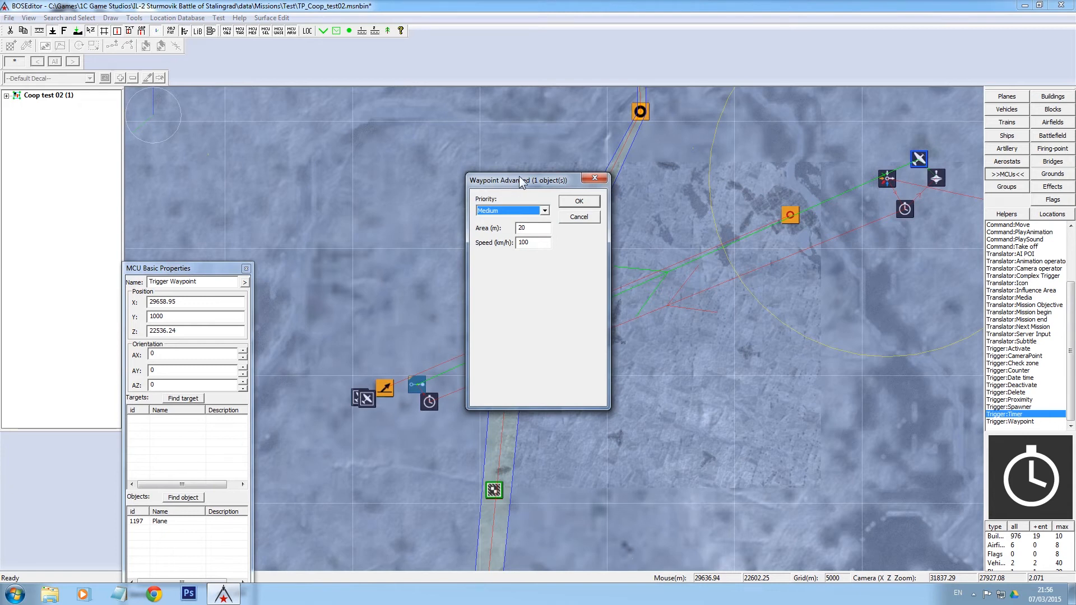
{"action": "mouse_move", "coordinate": [554, 193]}
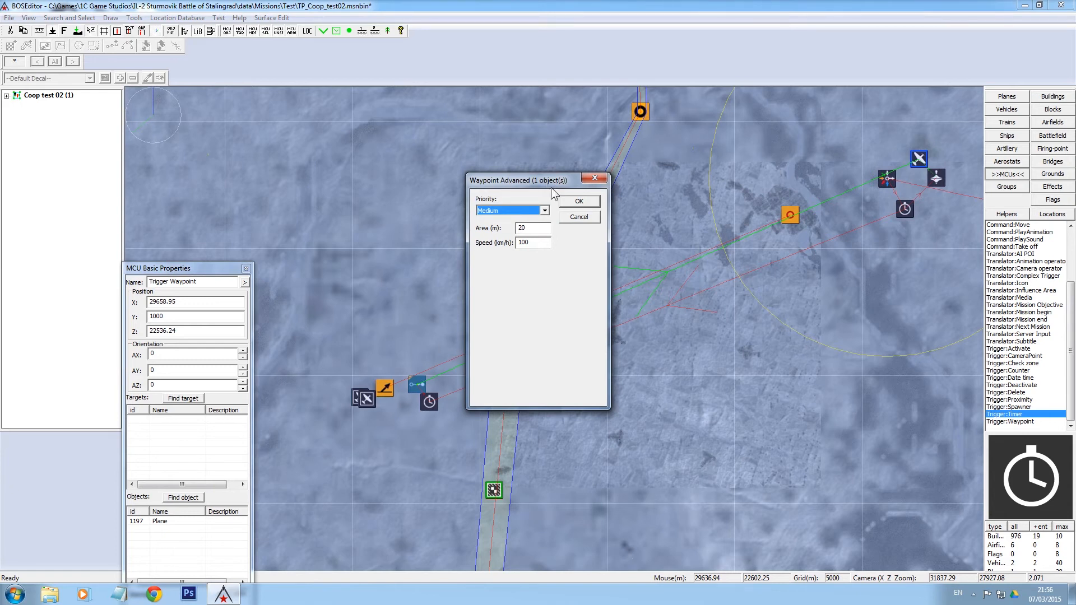
{"action": "mouse_move", "coordinate": [268, 327]}
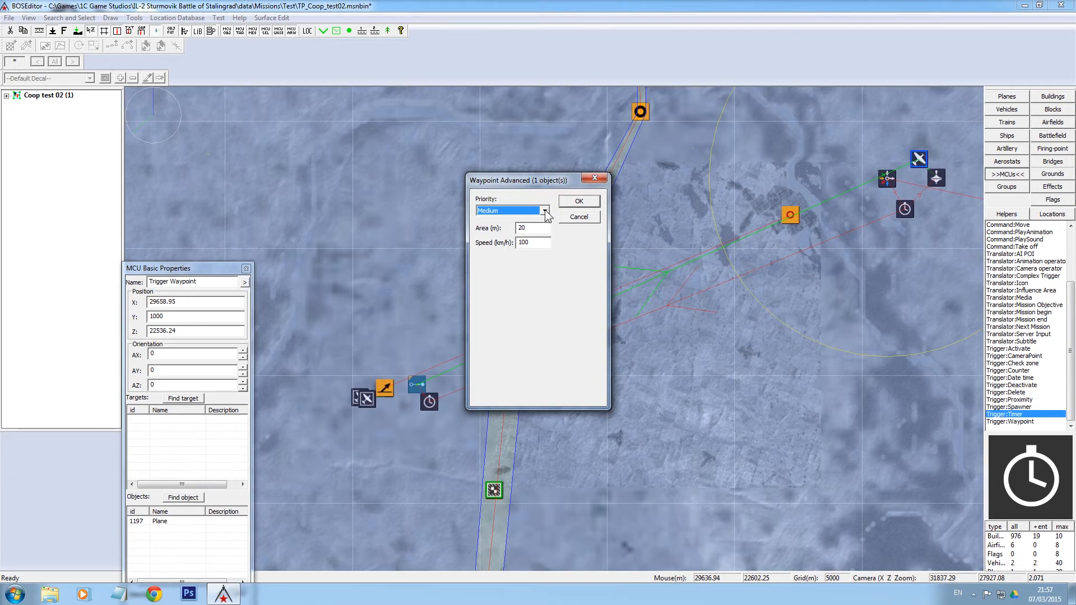
Give the waypoint Medium priority, a 200 m area and 375 km/h speed
{"action": "left_click", "coordinate": [545, 211]}
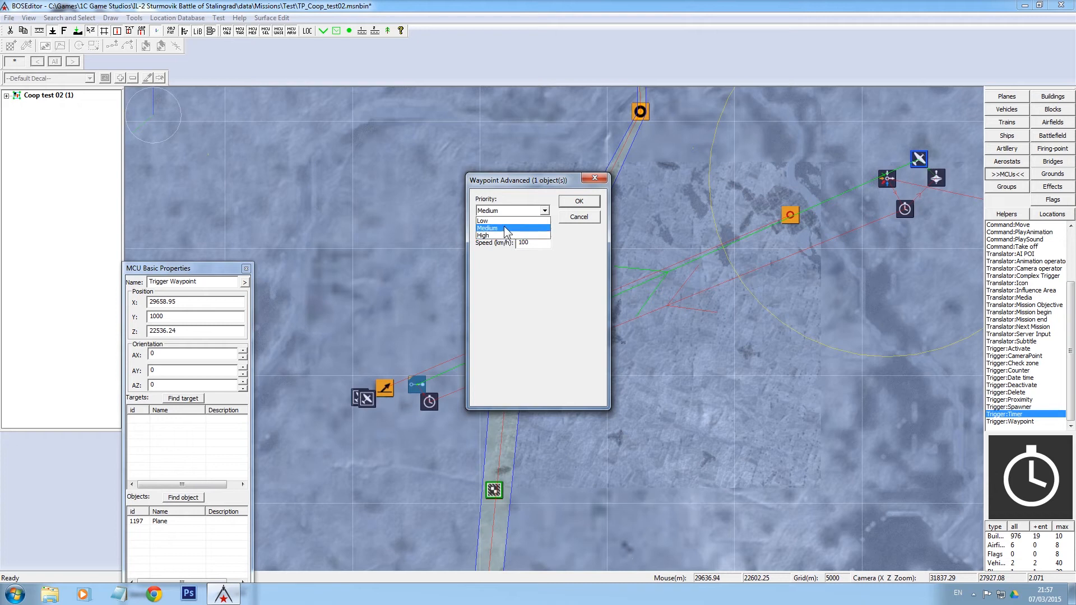
{"action": "left_click", "coordinate": [487, 227]}
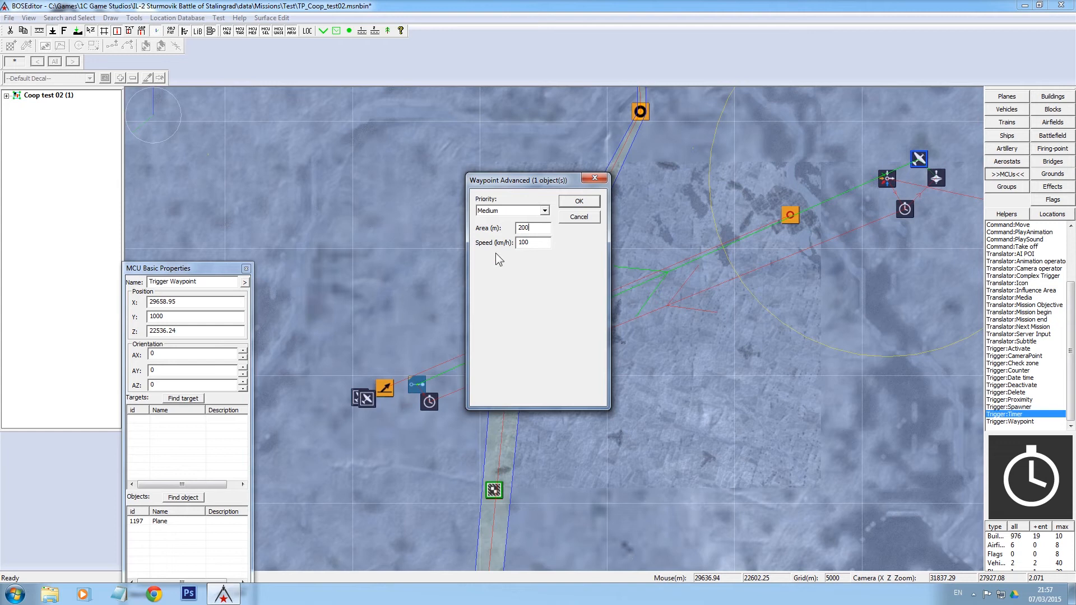
{"action": "mouse_move", "coordinate": [428, 376]}
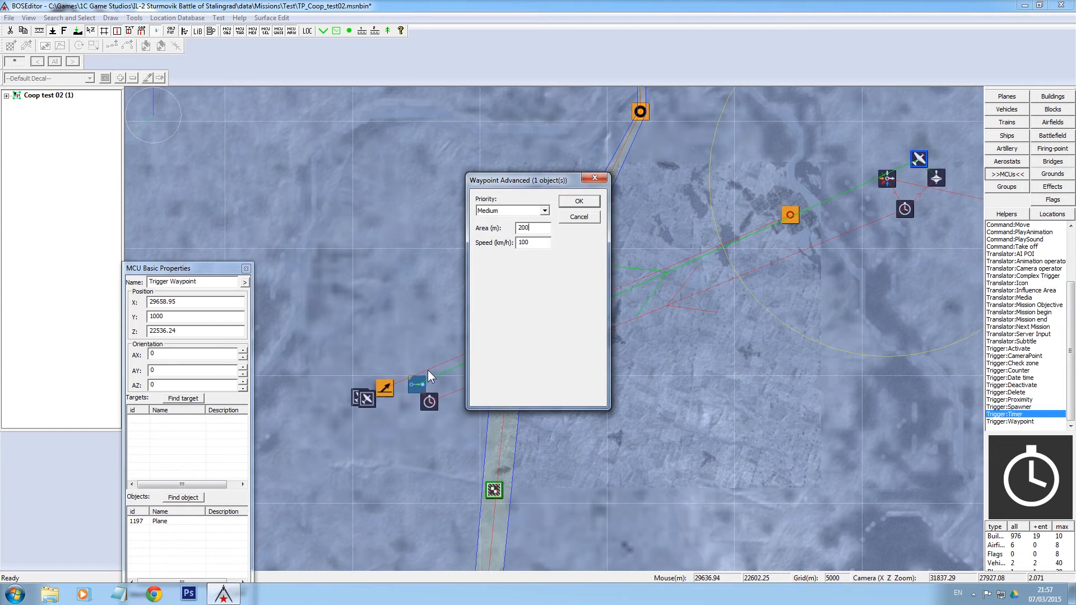
{"action": "mouse_move", "coordinate": [426, 385]}
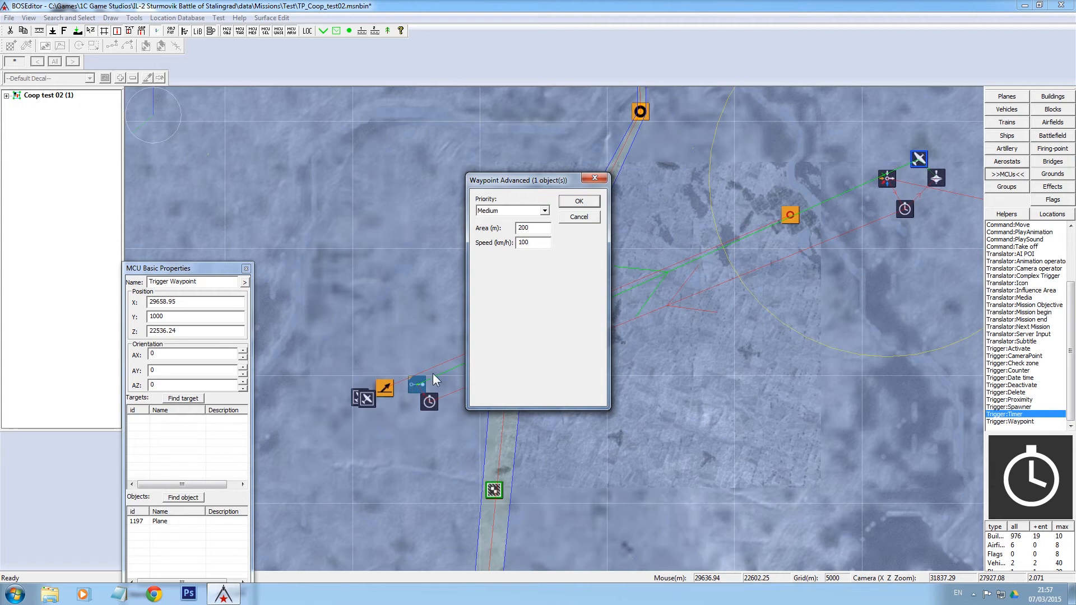
{"action": "mouse_move", "coordinate": [422, 401]}
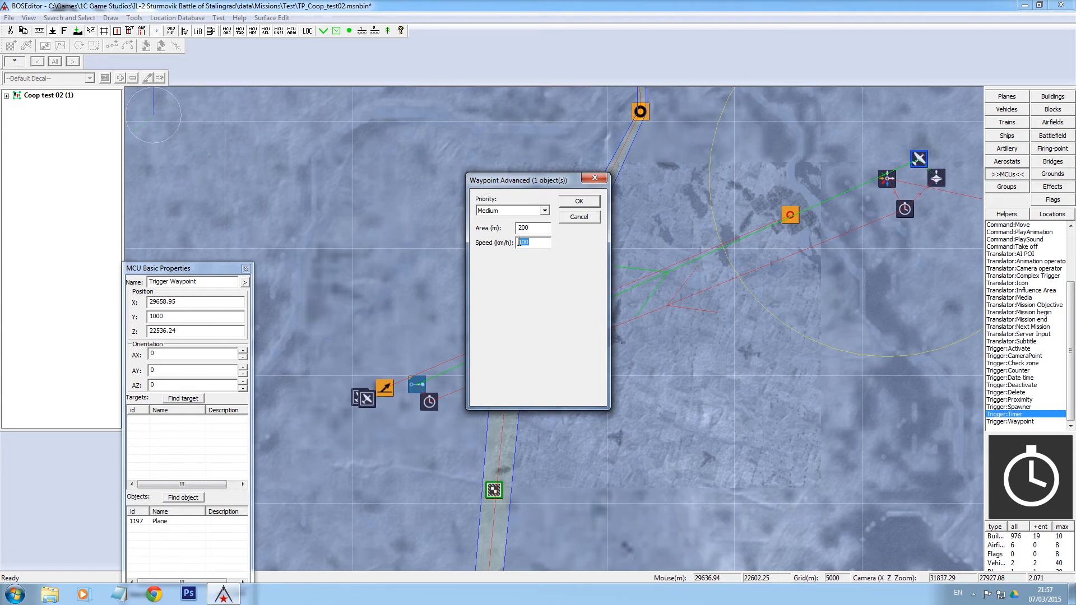
{"action": "type", "text": "375"}
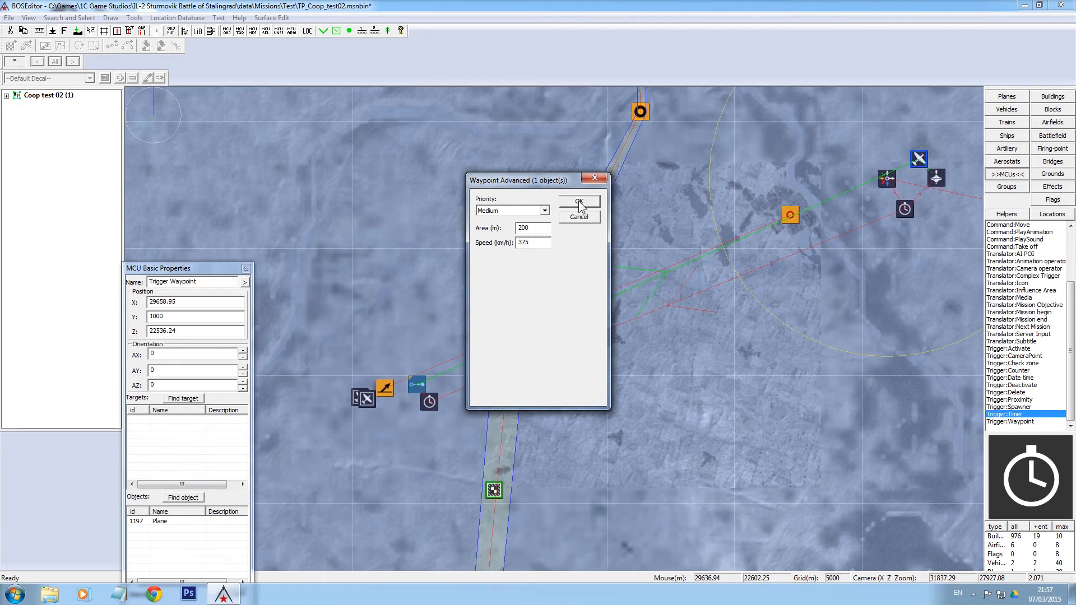
{"action": "left_click", "coordinate": [578, 201]}
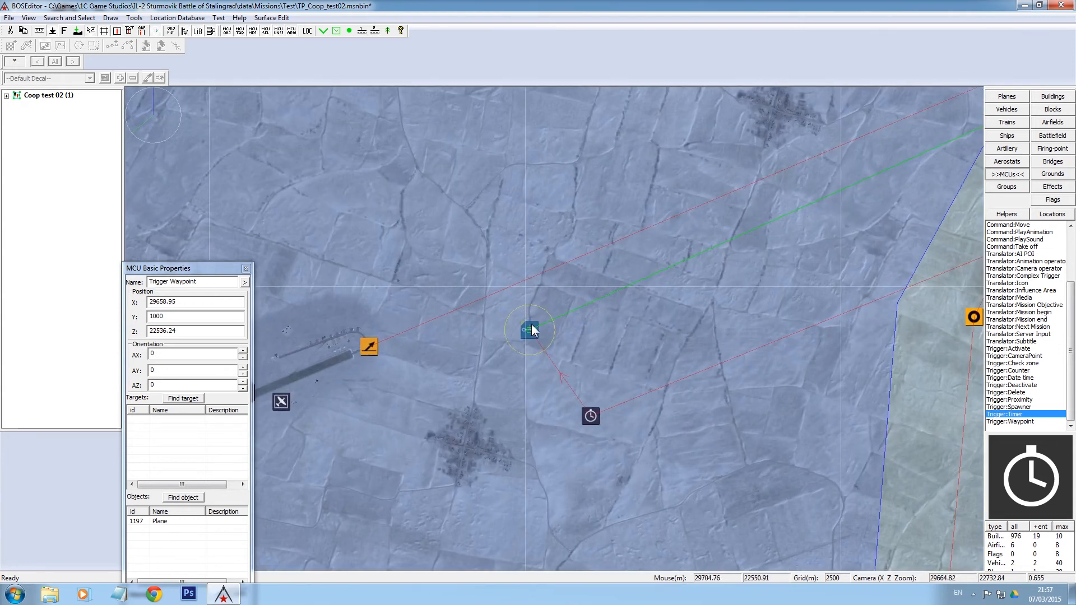
Move the waypoint trigger up and right, away from the airfield, leaving timer settings unchanged
{"action": "left_click_drag", "start_coordinate": [532, 329], "coordinate": [657, 246]}
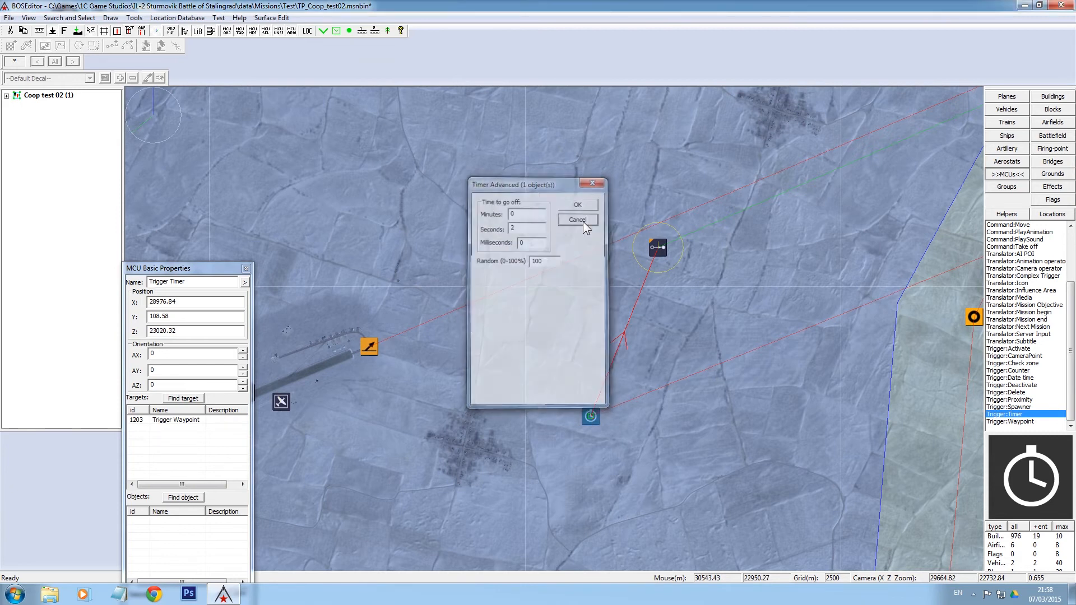
{"action": "left_click", "coordinate": [576, 219]}
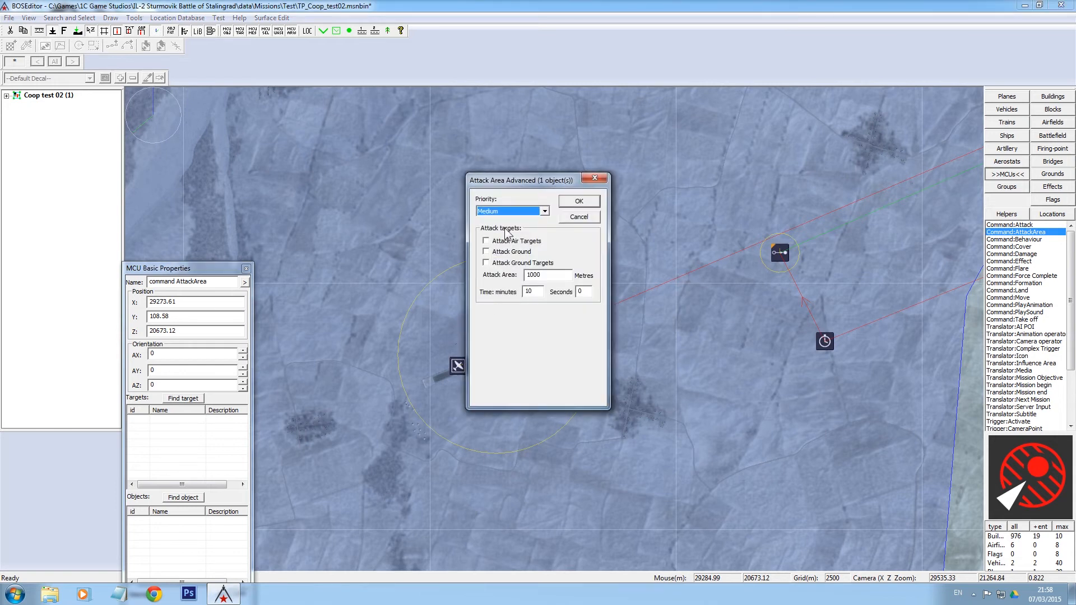
Set the AttackArea command to Attack Ground, 500 m area, 7 minutes
{"action": "type", "text": "50"}
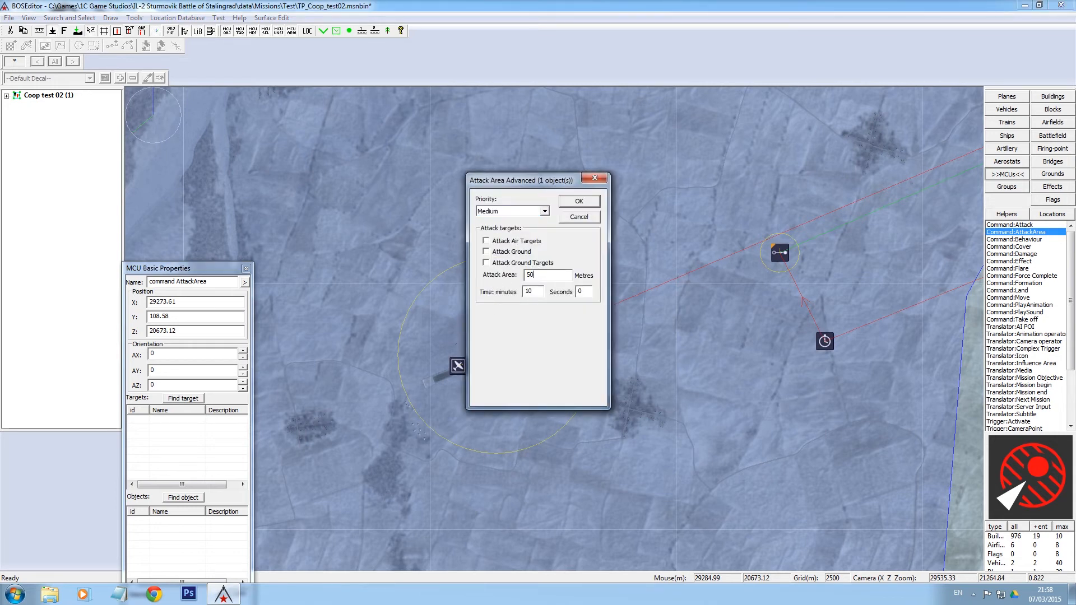
{"action": "left_click", "coordinate": [486, 263]}
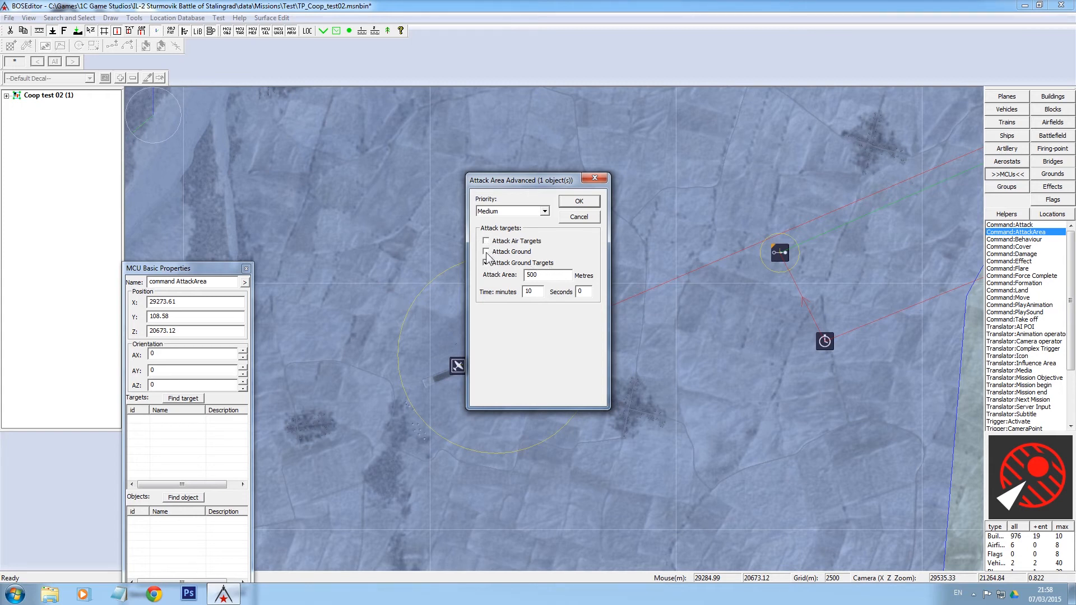
{"action": "left_click", "coordinate": [486, 263]}
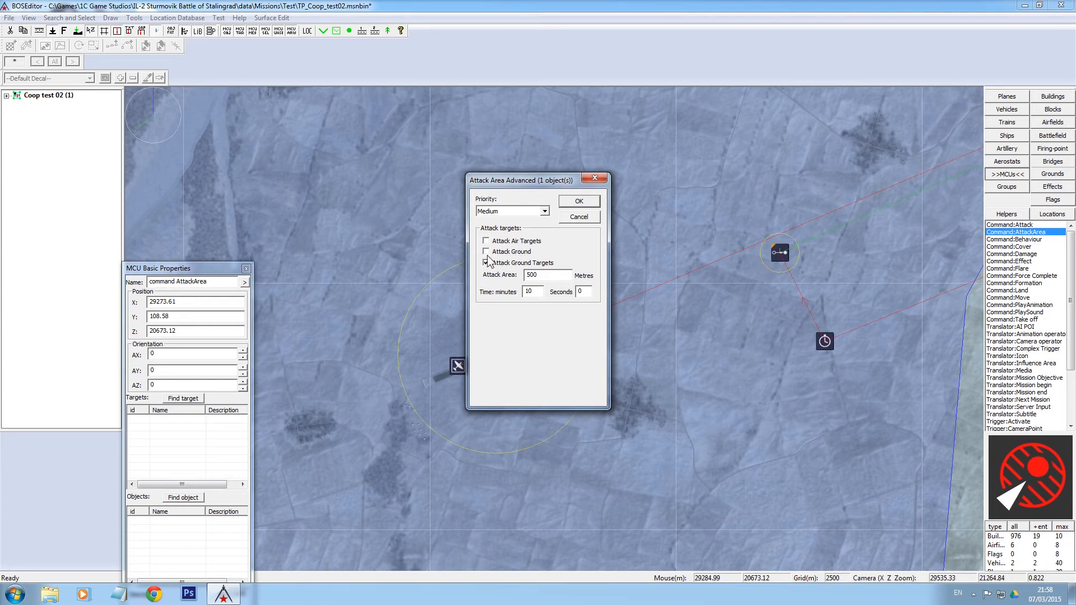
{"action": "left_click", "coordinate": [487, 251]}
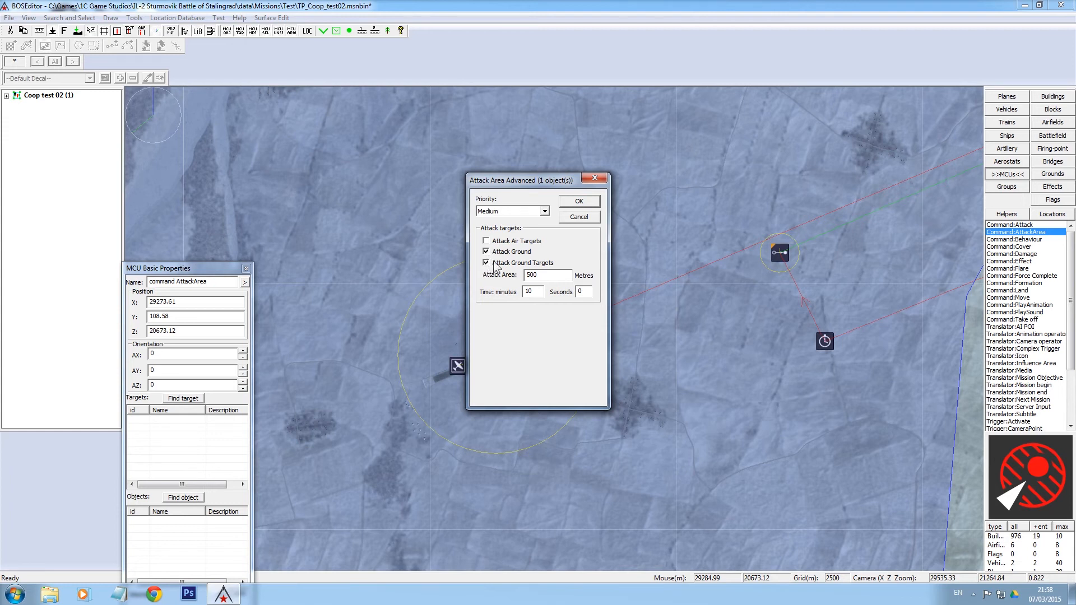
{"action": "mouse_move", "coordinate": [549, 270]}
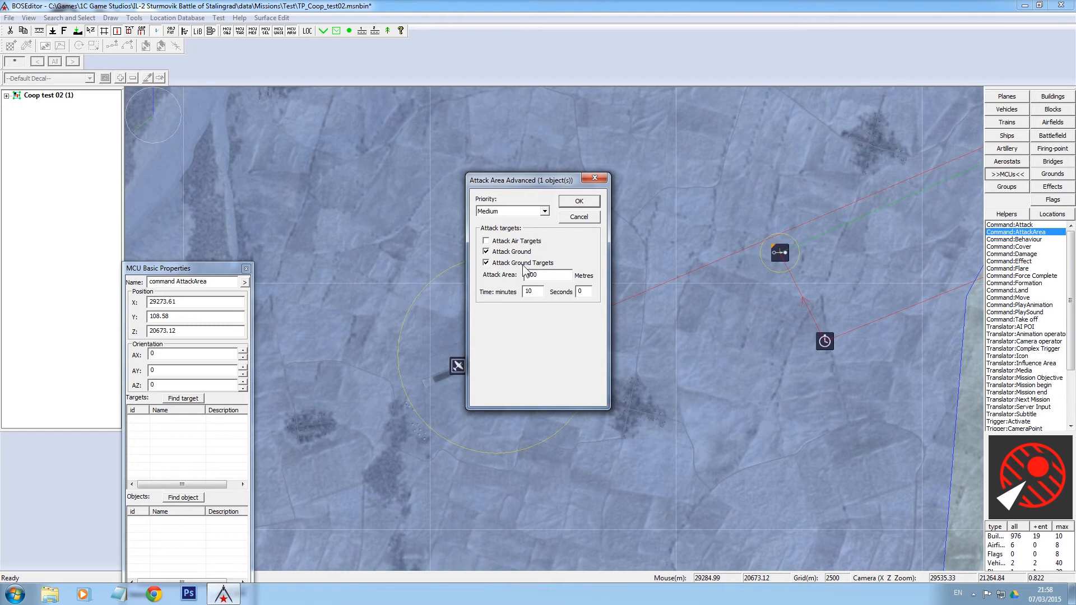
{"action": "left_click", "coordinate": [485, 263]}
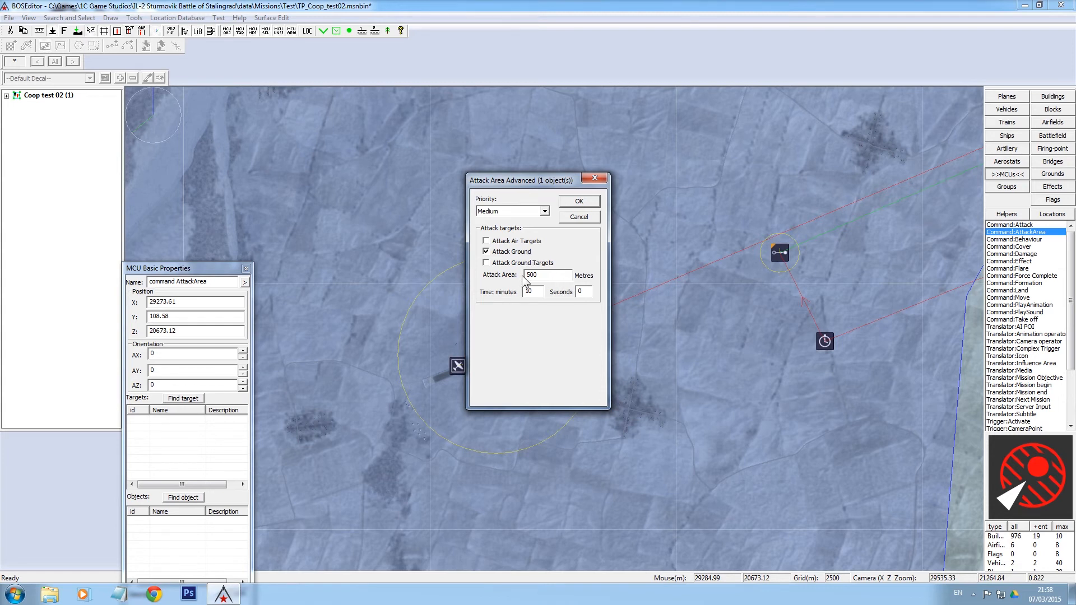
{"action": "type", "text": "7"}
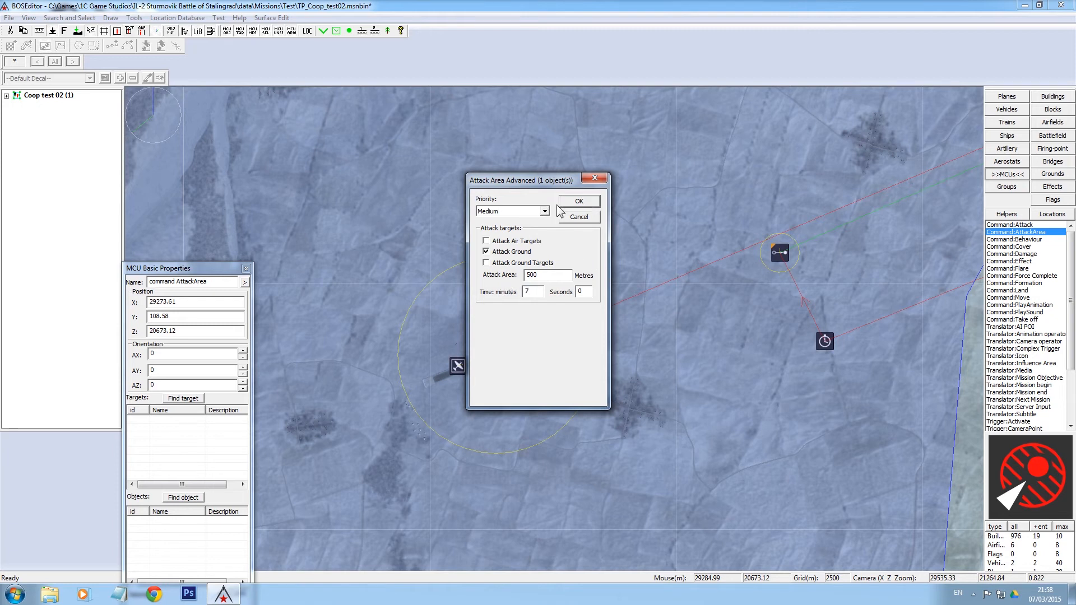
{"action": "mouse_move", "coordinate": [543, 217]}
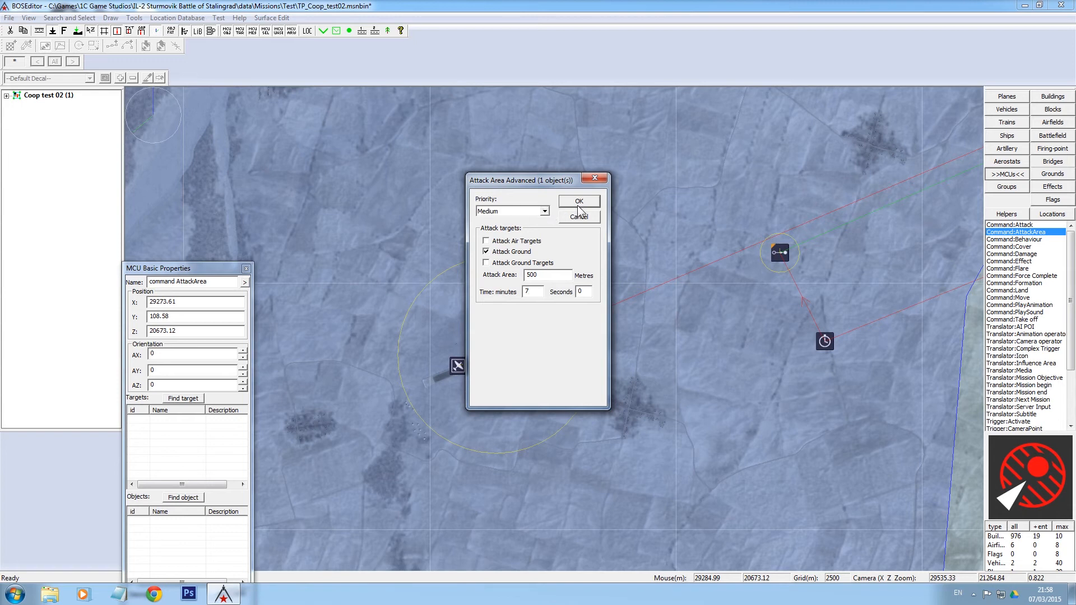
{"action": "left_click", "coordinate": [579, 201]}
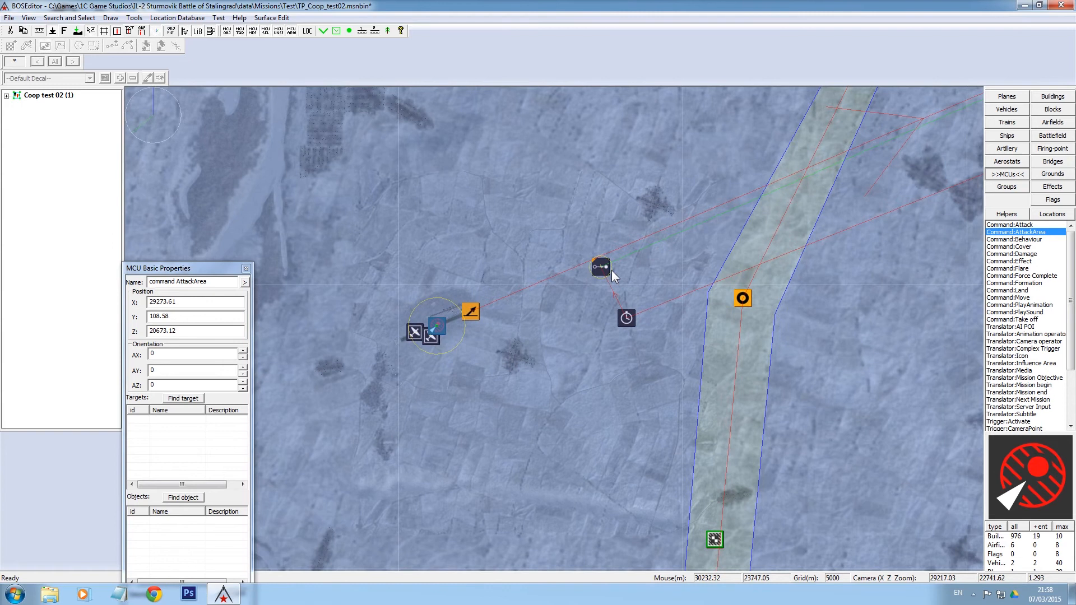
Nudge the pre-attack waypoint northeast and start assigning Plane 1197 to the AttackArea command
{"action": "left_click", "coordinate": [599, 266]}
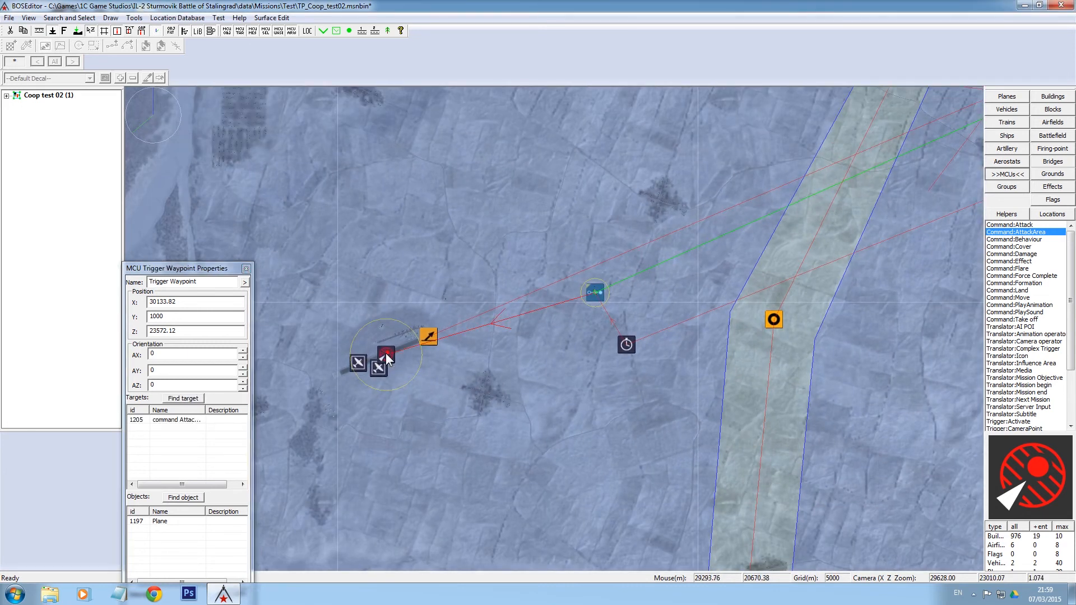
{"action": "left_click_drag", "start_coordinate": [593, 292], "coordinate": [598, 282]}
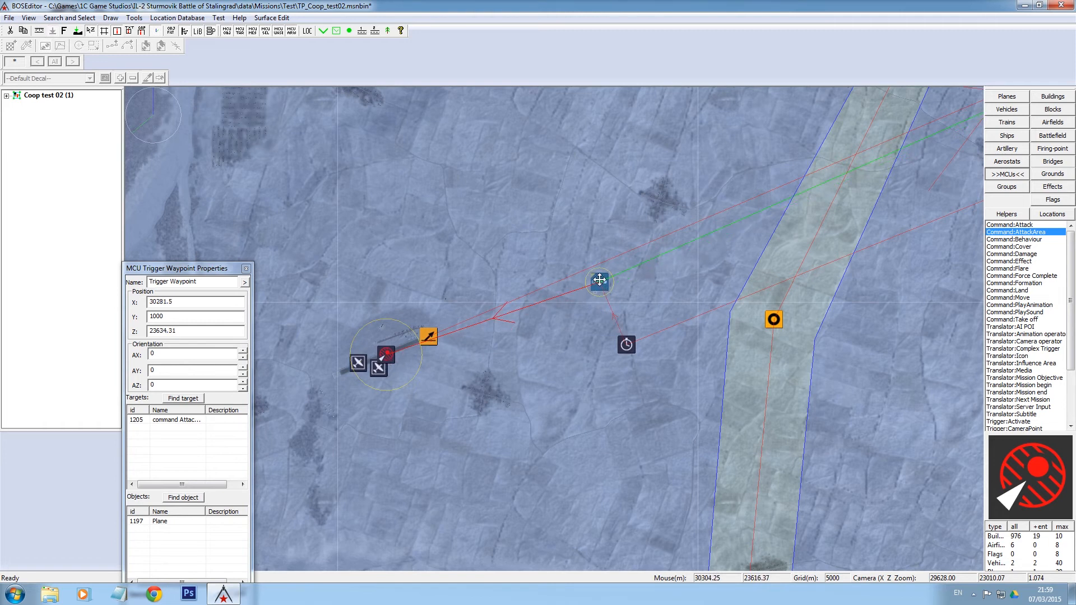
{"action": "left_click_drag", "start_coordinate": [599, 280], "coordinate": [608, 269]}
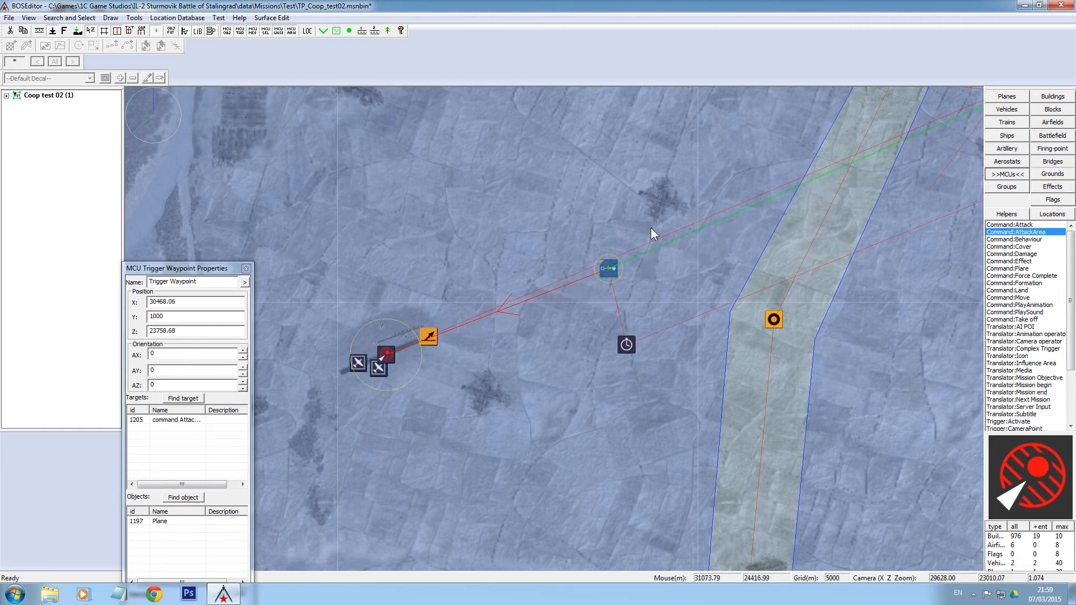
{"action": "mouse_move", "coordinate": [563, 280]}
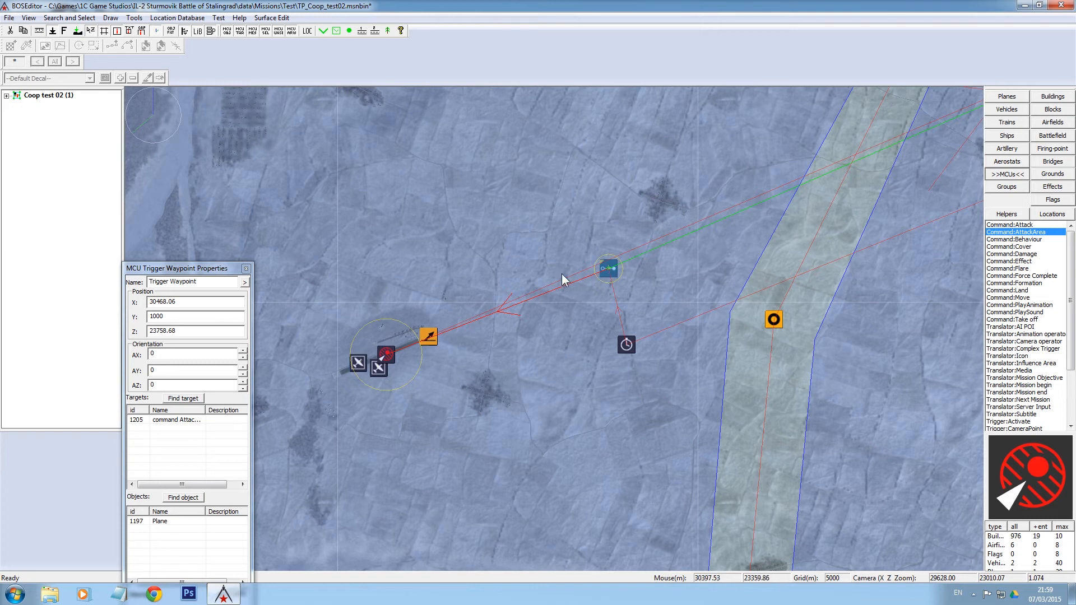
{"action": "mouse_move", "coordinate": [620, 275]}
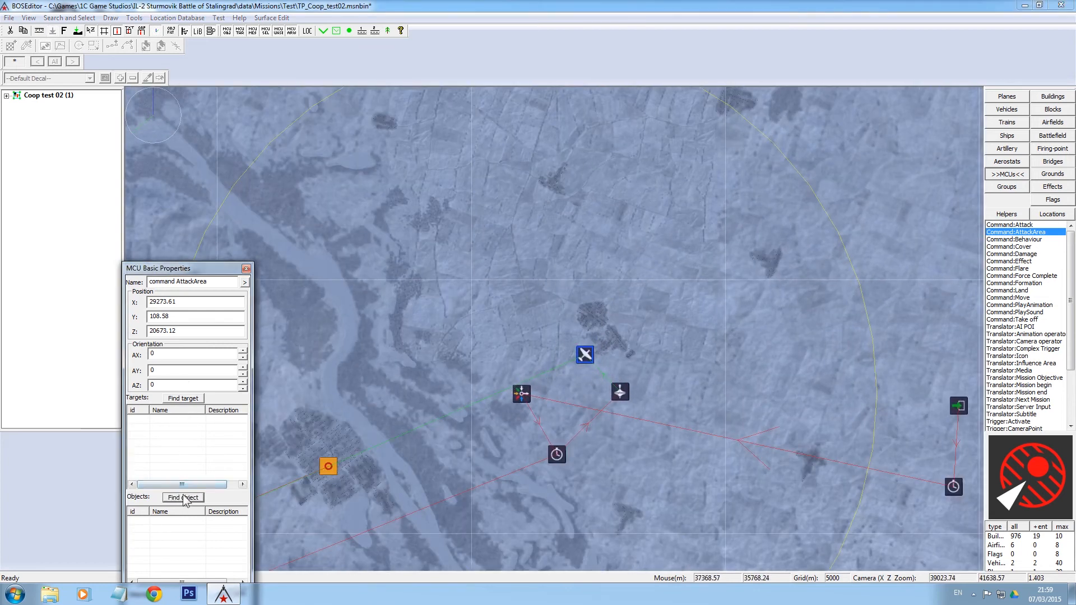
{"action": "left_click", "coordinate": [182, 498]}
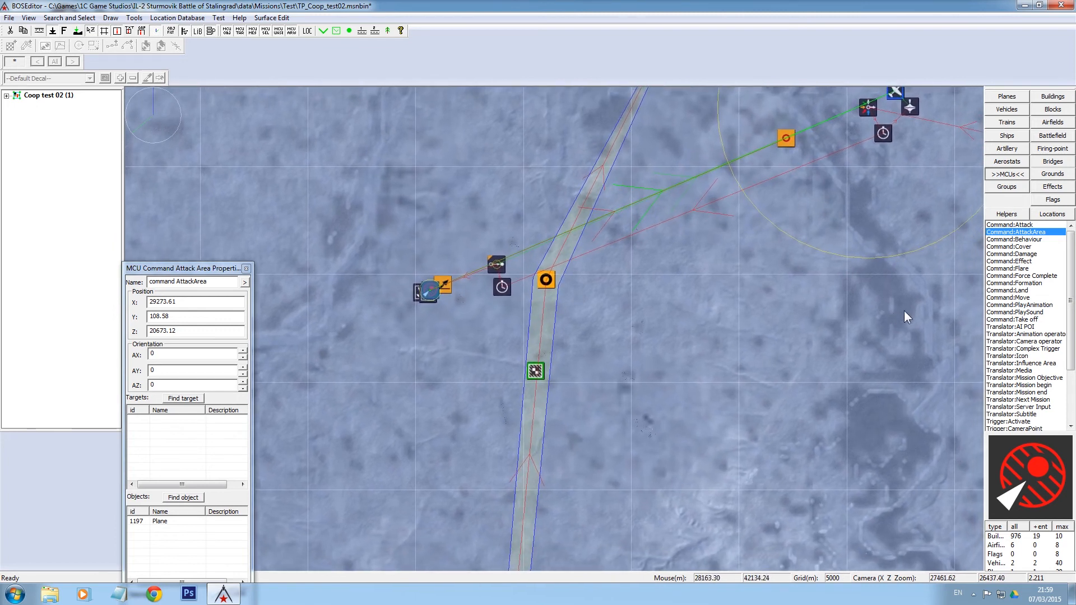
Add a second Trigger Waypoint by the airfield with Y 1000, Area 200 and Speed 375
{"action": "scroll", "scroll_direction": "down", "scroll_amount": 3}
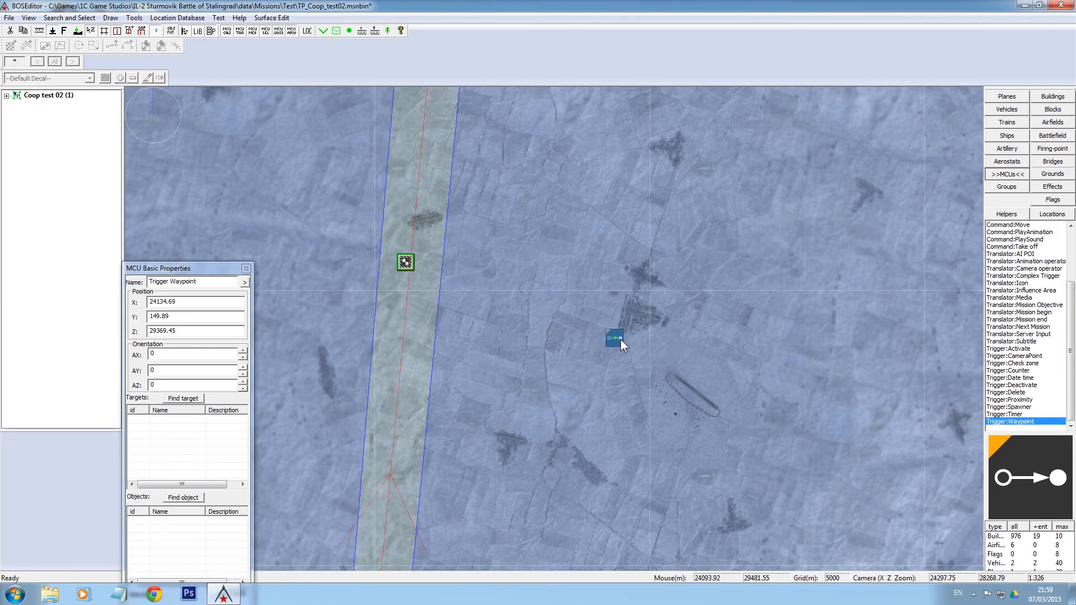
{"action": "mouse_move", "coordinate": [367, 323]}
{"action": "type", "text": "1"}
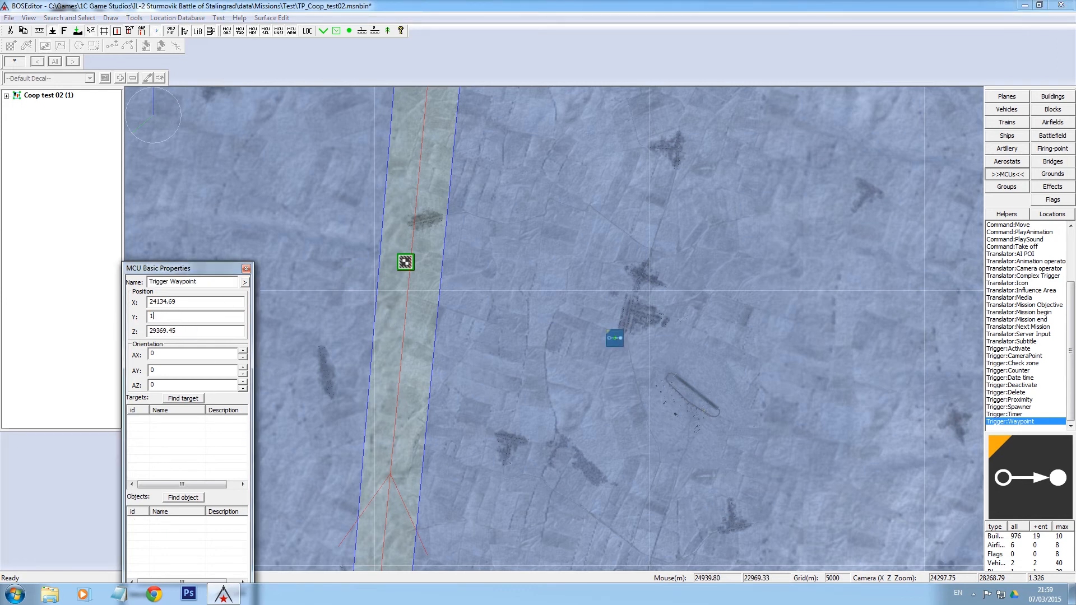
{"action": "type", "text": "000"}
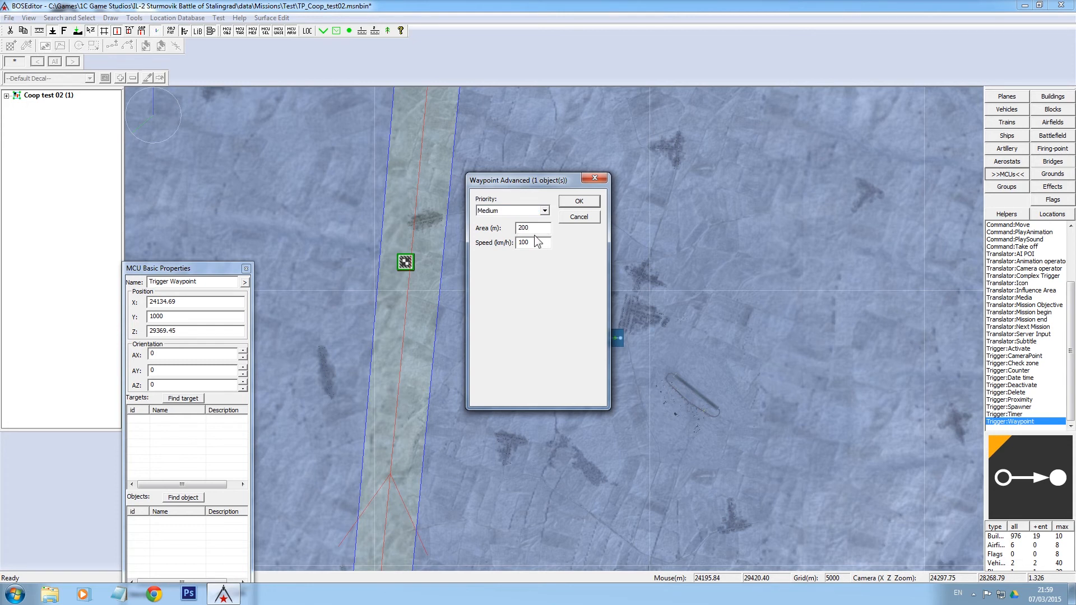
{"action": "type", "text": "375"}
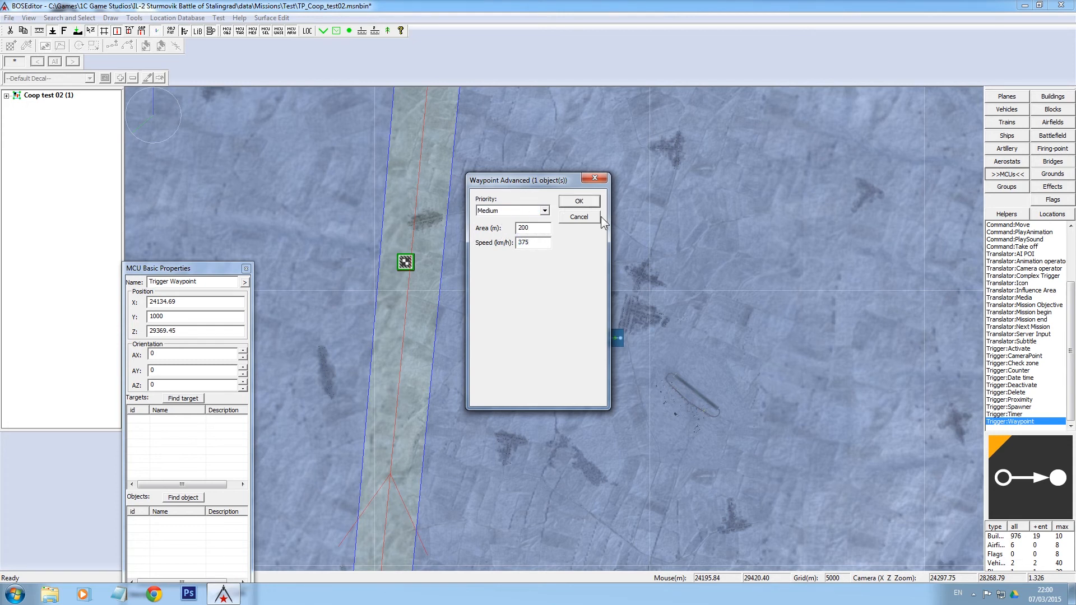
{"action": "left_click", "coordinate": [578, 200]}
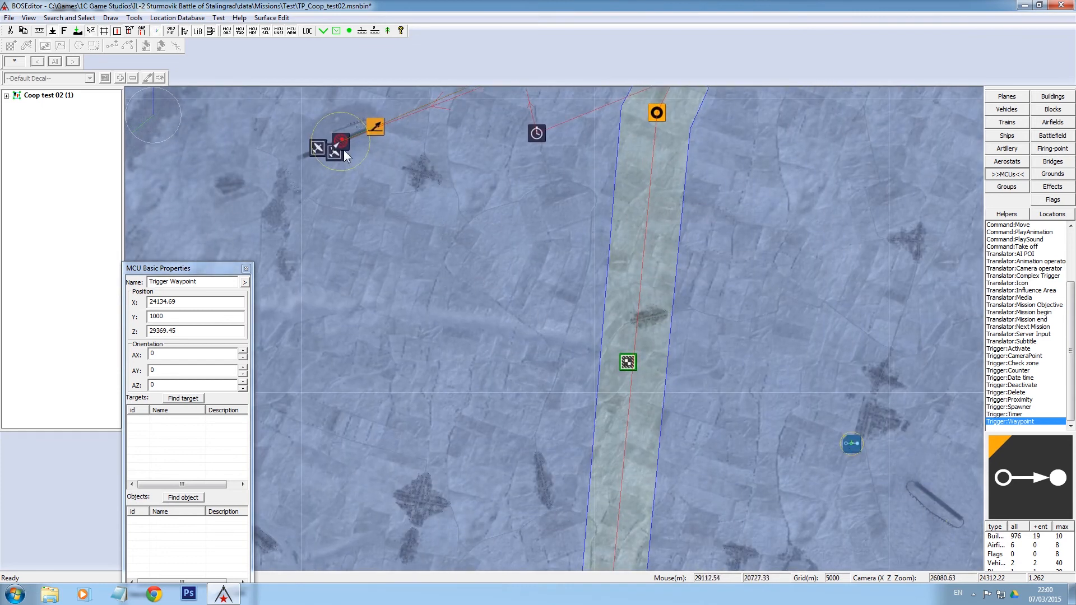
{"action": "mouse_move", "coordinate": [310, 142]}
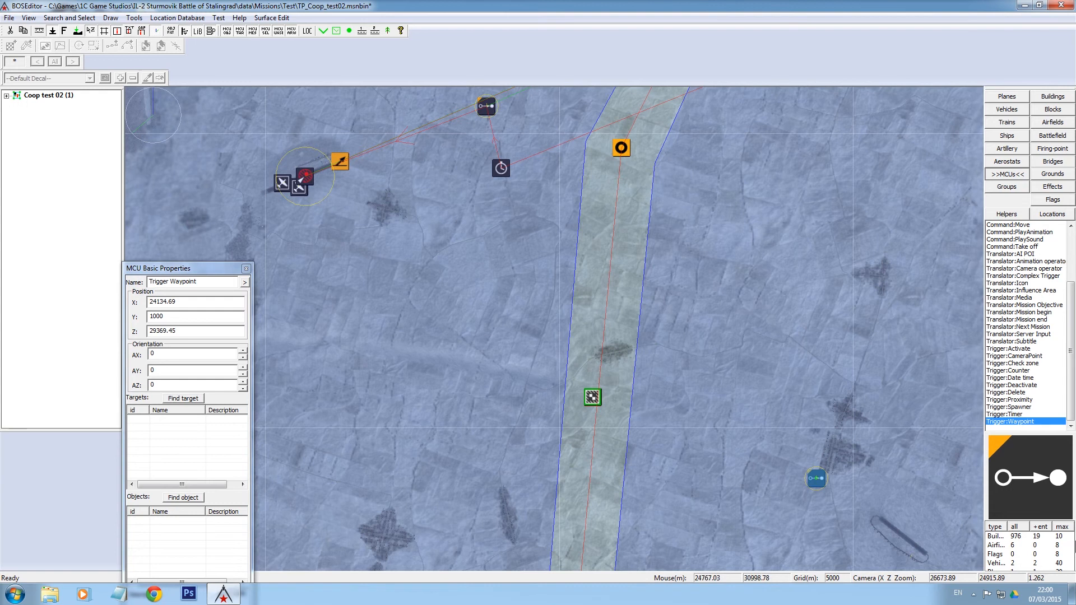
Place a Trigger Timer with a 7-minute delay
{"action": "left_click", "coordinate": [1022, 414]}
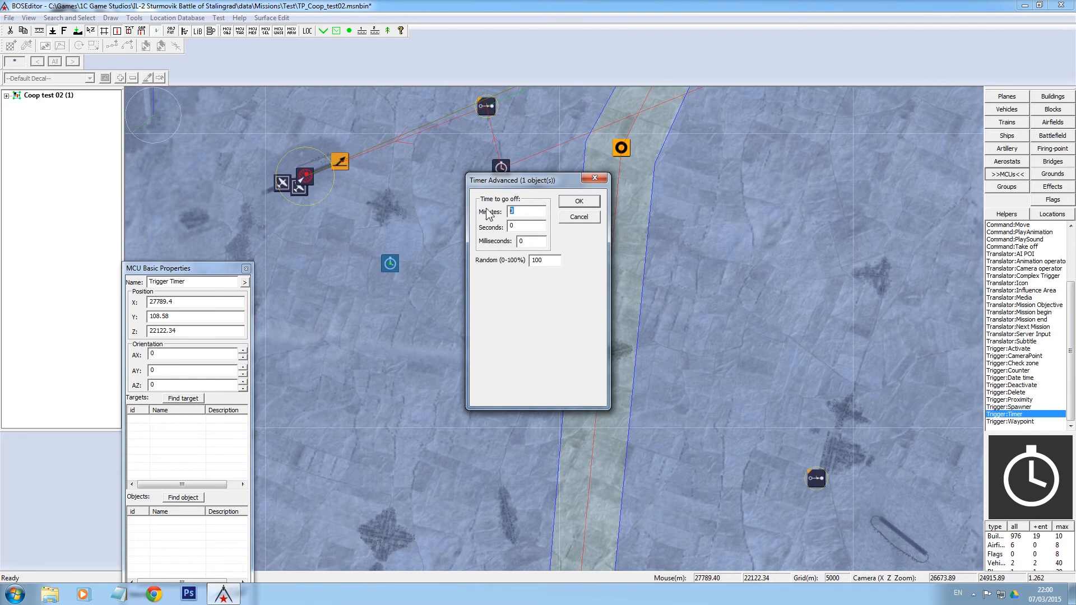
{"action": "type", "text": "7"}
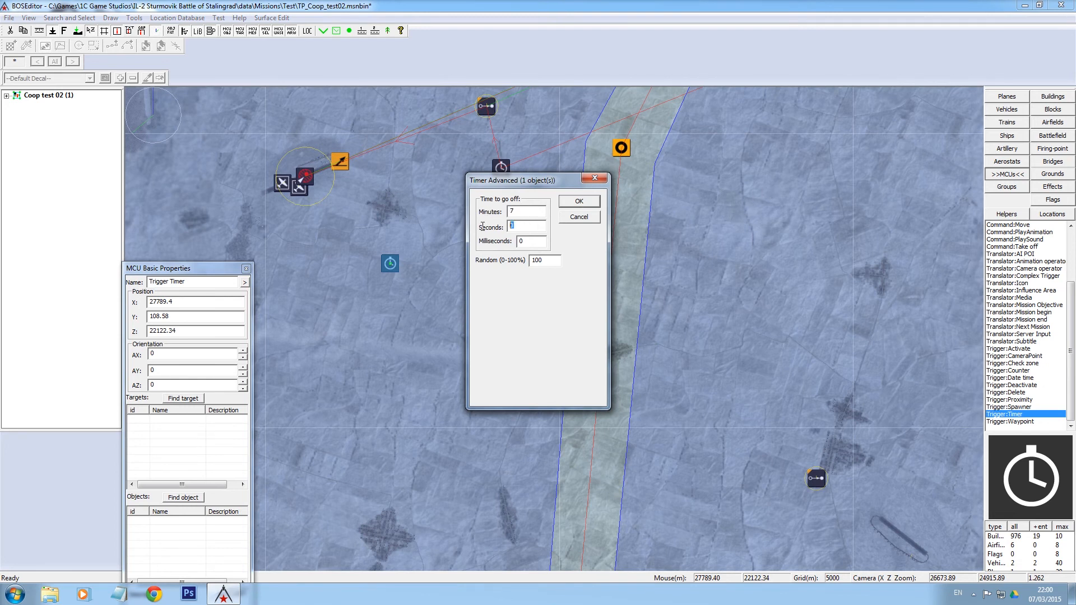
{"action": "left_click", "coordinate": [577, 201]}
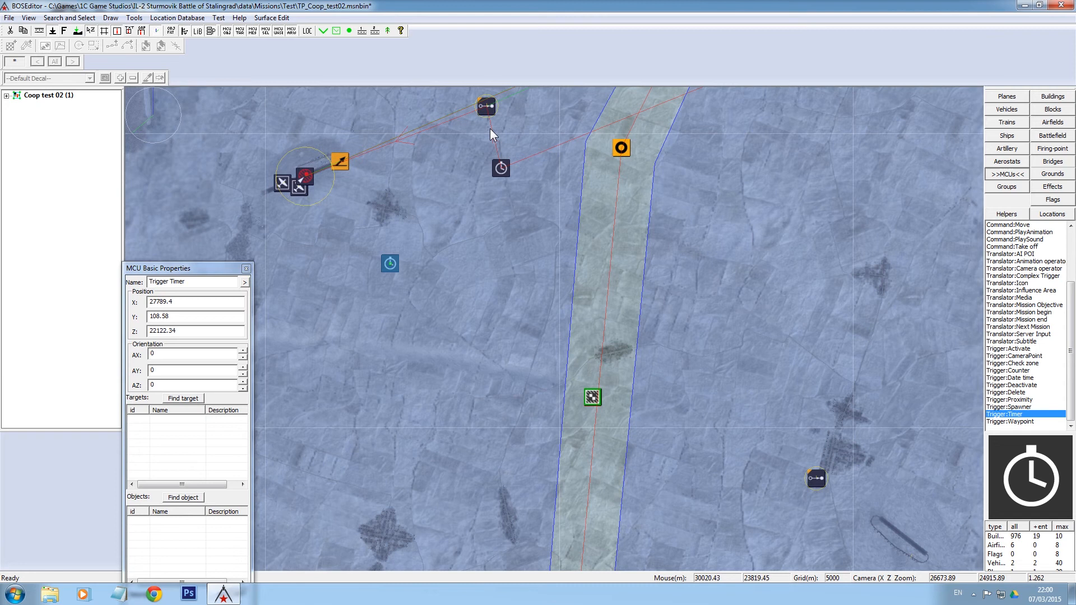
Link the attack waypoint to the timer and the timer to the return waypoint
{"action": "left_click", "coordinate": [486, 107]}
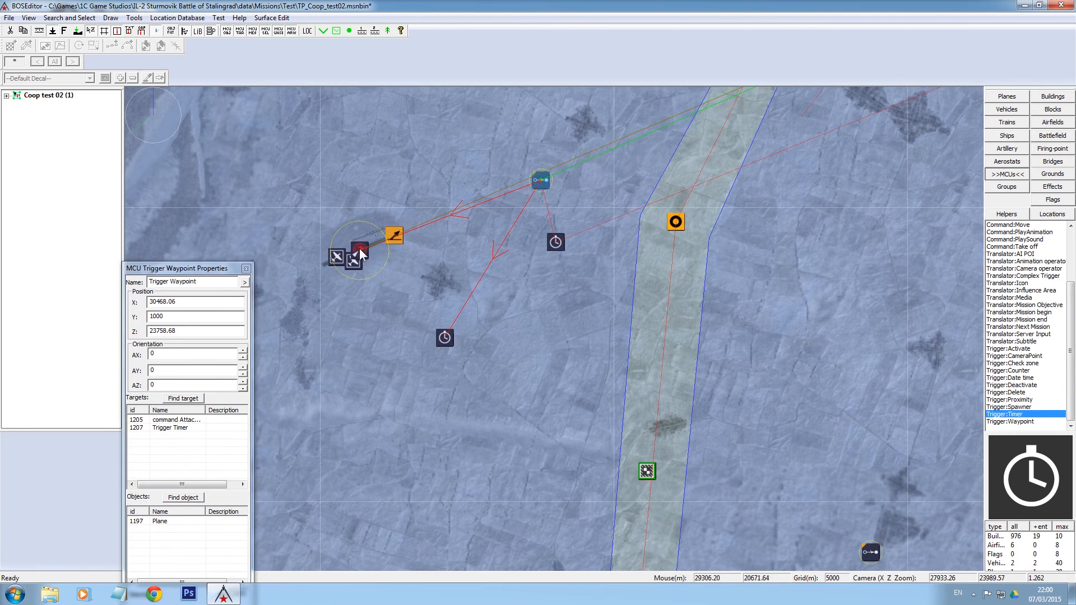
{"action": "mouse_move", "coordinate": [352, 266]}
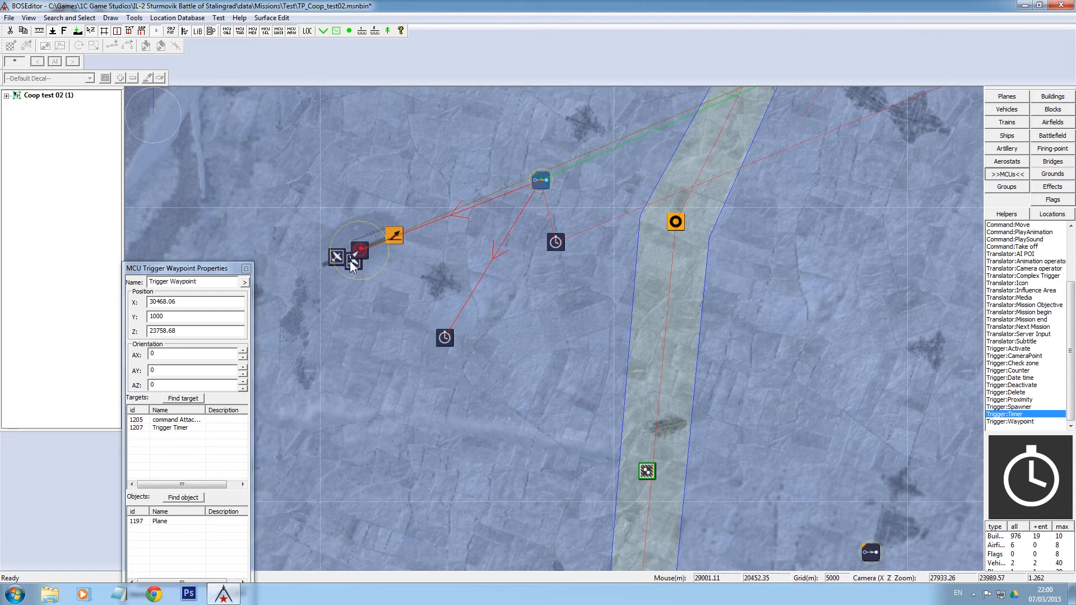
{"action": "mouse_move", "coordinate": [367, 270]}
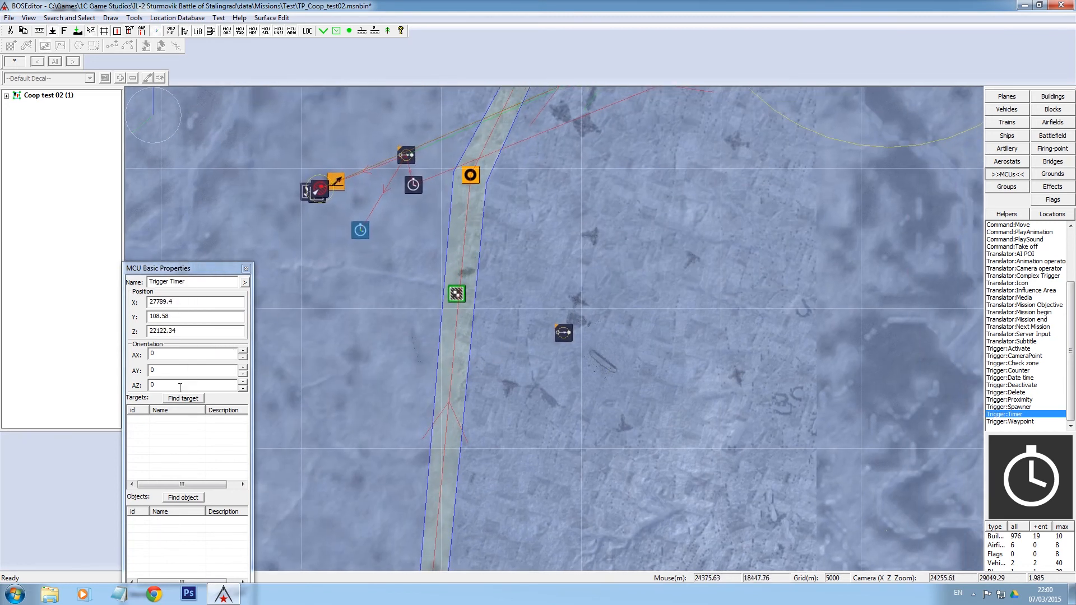
{"action": "left_click", "coordinate": [562, 334]}
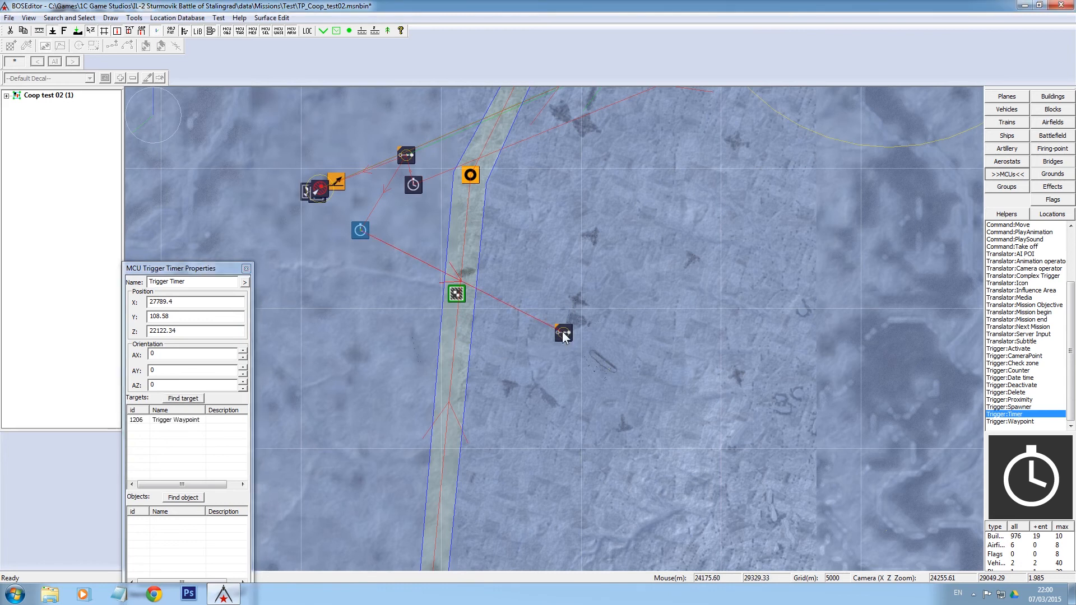
{"action": "left_click", "coordinate": [563, 334]}
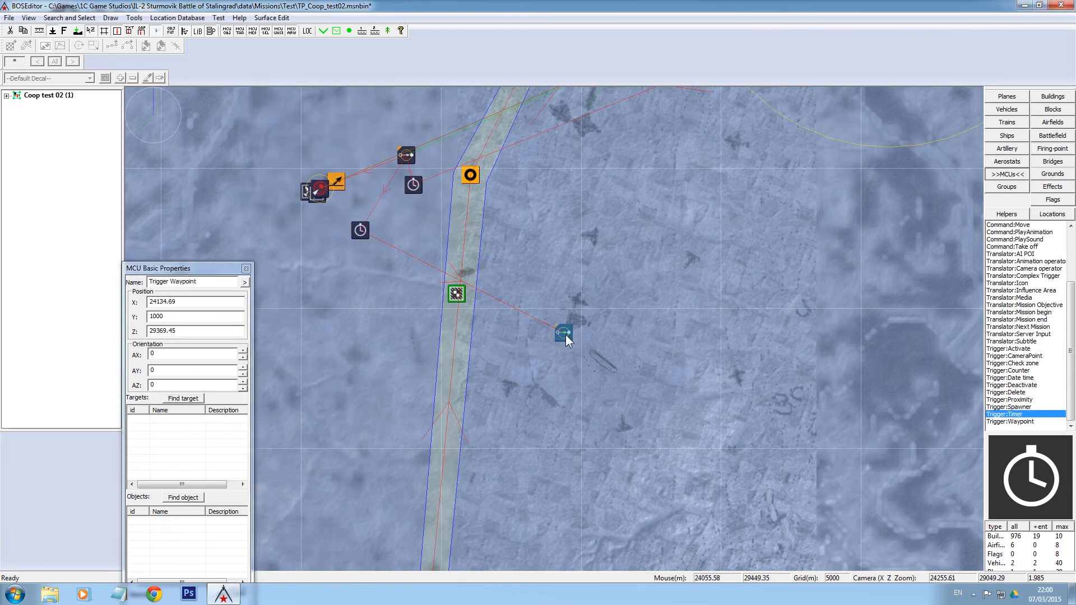
{"action": "mouse_move", "coordinate": [562, 341]}
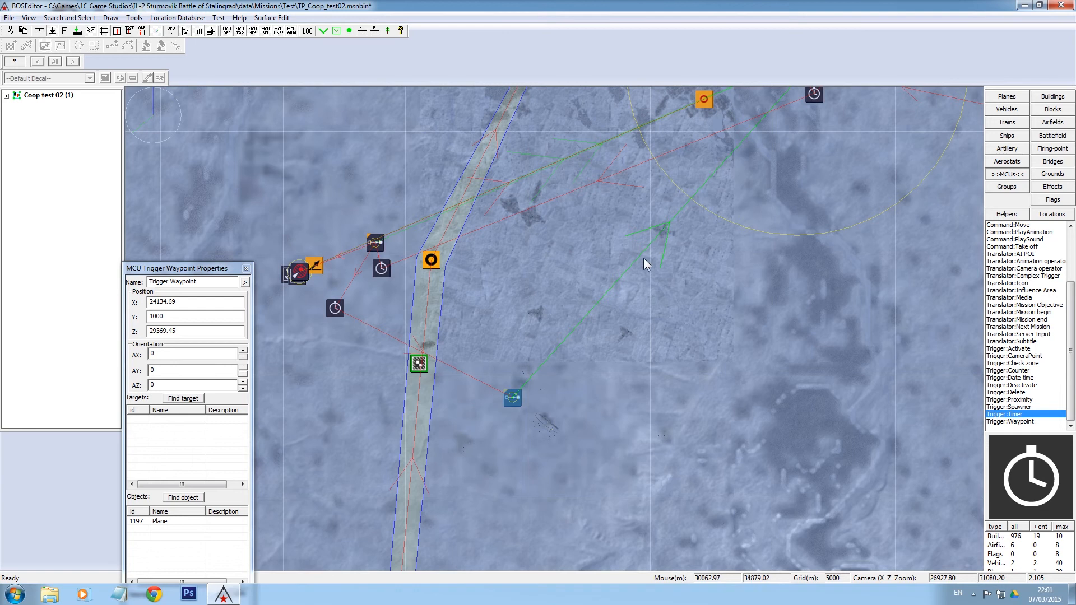
{"action": "left_click_drag", "start_coordinate": [645, 265], "coordinate": [480, 432]}
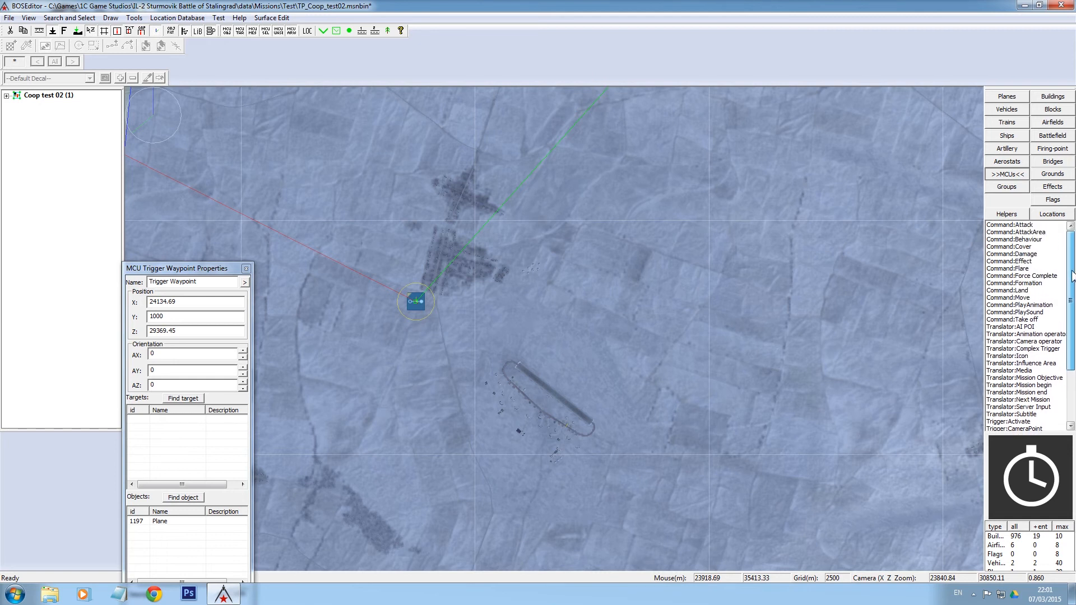
Place a Command Land on the airfield runway
{"action": "left_click", "coordinate": [1022, 291]}
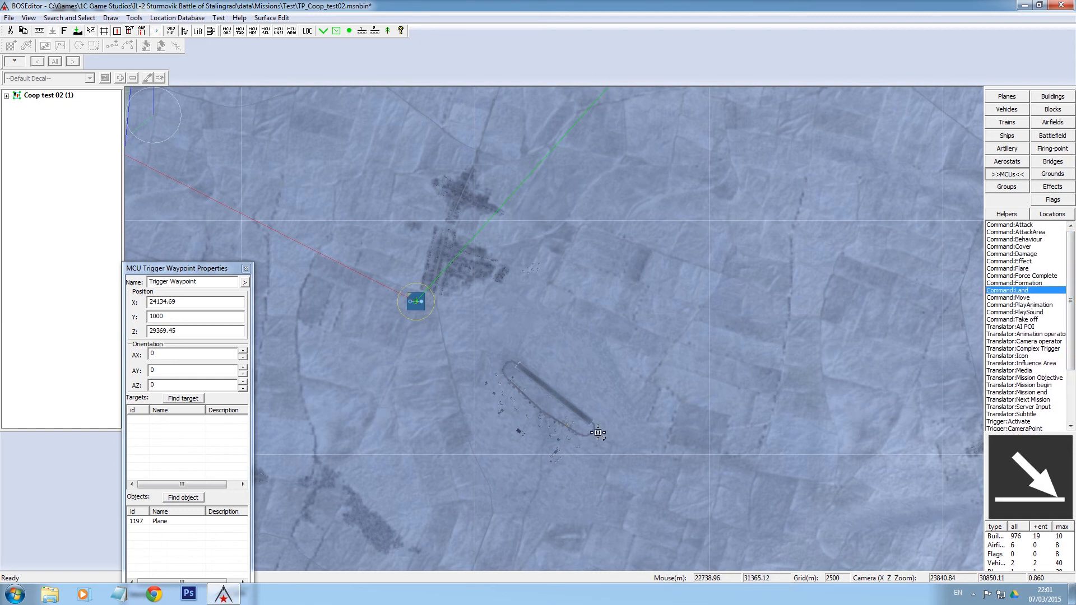
{"action": "left_click", "coordinate": [553, 393]}
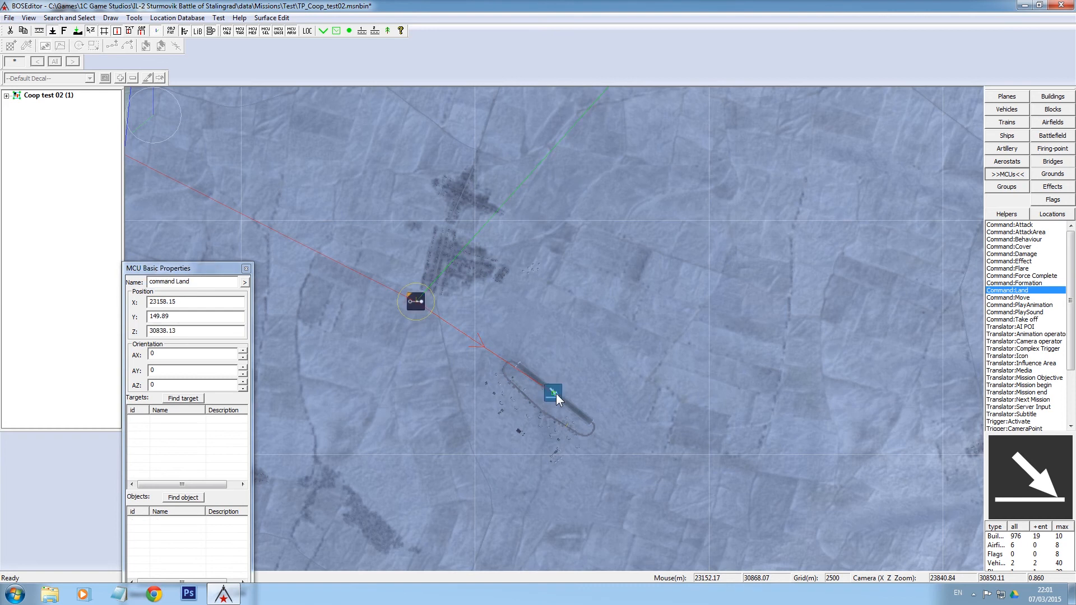
{"action": "scroll", "scroll_direction": "down", "scroll_amount": 3}
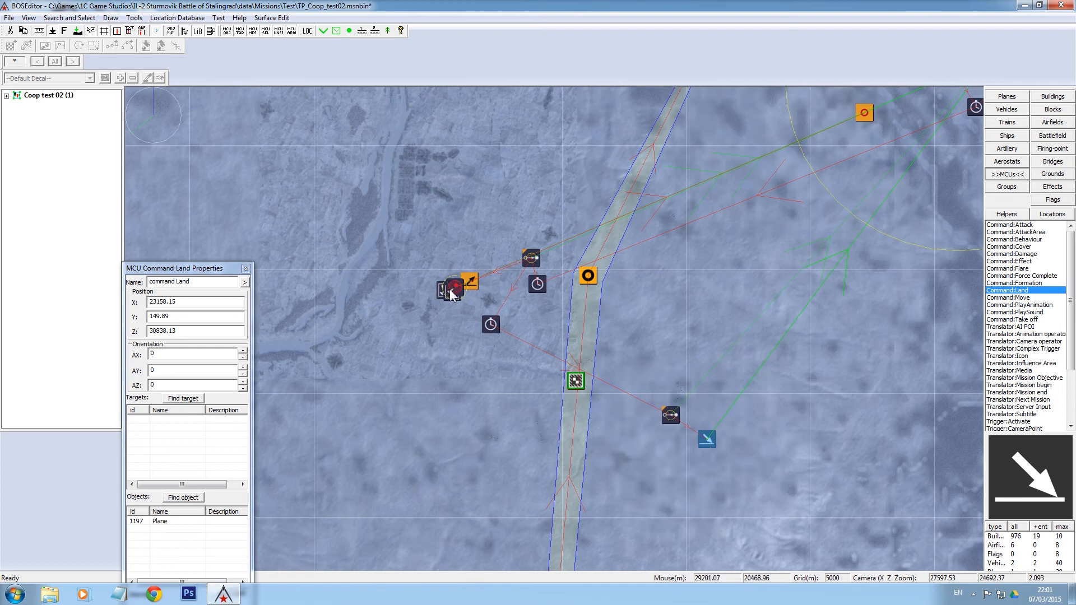
{"action": "mouse_move", "coordinate": [675, 422]}
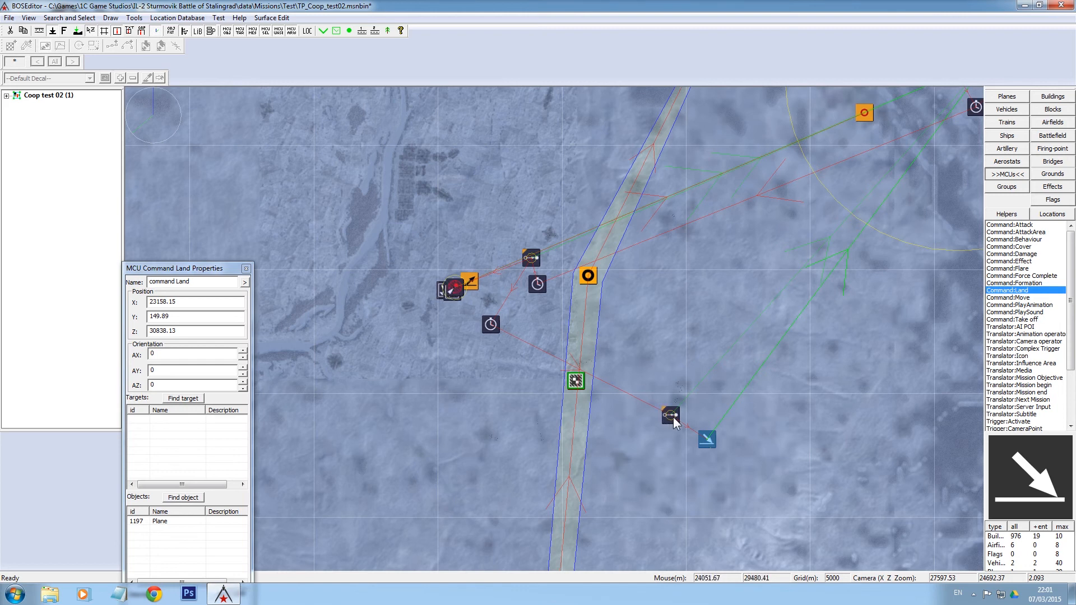
{"action": "mouse_move", "coordinate": [708, 407]}
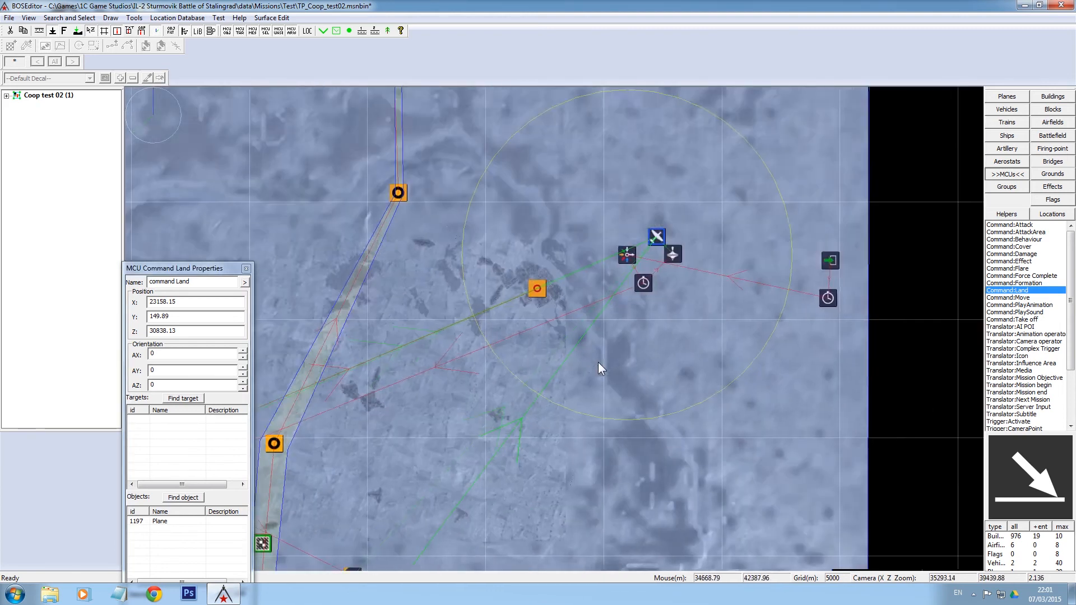
Paste a copy of the Pe-2 (ID 1209) and shift it slightly off the original
{"action": "scroll", "scroll_direction": "down", "scroll_amount": 3}
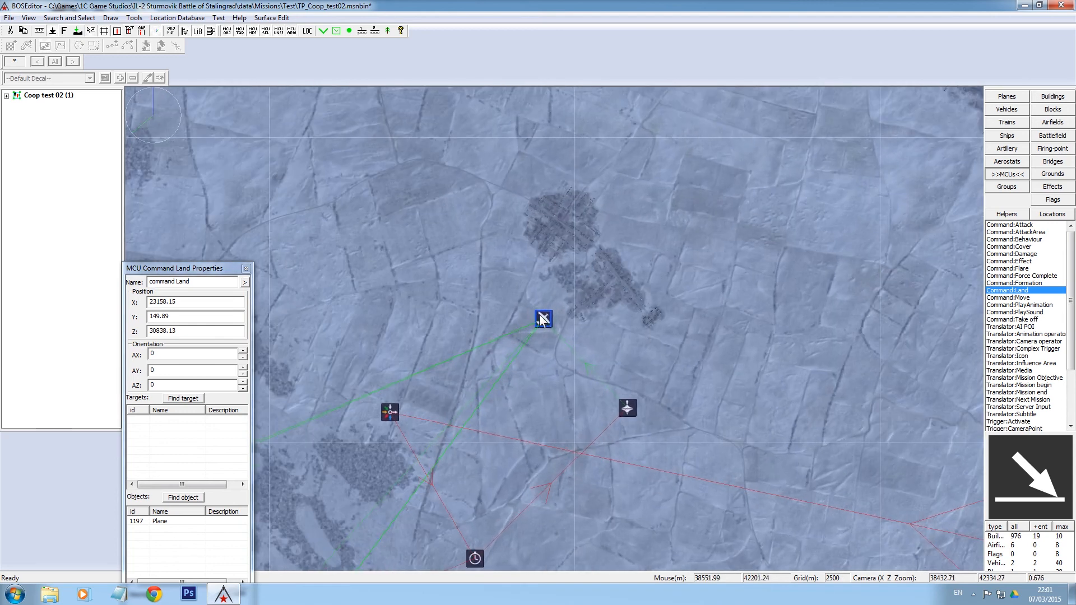
{"action": "mouse_move", "coordinate": [1022, 152]}
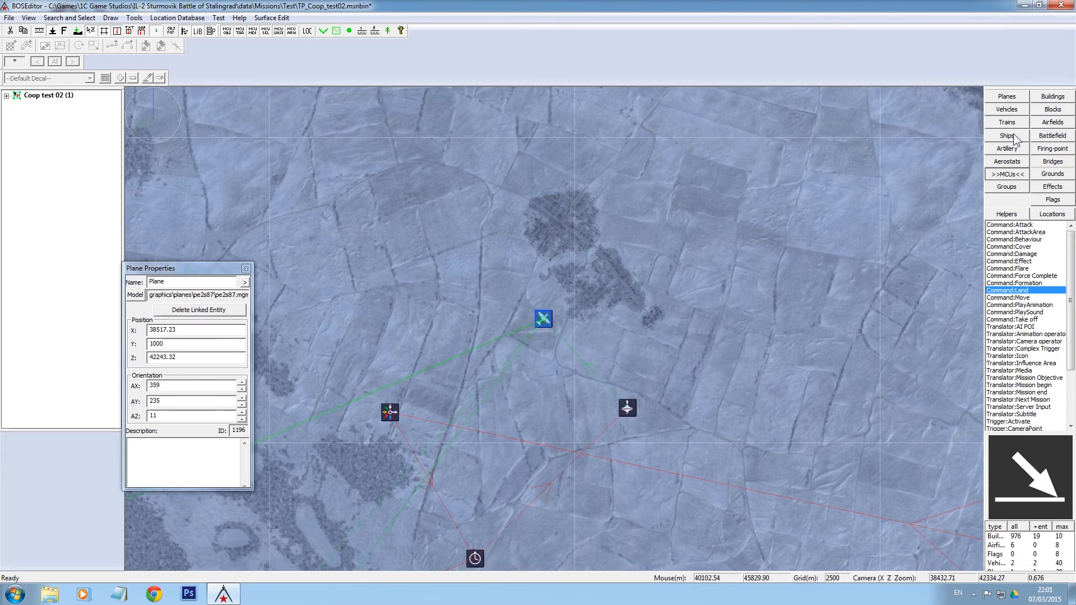
{"action": "left_click", "coordinate": [1006, 96]}
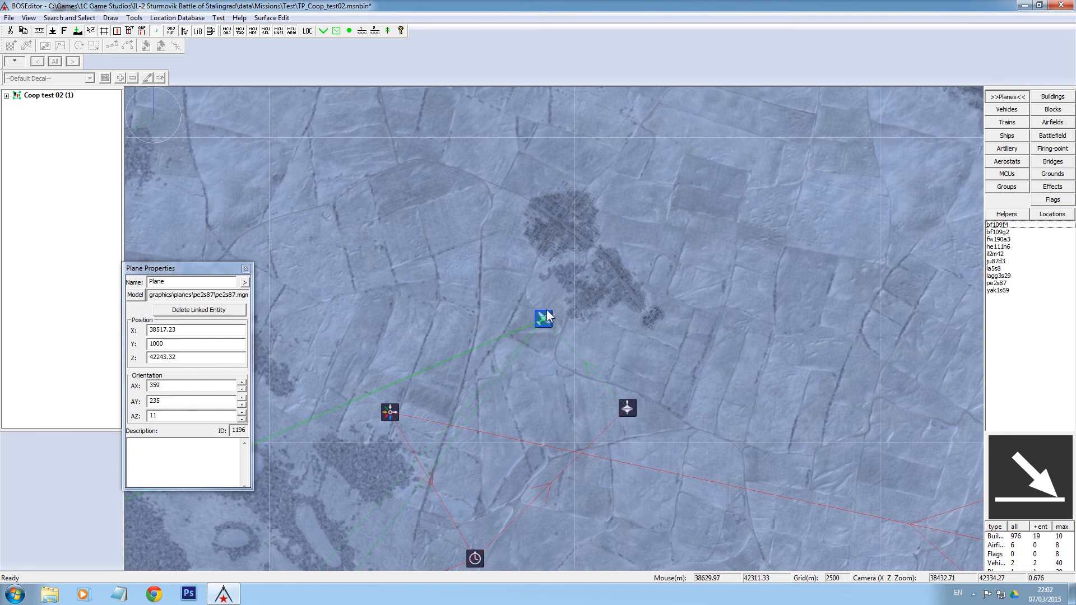
{"action": "right_click", "coordinate": [542, 317]}
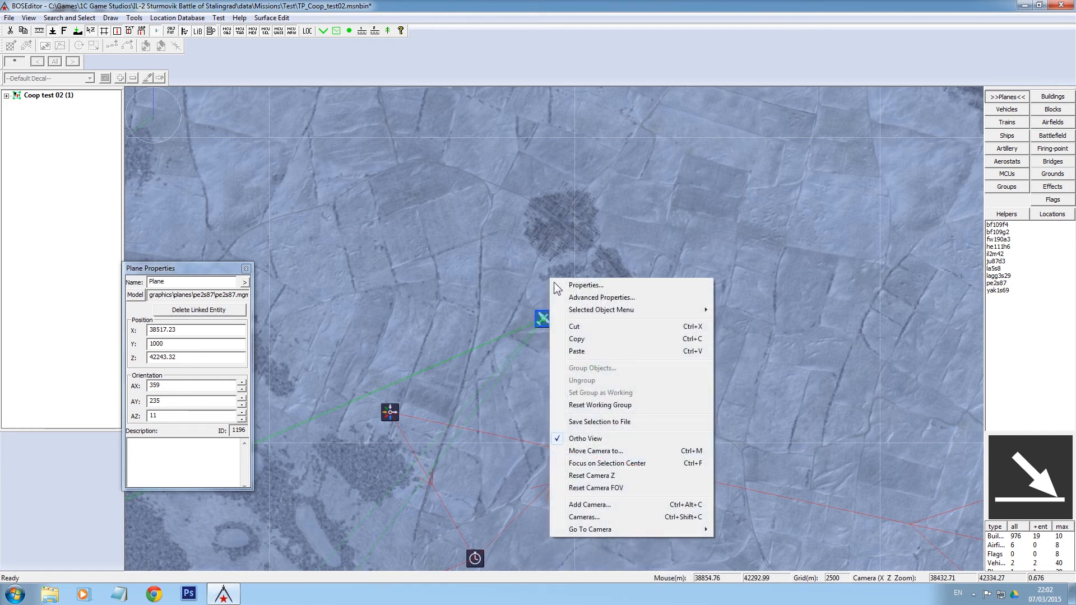
{"action": "left_click", "coordinate": [577, 350]}
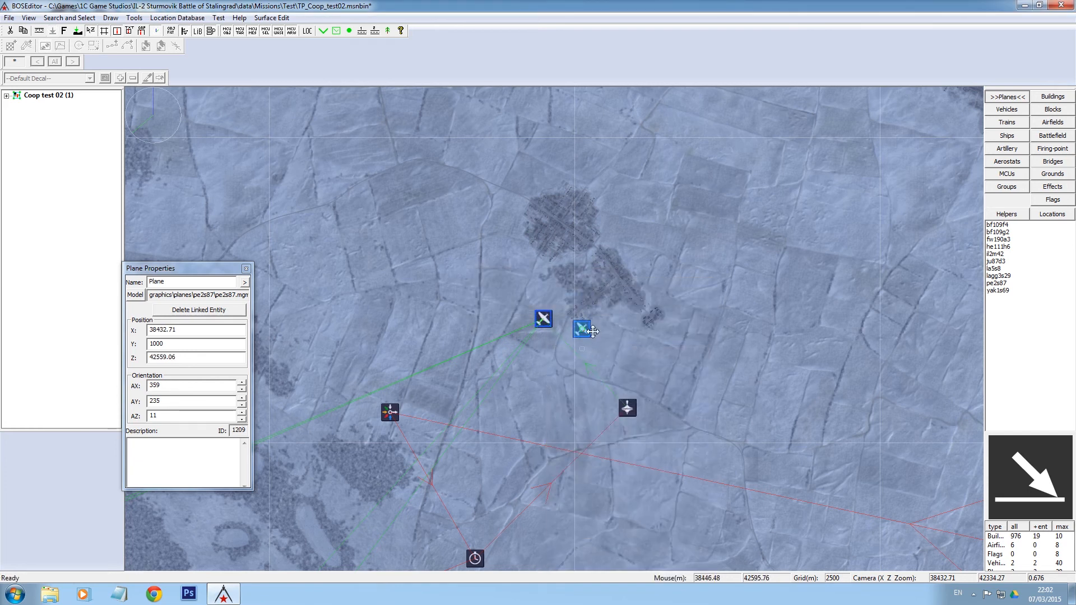
{"action": "left_click_drag", "start_coordinate": [581, 327], "coordinate": [585, 335]}
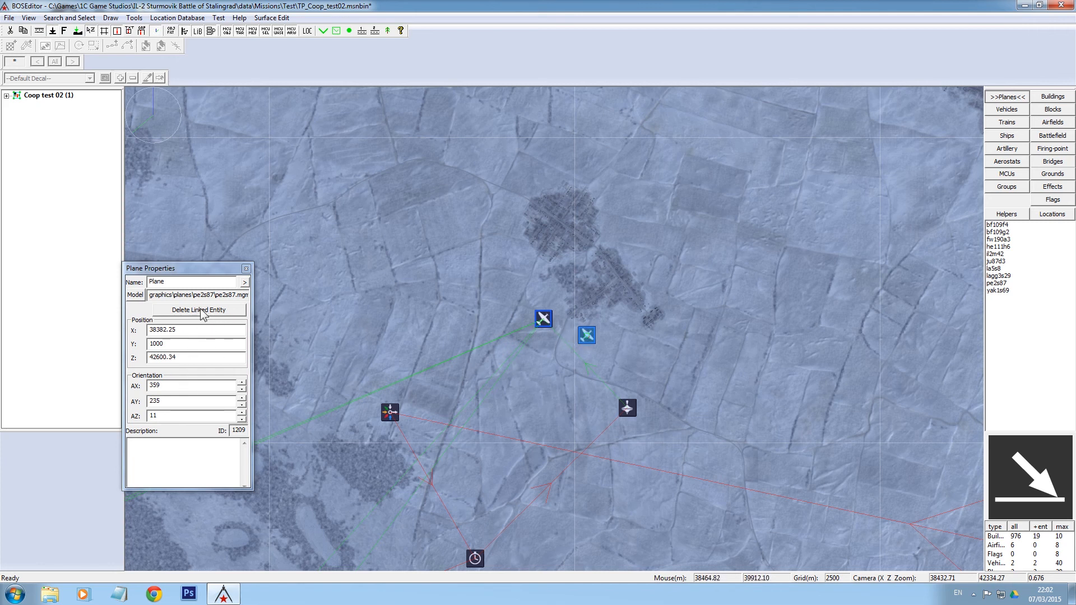
{"action": "left_click_drag", "start_coordinate": [587, 335], "coordinate": [590, 343]}
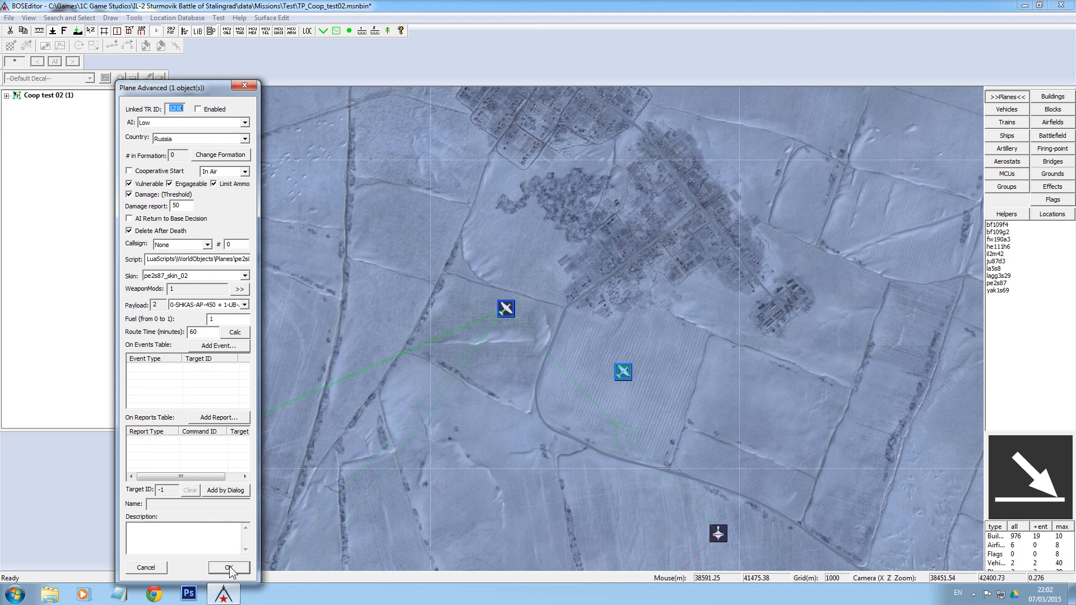
Reposition the copied Pe-2 southeast of the lead plane near the road, at 1000 m
{"action": "left_click", "coordinate": [229, 568]}
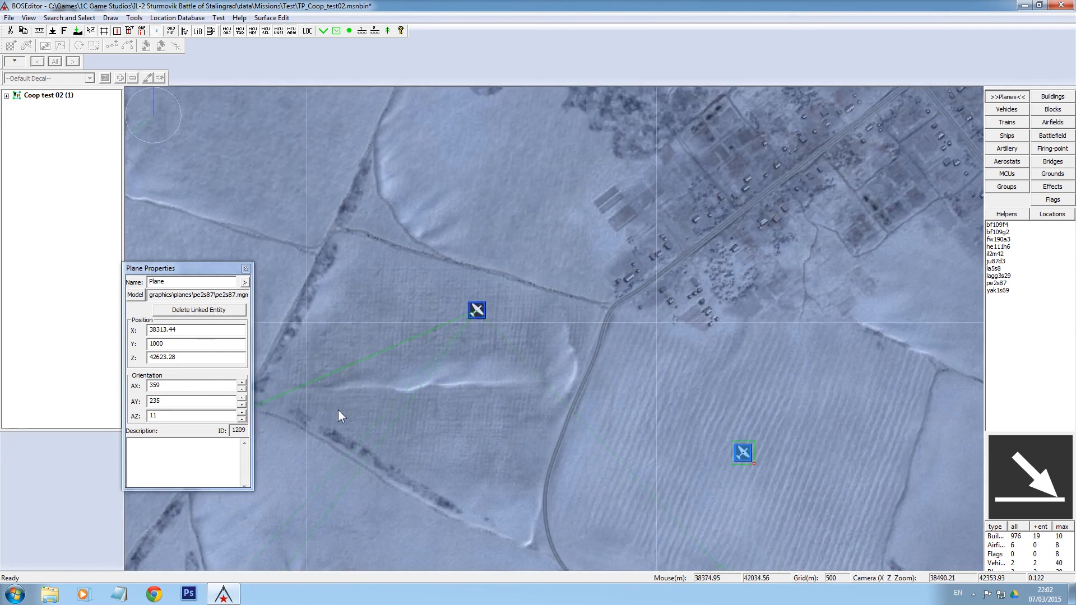
{"action": "left_click", "coordinate": [477, 309]}
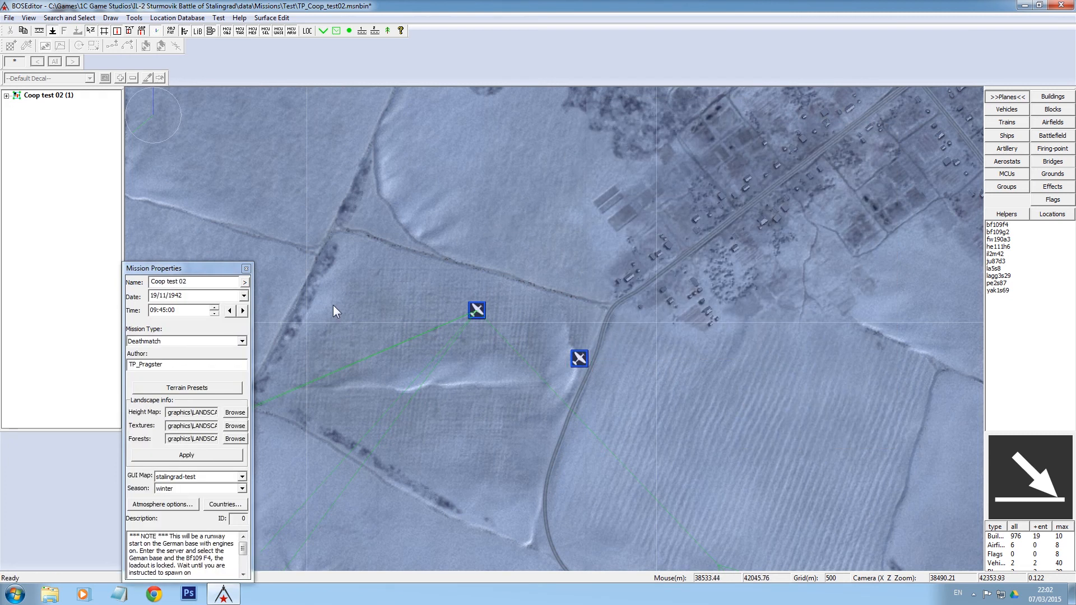
{"action": "left_click", "coordinate": [579, 358]}
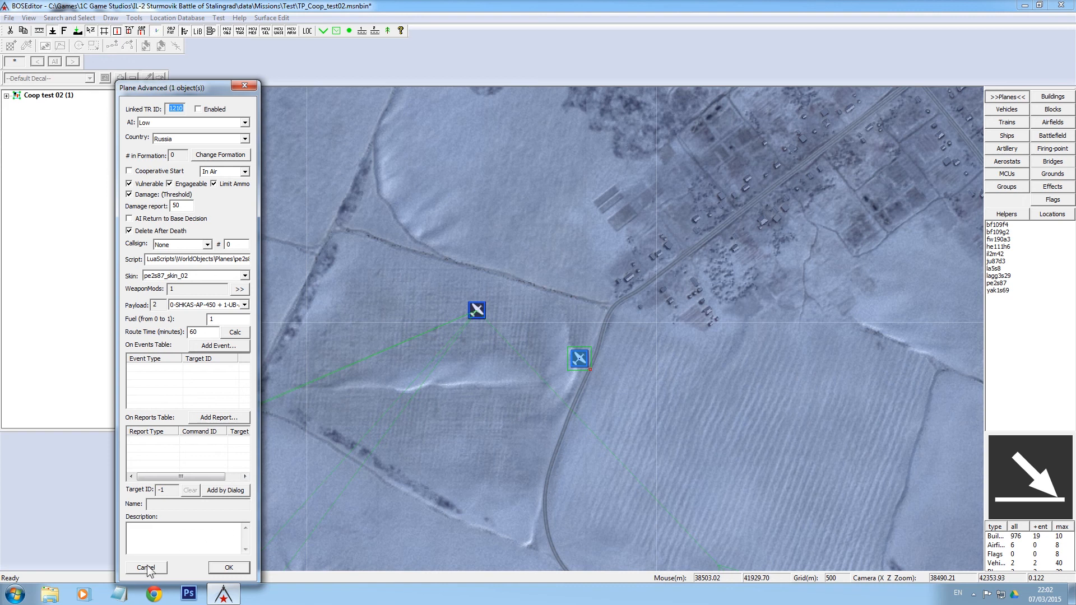
{"action": "left_click", "coordinate": [145, 567]}
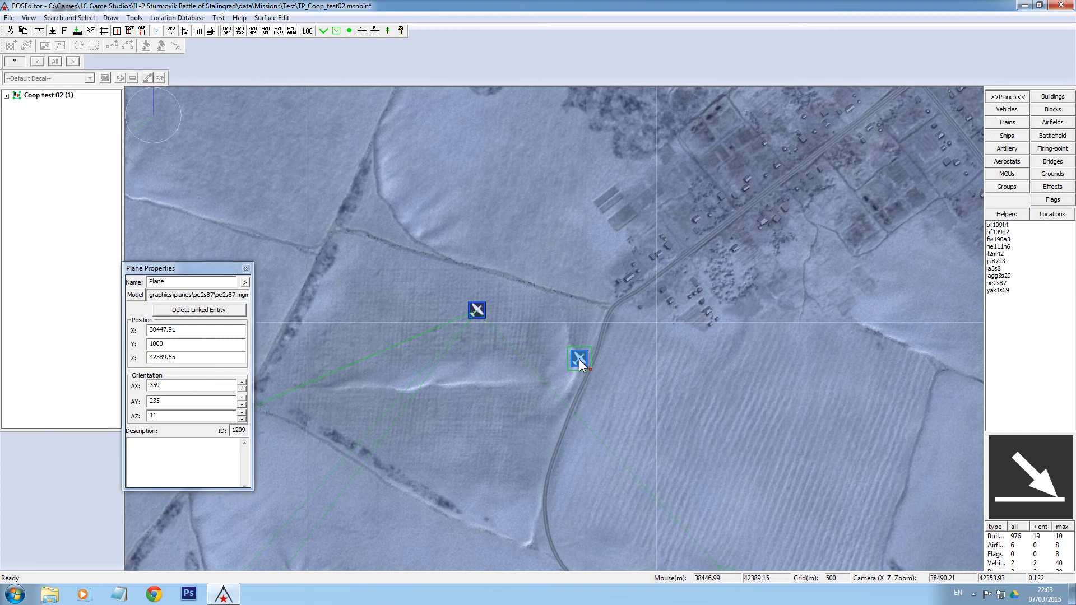
Nudge the copy toward the lead plane and add Pe-2 1197 as its target object
{"action": "right_click", "coordinate": [578, 359]}
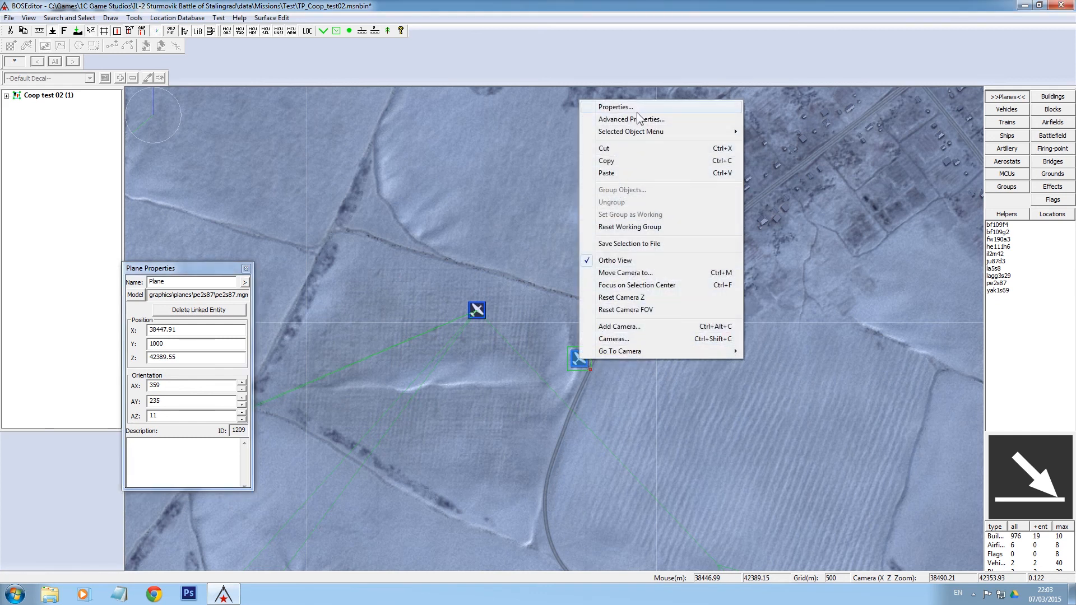
{"action": "mouse_move", "coordinate": [630, 131]}
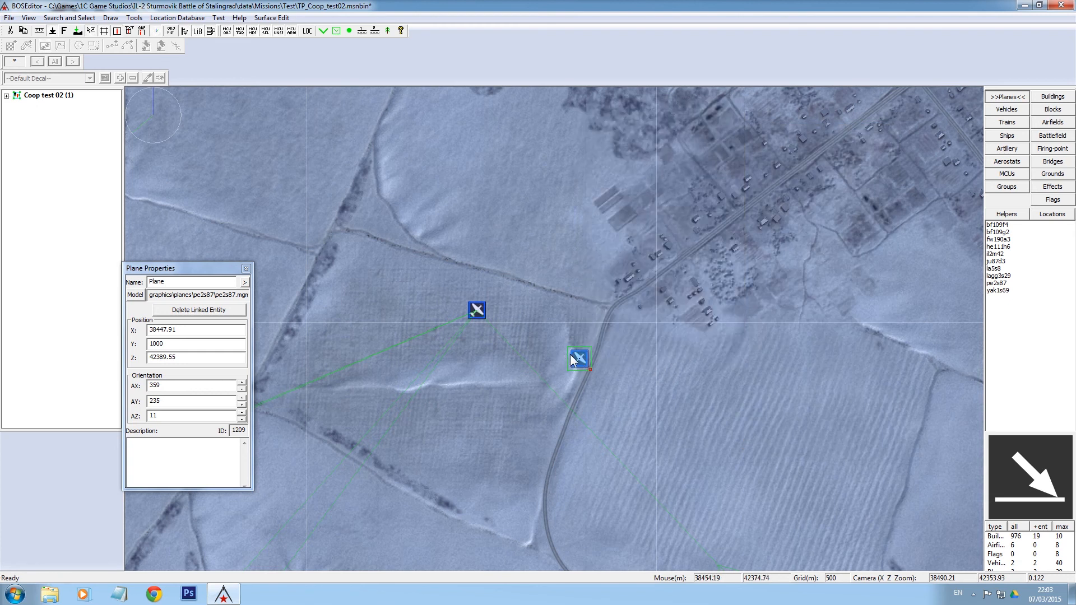
{"action": "left_click_drag", "start_coordinate": [579, 358], "coordinate": [564, 333]}
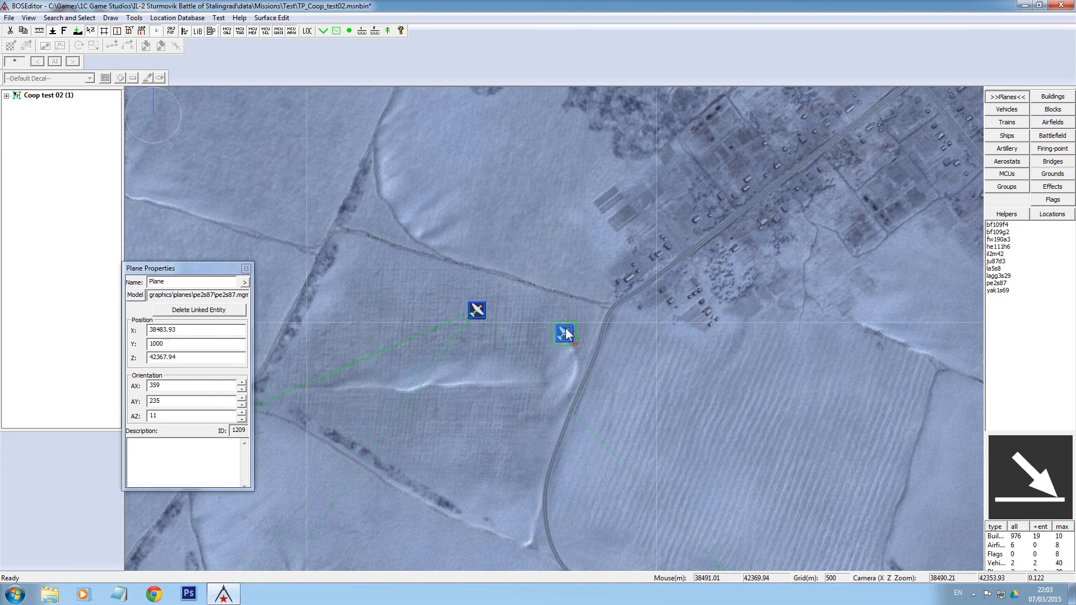
{"action": "right_click", "coordinate": [565, 333]}
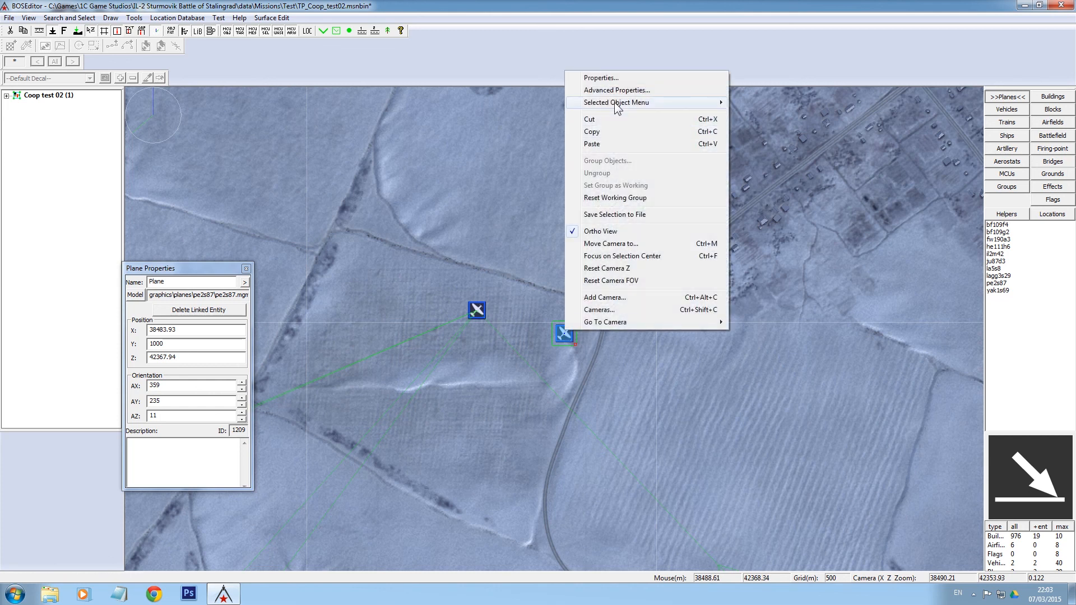
{"action": "mouse_move", "coordinate": [599, 78]}
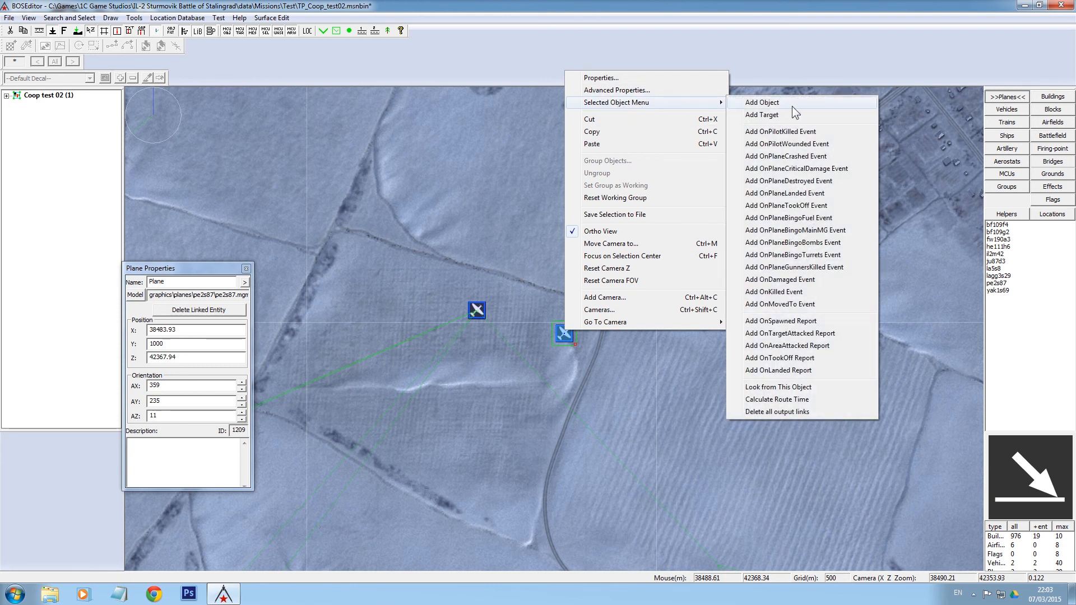
{"action": "left_click", "coordinate": [762, 115]}
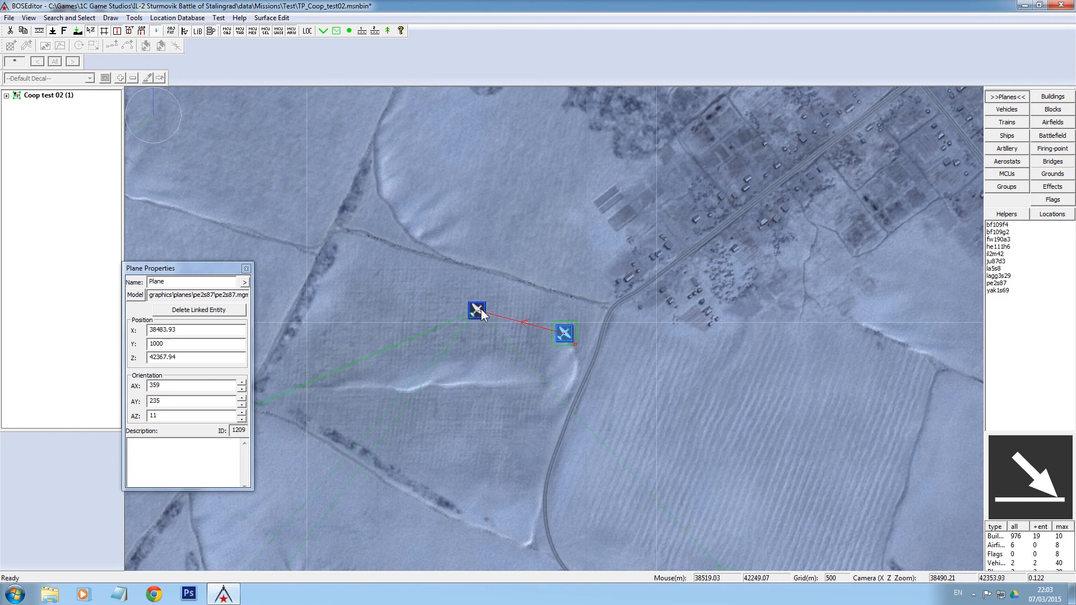
{"action": "mouse_move", "coordinate": [484, 305]}
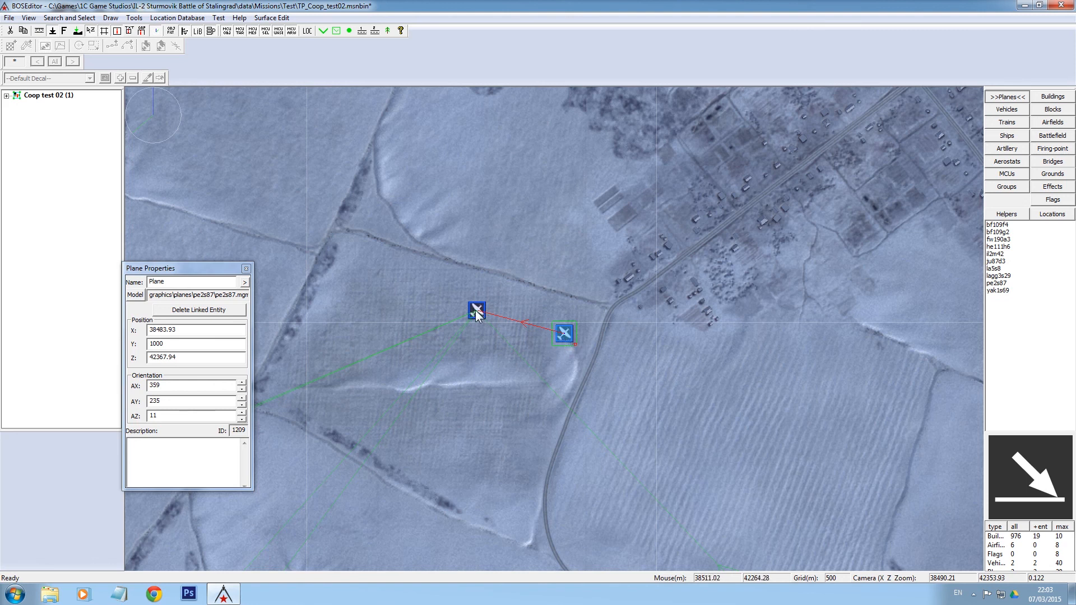
{"action": "scroll", "scroll_direction": "down", "scroll_amount": 3}
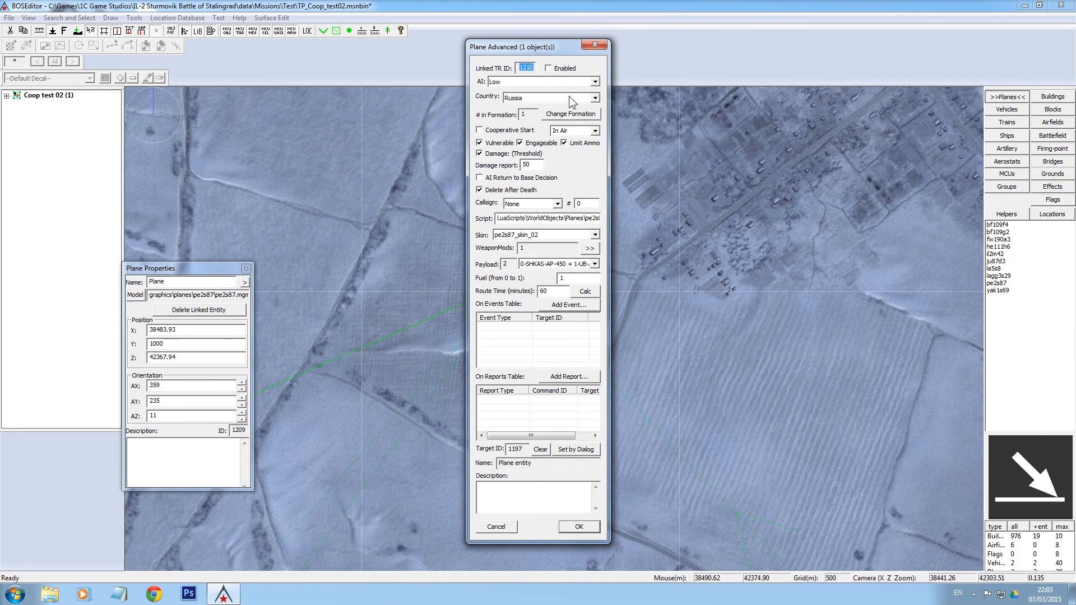
{"action": "left_click", "coordinate": [578, 526]}
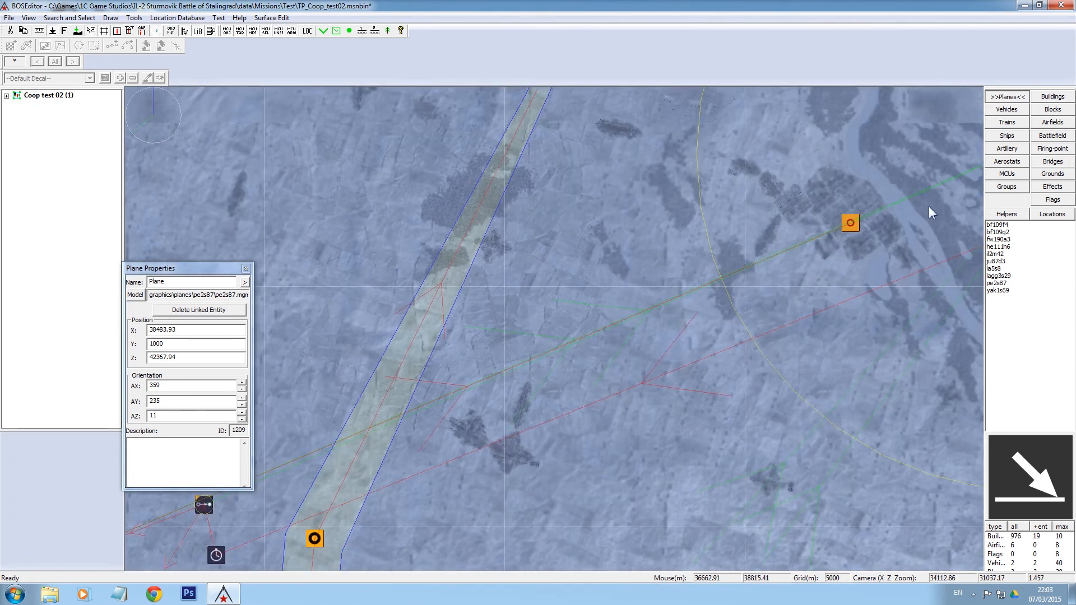
Zoom out over the waypoints and airfield, then save the Coop test 02 mission
{"action": "scroll", "scroll_direction": "down", "scroll_amount": 3}
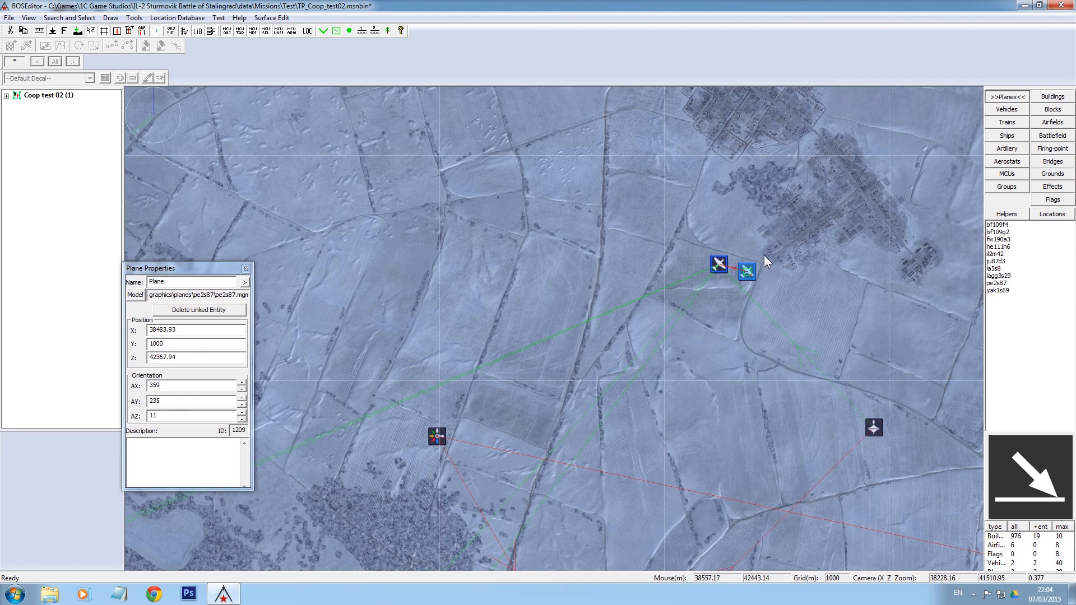
{"action": "mouse_move", "coordinate": [813, 287]}
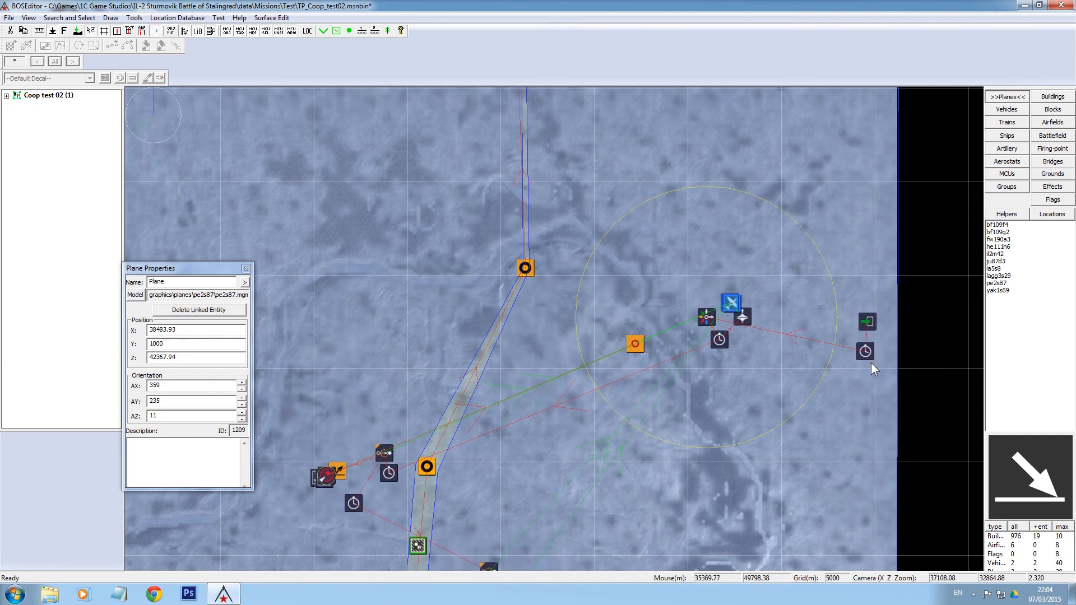
{"action": "mouse_move", "coordinate": [650, 354]}
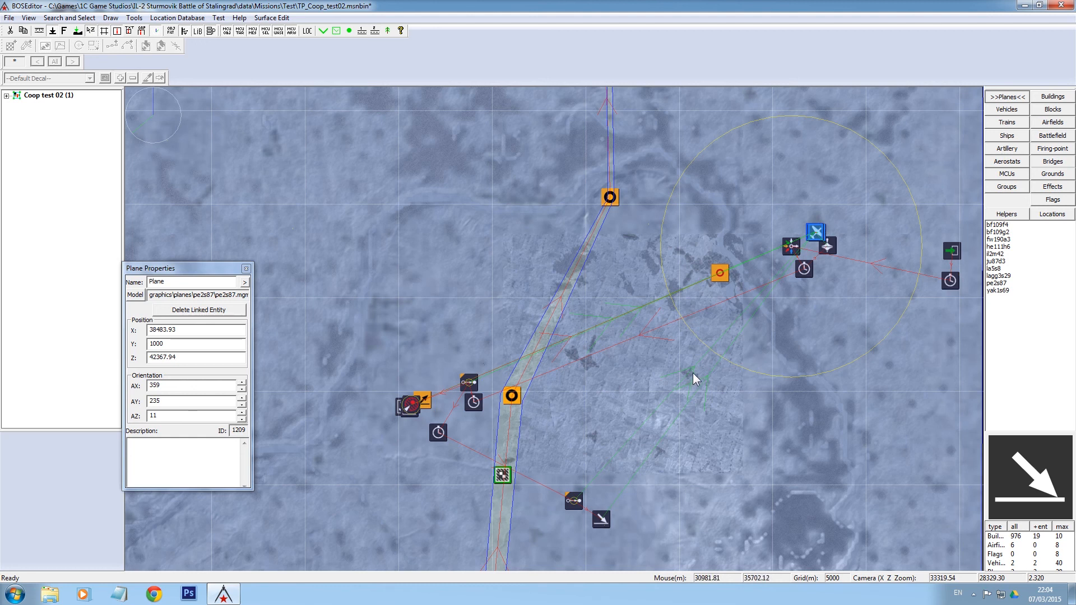
{"action": "mouse_move", "coordinate": [909, 308]}
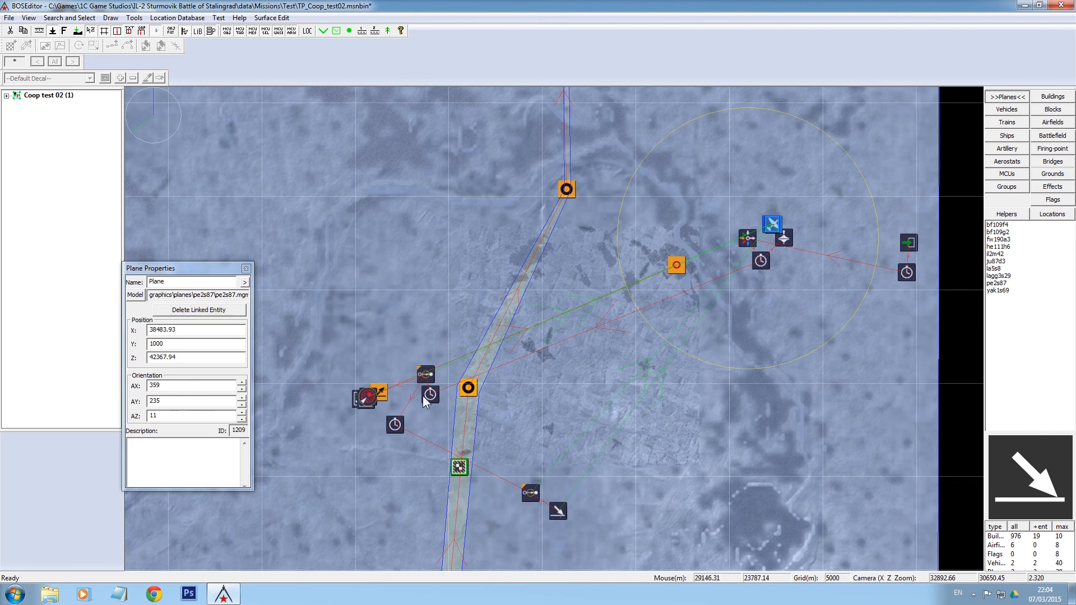
{"action": "mouse_move", "coordinate": [648, 296]}
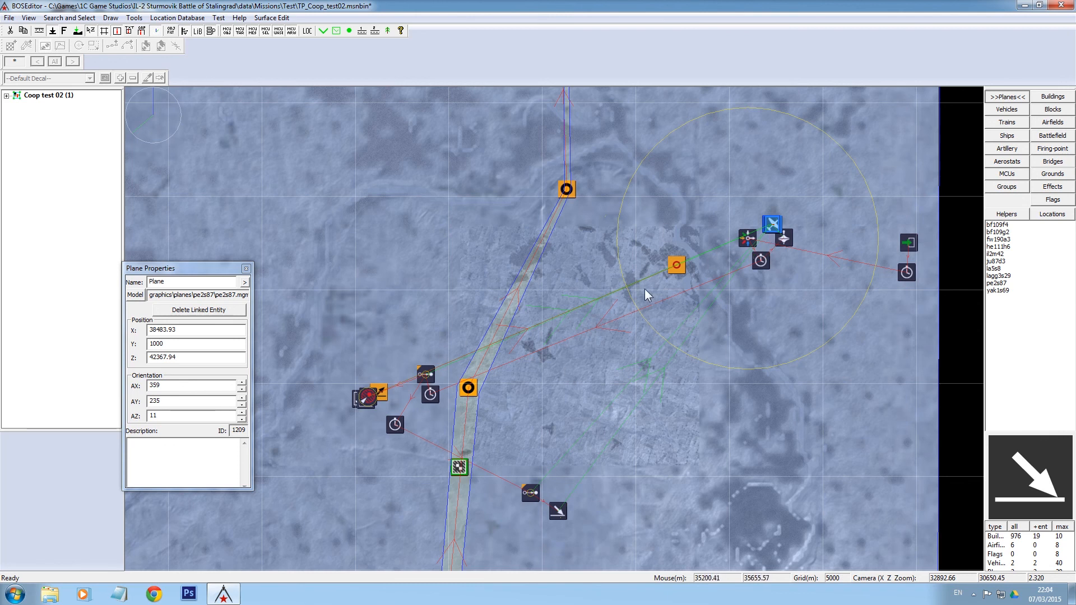
{"action": "mouse_move", "coordinate": [604, 312]}
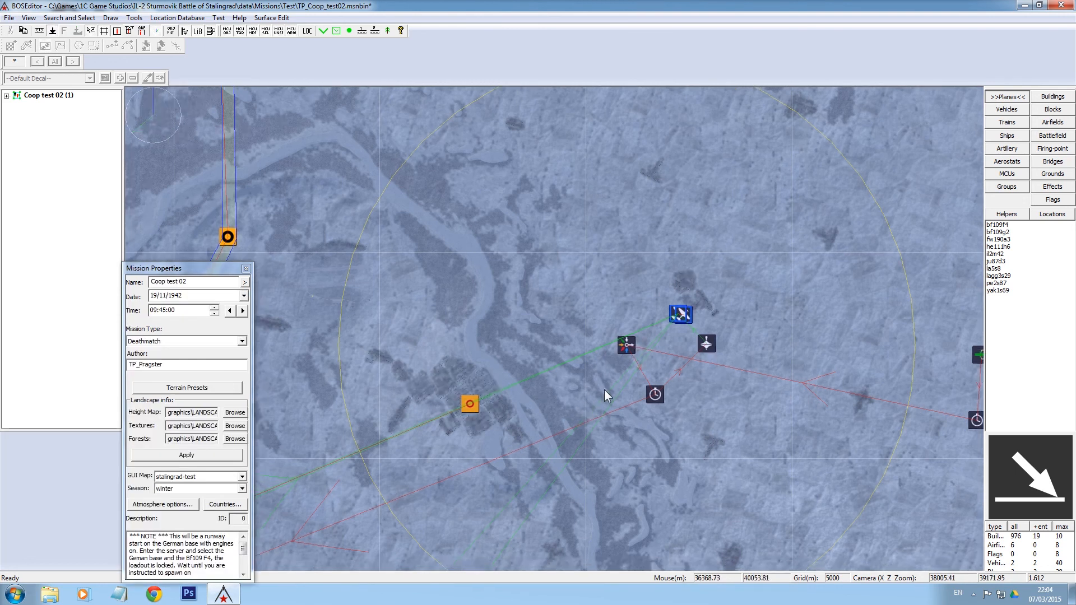
{"action": "scroll", "scroll_direction": "down", "scroll_amount": 3}
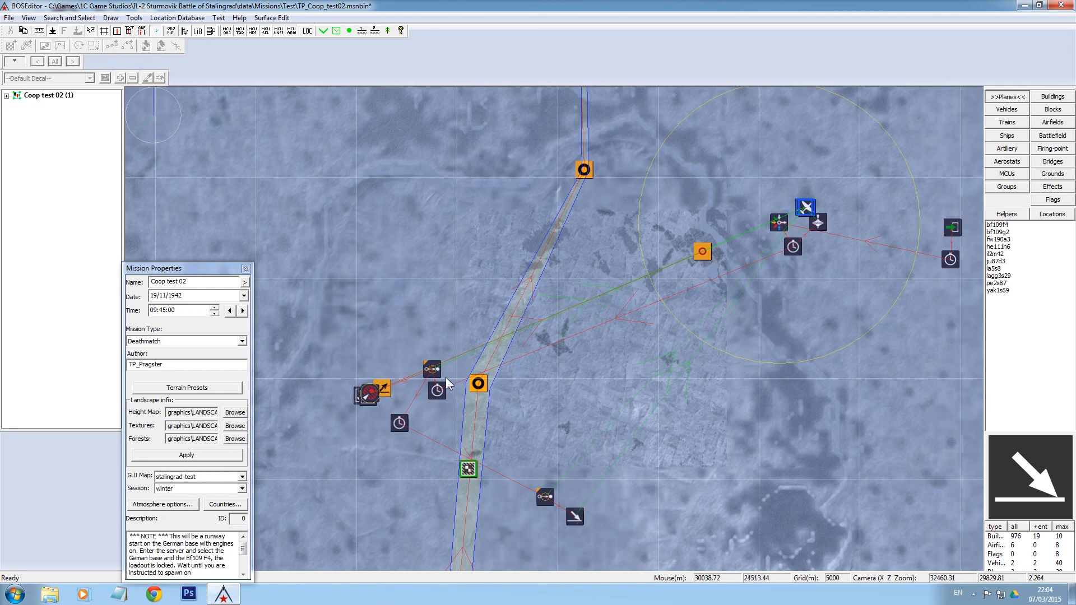
{"action": "mouse_move", "coordinate": [409, 382]}
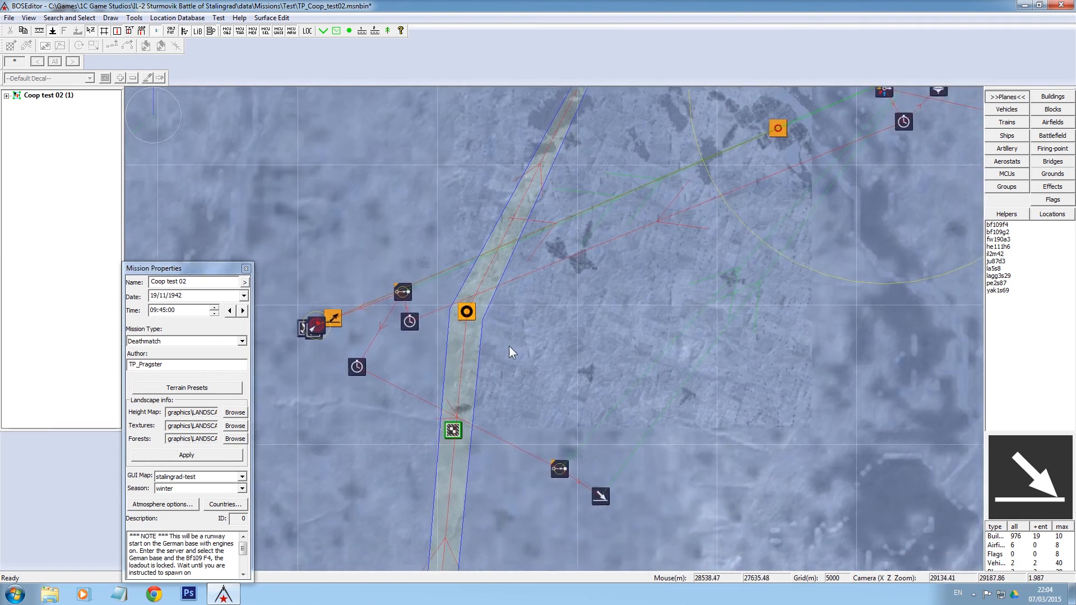
{"action": "left_click", "coordinate": [10, 18]}
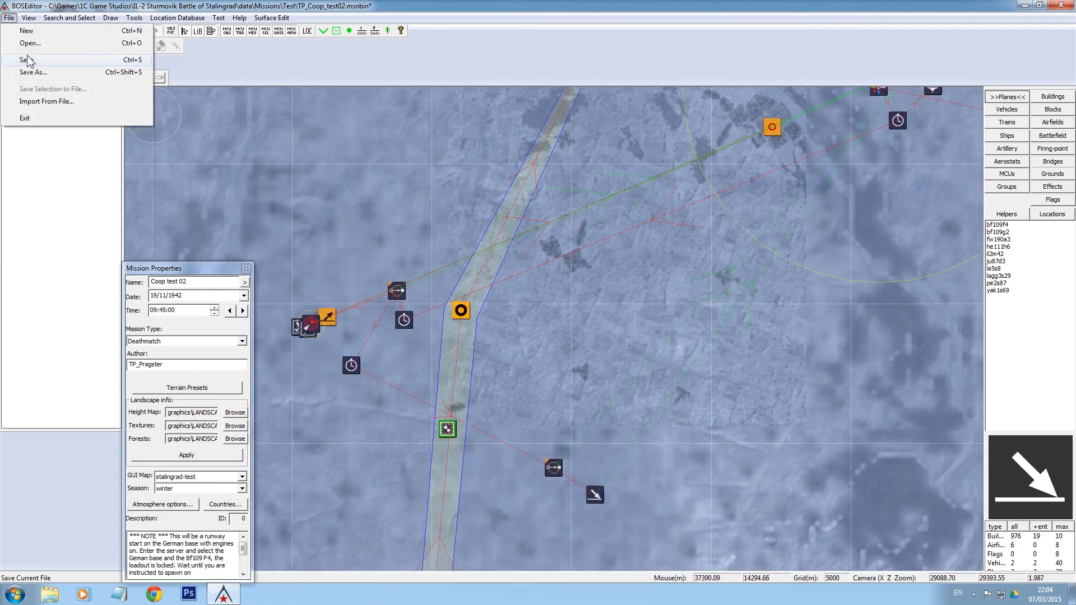
{"action": "left_click", "coordinate": [28, 60]}
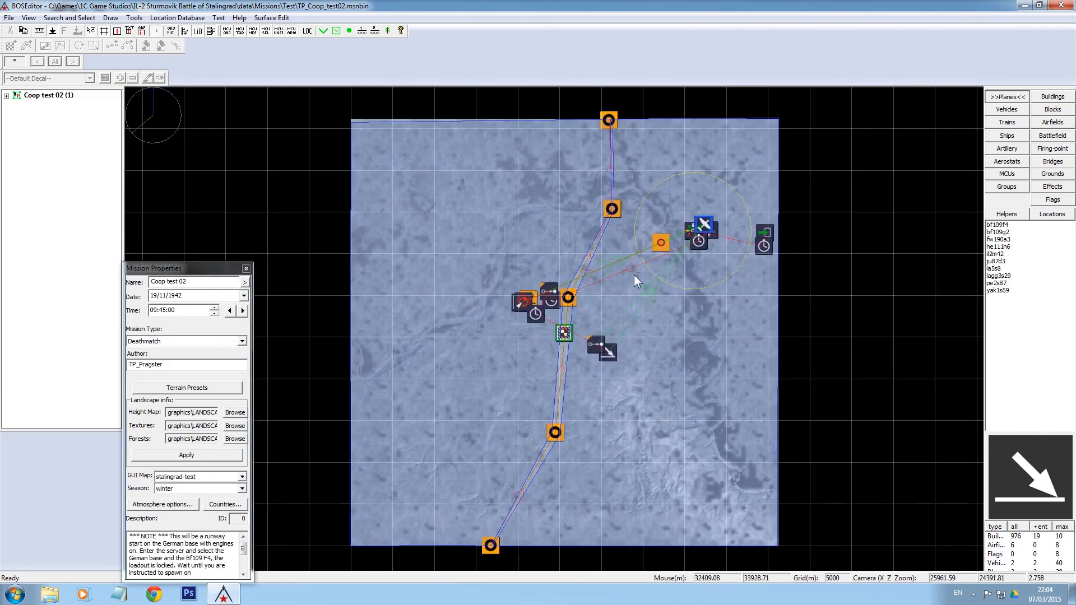